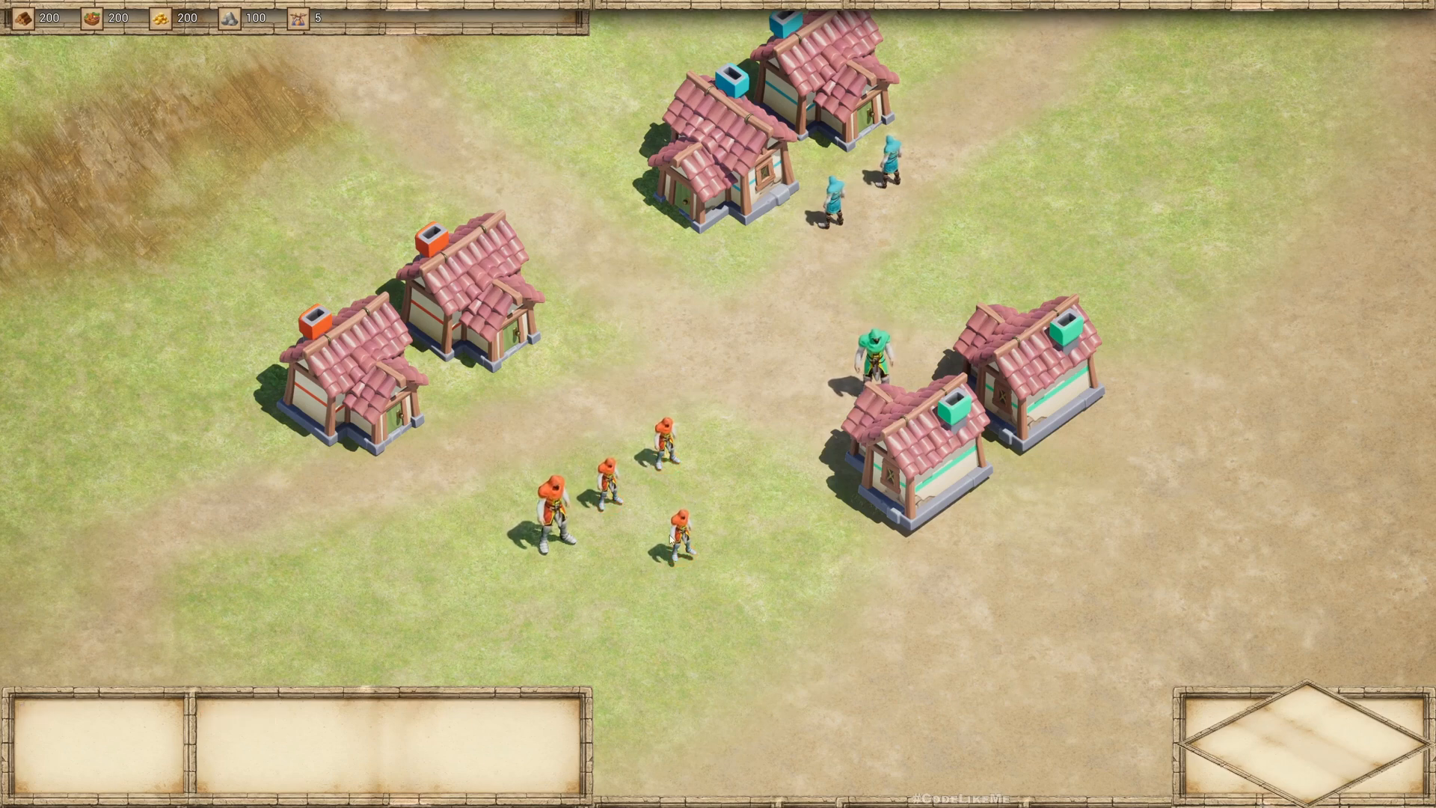
Step: Select an orange villager and place a house on open ground below the teal houses
{"action": "left_click", "coordinate": [673, 531]}
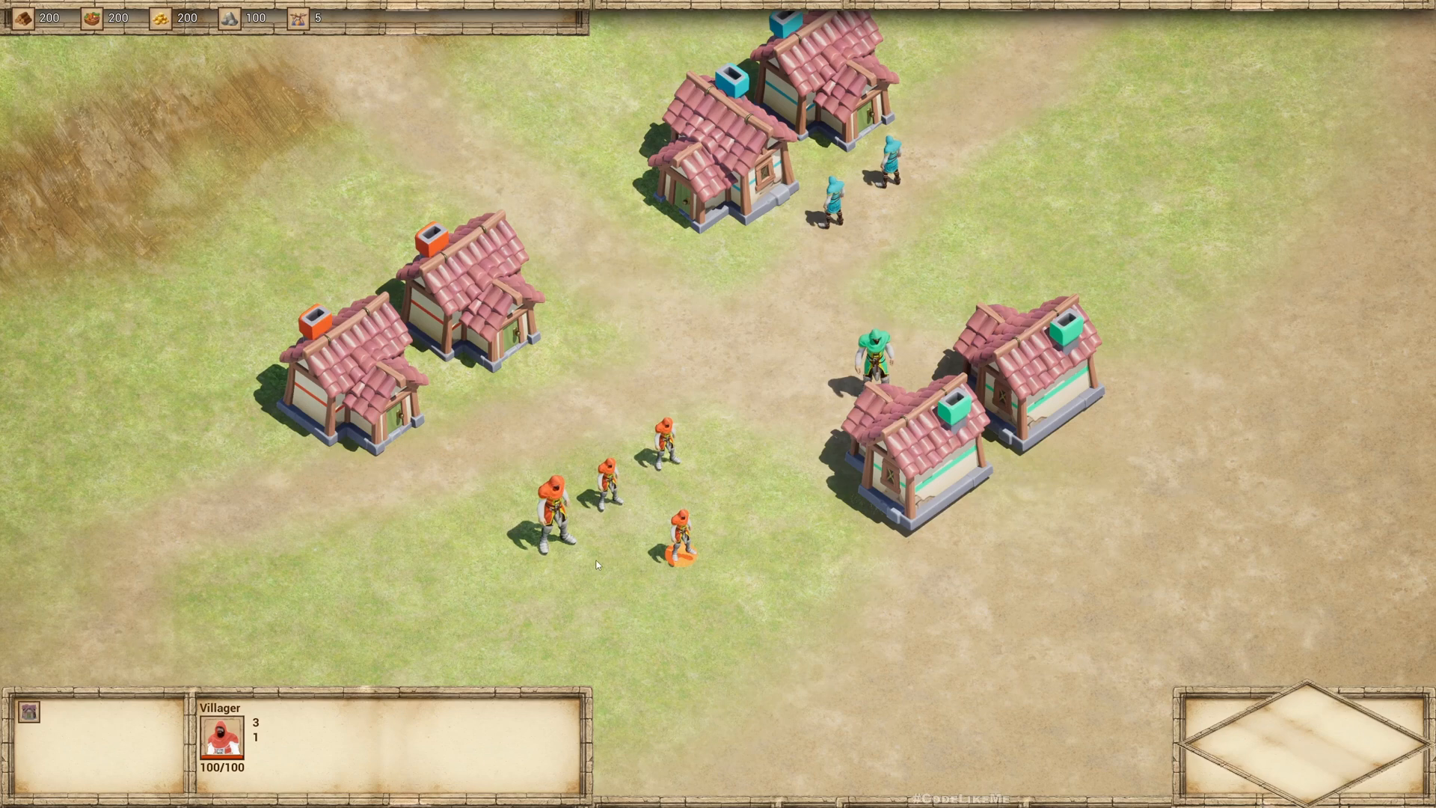
{"action": "mouse_move", "coordinate": [71, 746]}
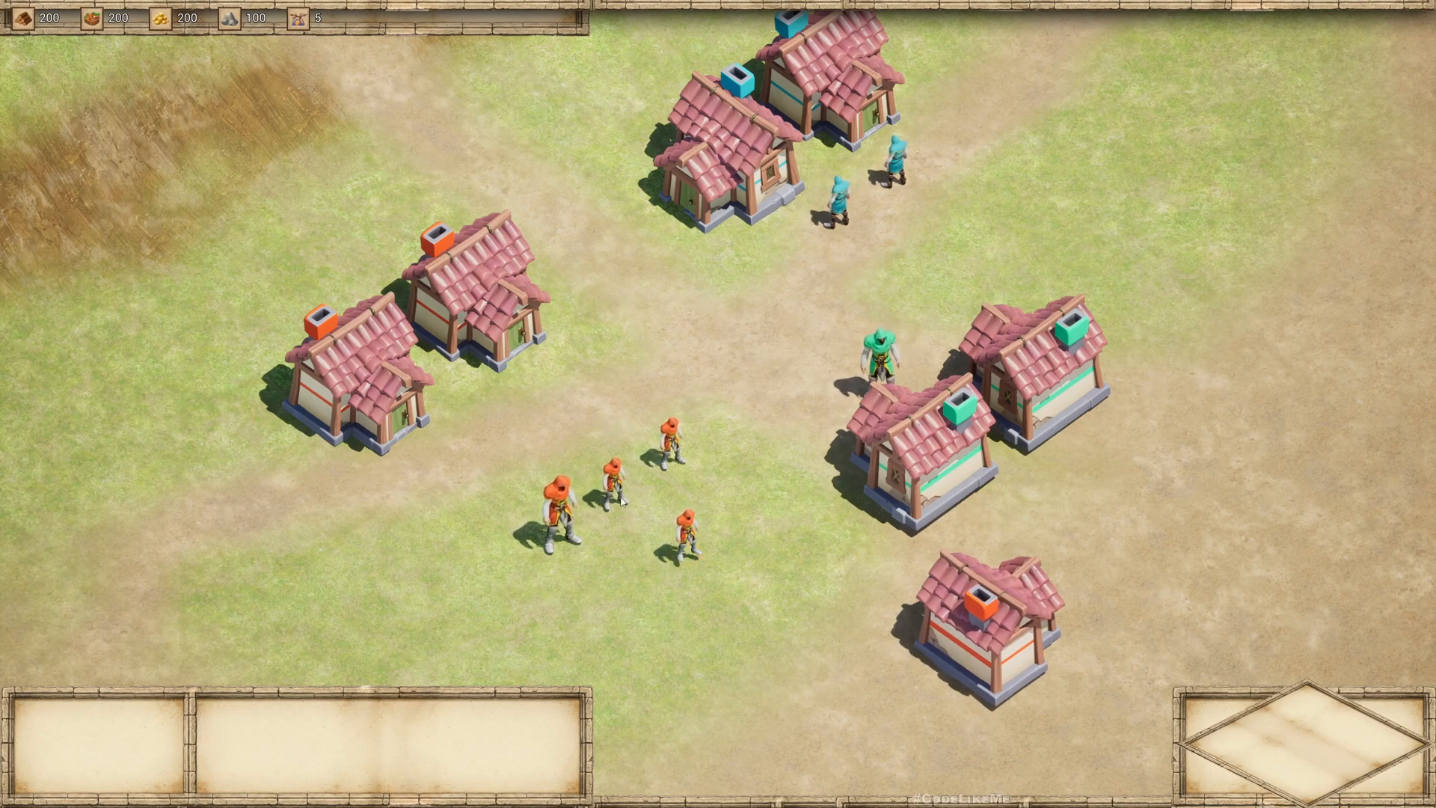
{"action": "left_click", "coordinate": [683, 522]}
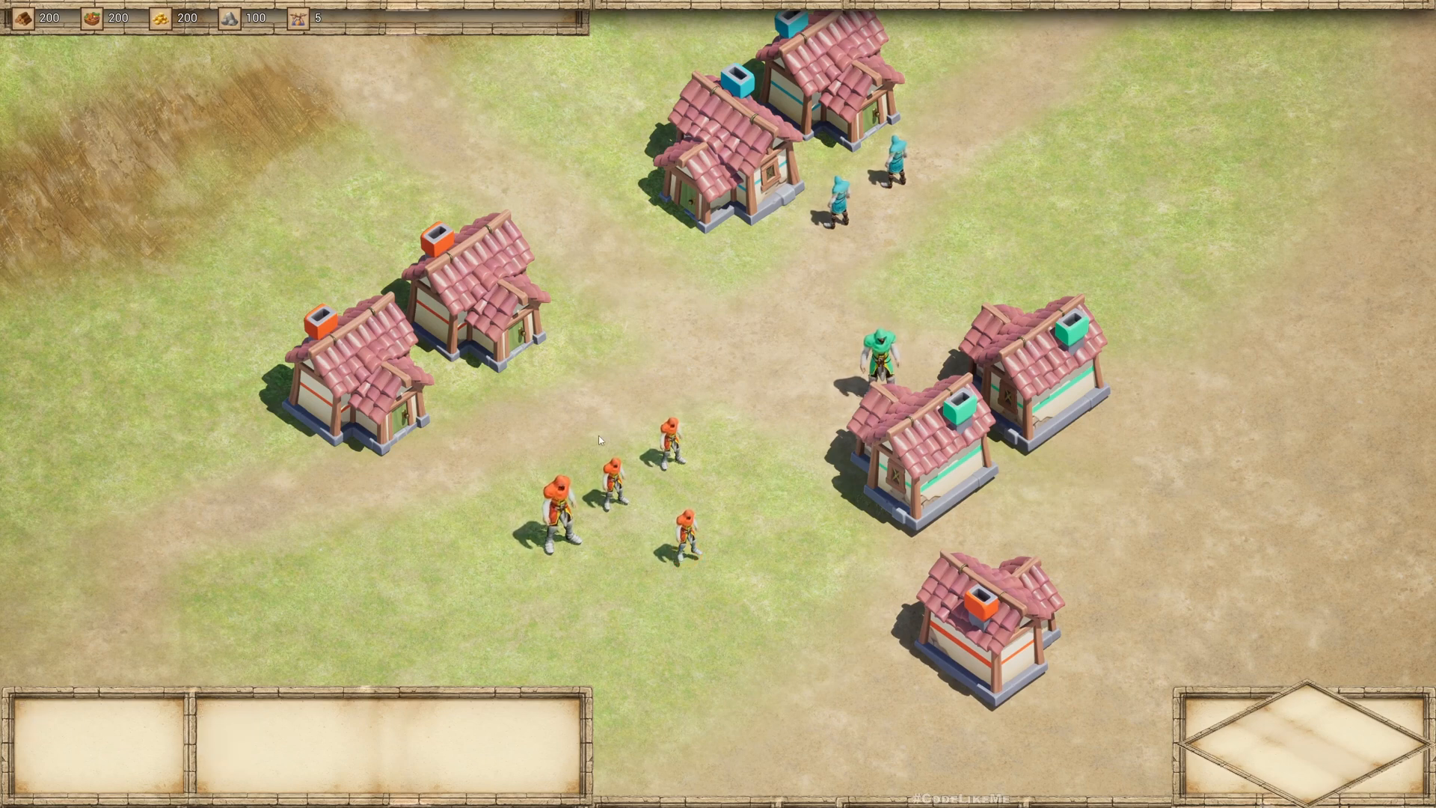
{"action": "left_click", "coordinate": [607, 477]}
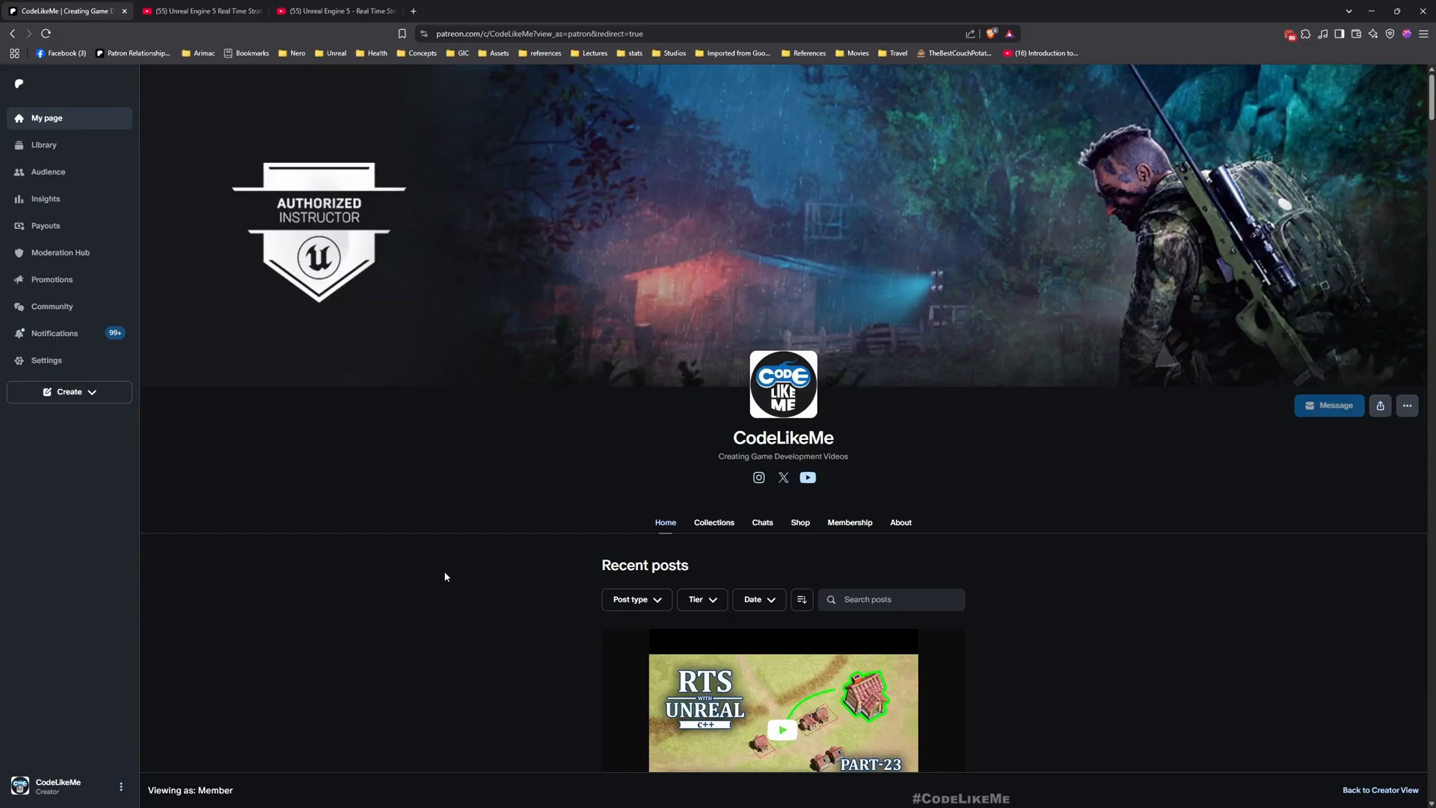
{"action": "left_click", "coordinate": [199, 9]}
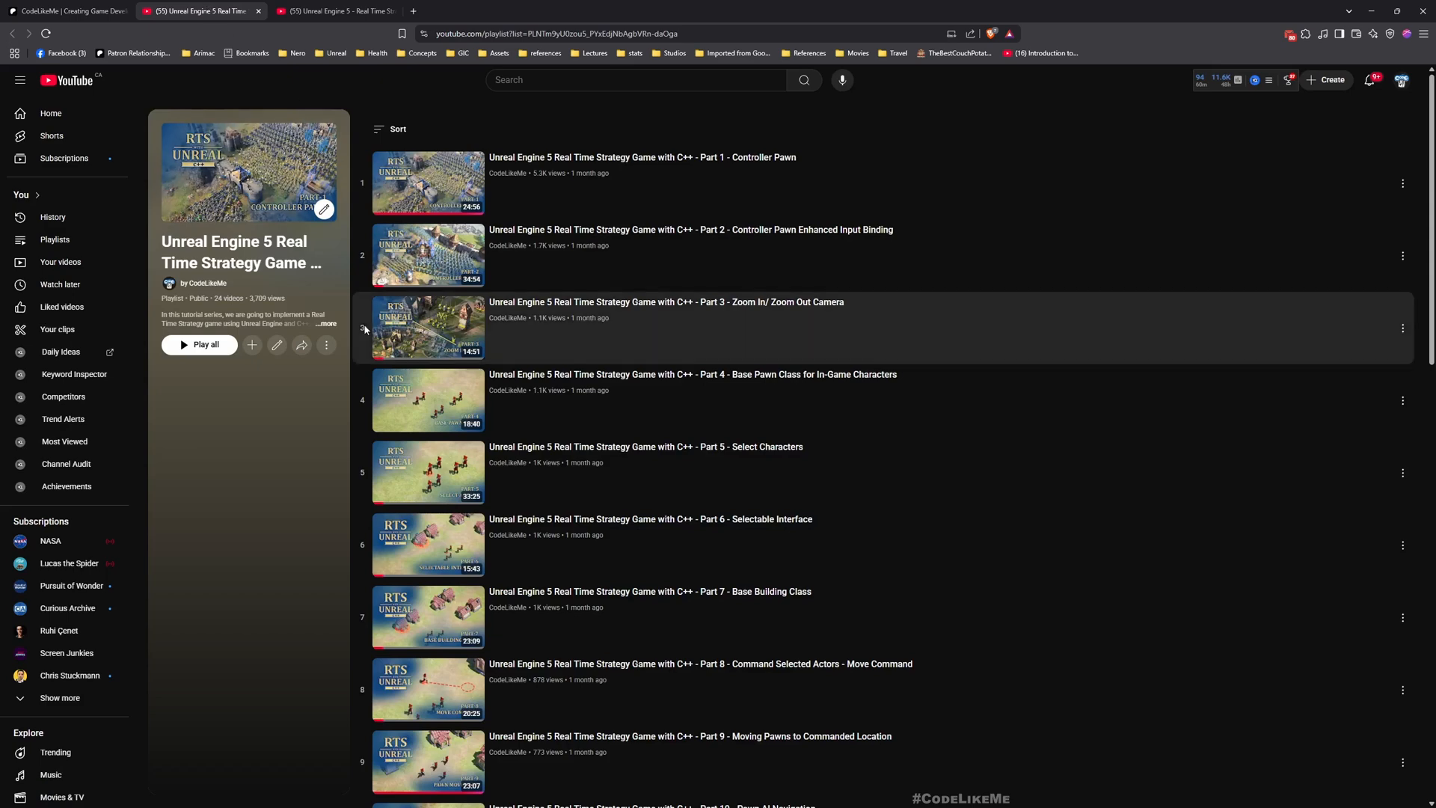
{"action": "scroll", "scroll_direction": "down", "scroll_amount": 3}
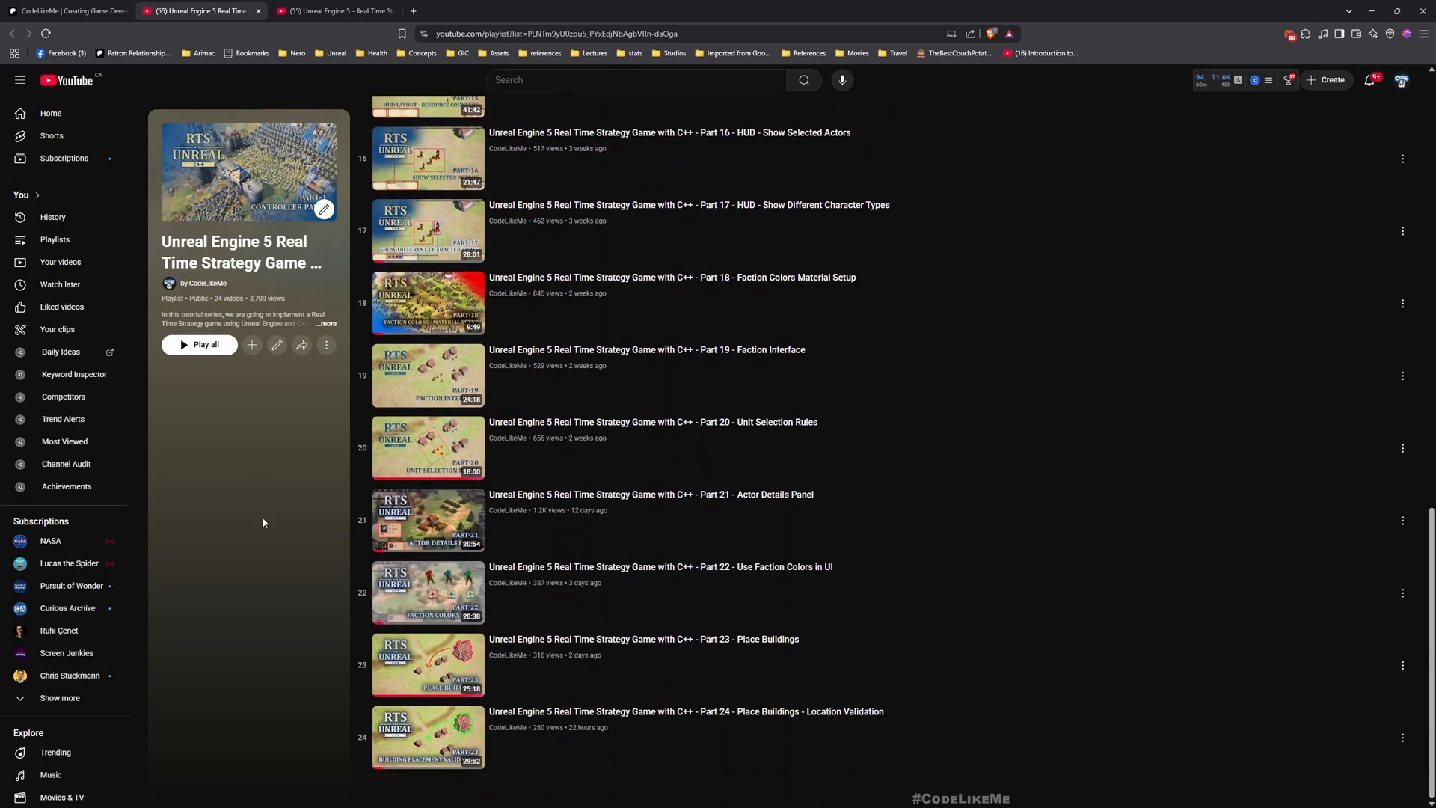
{"action": "mouse_move", "coordinate": [395, 448]}
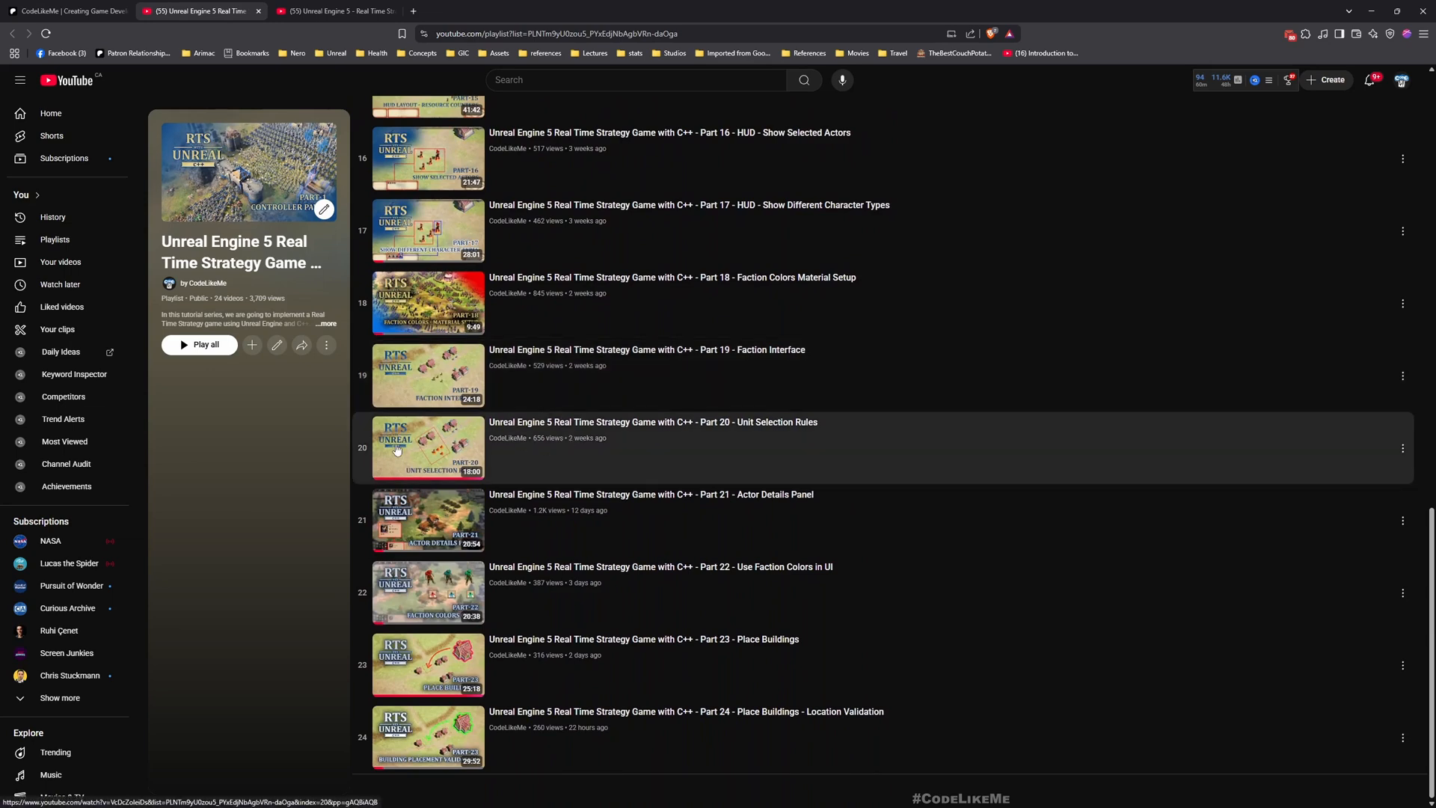
{"action": "mouse_move", "coordinate": [314, 511]}
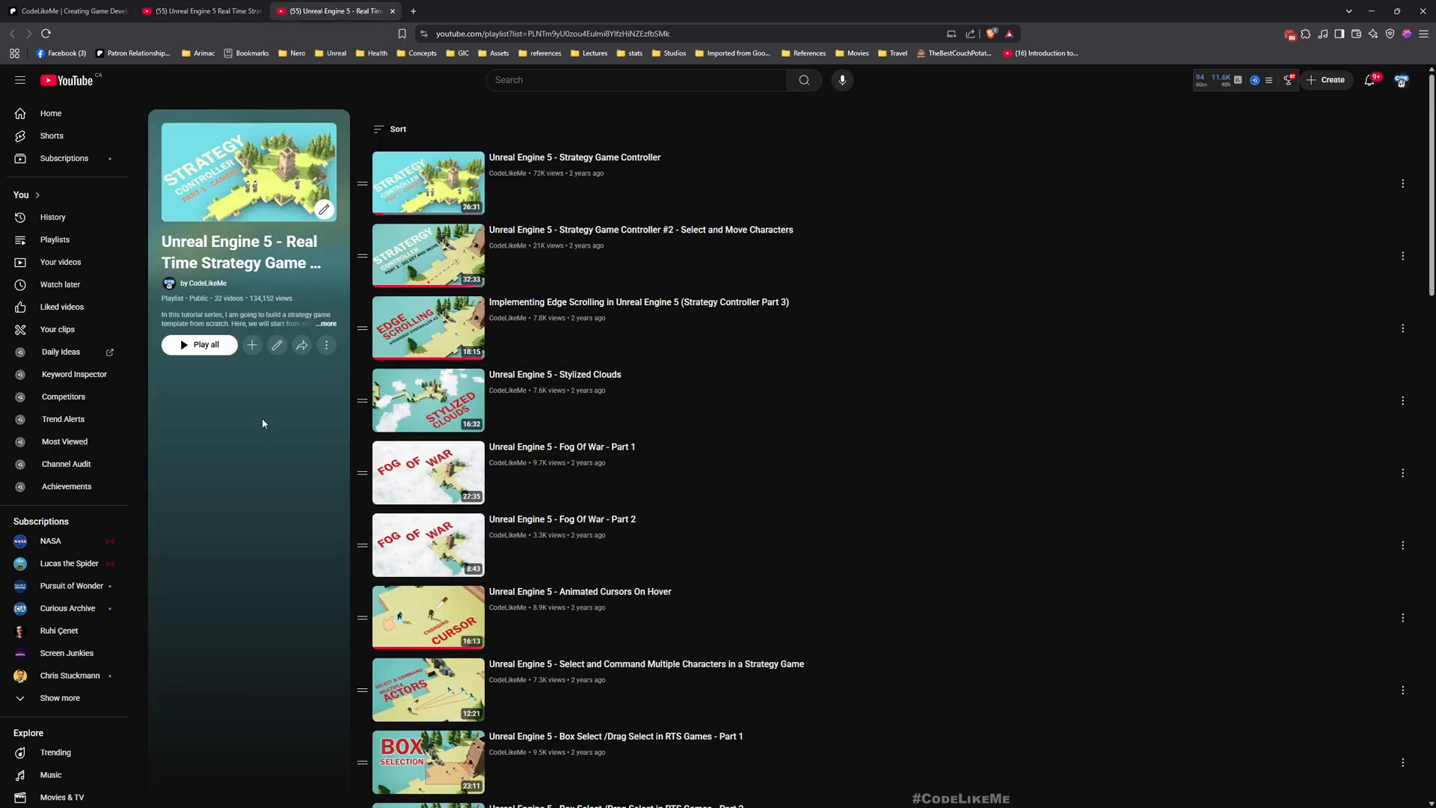
{"action": "left_click", "coordinate": [200, 10]}
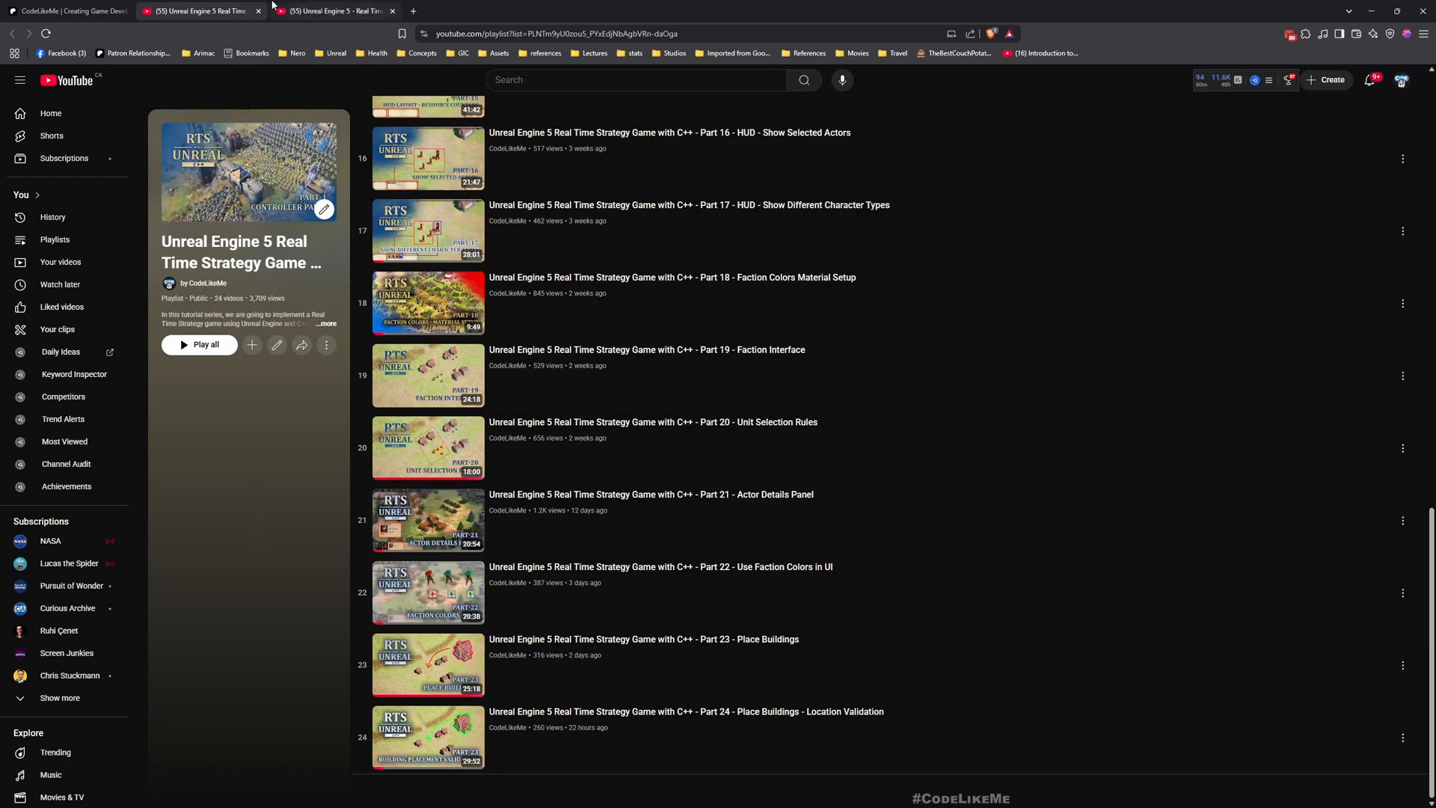
{"action": "left_click", "coordinate": [332, 10]}
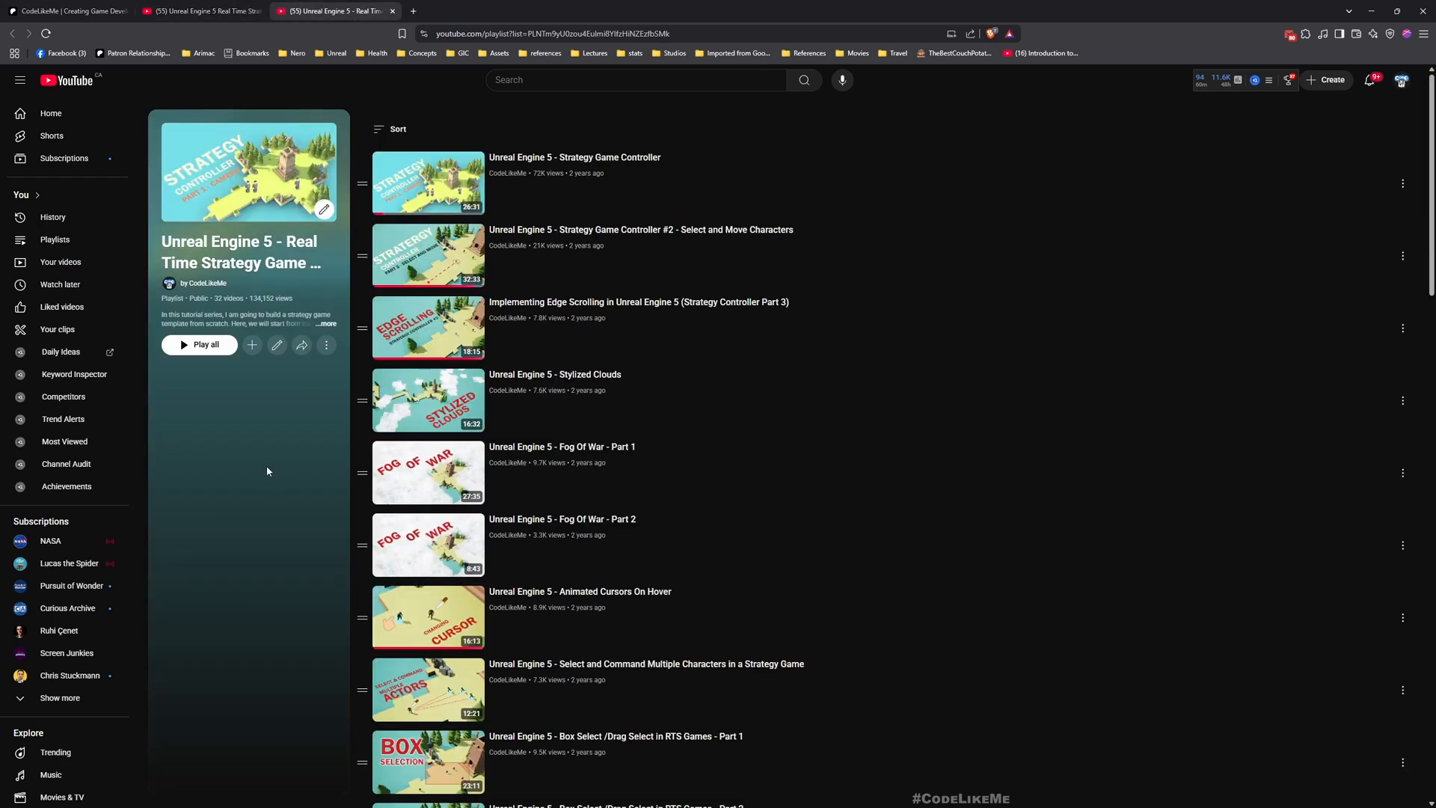
{"action": "scroll", "scroll_direction": "down", "scroll_amount": 3}
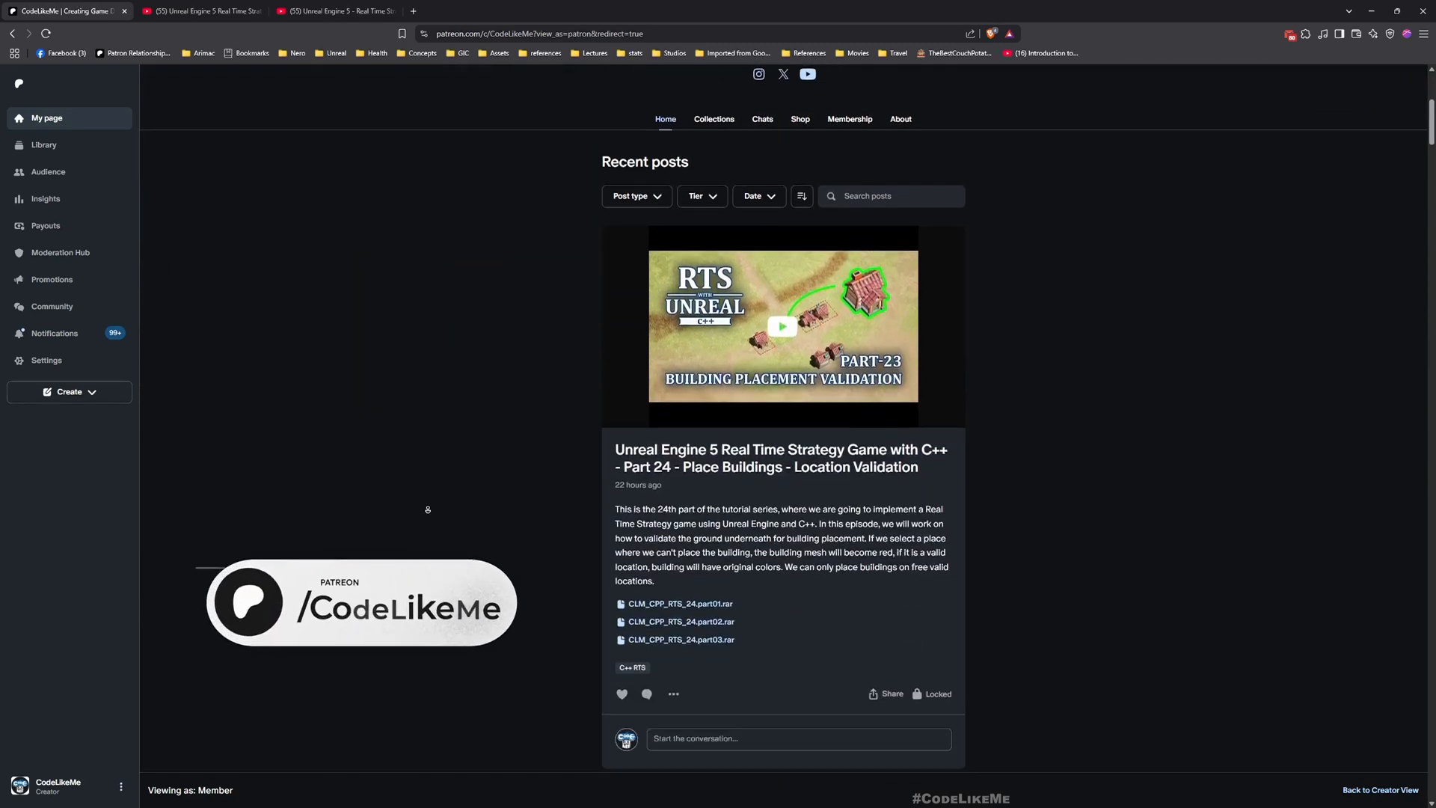
Step: Scroll through the older RTS and Action RPG posts in the Patreon Recent posts feed
{"action": "scroll", "scroll_direction": "down", "scroll_amount": 3}
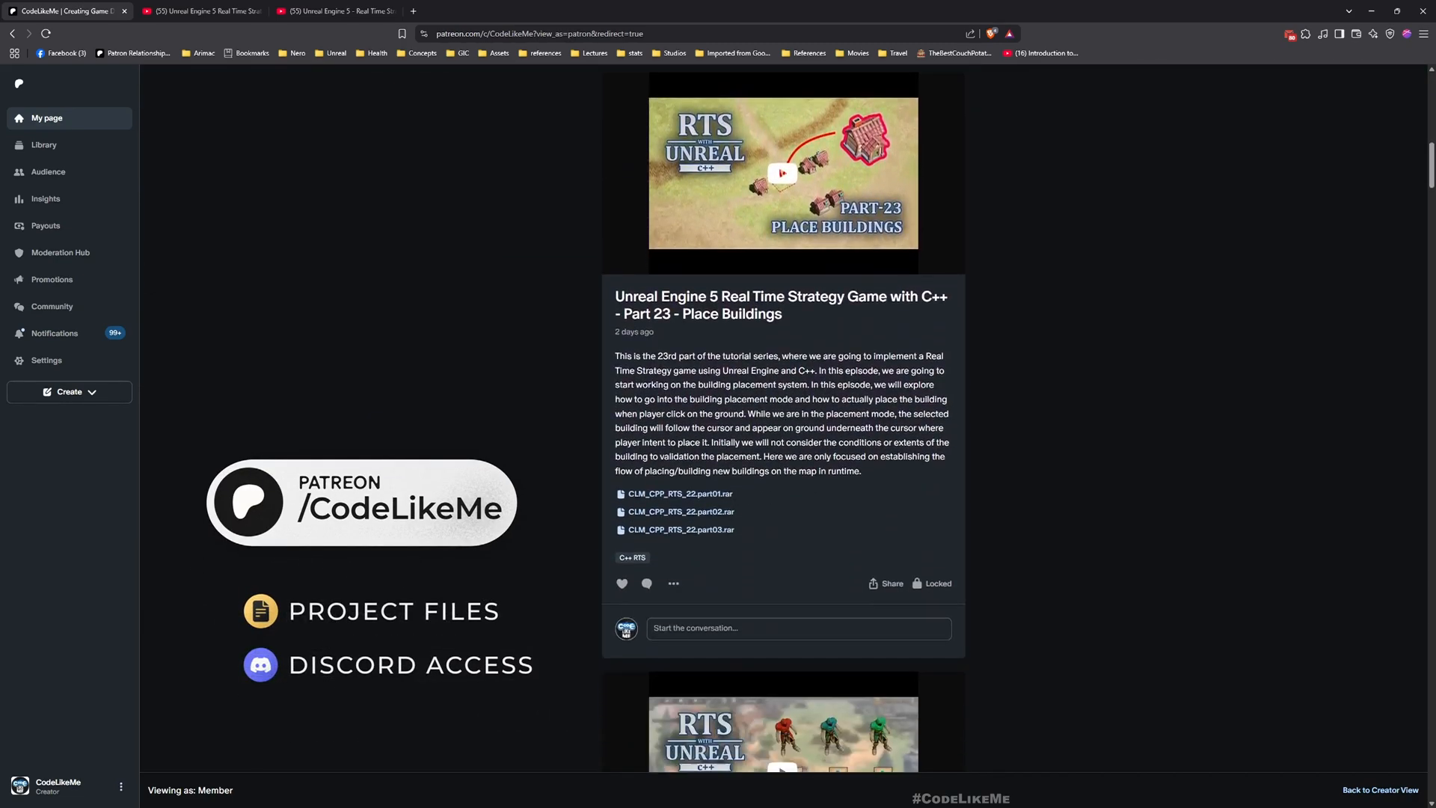
{"action": "scroll", "scroll_direction": "down", "scroll_amount": 3}
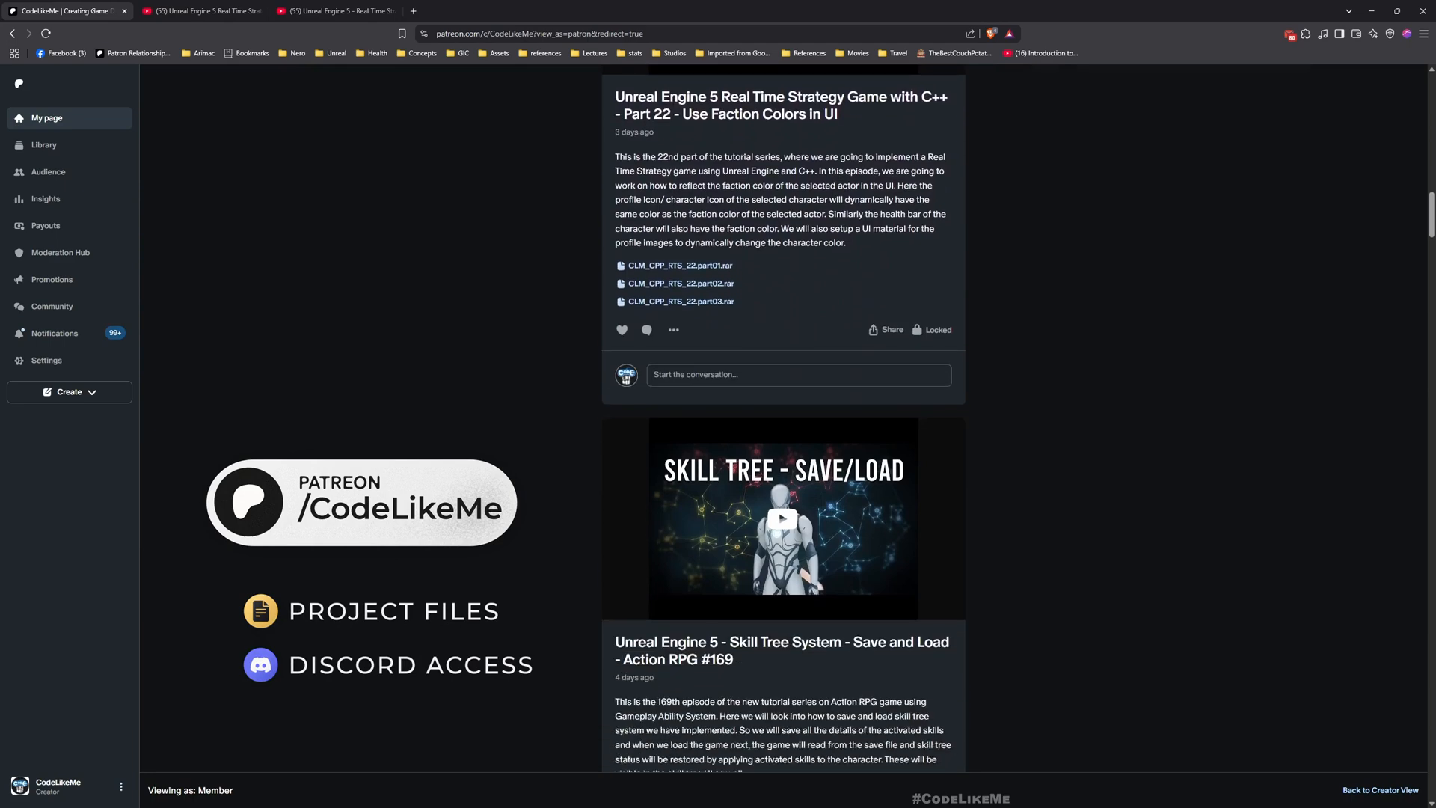
{"action": "scroll", "scroll_direction": "down", "scroll_amount": 3}
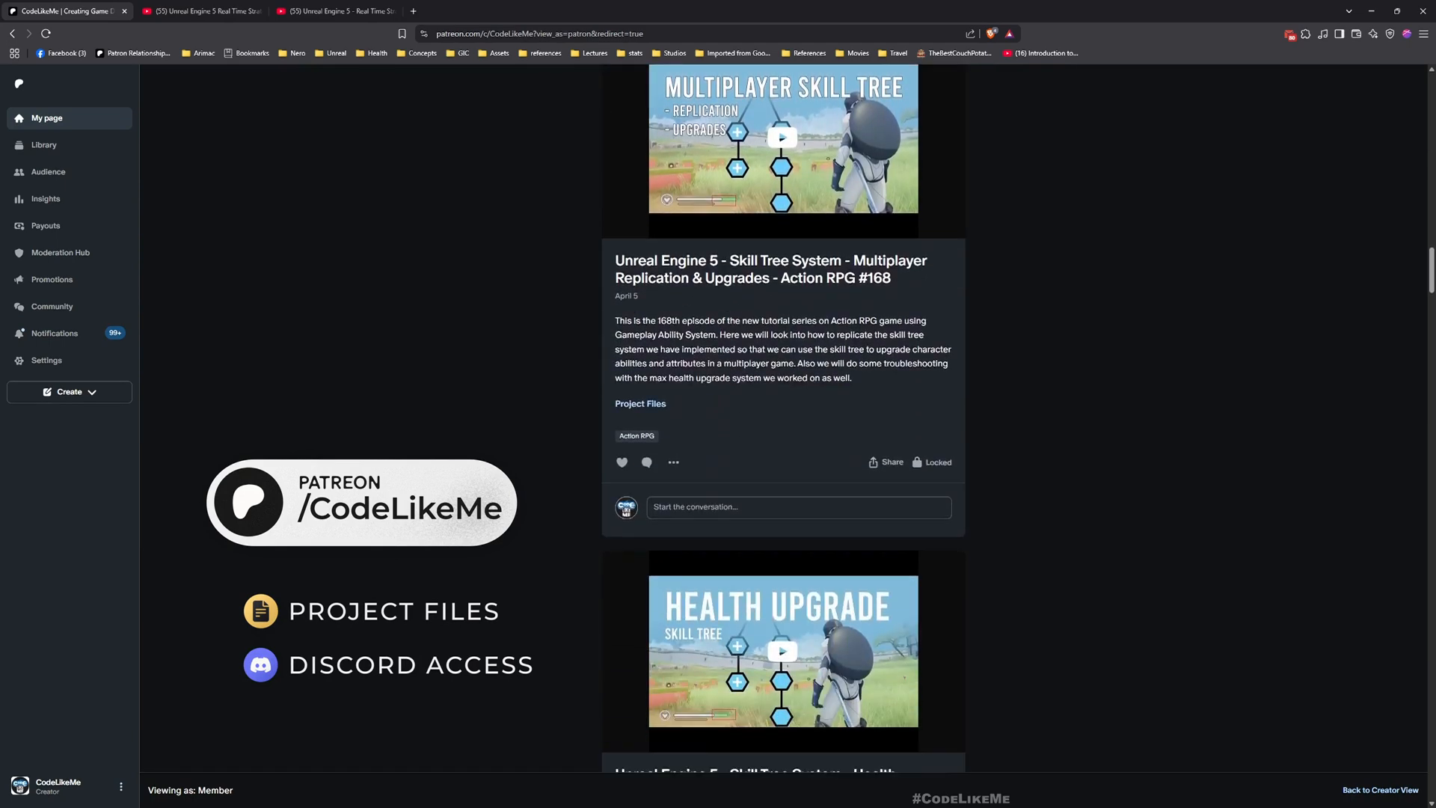
{"action": "scroll", "scroll_direction": "down", "scroll_amount": 3}
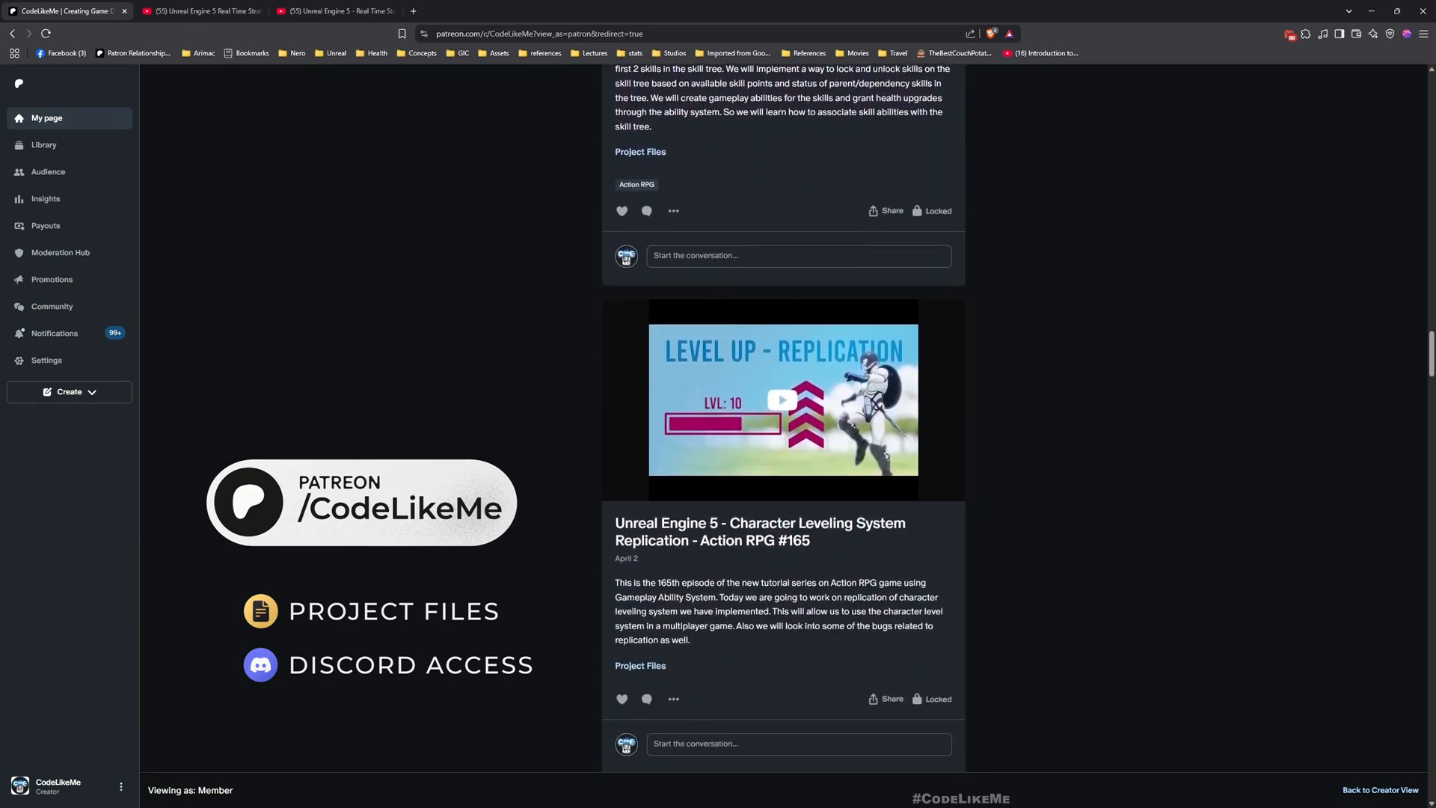
{"action": "scroll", "scroll_direction": "up", "scroll_amount": 3}
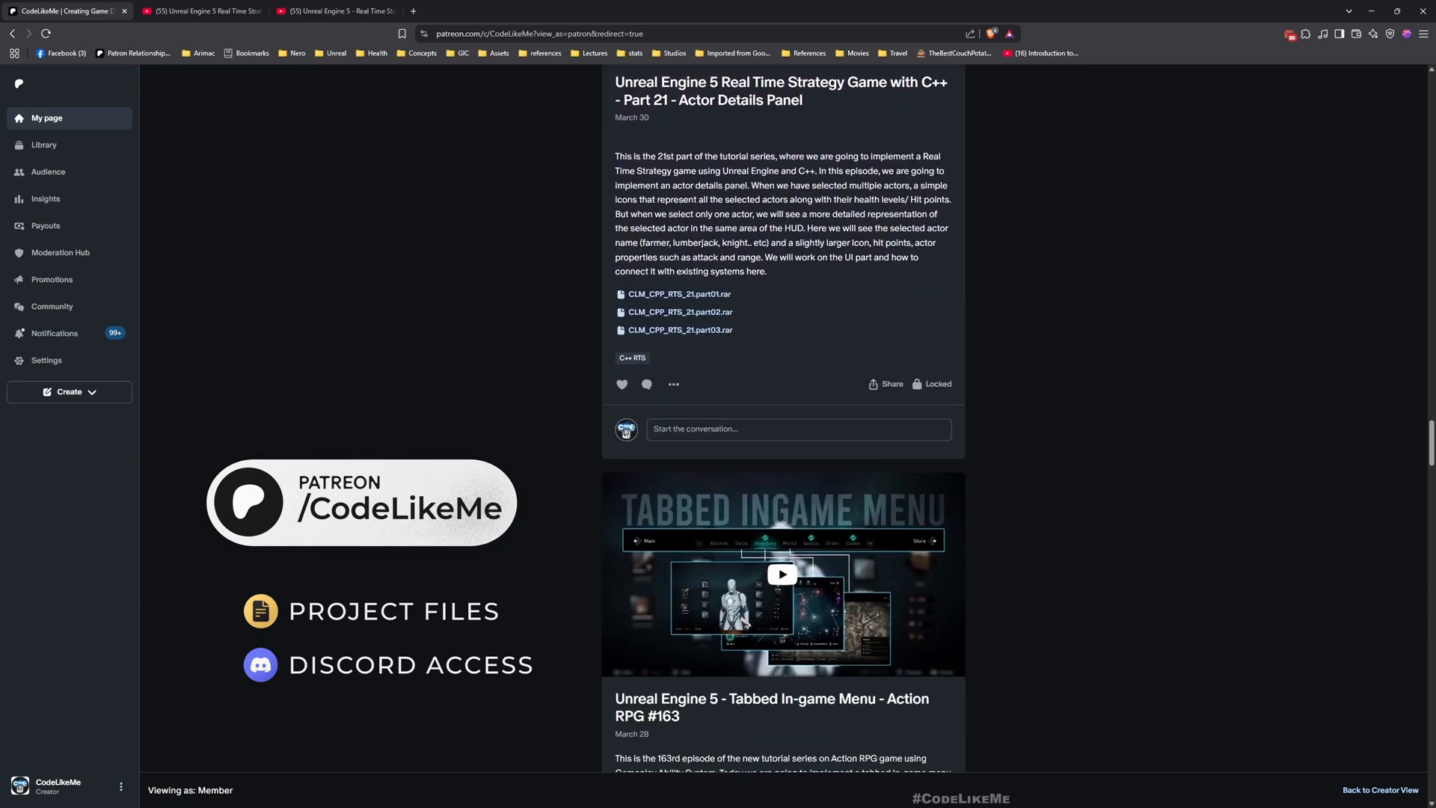
{"action": "scroll", "scroll_direction": "down", "scroll_amount": 3}
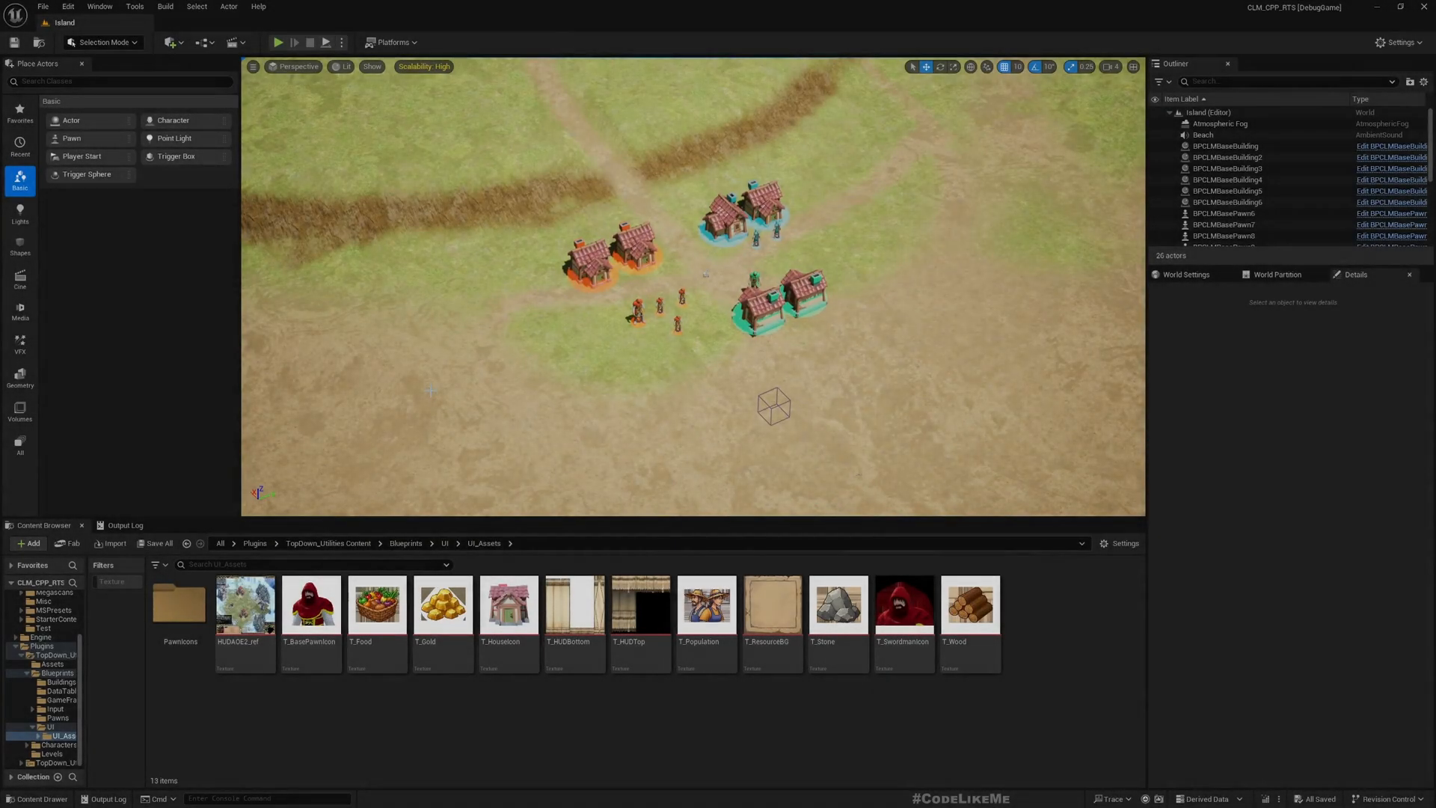
Step: Play the Island level and place a house left of the orange team's houses
{"action": "left_click", "coordinate": [277, 42]}
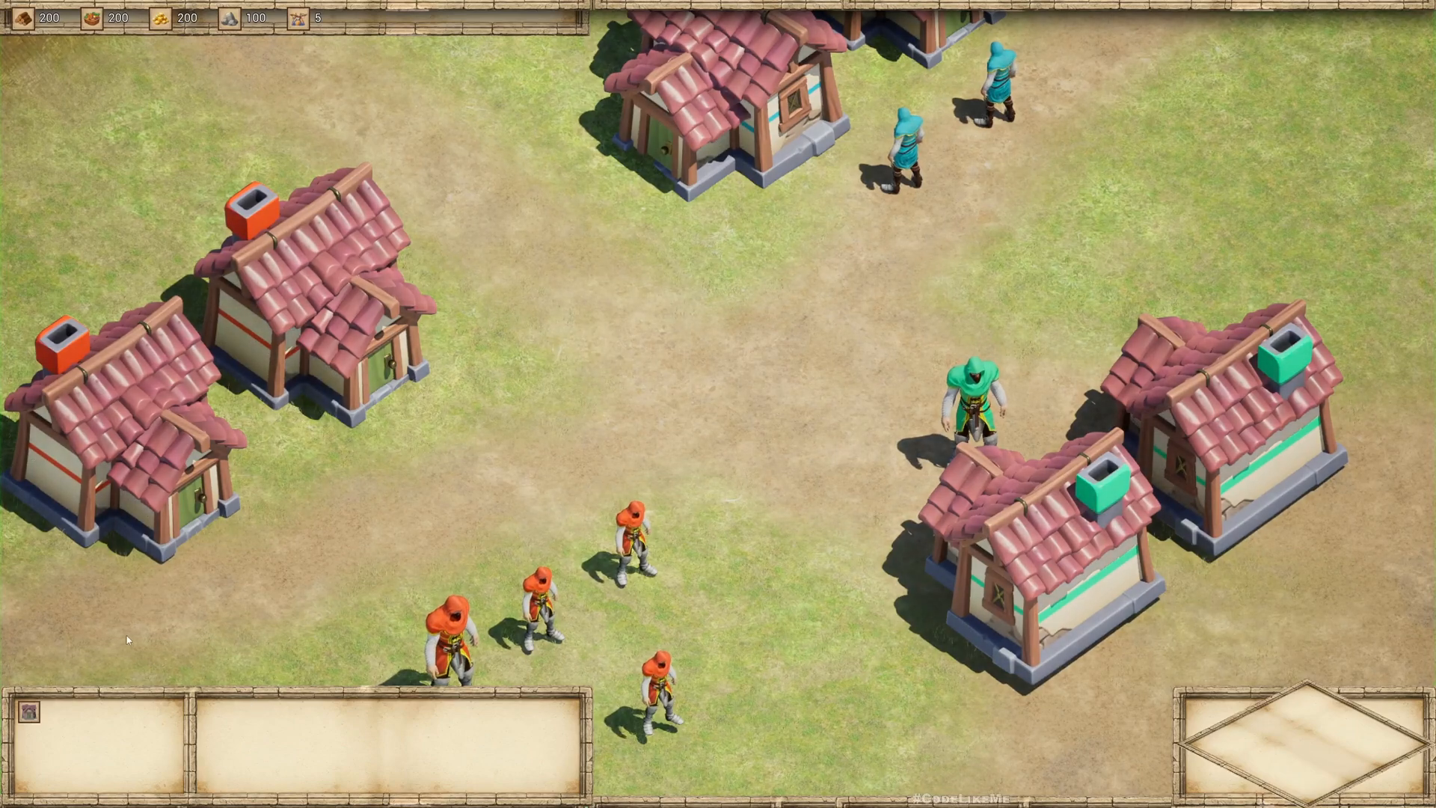
{"action": "left_click", "coordinate": [640, 372]}
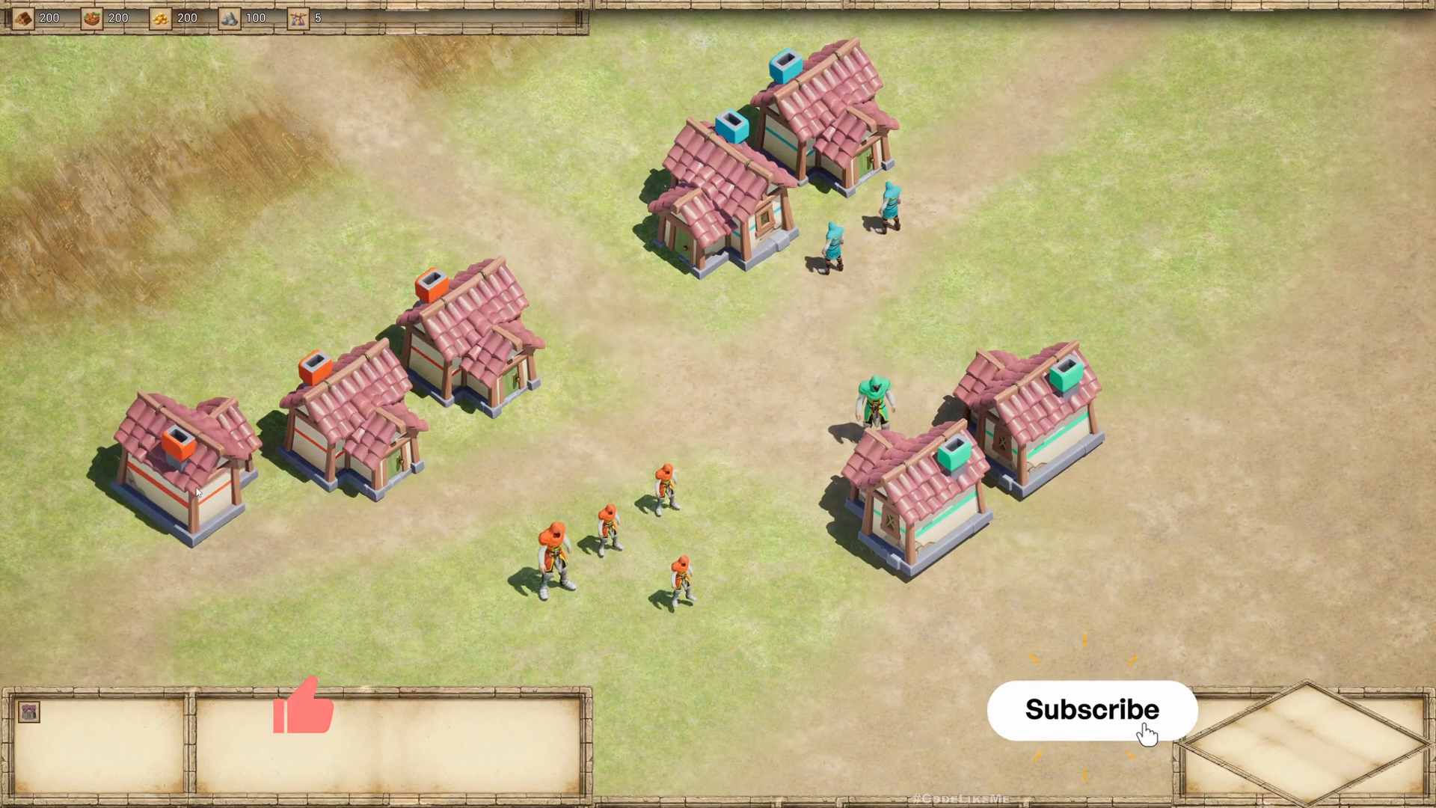
{"action": "left_click", "coordinate": [1090, 710]}
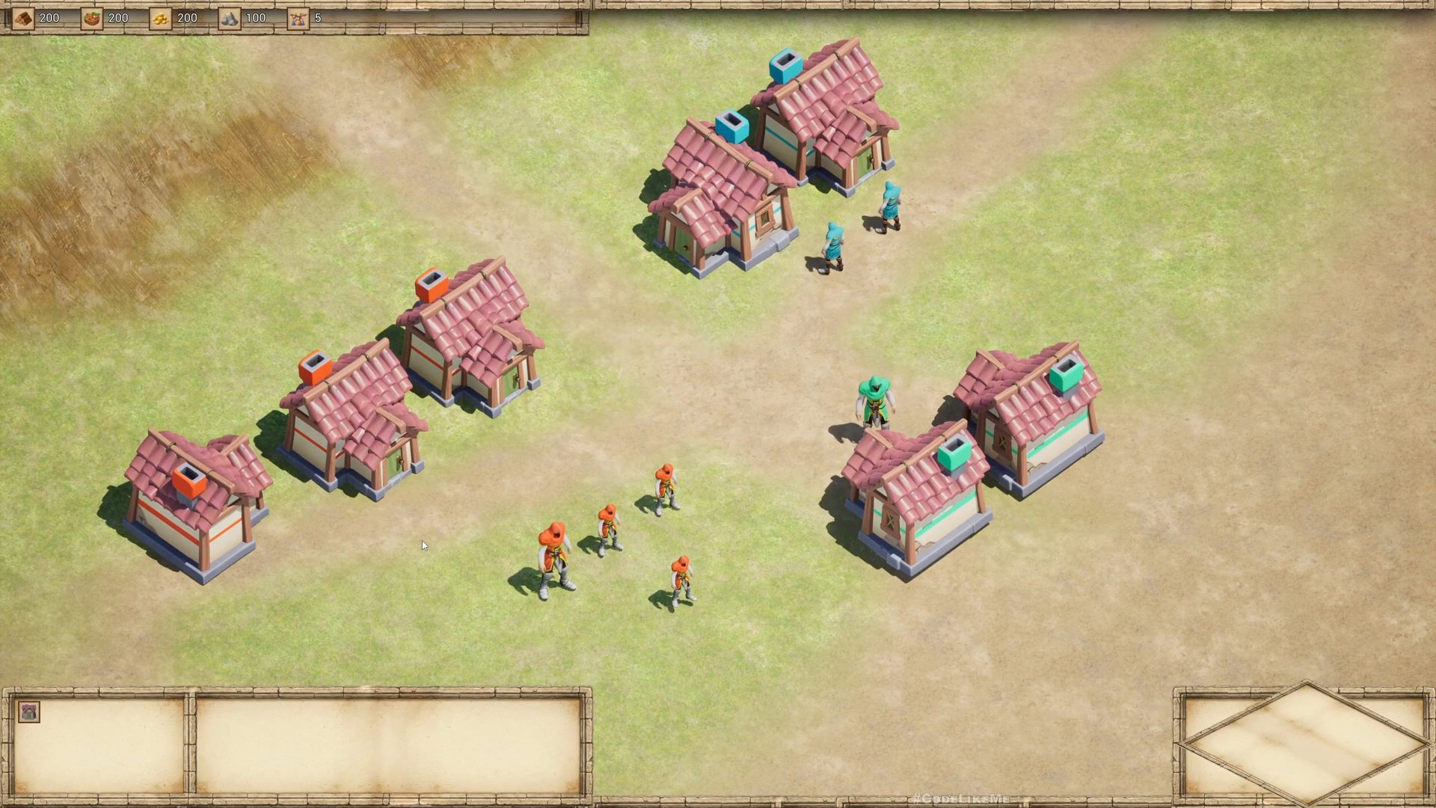
{"action": "mouse_move", "coordinate": [615, 571]}
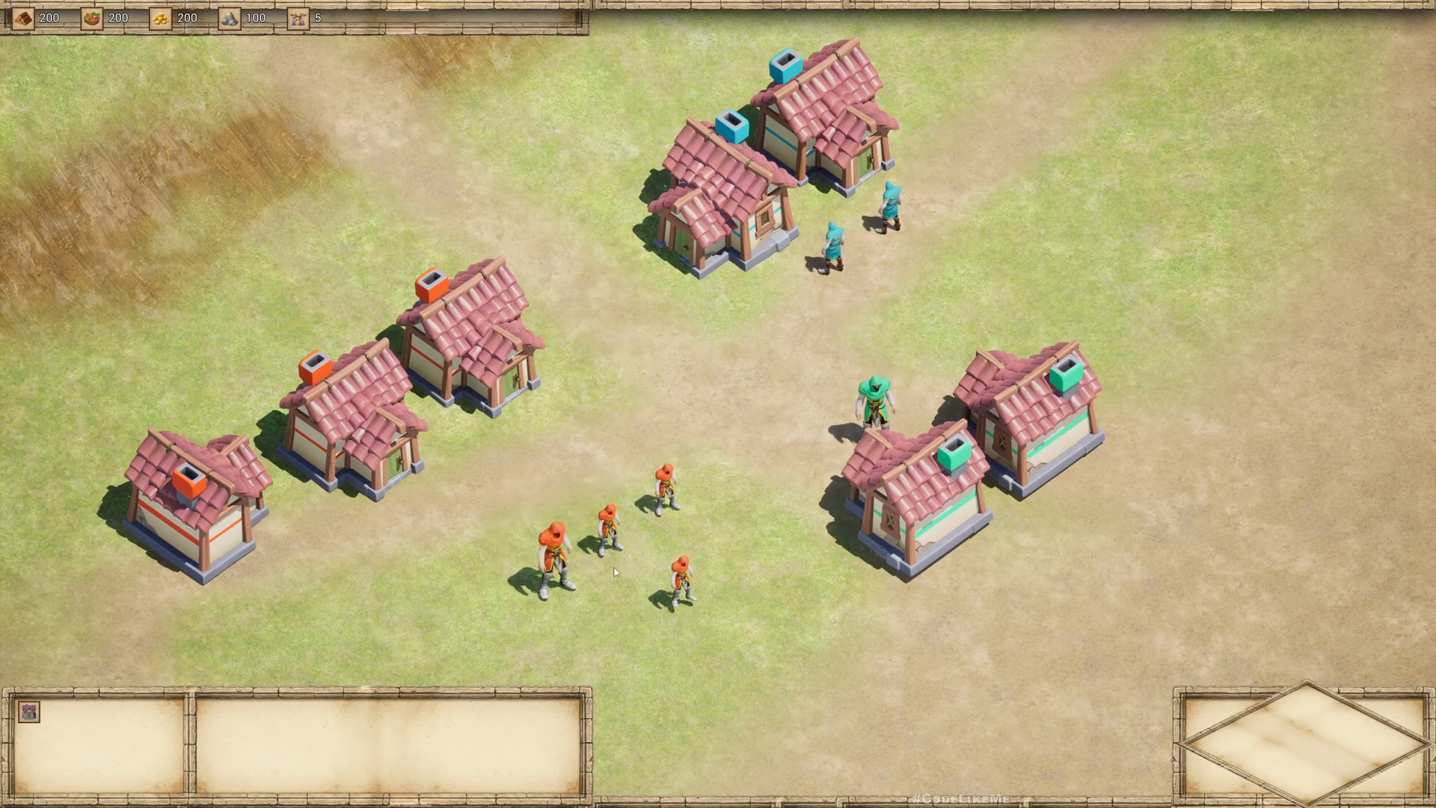
{"action": "mouse_move", "coordinate": [630, 429]}
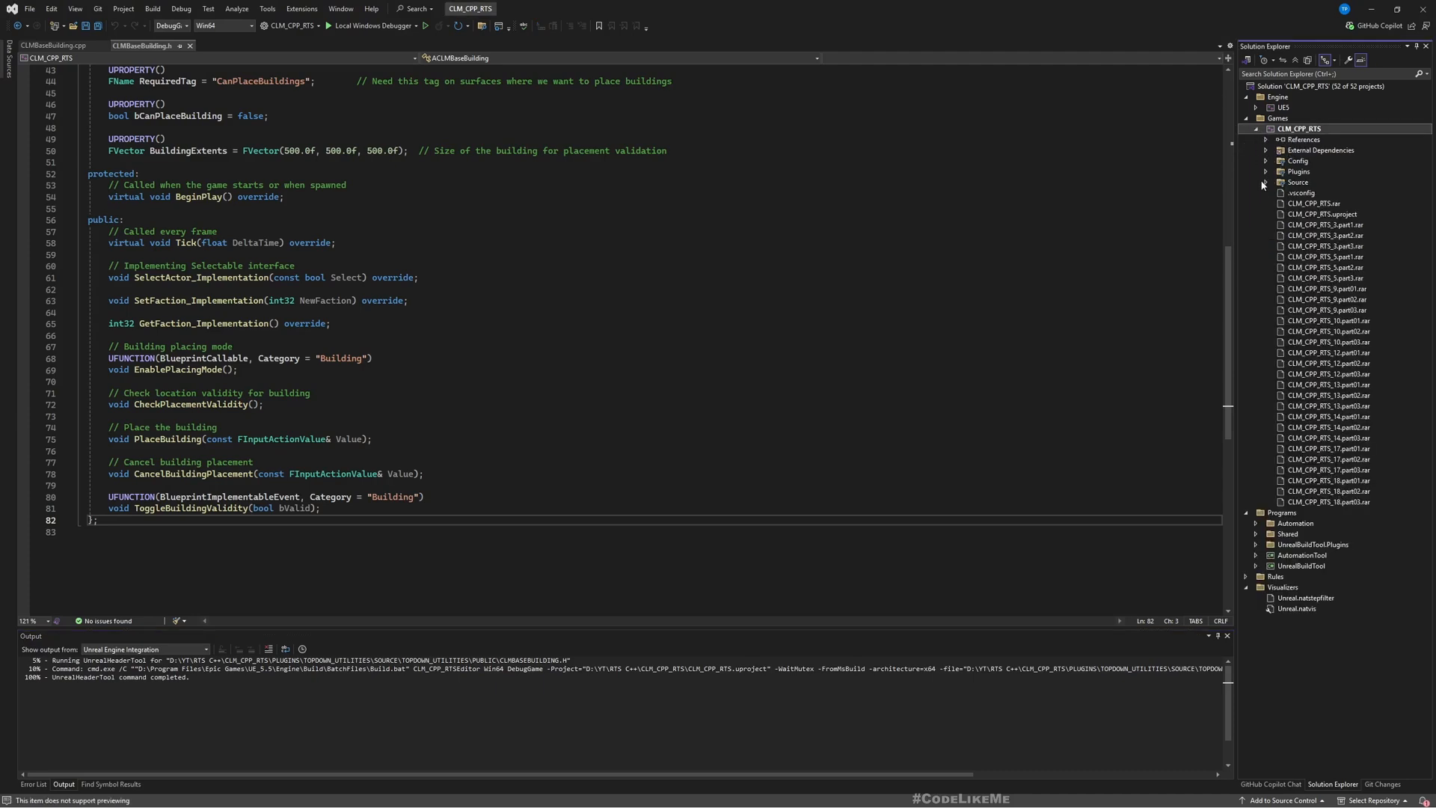
Step: Expand the TopDown_Utilities plugin source and open BasePawnInterface.h
{"action": "left_click", "coordinate": [1265, 172]}
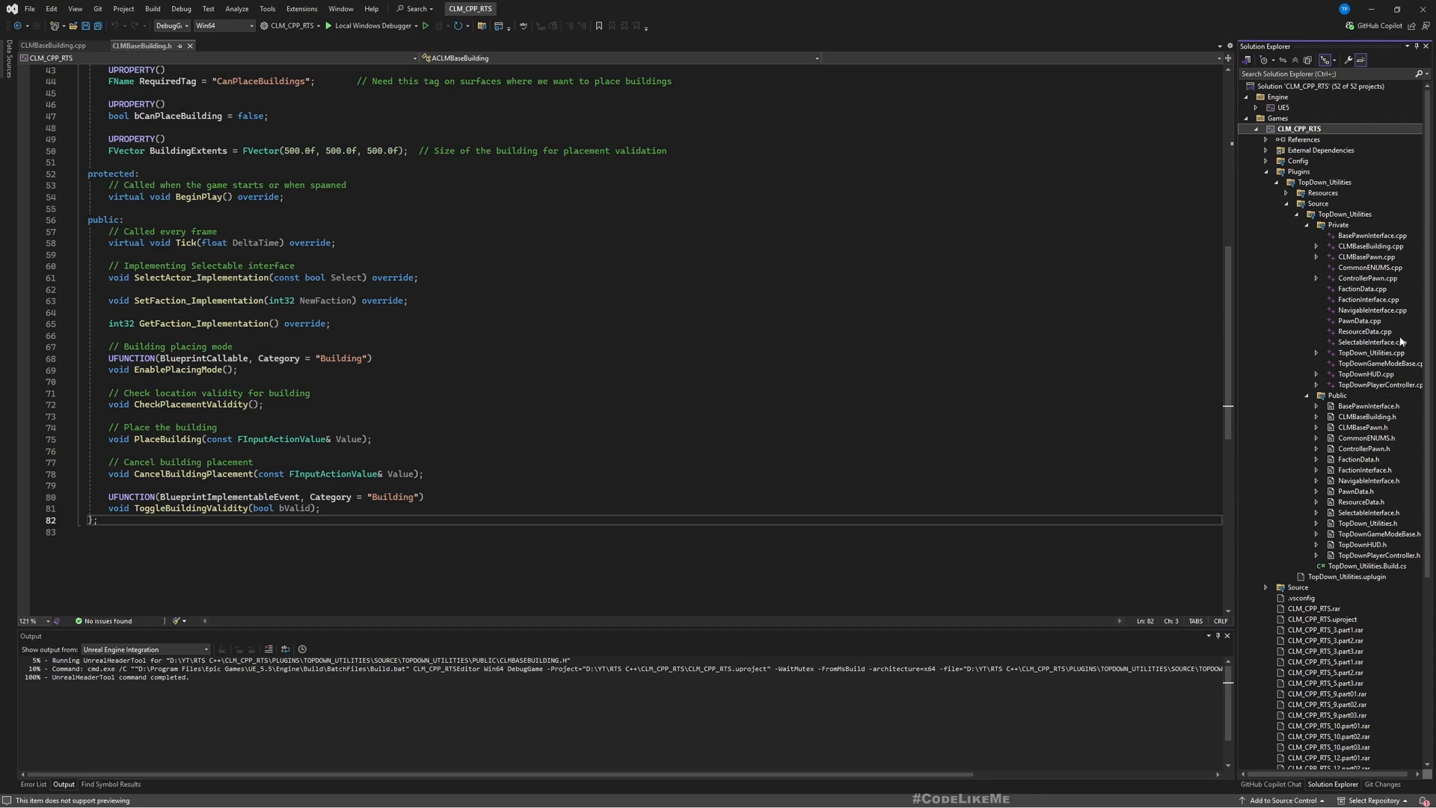
{"action": "double_click", "coordinate": [1370, 235]}
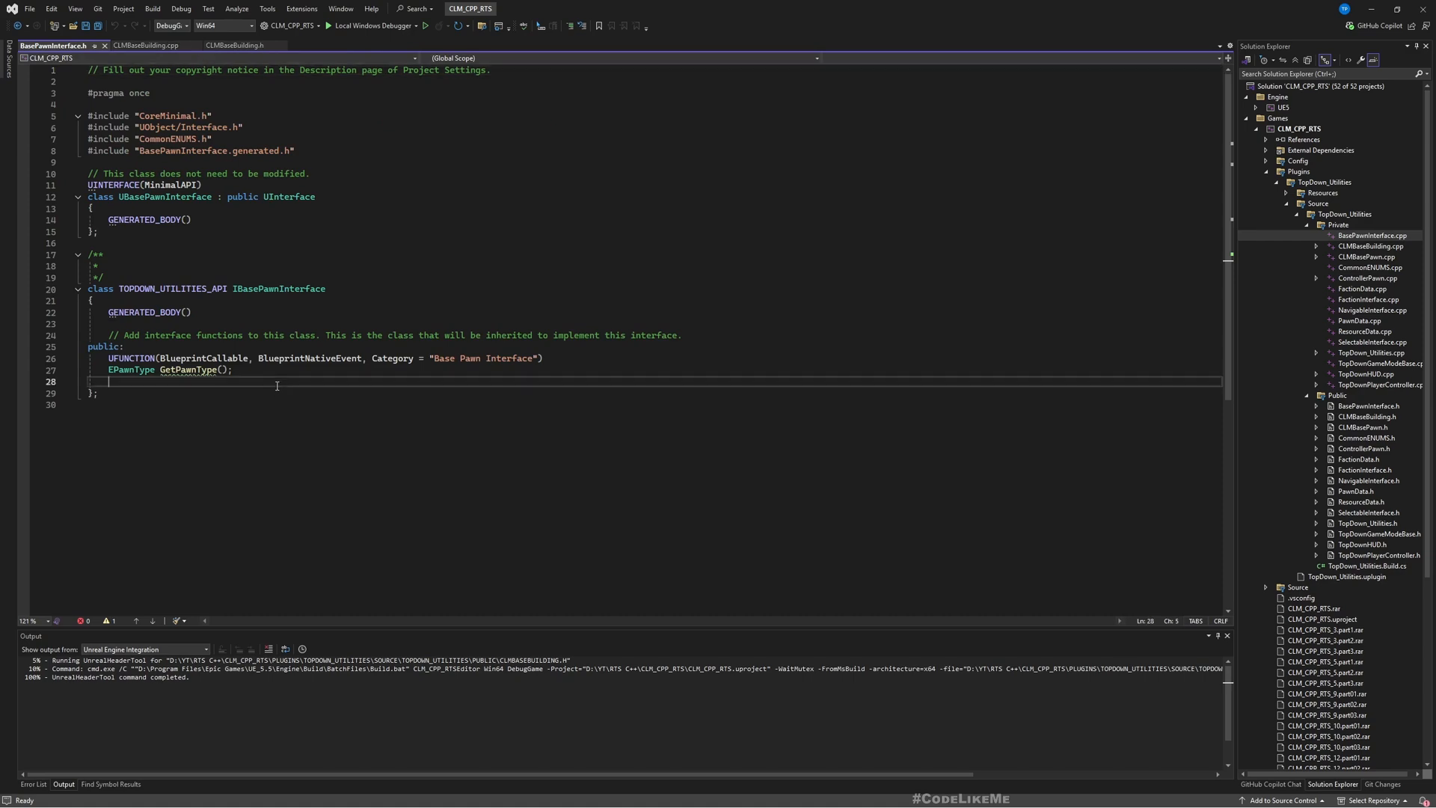
Step: Declare a BlueprintNativeEvent GetBuildOptions() returning TArray<TSubclassOf<ACLMBaseBuilding>> in BasePawnInterface.h
{"action": "type", "text": "UFUNCTION(BlueprintCallable, BlueprintNativeEvent, Category = \"Base Pawn Interface\")"}
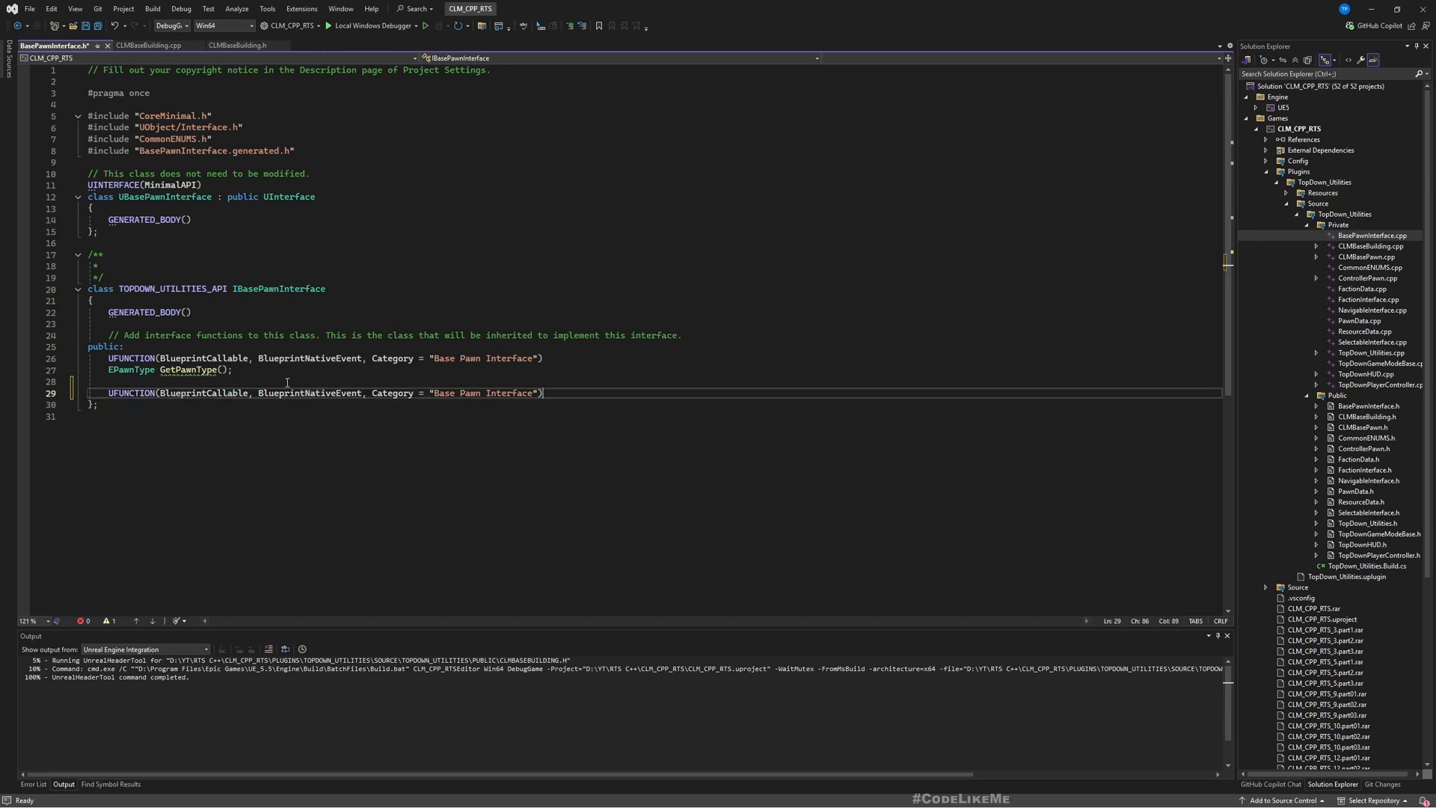
{"action": "type", "text": "void SetFaction(int32 NewFaction);"}
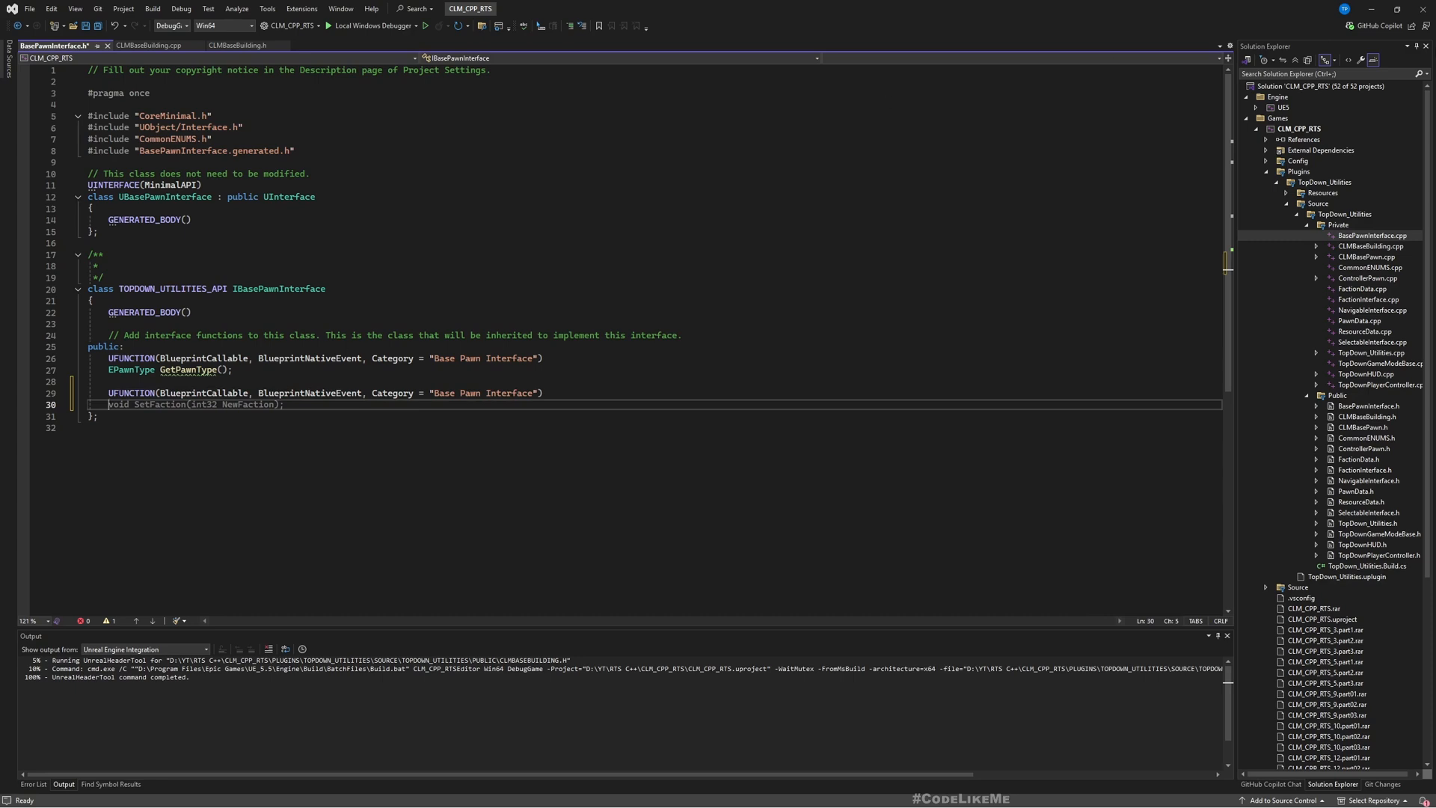
{"action": "mouse_move", "coordinate": [1374, 238]}
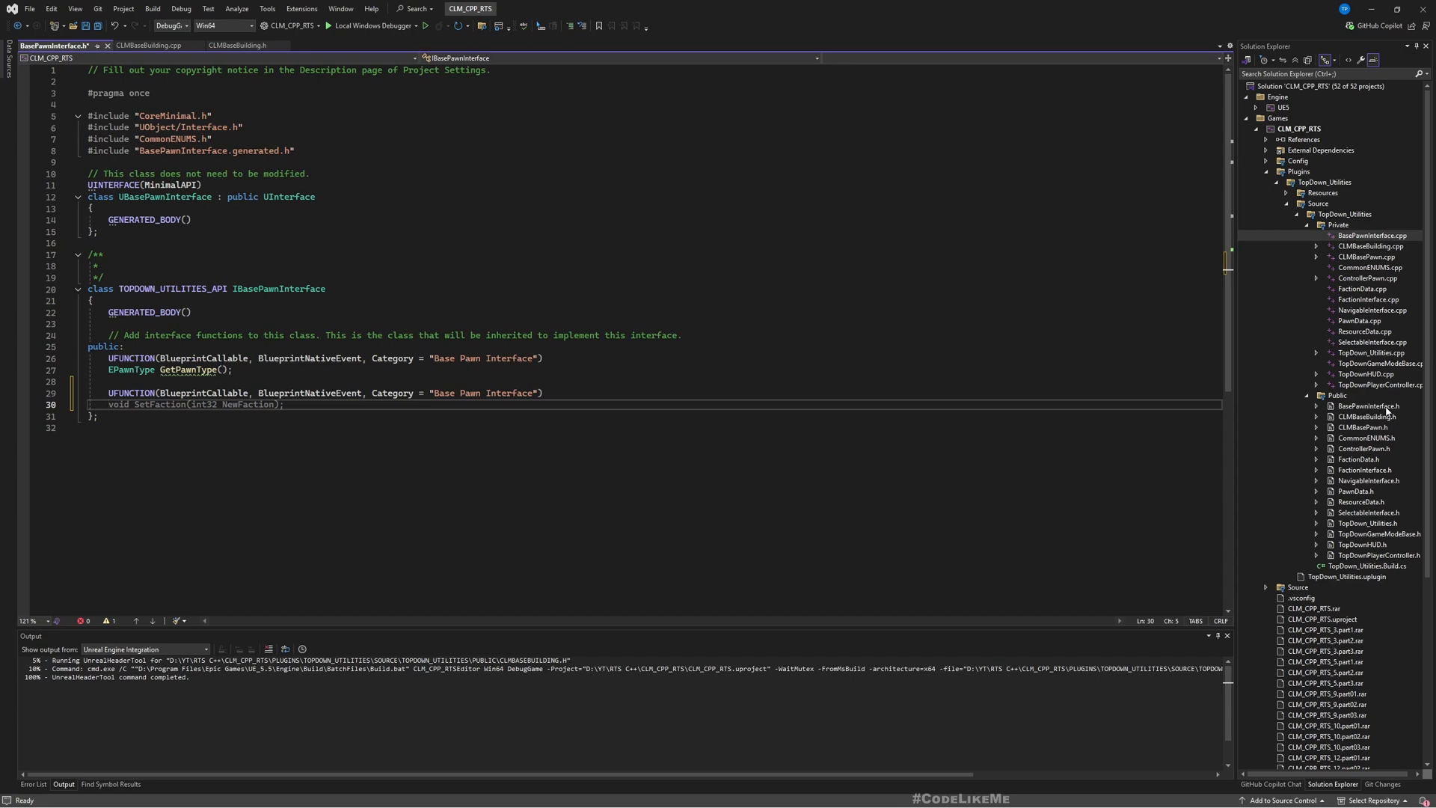
{"action": "type", "text": "TArray<FResourceData> GetResources();"}
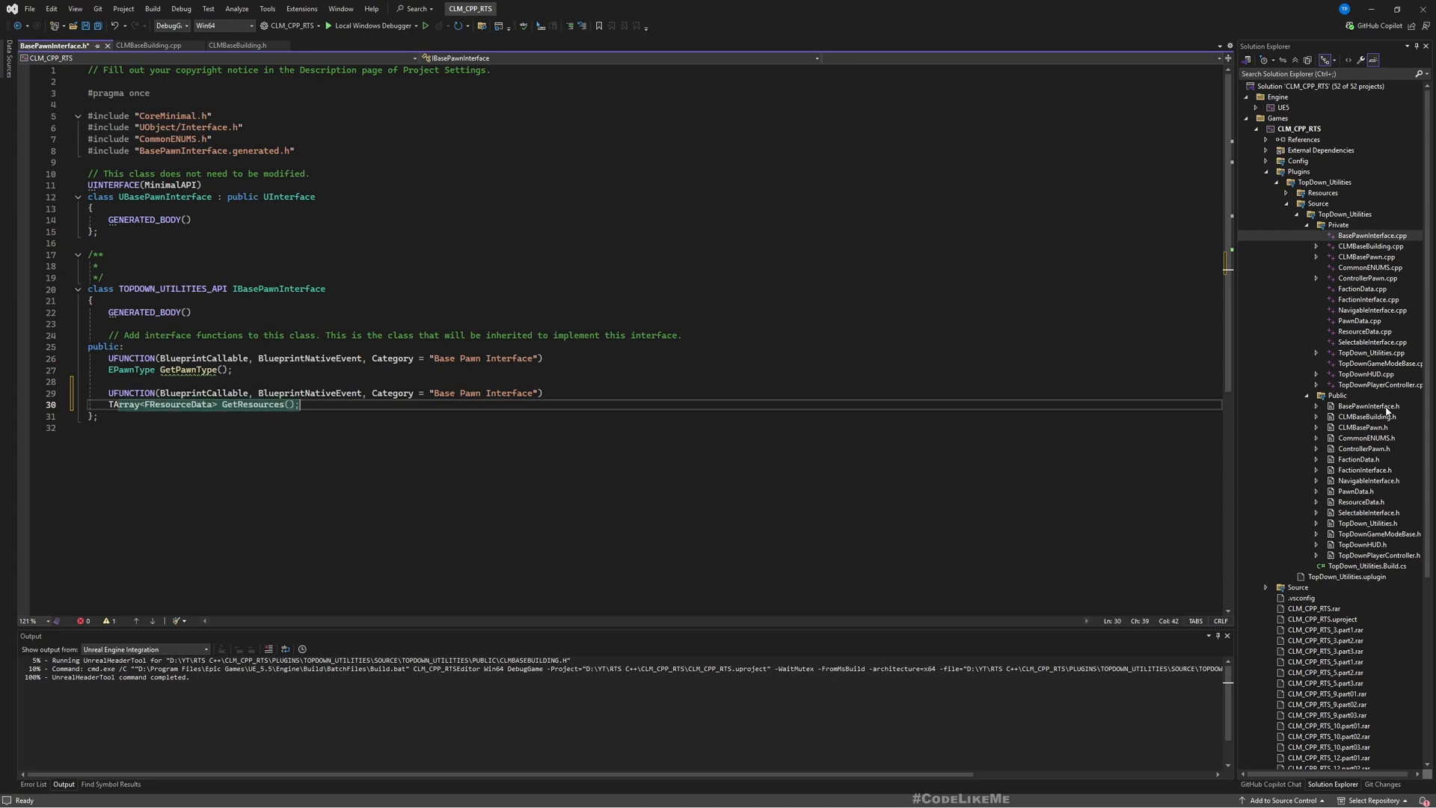
{"action": "type", "text": "rceData> GetResources();"}
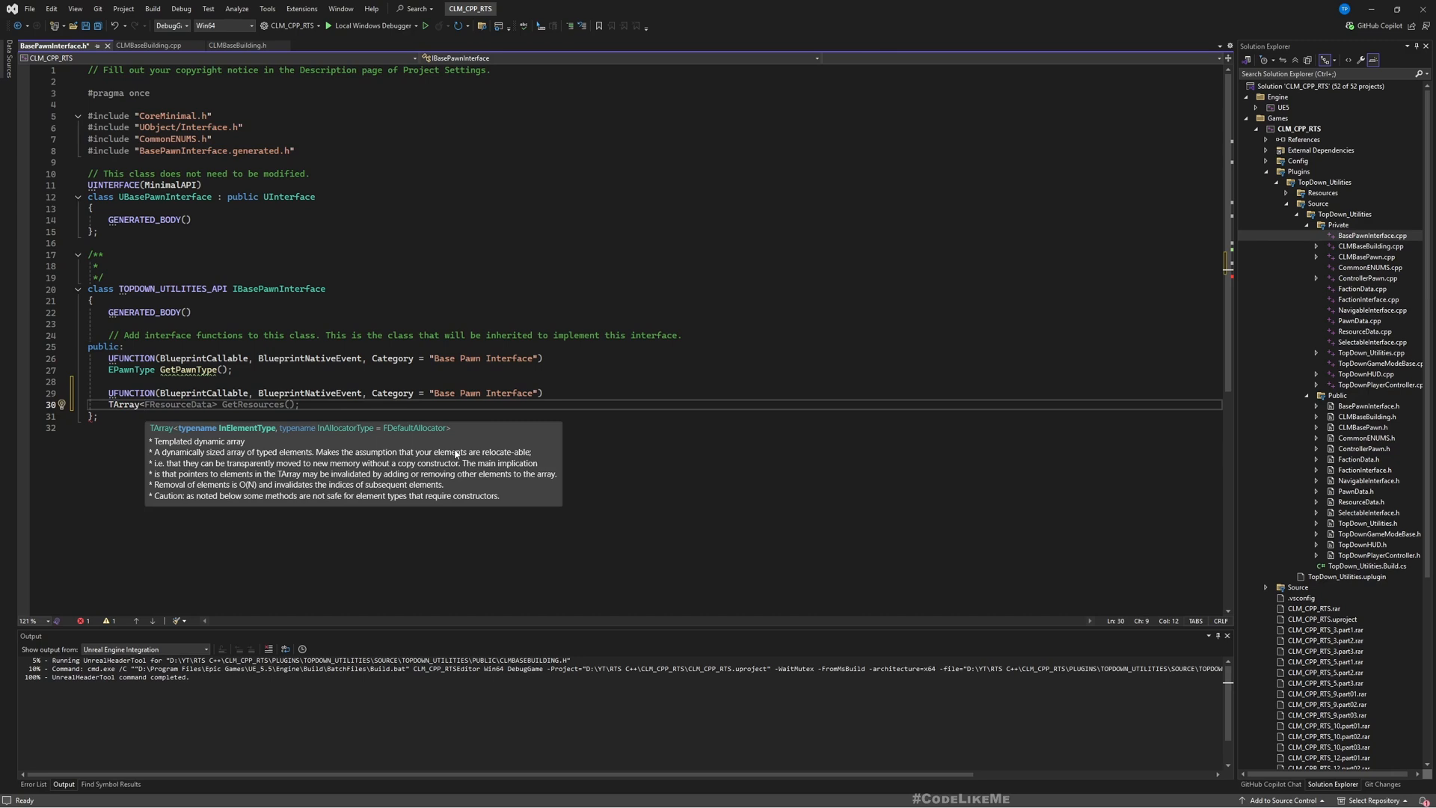
{"action": "type", "text": "TSubc"}
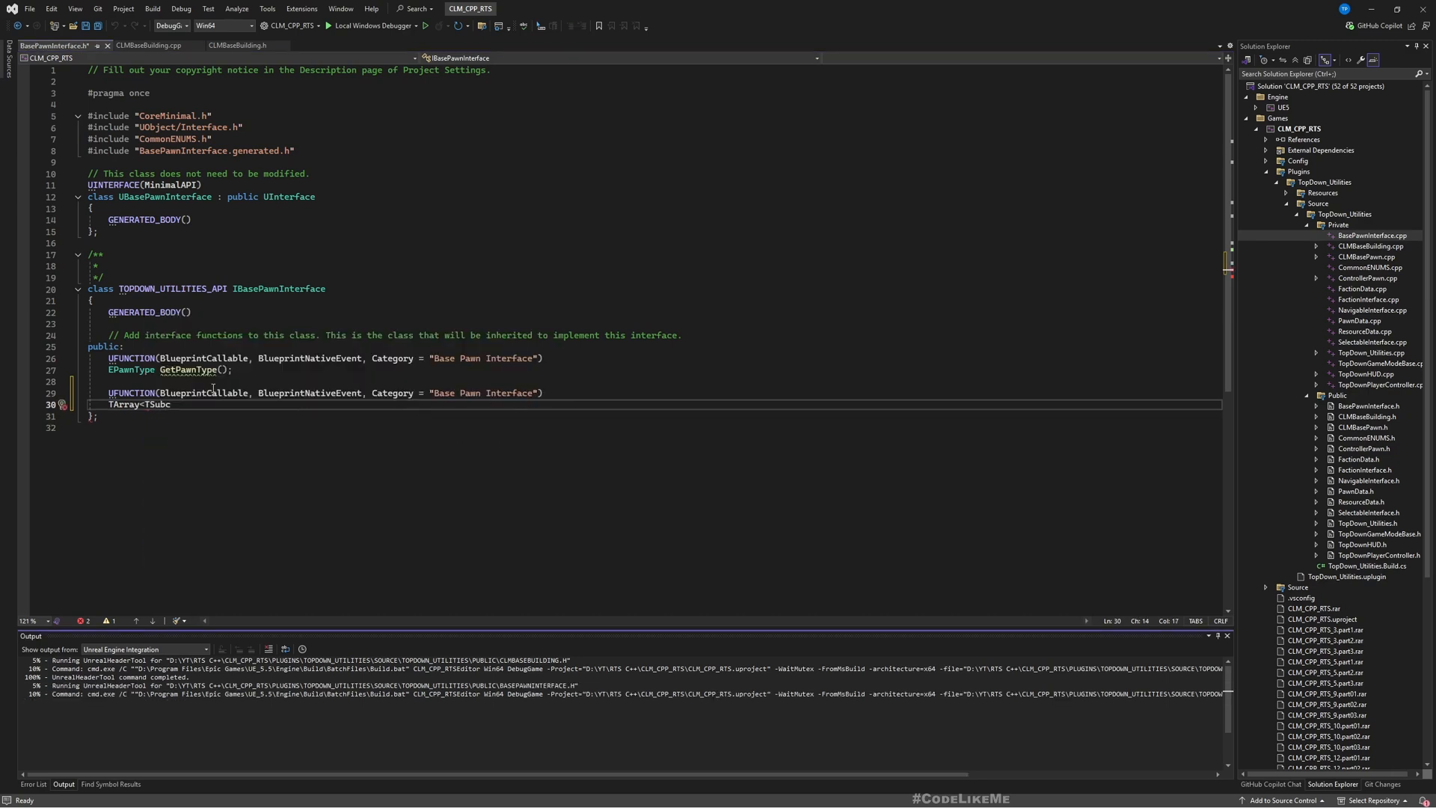
{"action": "type", "text": "lassOf"}
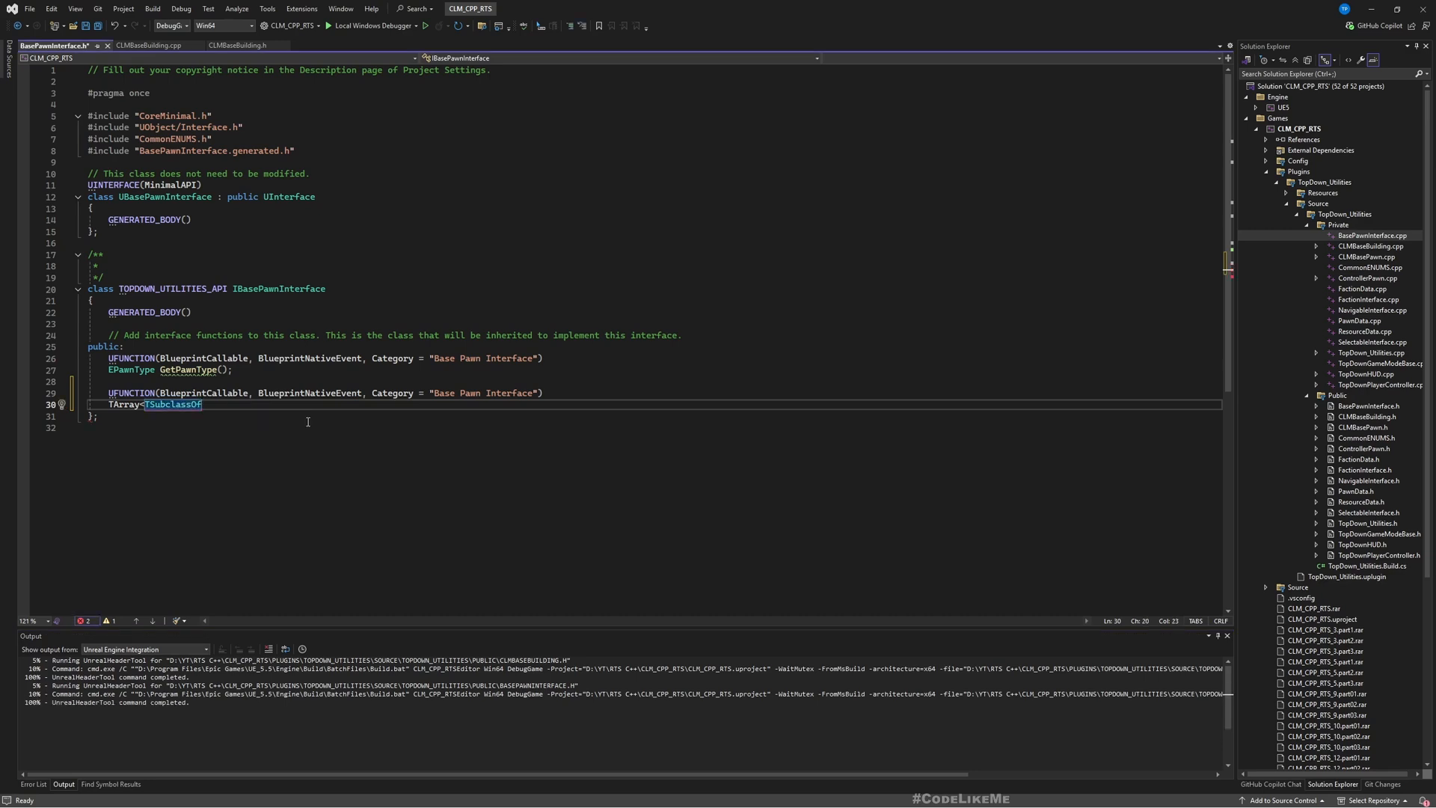
{"action": "type", "text": "<ACLMBaseBuilding"}
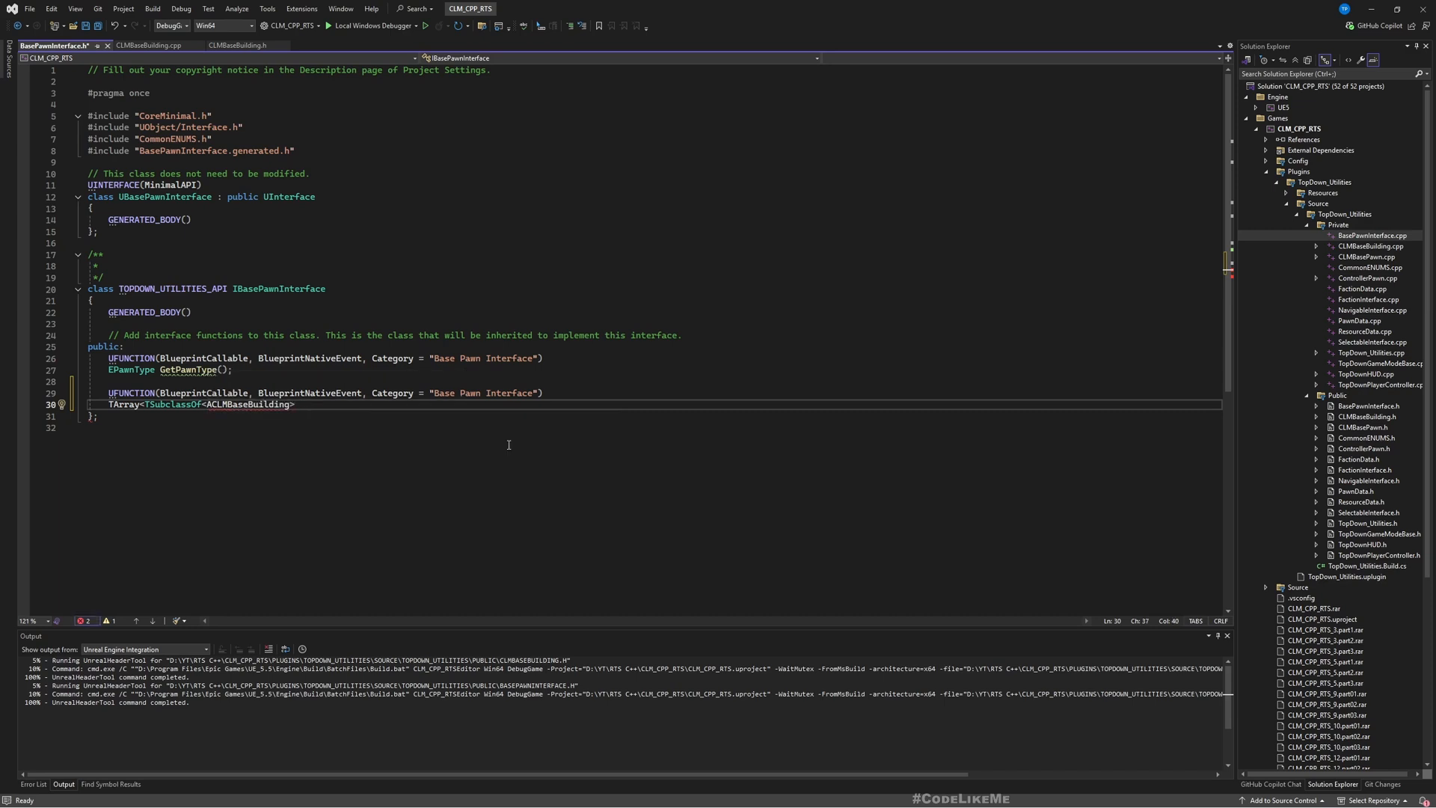
{"action": "type", "text": ">"}
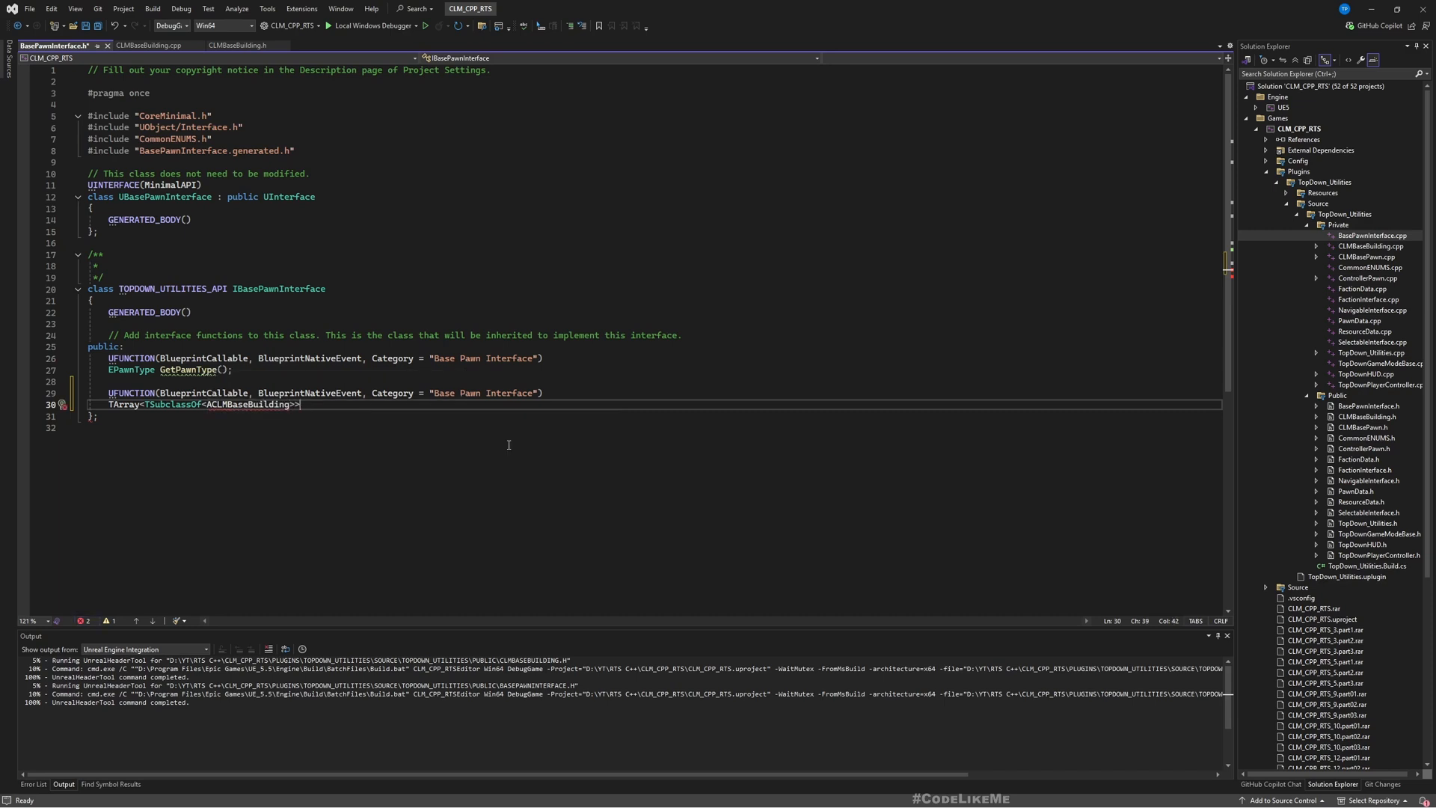
{"action": "type", "text": "GetBuildingList();"}
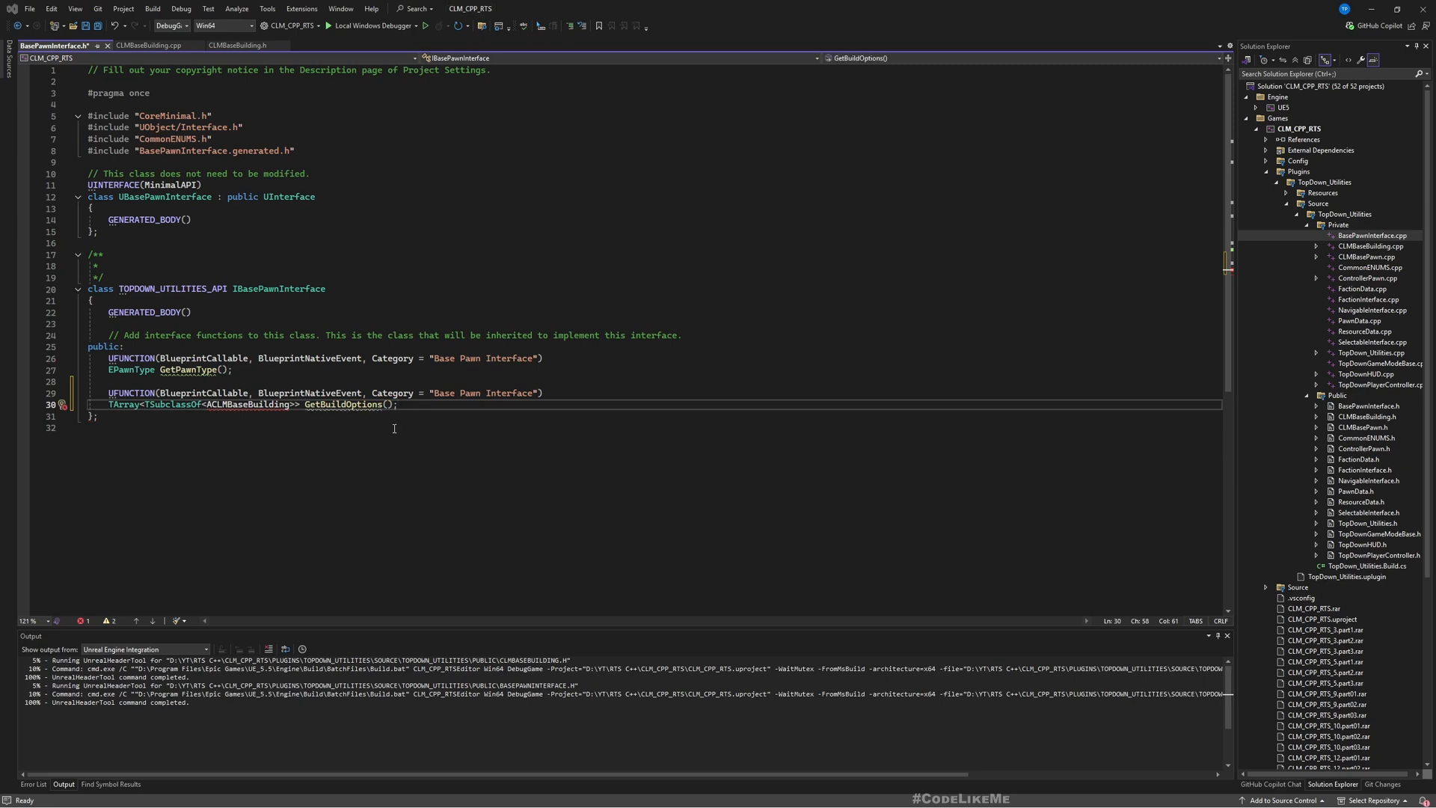
Step: Replace the empty comment block with the forward declaration 'class ACLMBaseBuilding;'
{"action": "double_click", "coordinate": [245, 404]}
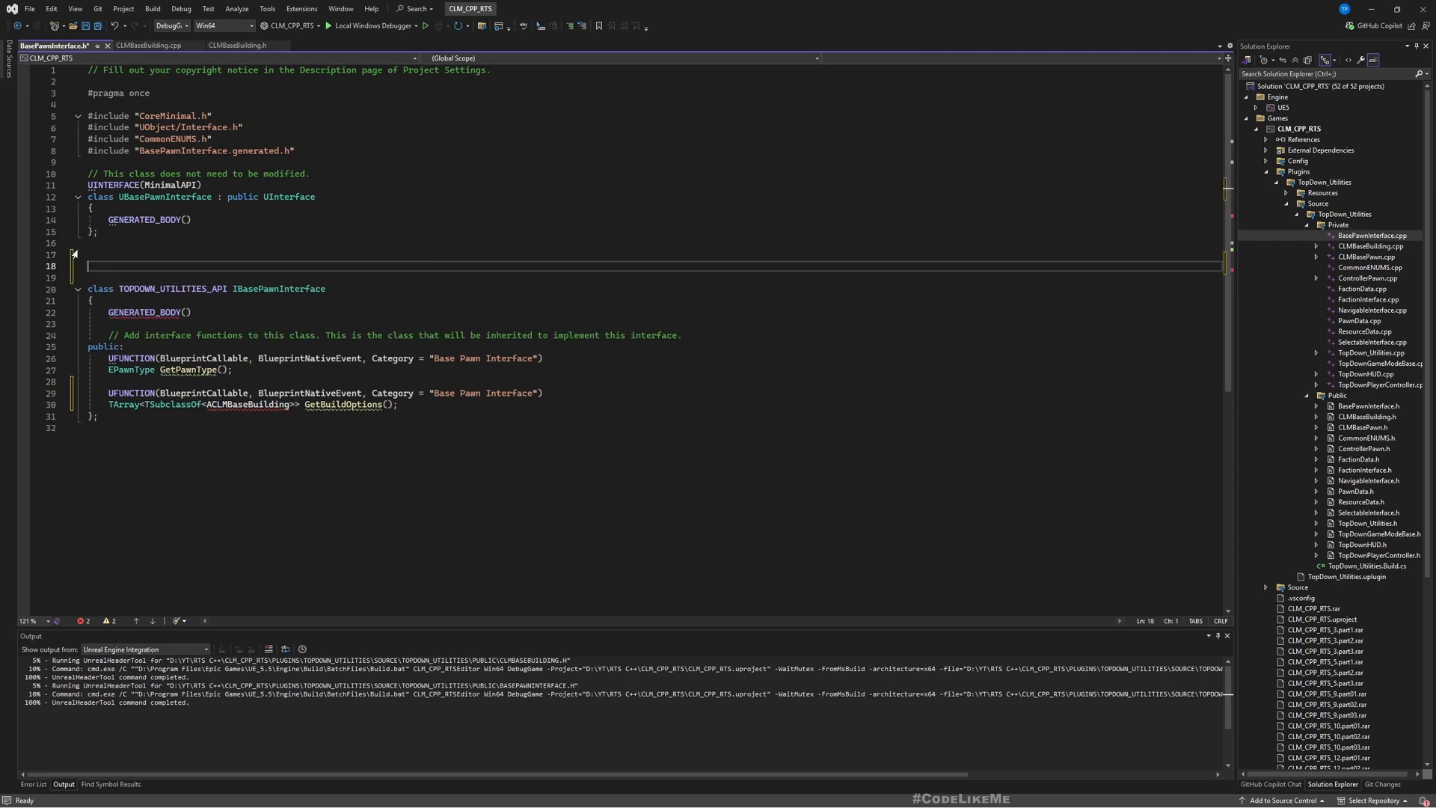
{"action": "type", "text": "class ACLMBaseBuilding"}
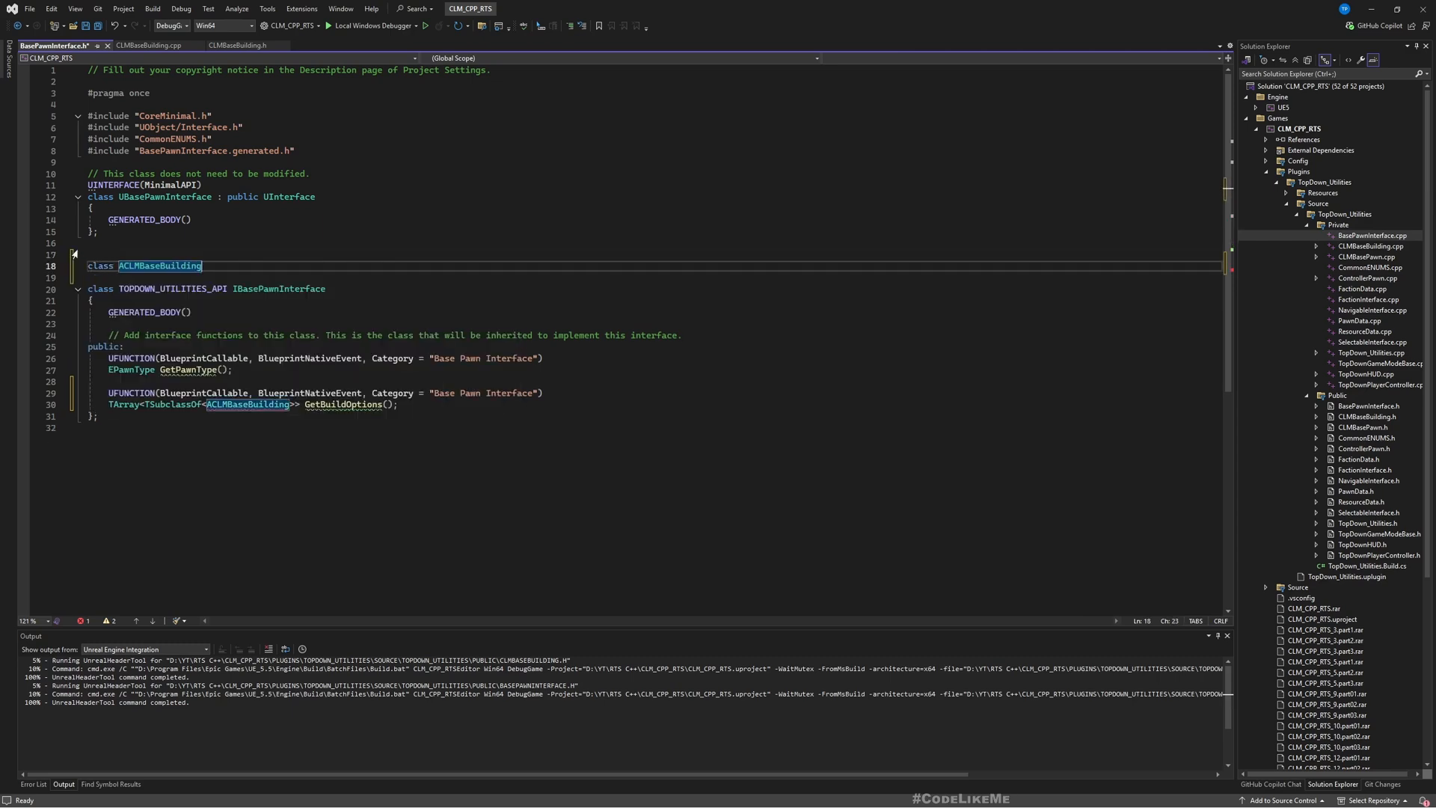
{"action": "type", "text": ";"}
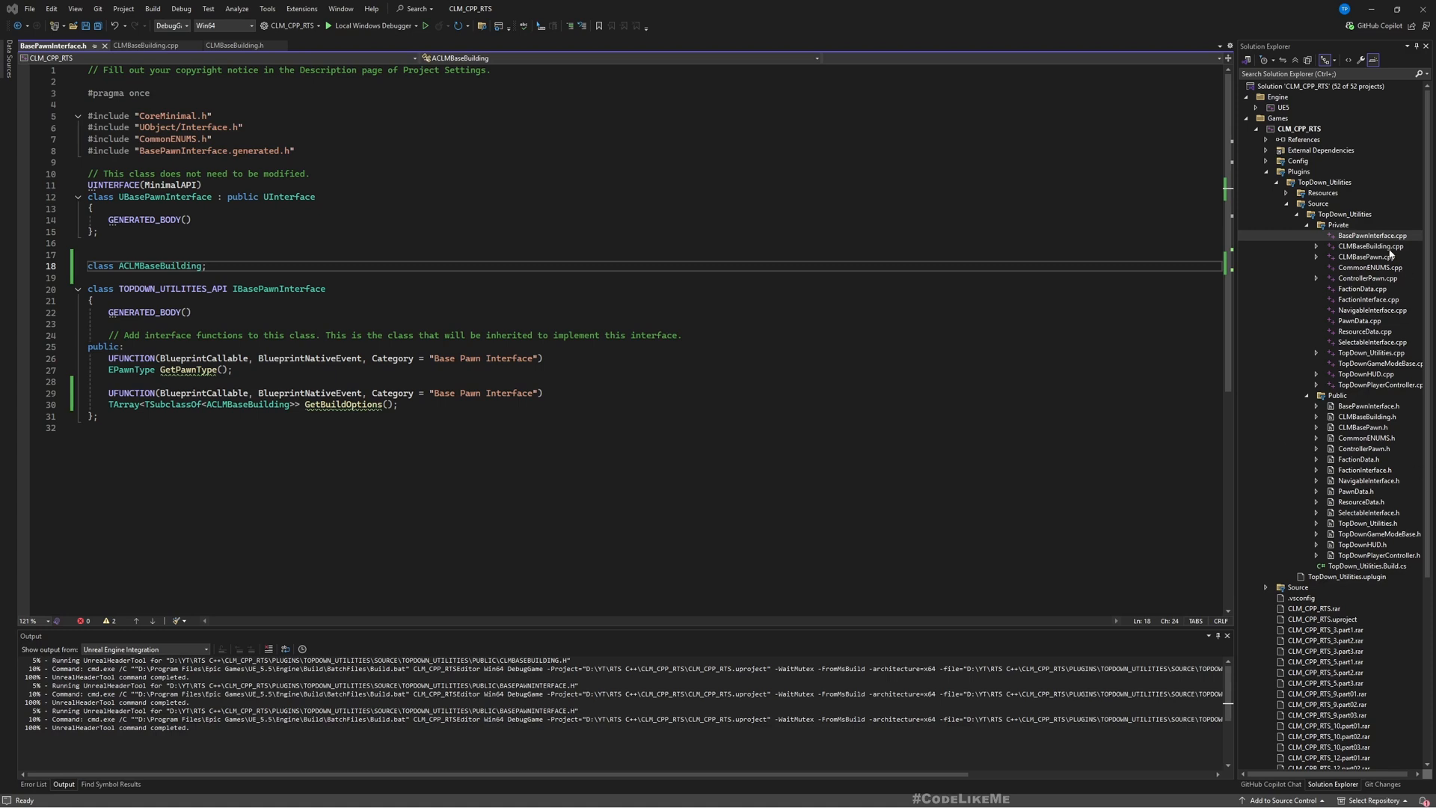
{"action": "mouse_move", "coordinate": [1373, 494]}
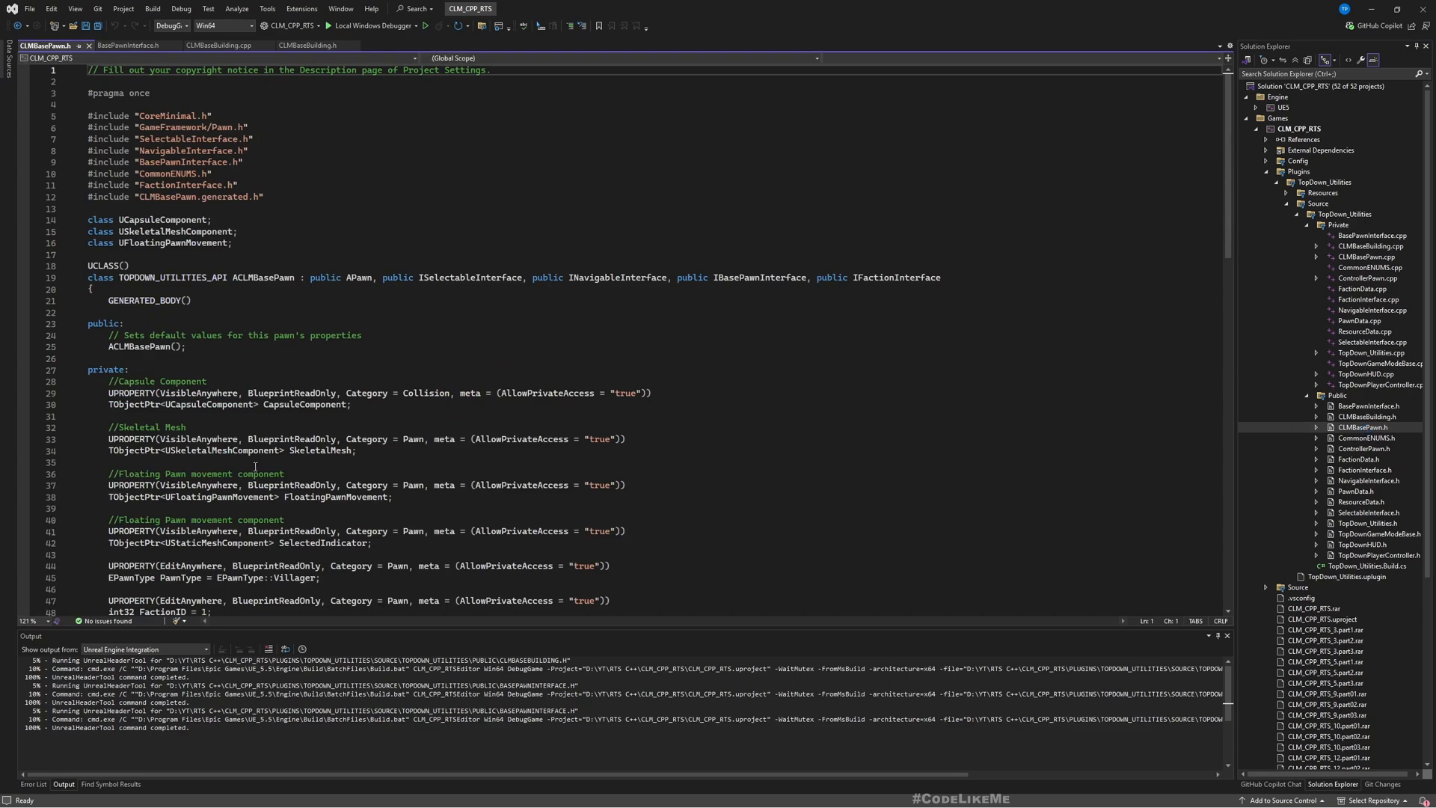
Step: Save the GetBuildOptions override and add a UPROPERTY TArray<TSubclassOf<ACLMBaseBuilding>> BuildOptions below FactionID
{"action": "scroll", "scroll_direction": "down", "scroll_amount": 3}
{"action": "type", "text": "TArray<TSubclassOf<ACLMBaseBuilding>> GetBuildOptions_Implementation() override;"}
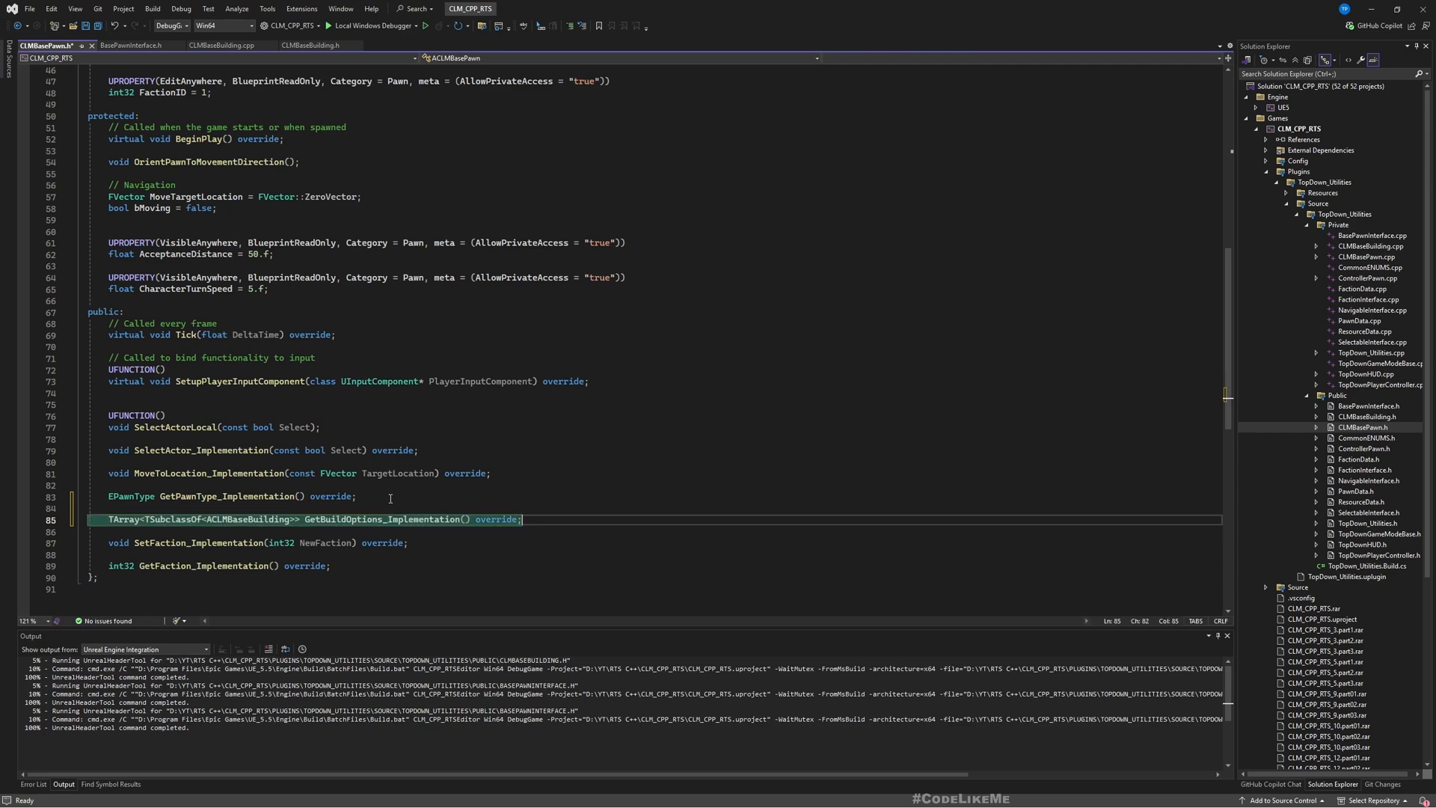
{"action": "key", "text": "ctrl+s"}
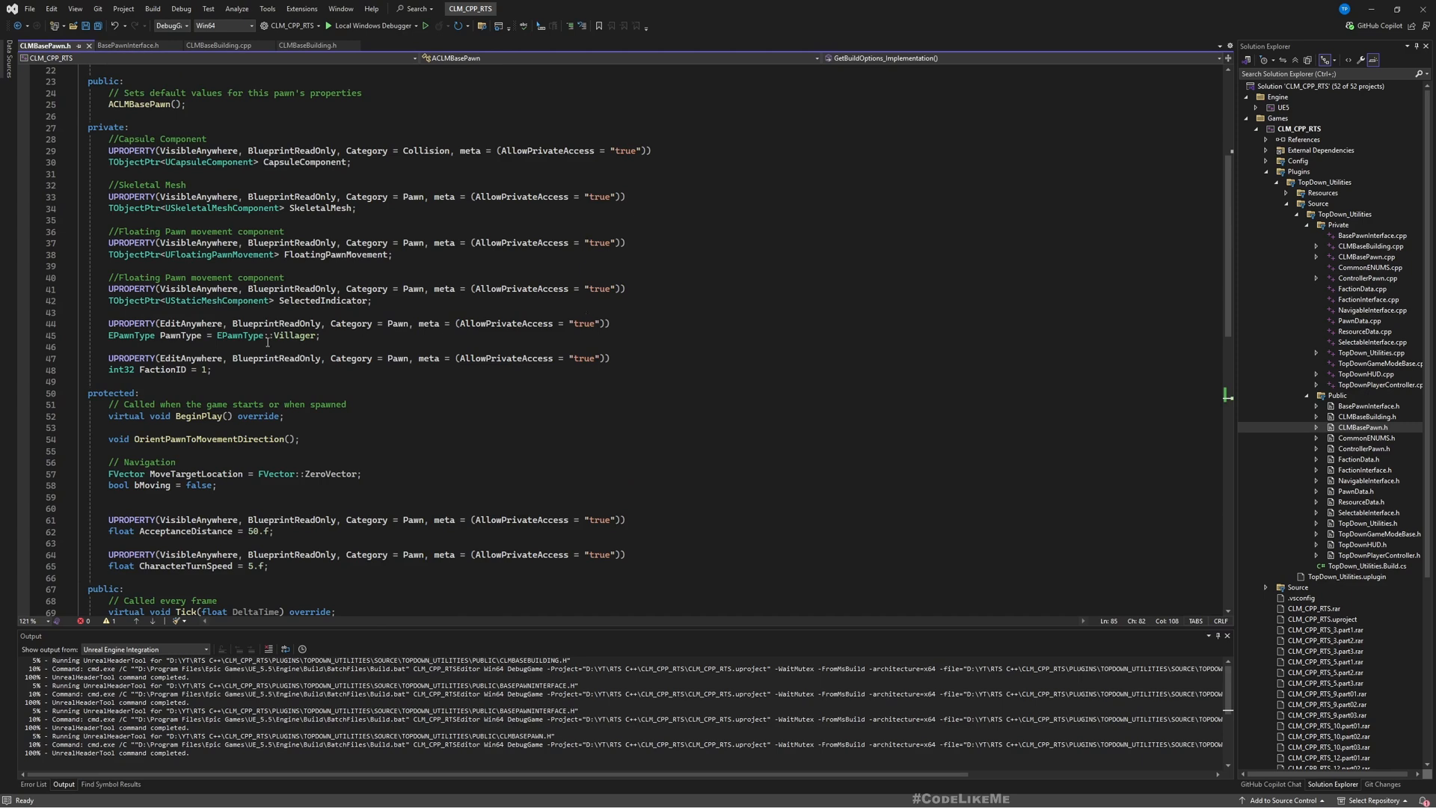
{"action": "left_click", "coordinate": [213, 368]}
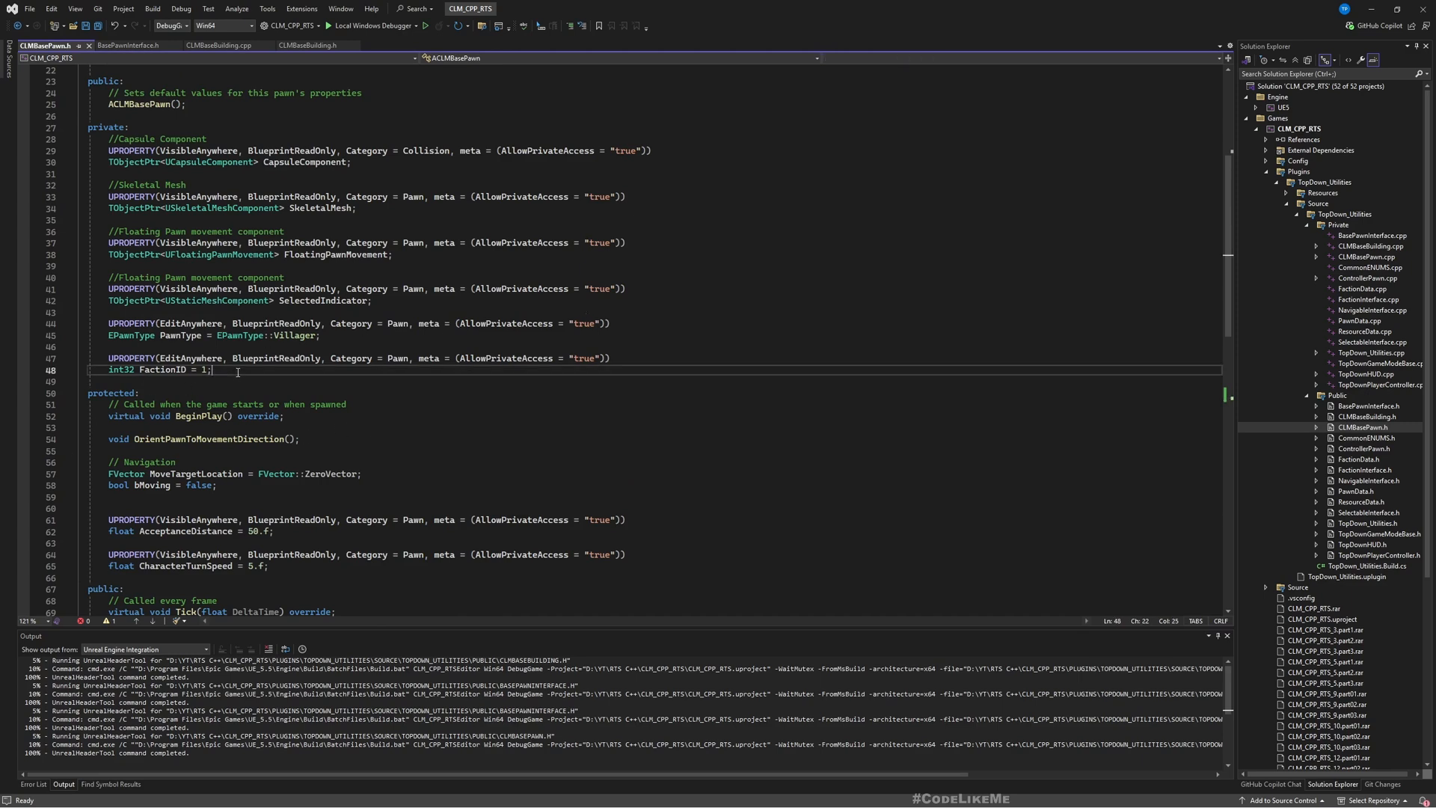
{"action": "key", "text": "enter"}
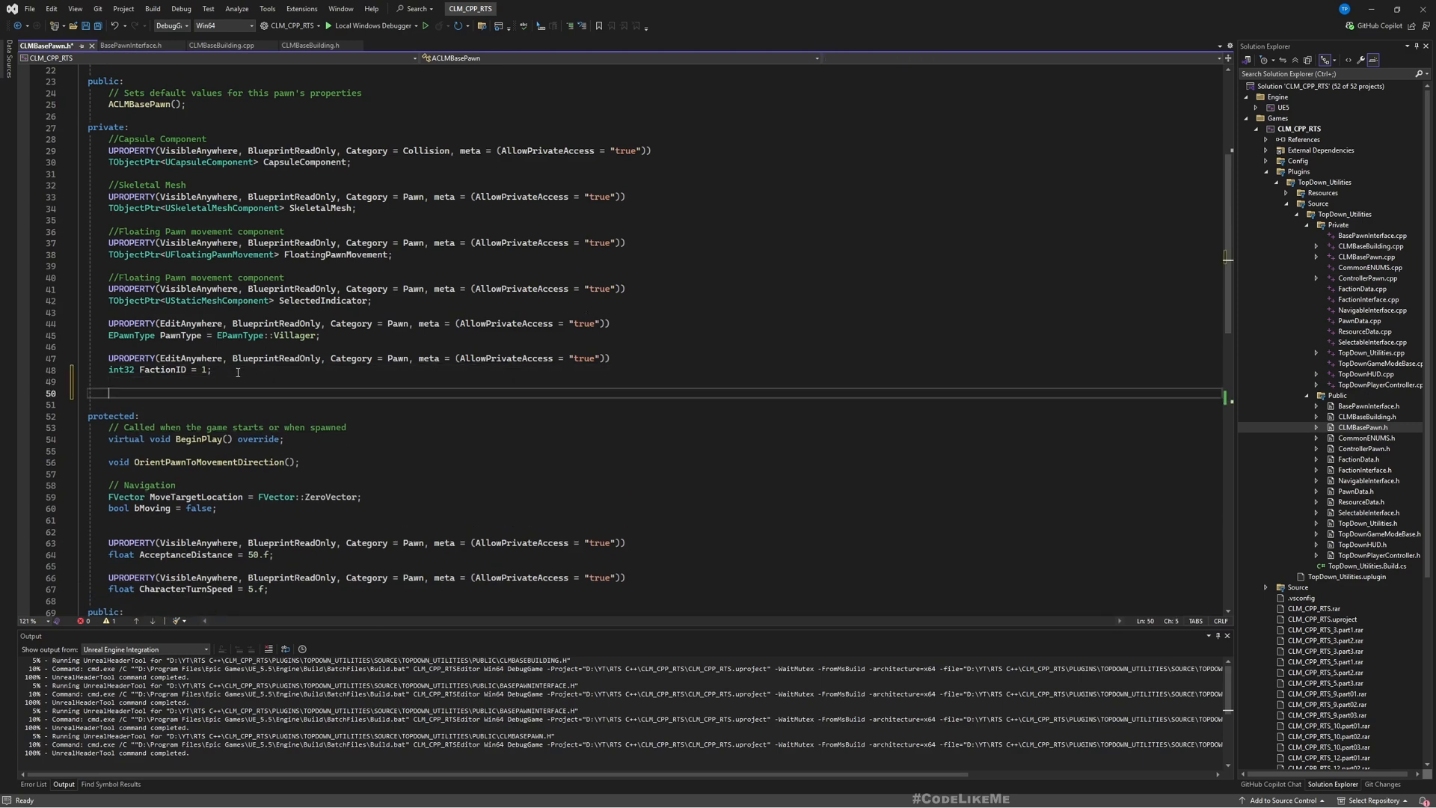
{"action": "type", "text": "U"}
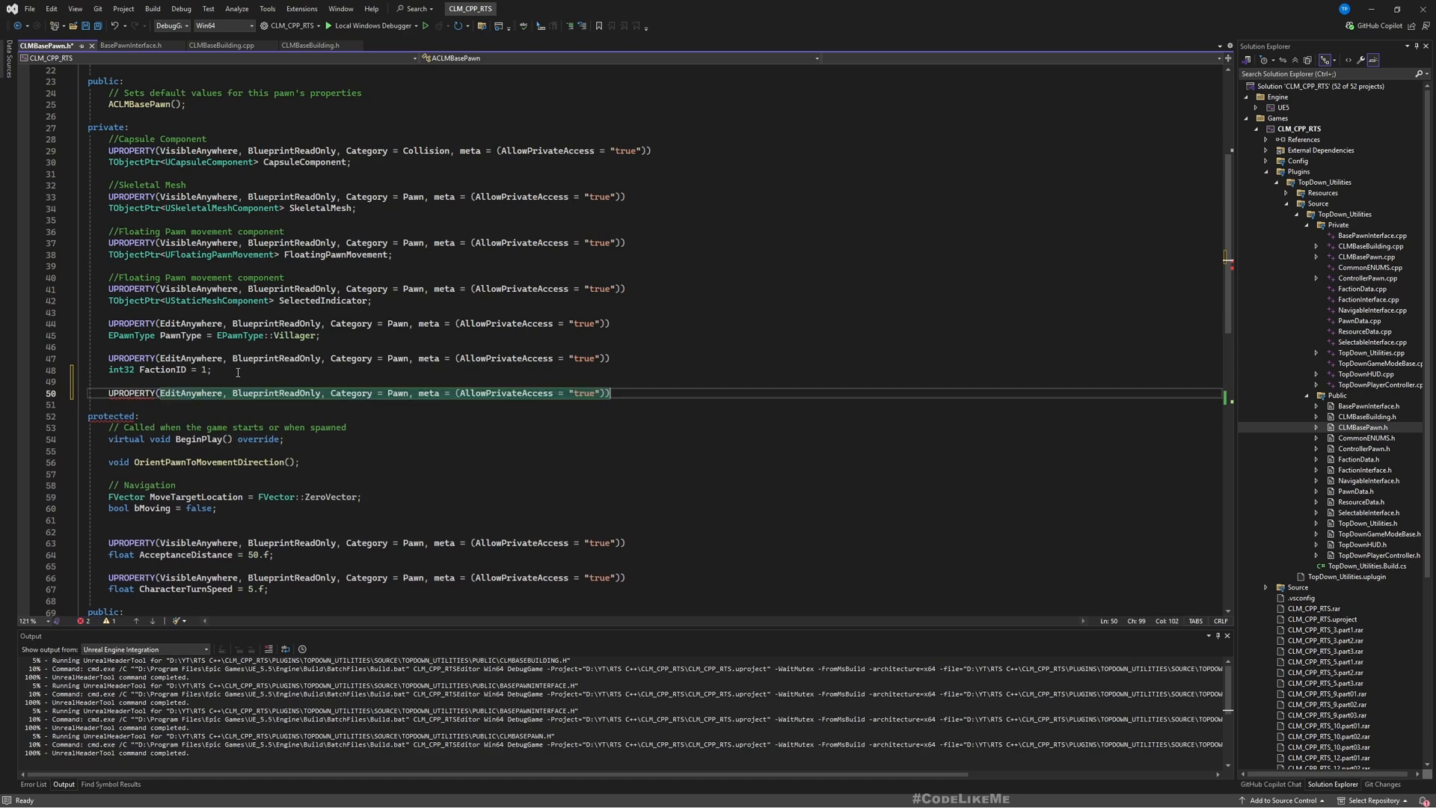
{"action": "type", "text": "TObjectPtr<UInputAction> MoveAction;"}
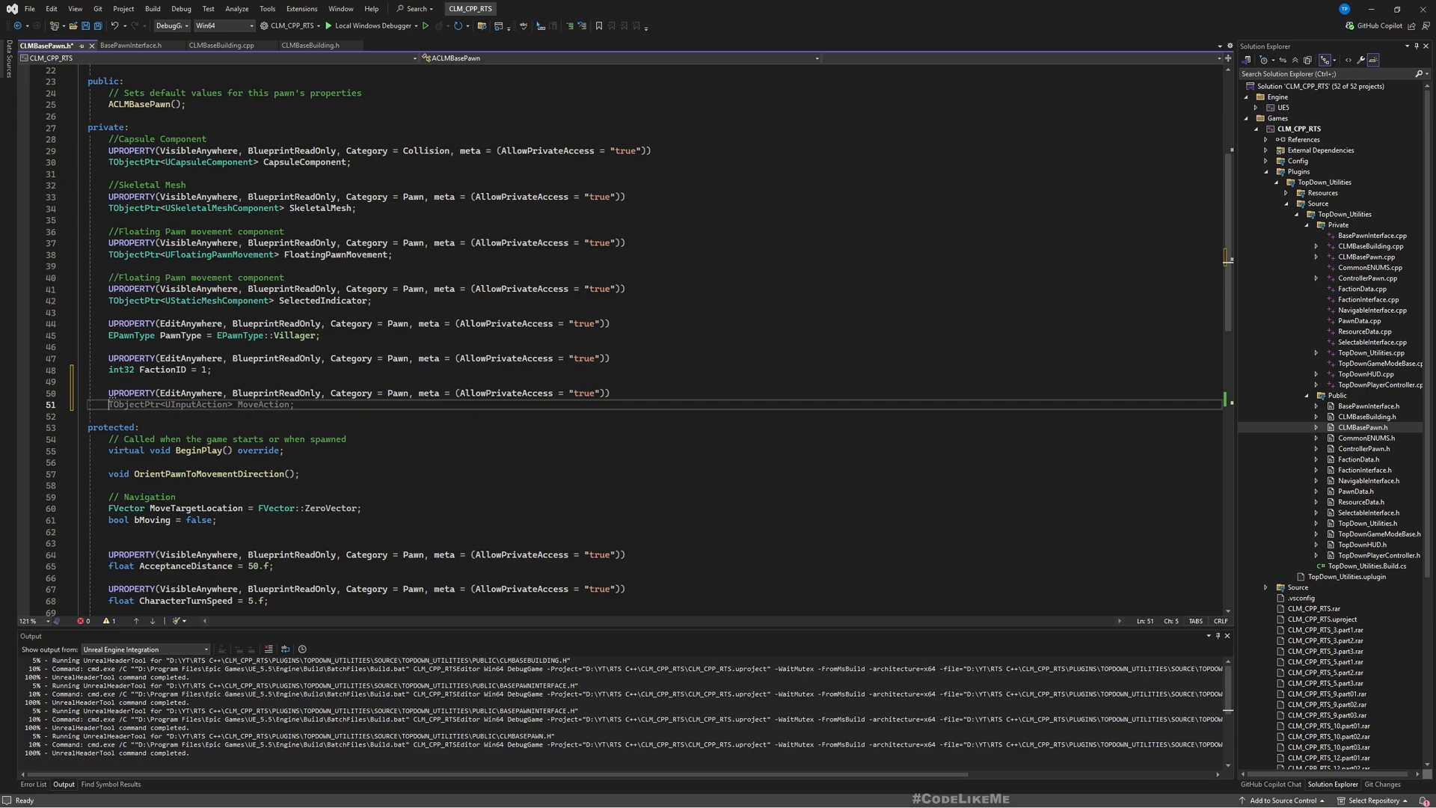
{"action": "type", "text": "TArray<TSubclassOf<ACLMBaseBuilding>> BuildOptions;"}
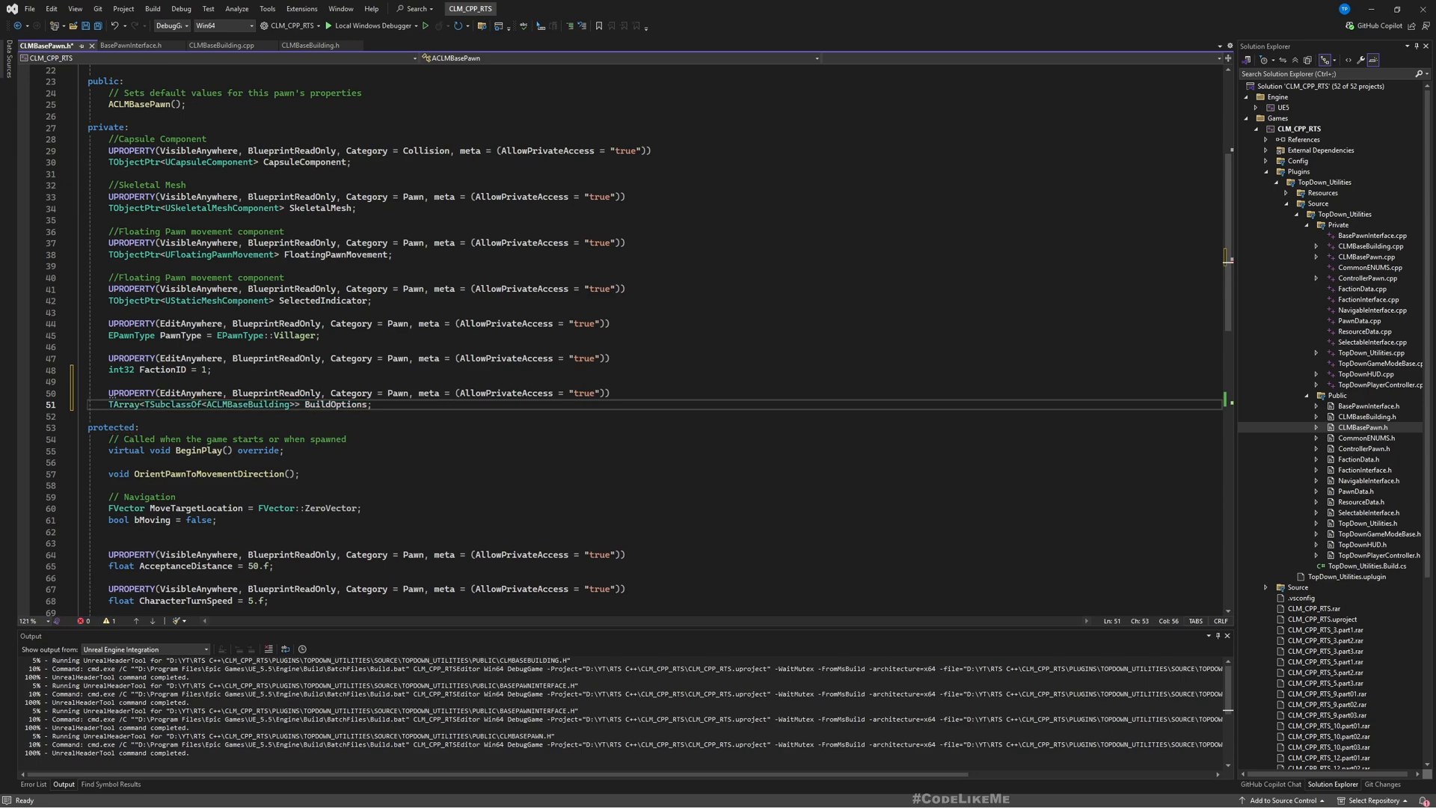
{"action": "scroll", "scroll_direction": "down", "scroll_amount": 3}
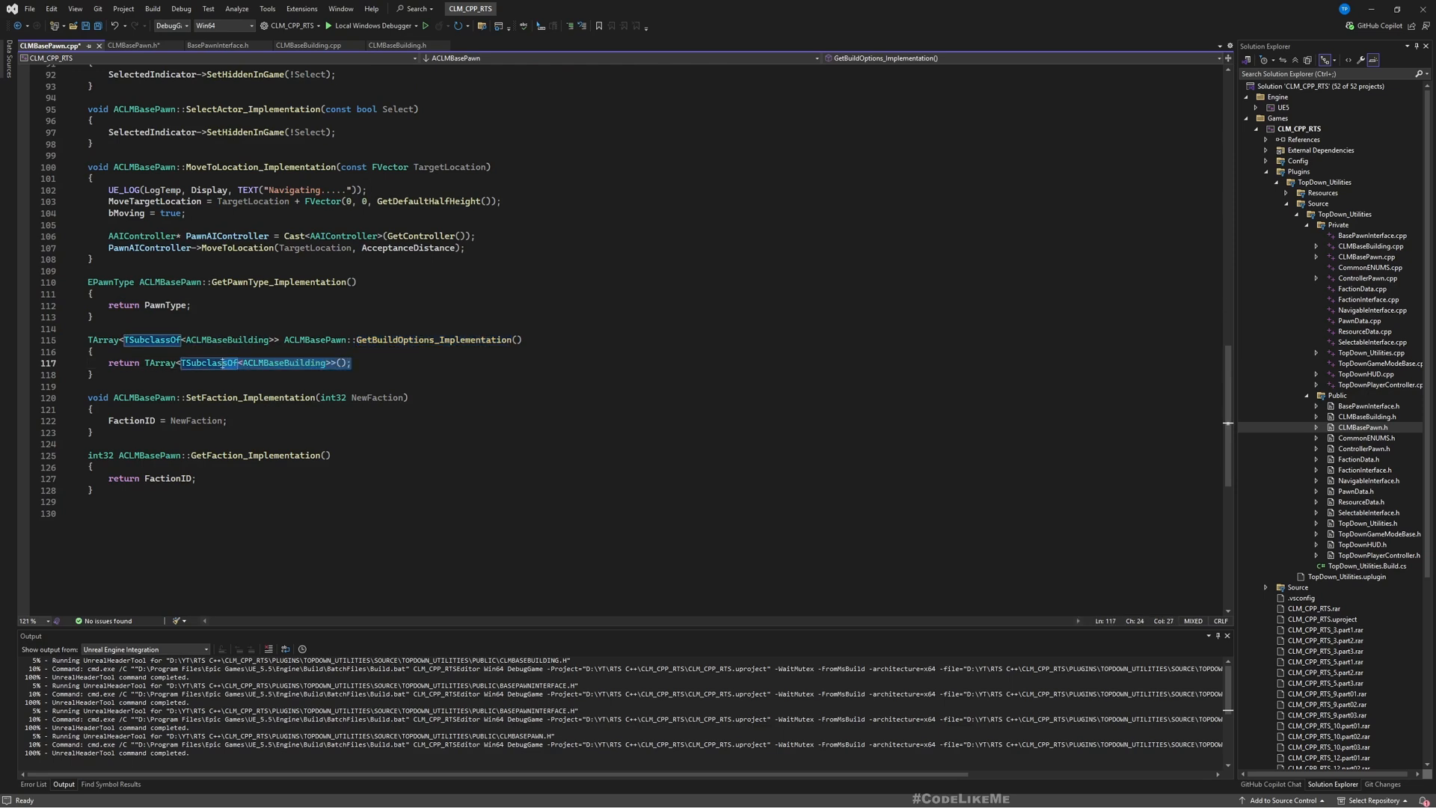
Step: Make GetBuildOptions_Implementation return BuildOptions in CLMBasePawn.cpp and live-compile it
{"action": "type", "text": "Bui"}
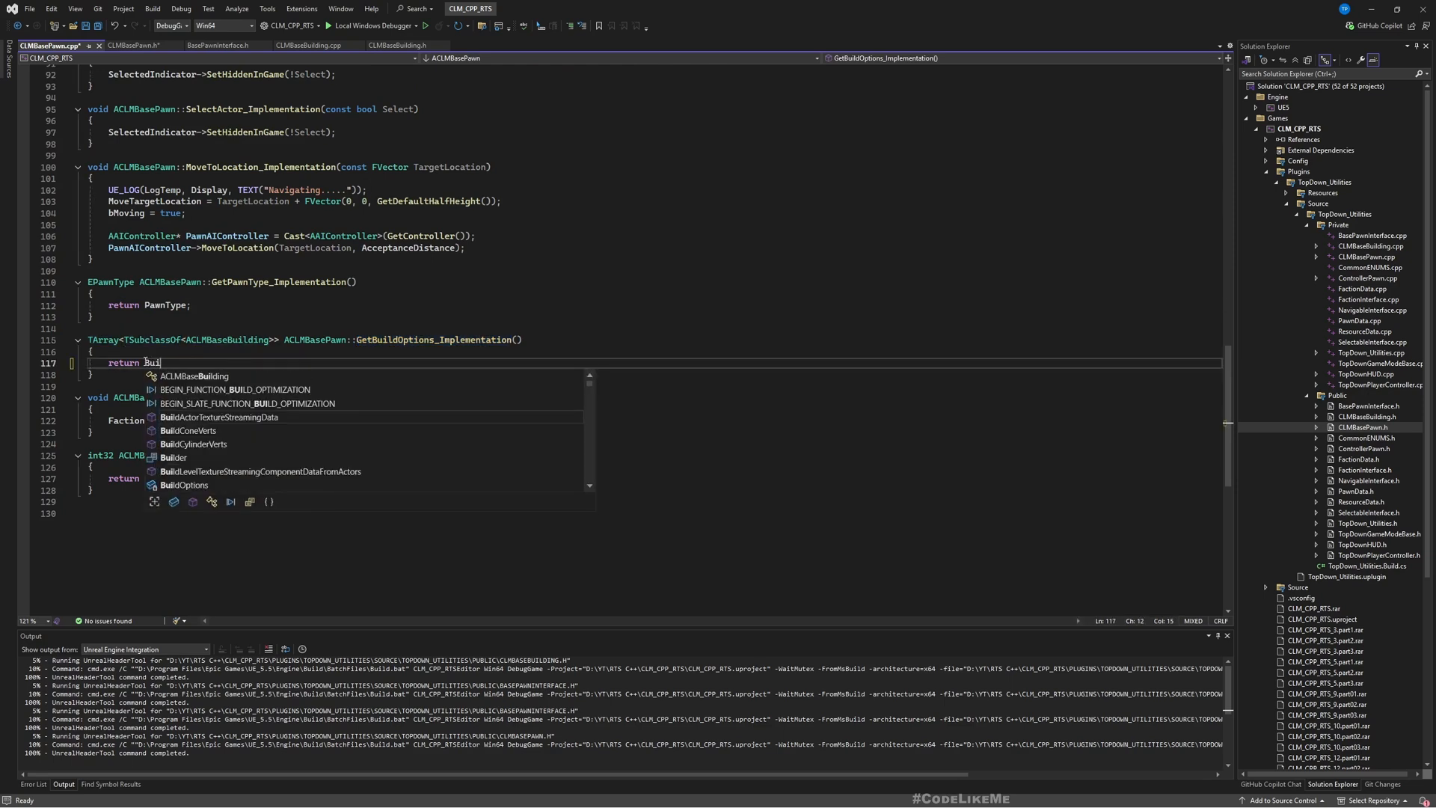
{"action": "type", "text": "BuildOptions;"}
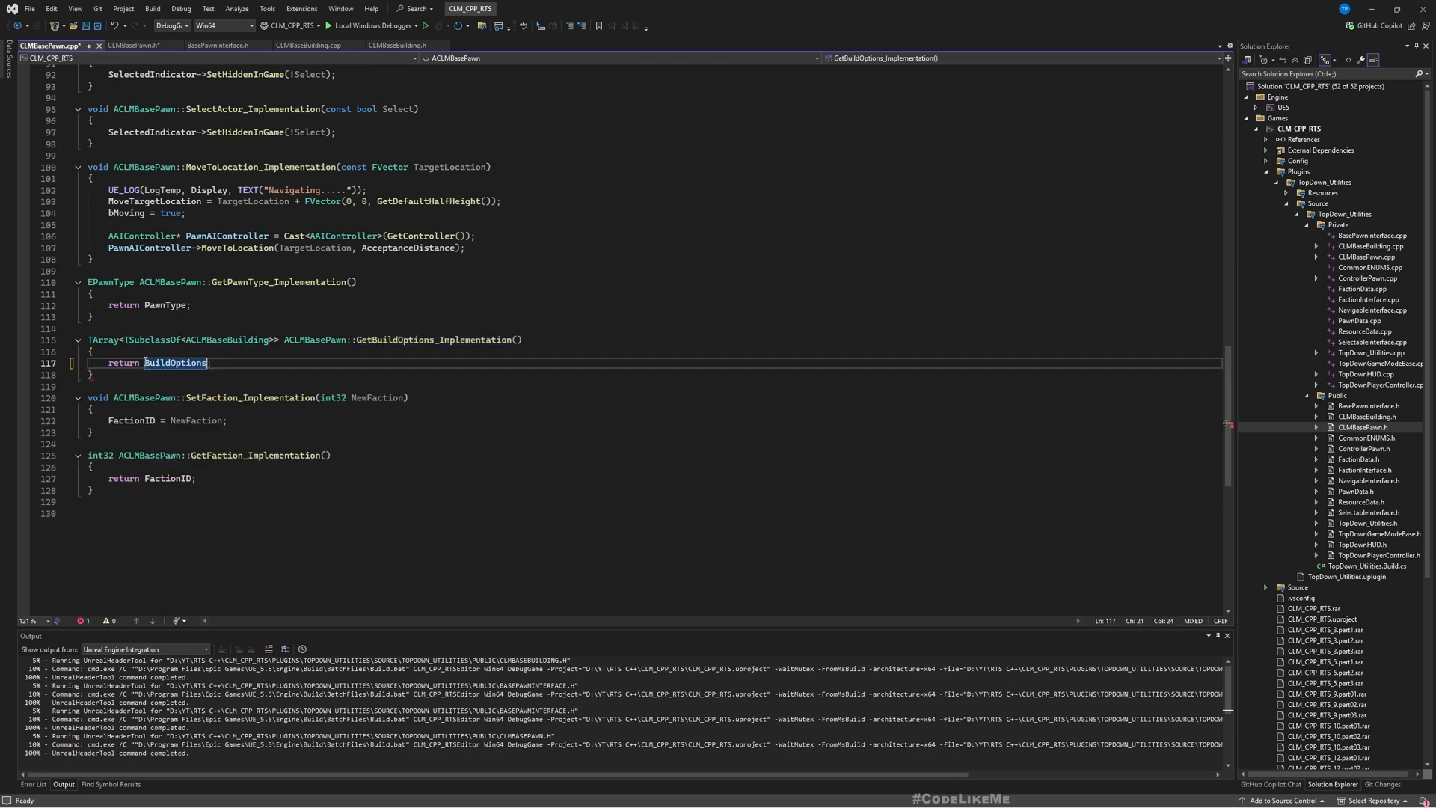
{"action": "key", "text": "ctrl+s"}
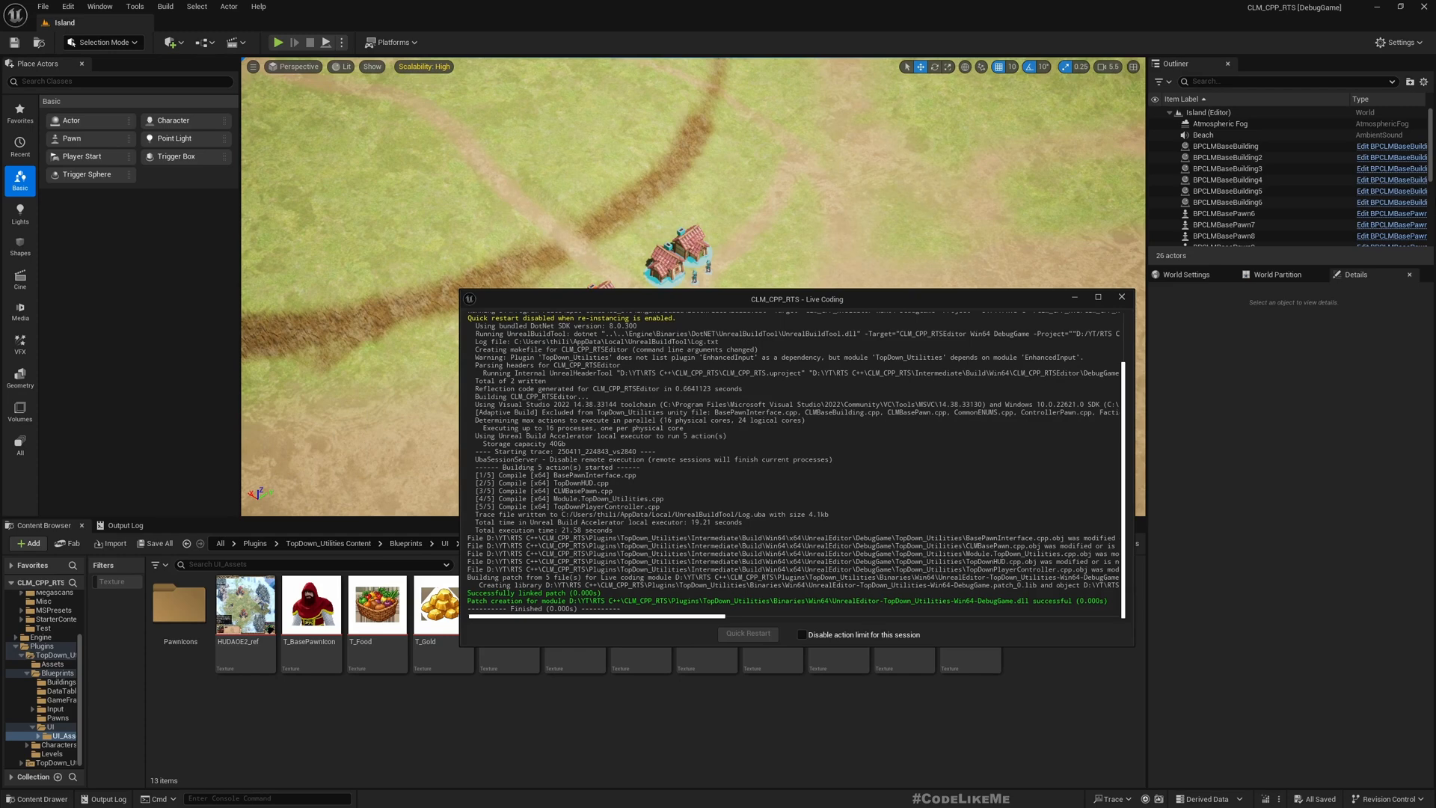
Step: Open WBP_HUD's graph, inspect the On Actors Selected binding, then return to RefreshSelection
{"action": "left_click", "coordinate": [1121, 296]}
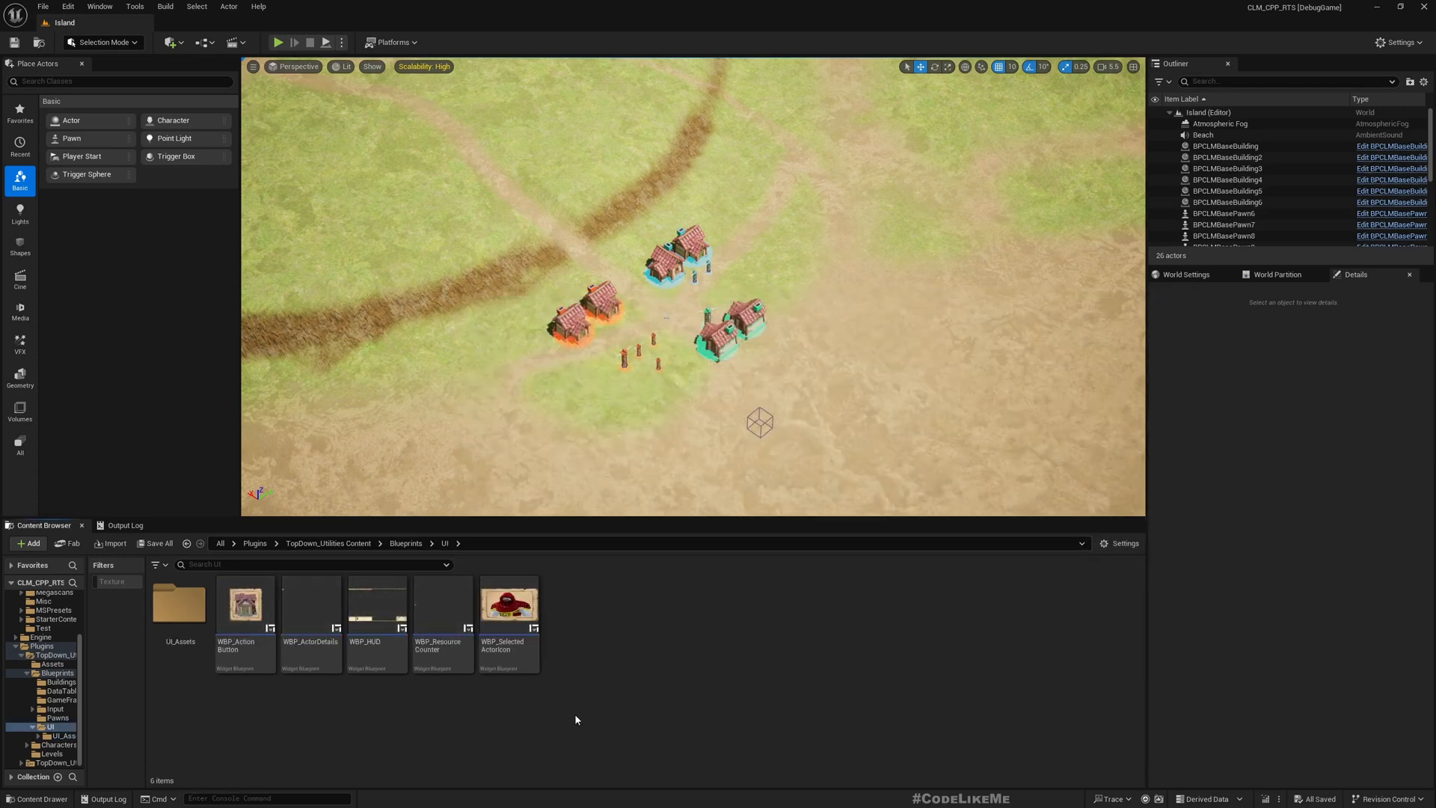
{"action": "double_click", "coordinate": [375, 601]}
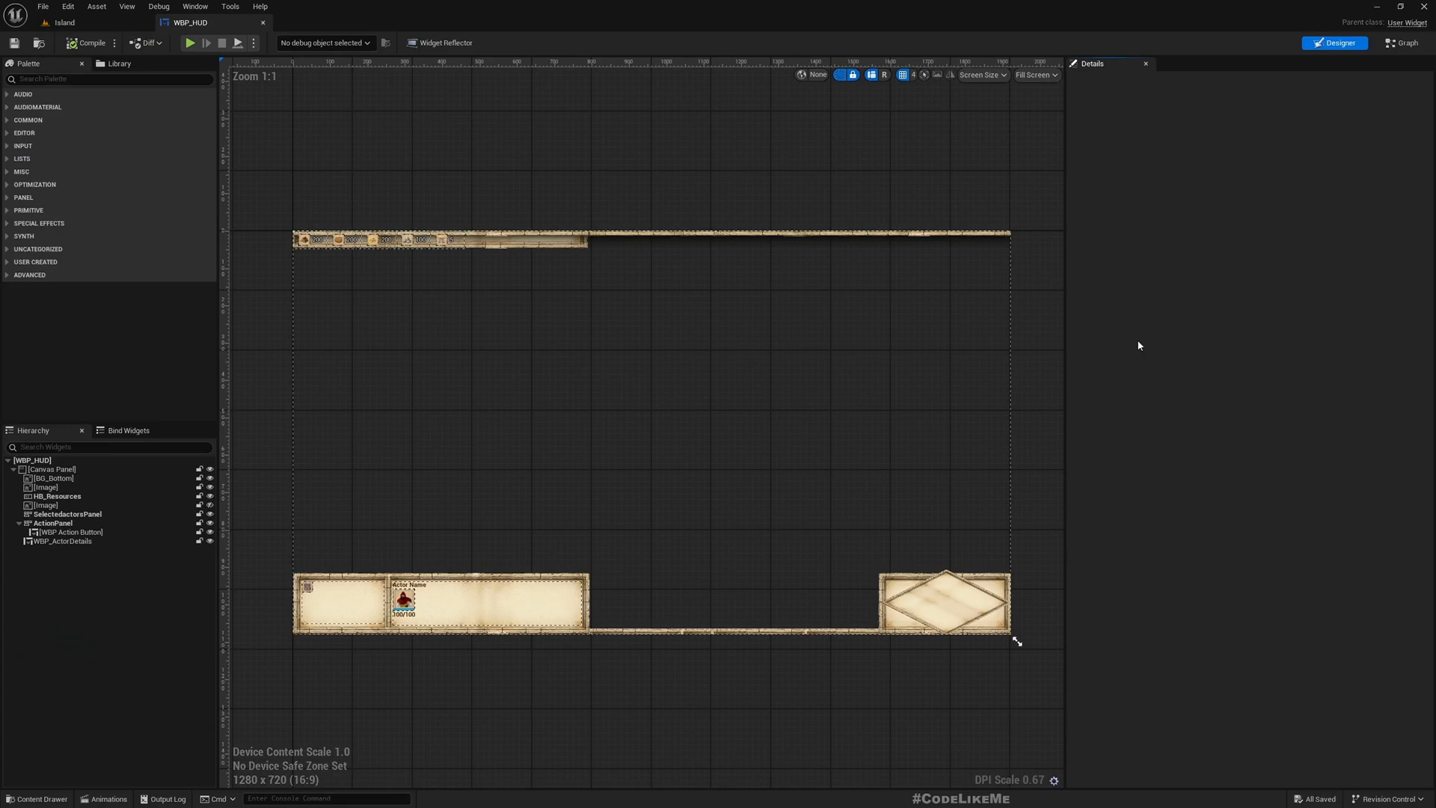
{"action": "left_click", "coordinate": [1400, 42]}
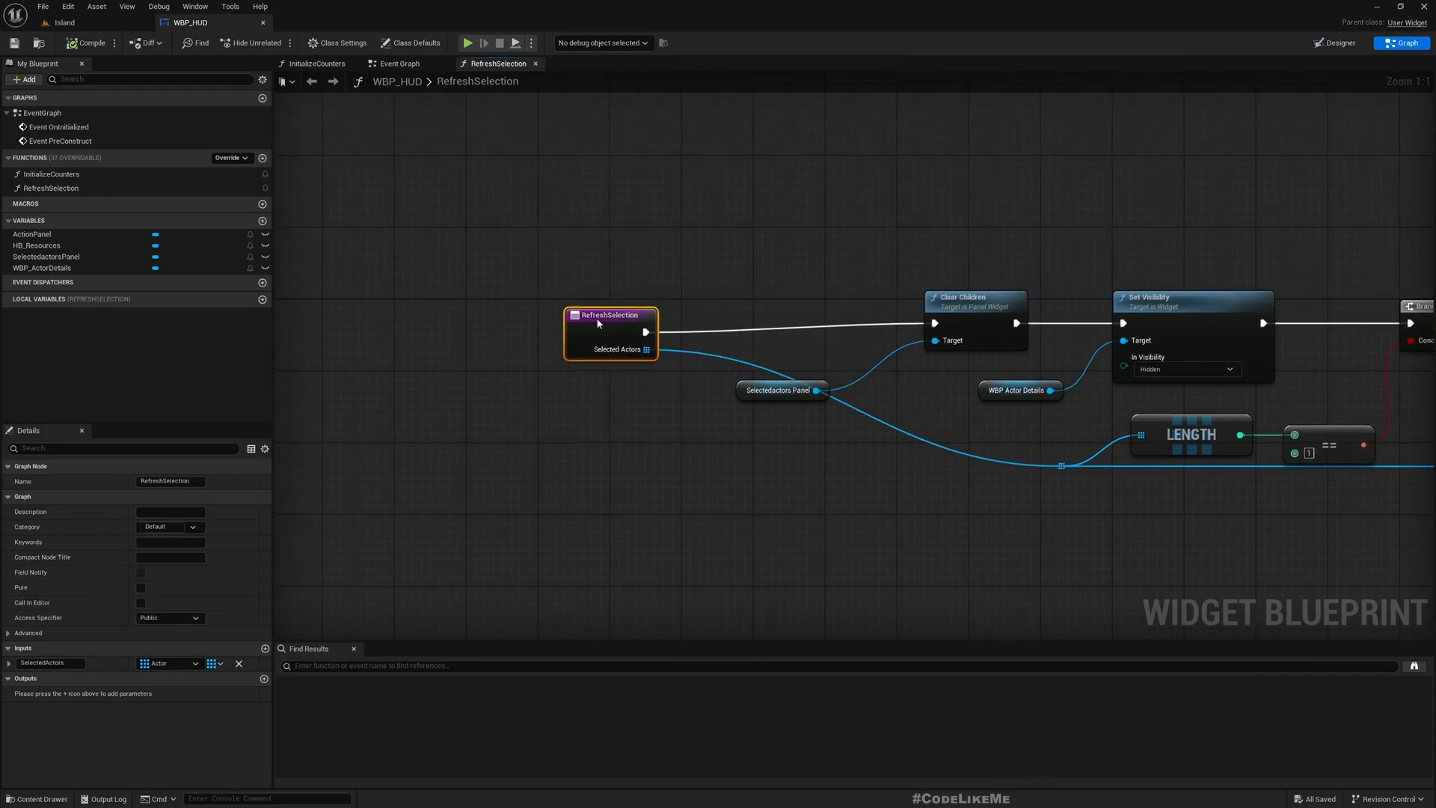
{"action": "double_click", "coordinate": [477, 81]}
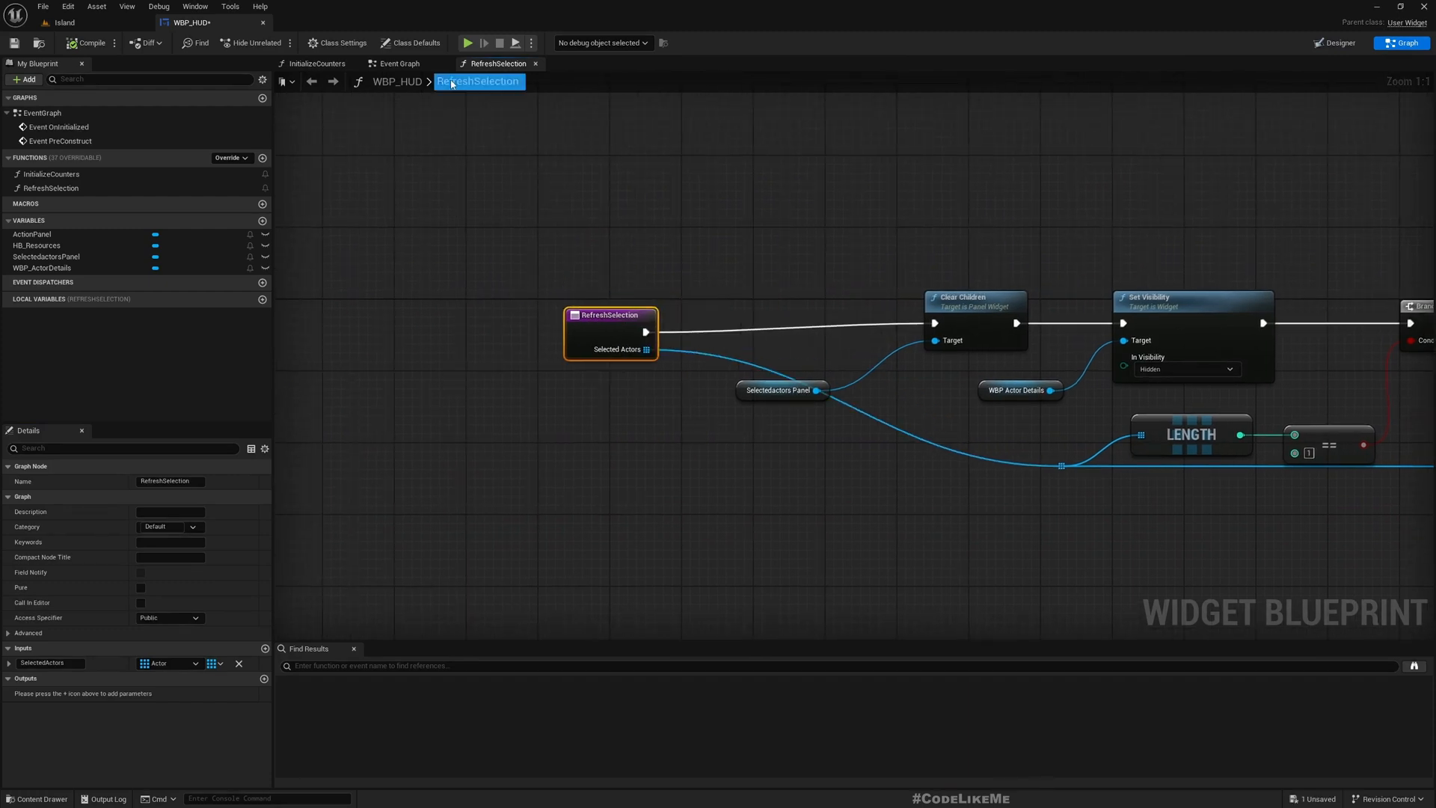
{"action": "left_click", "coordinate": [399, 63]}
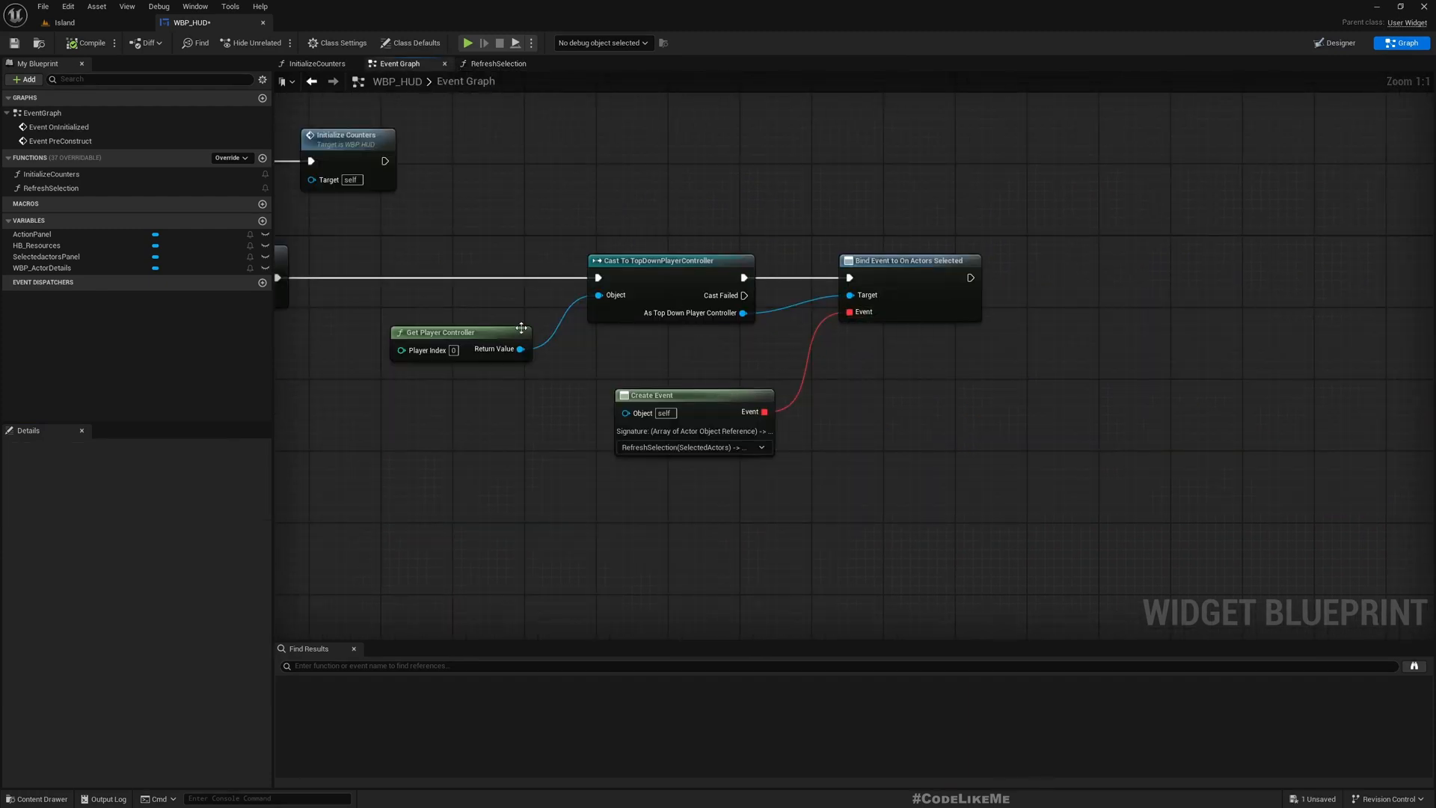
{"action": "left_click", "coordinate": [907, 261]}
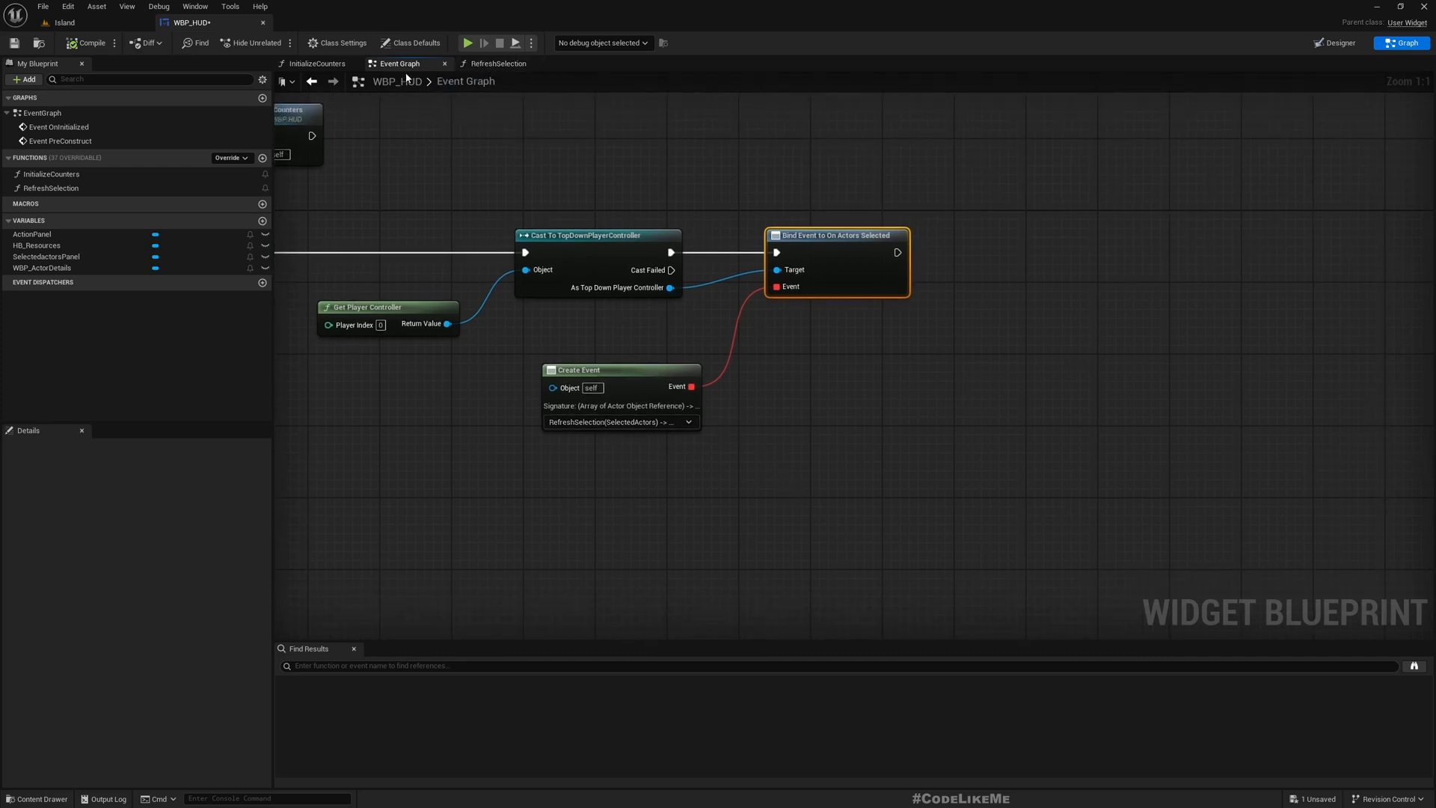
{"action": "mouse_move", "coordinate": [459, 113]}
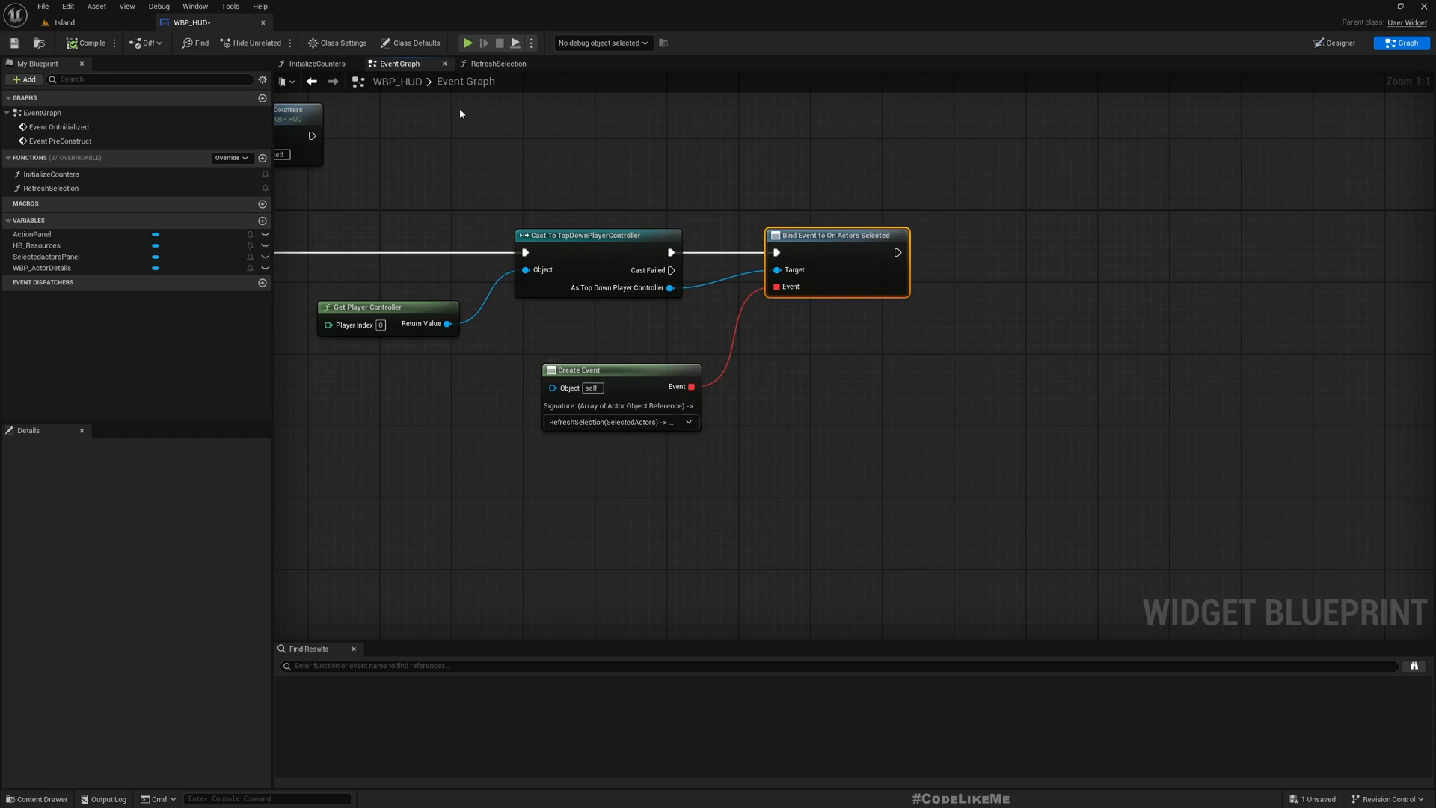
{"action": "left_click", "coordinate": [497, 63]}
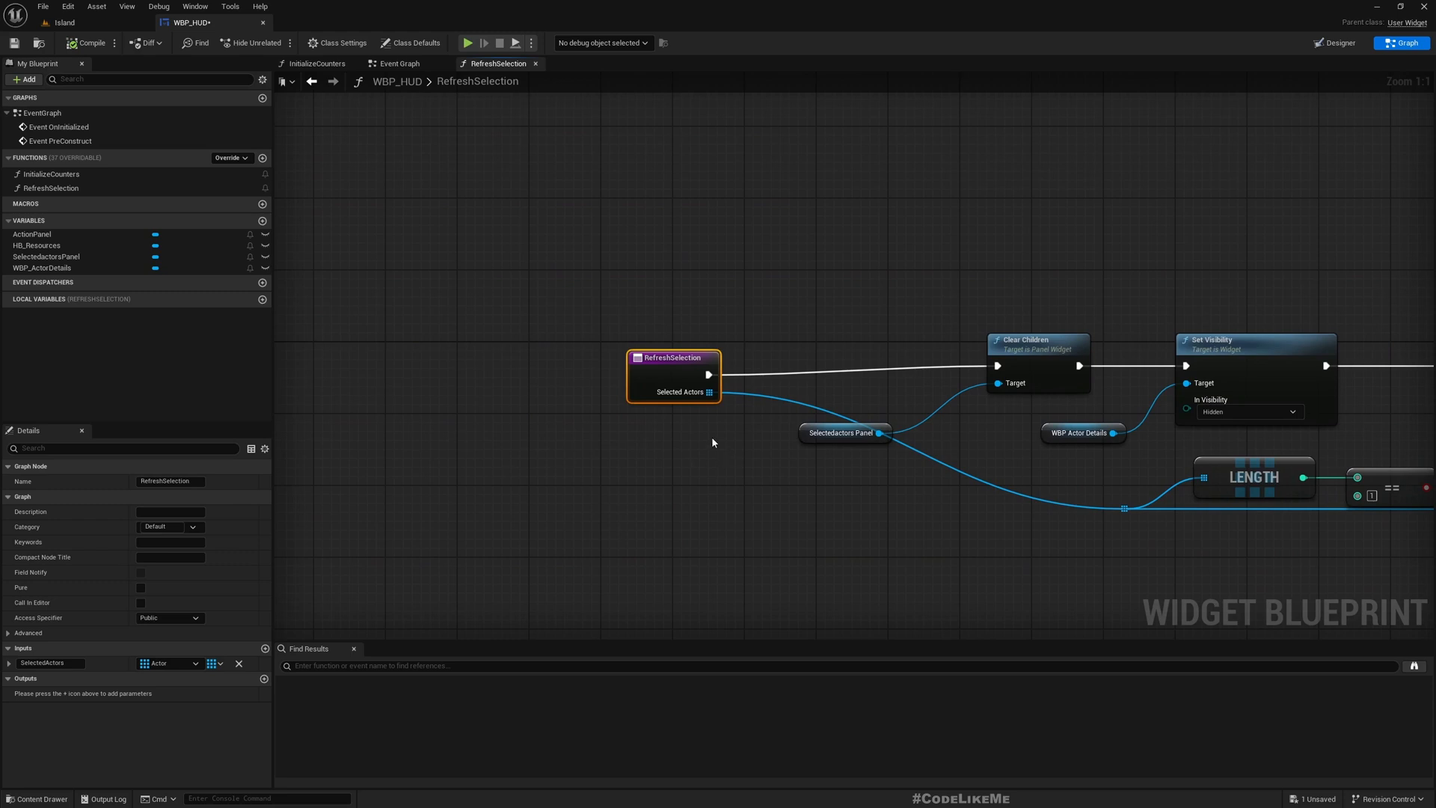
Step: Collapse the selected-actors reroute nodes in RefreshSelection into a new function
{"action": "left_click_drag", "start_coordinate": [673, 368], "coordinate": [529, 368]}
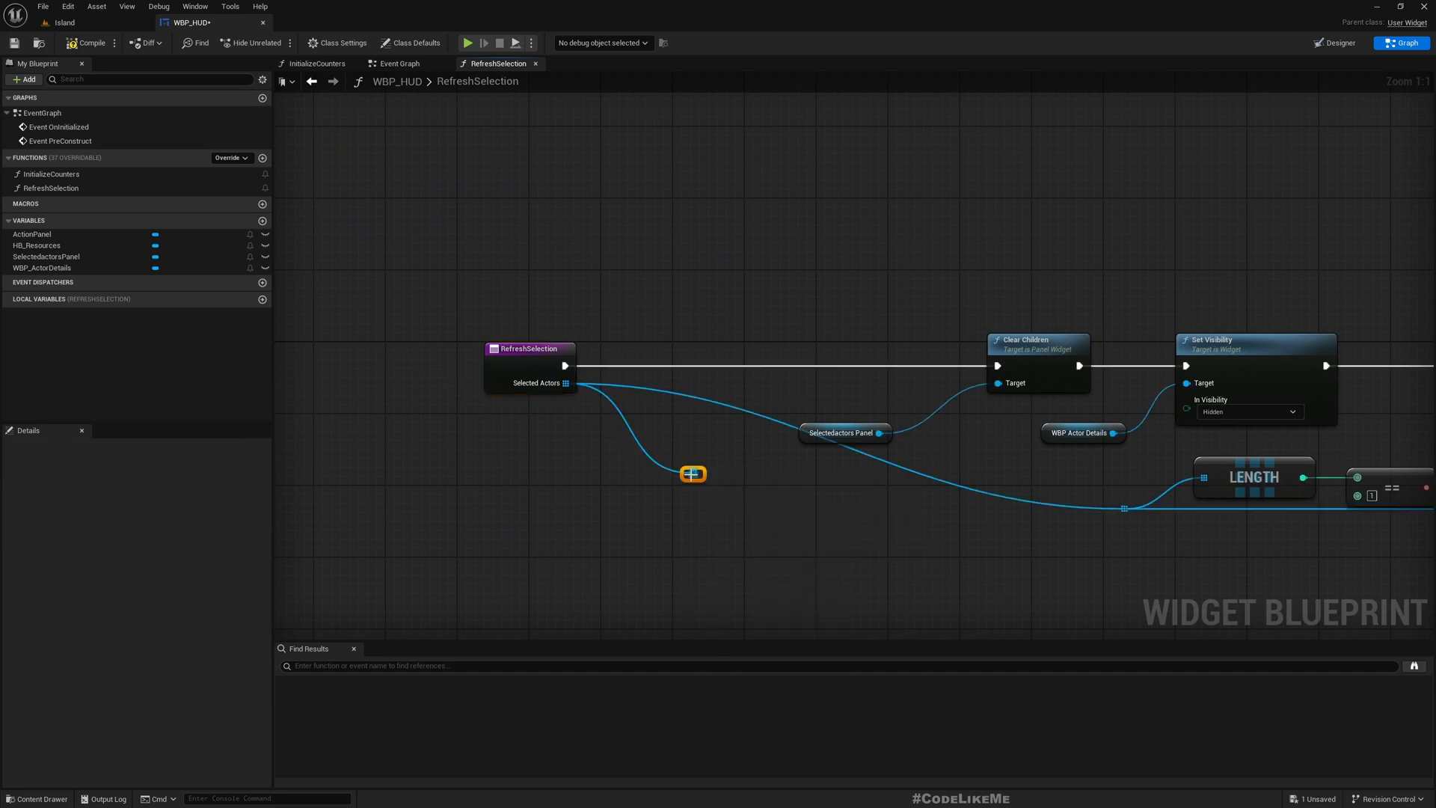
{"action": "left_click_drag", "start_coordinate": [692, 474], "coordinate": [701, 330]}
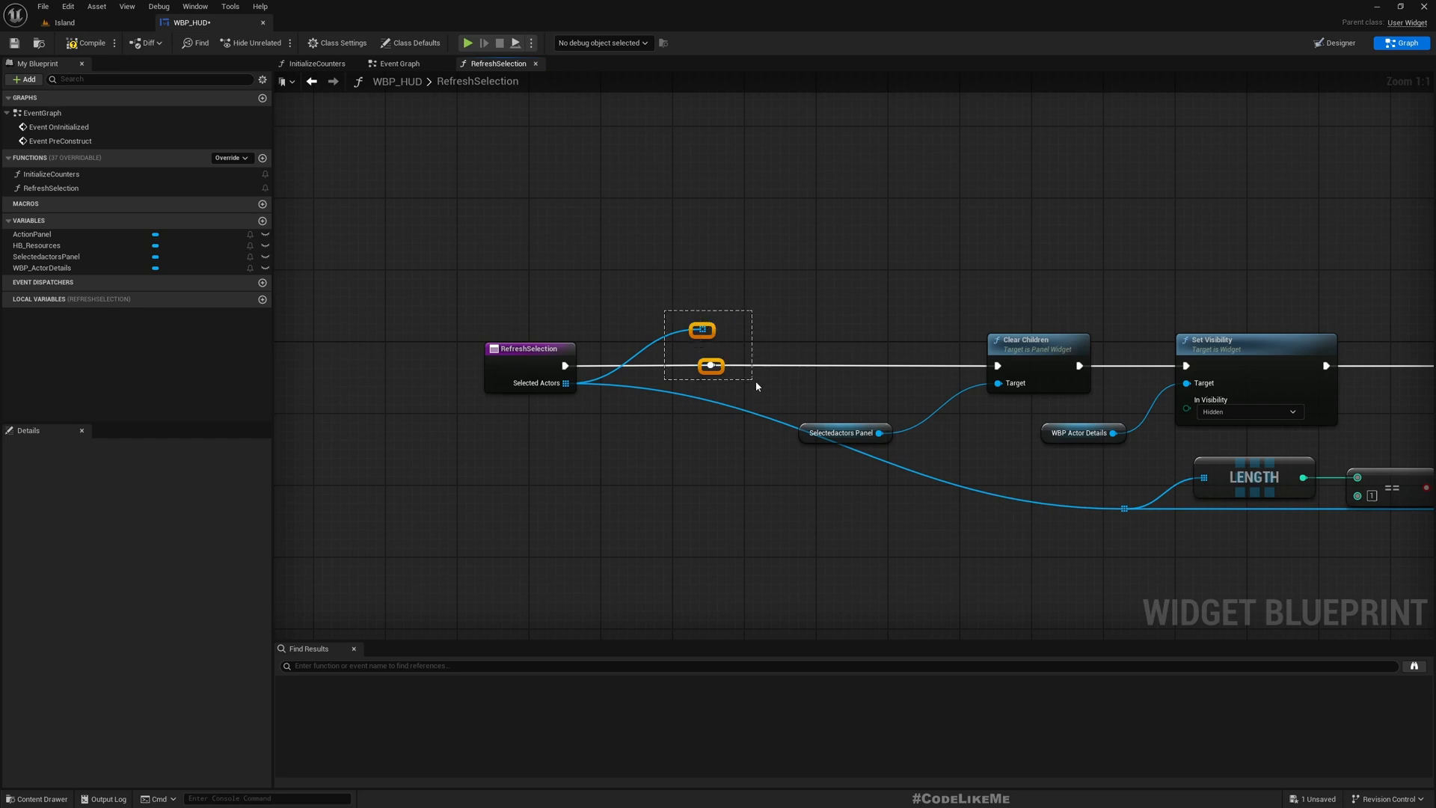
{"action": "right_click", "coordinate": [710, 366]}
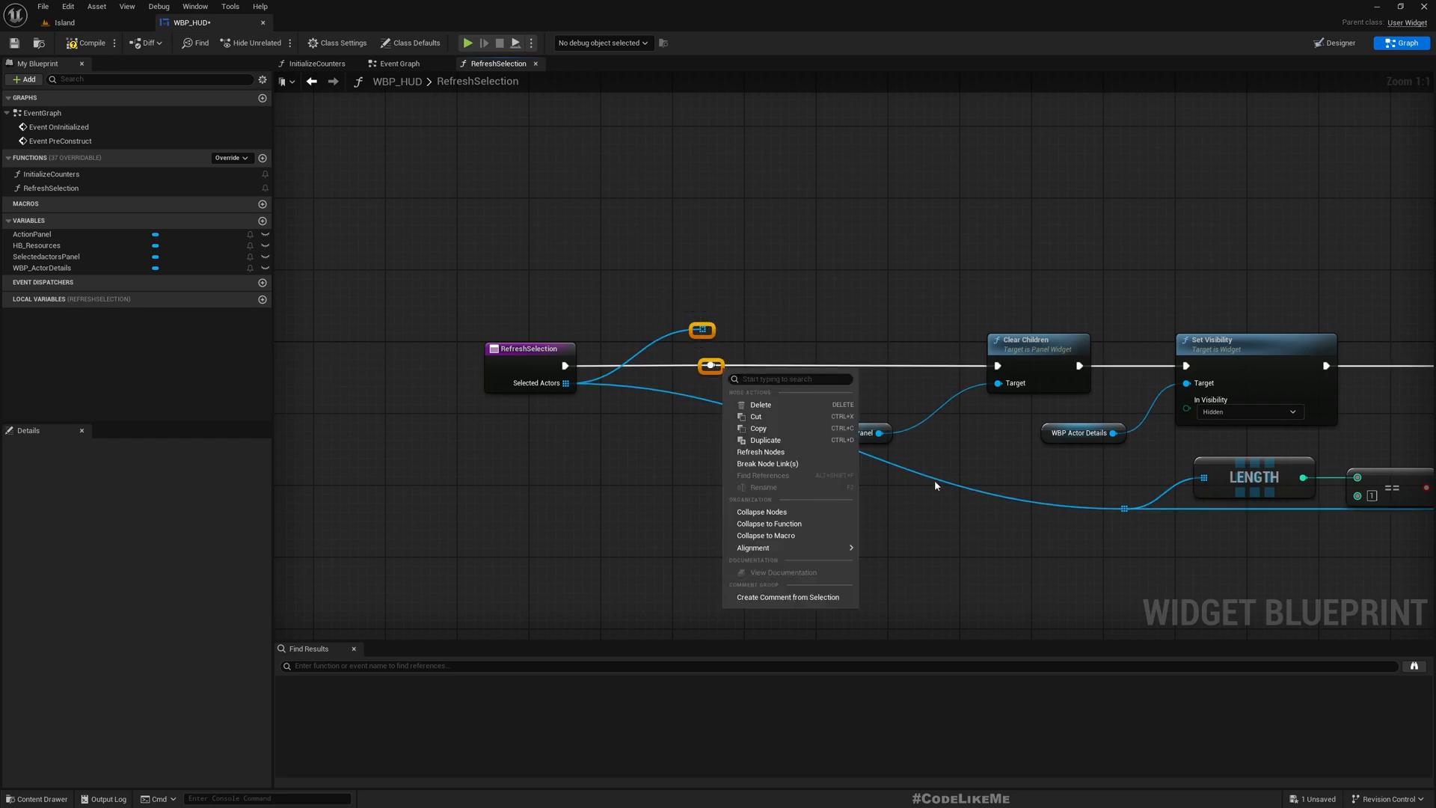
{"action": "left_click", "coordinate": [770, 523]}
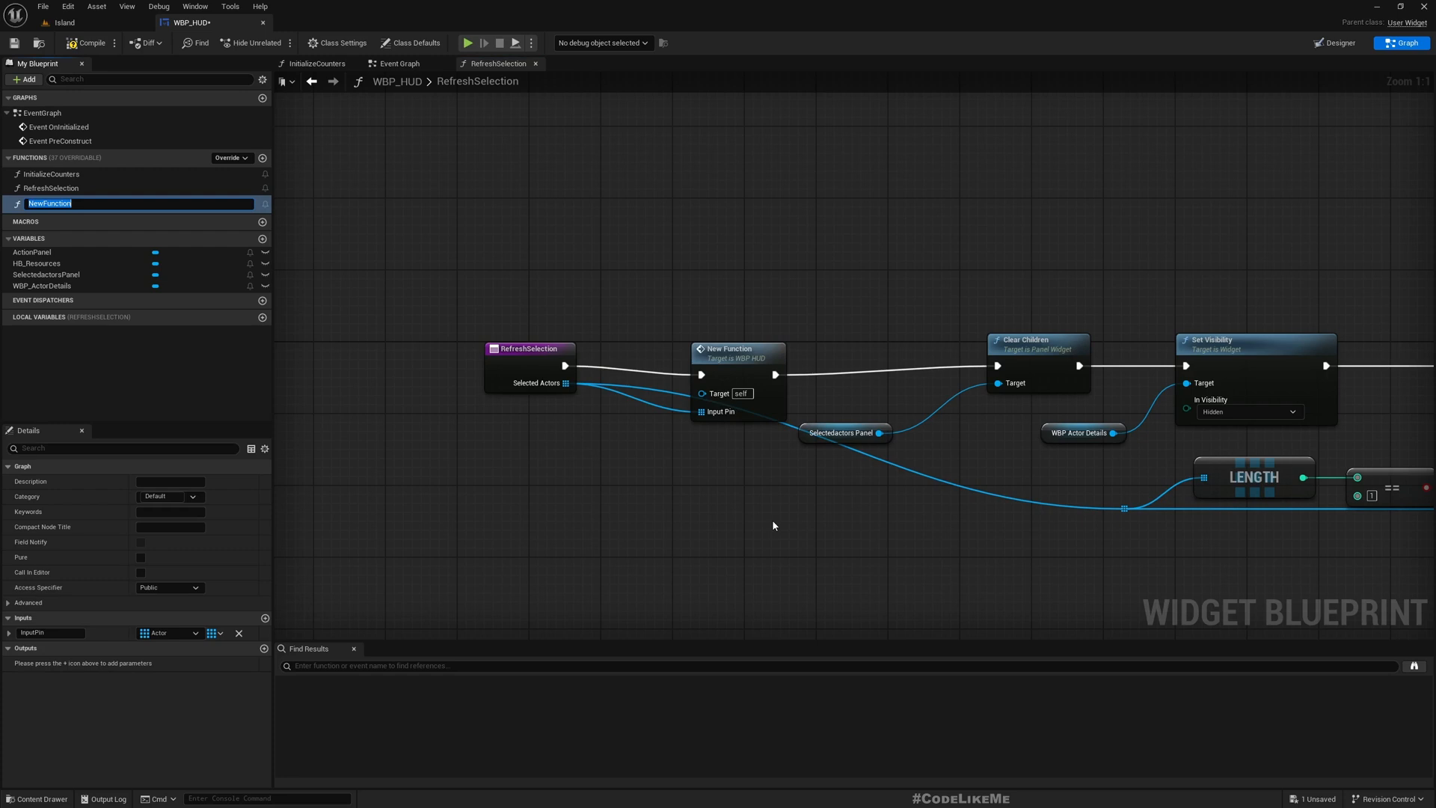
Step: Name the new function UpdateBuildOptions and its input SelectedActors
{"action": "type", "text": "U"}
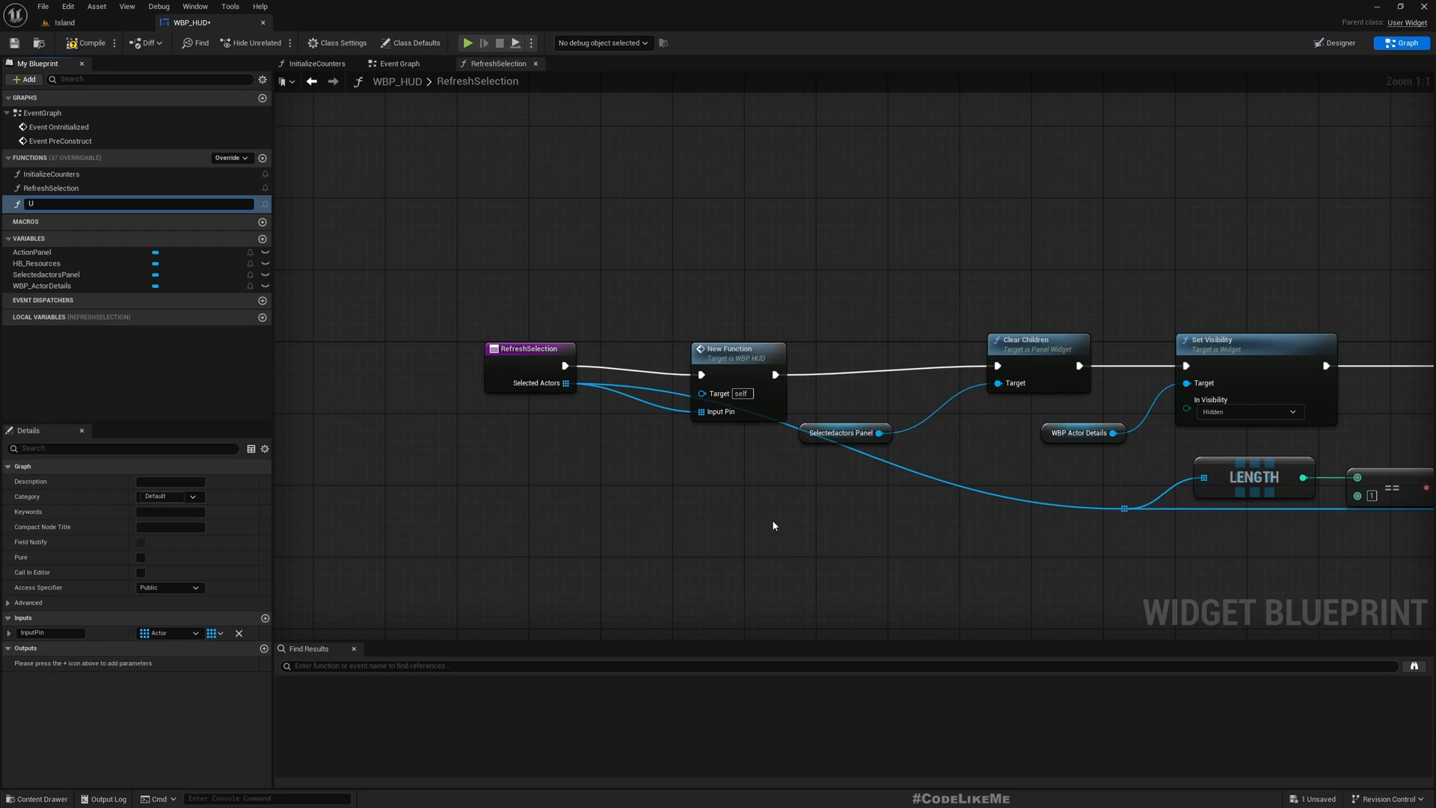
{"action": "type", "text": "pdateBuildOptions"}
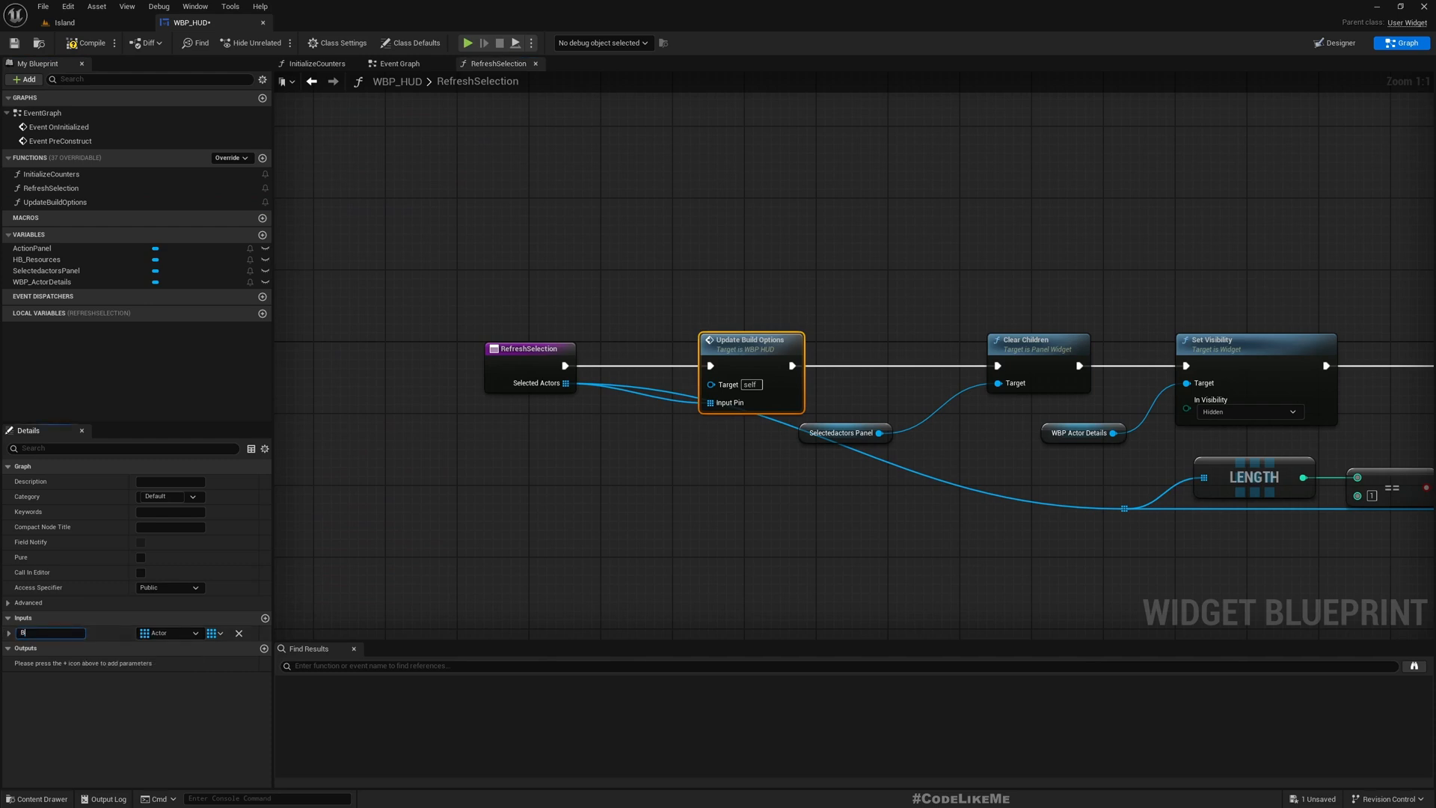
{"action": "type", "text": "Build"}
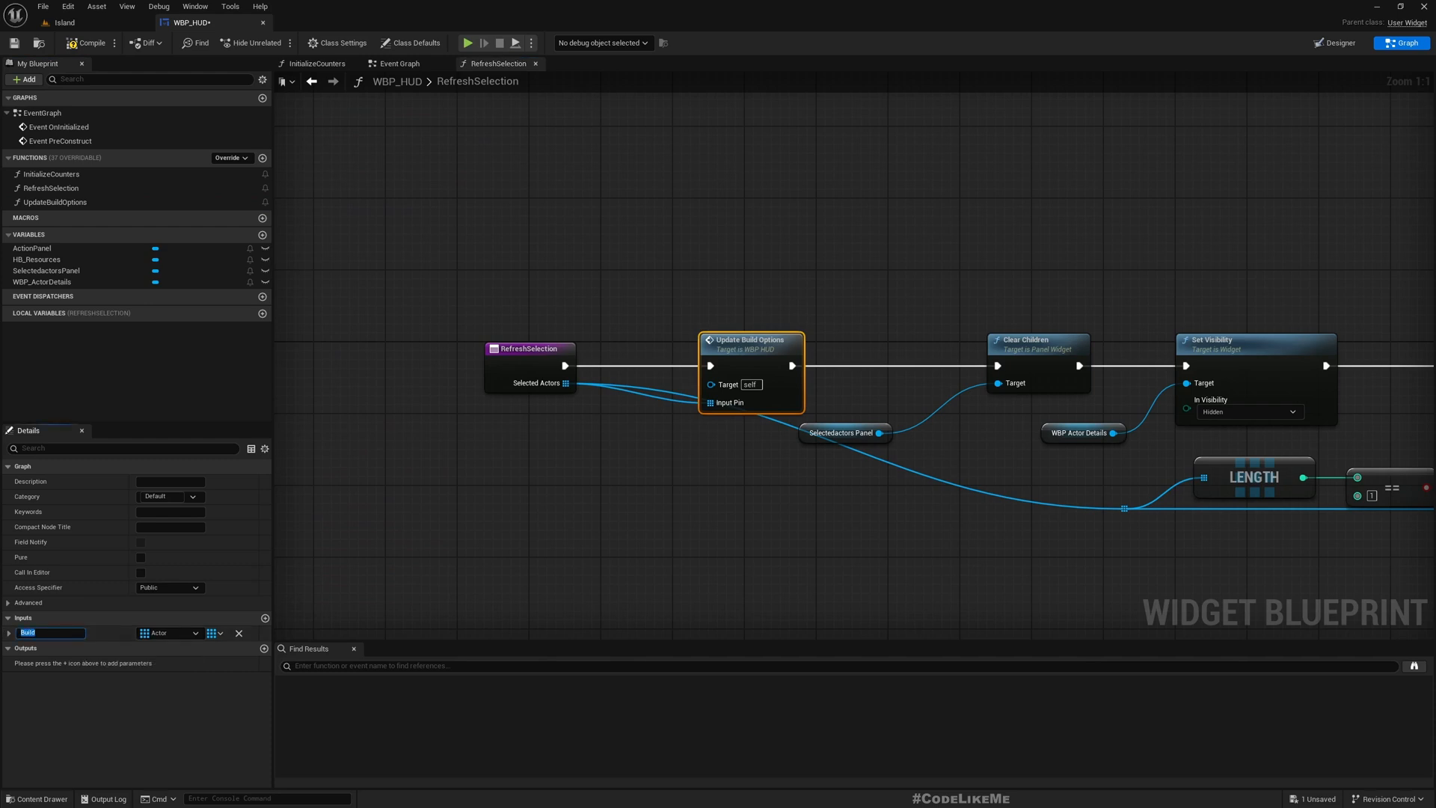
{"action": "type", "text": "SelectedAc"}
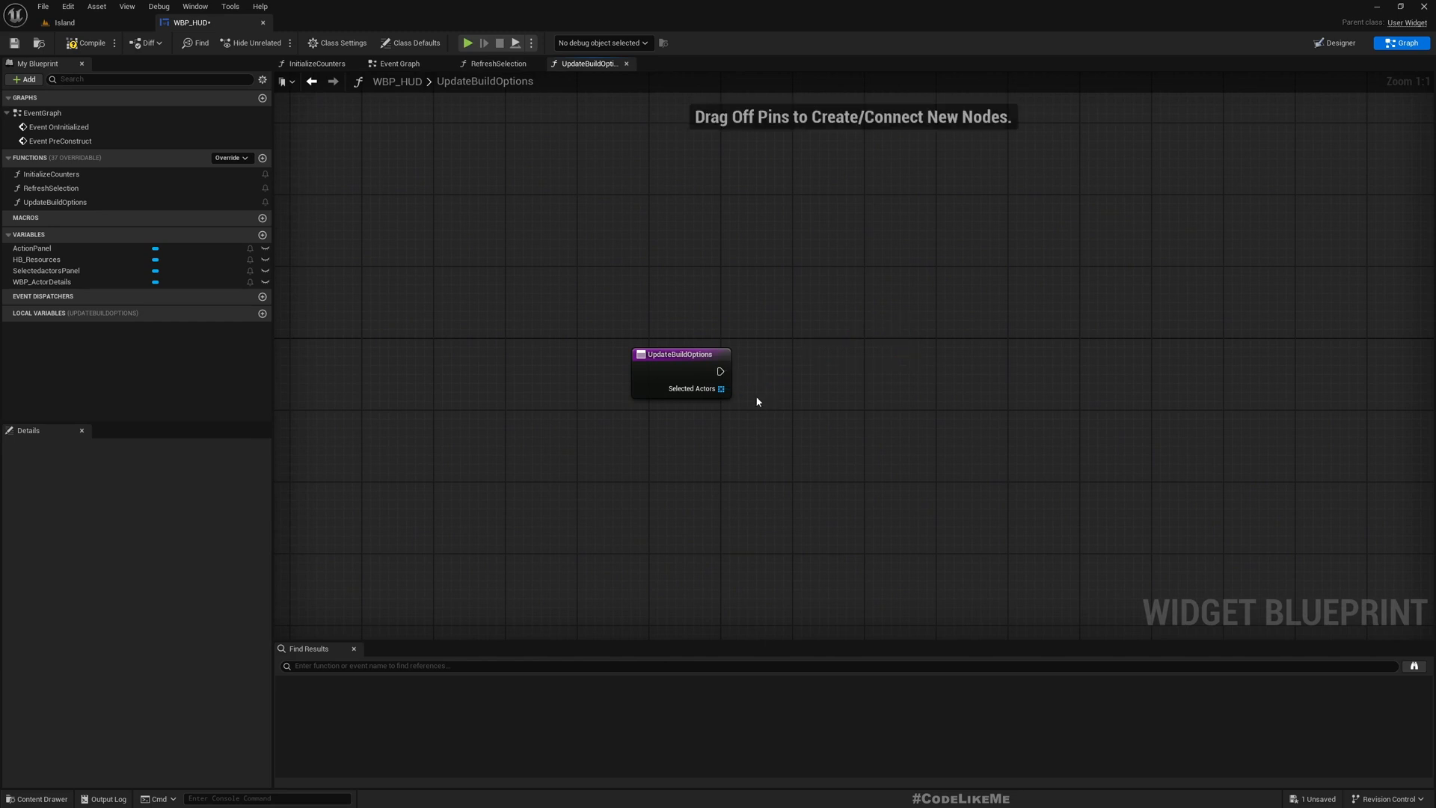
Step: Loop over Selected Actors, call Get Build Options on each, and loop over the returned options
{"action": "left_click_drag", "start_coordinate": [721, 388], "coordinate": [877, 497]}
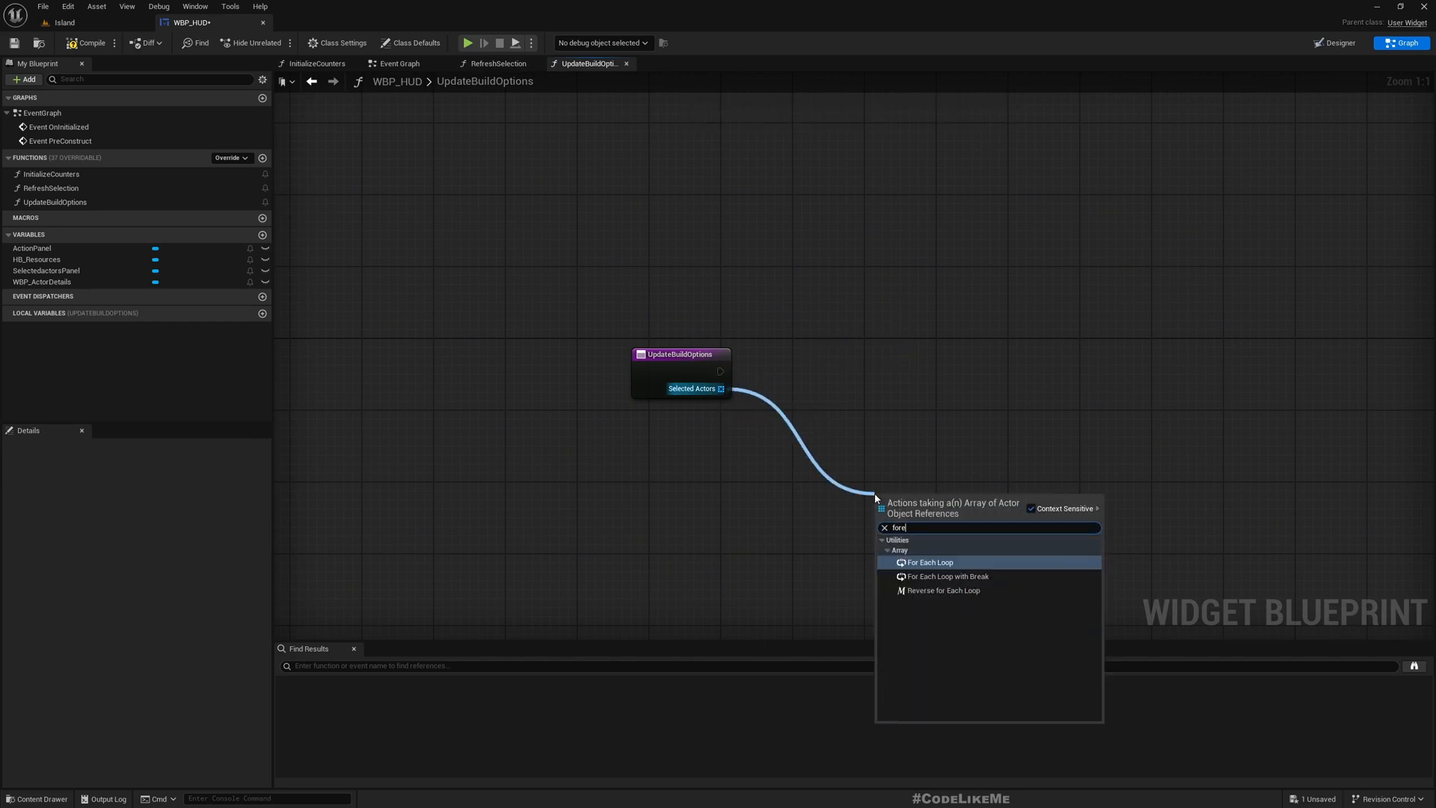
{"action": "left_click", "coordinate": [930, 561]}
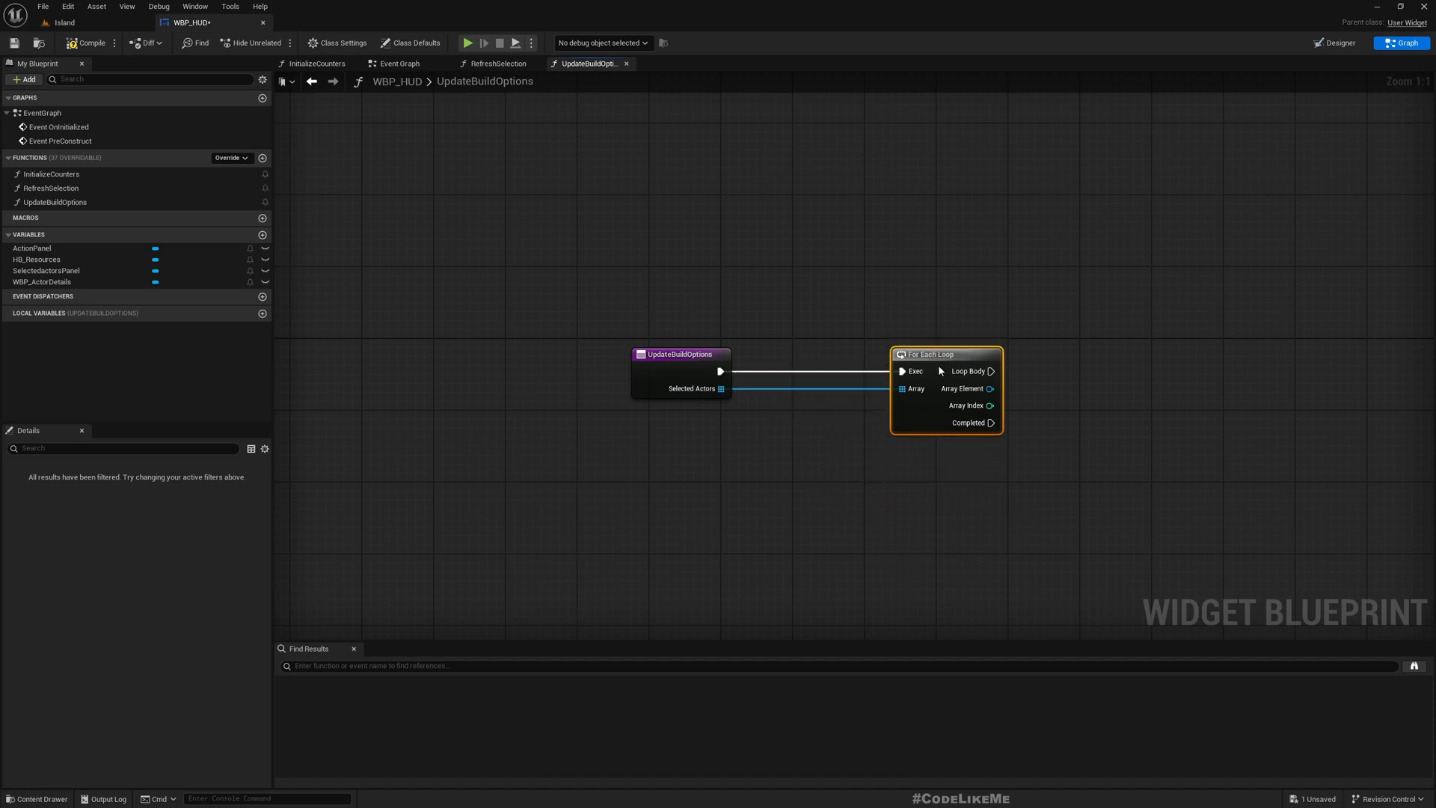
{"action": "left_click_drag", "start_coordinate": [991, 387], "coordinate": [779, 396]}
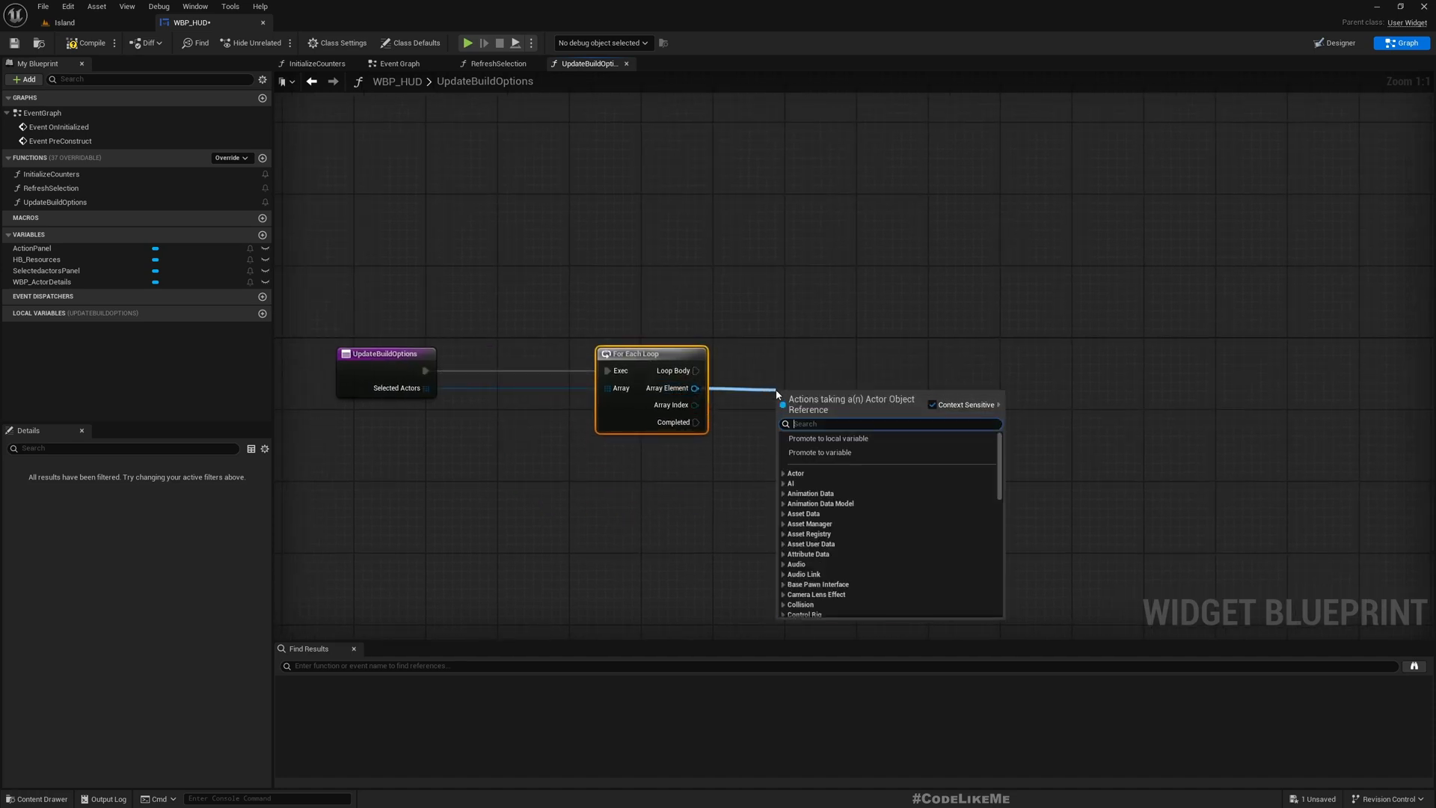
{"action": "type", "text": "get"}
{"action": "type", "text": "fo"}
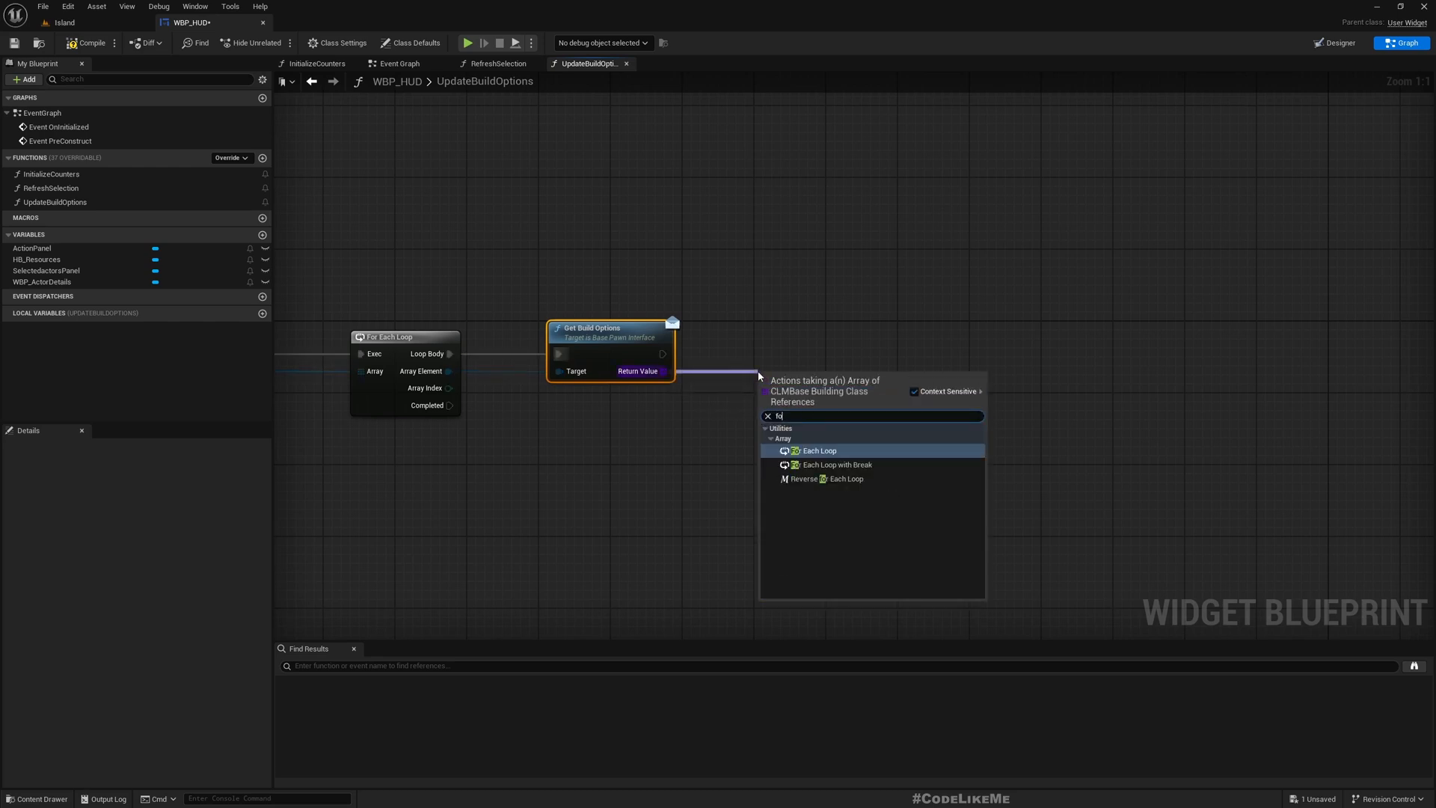
{"action": "left_click", "coordinate": [817, 449]}
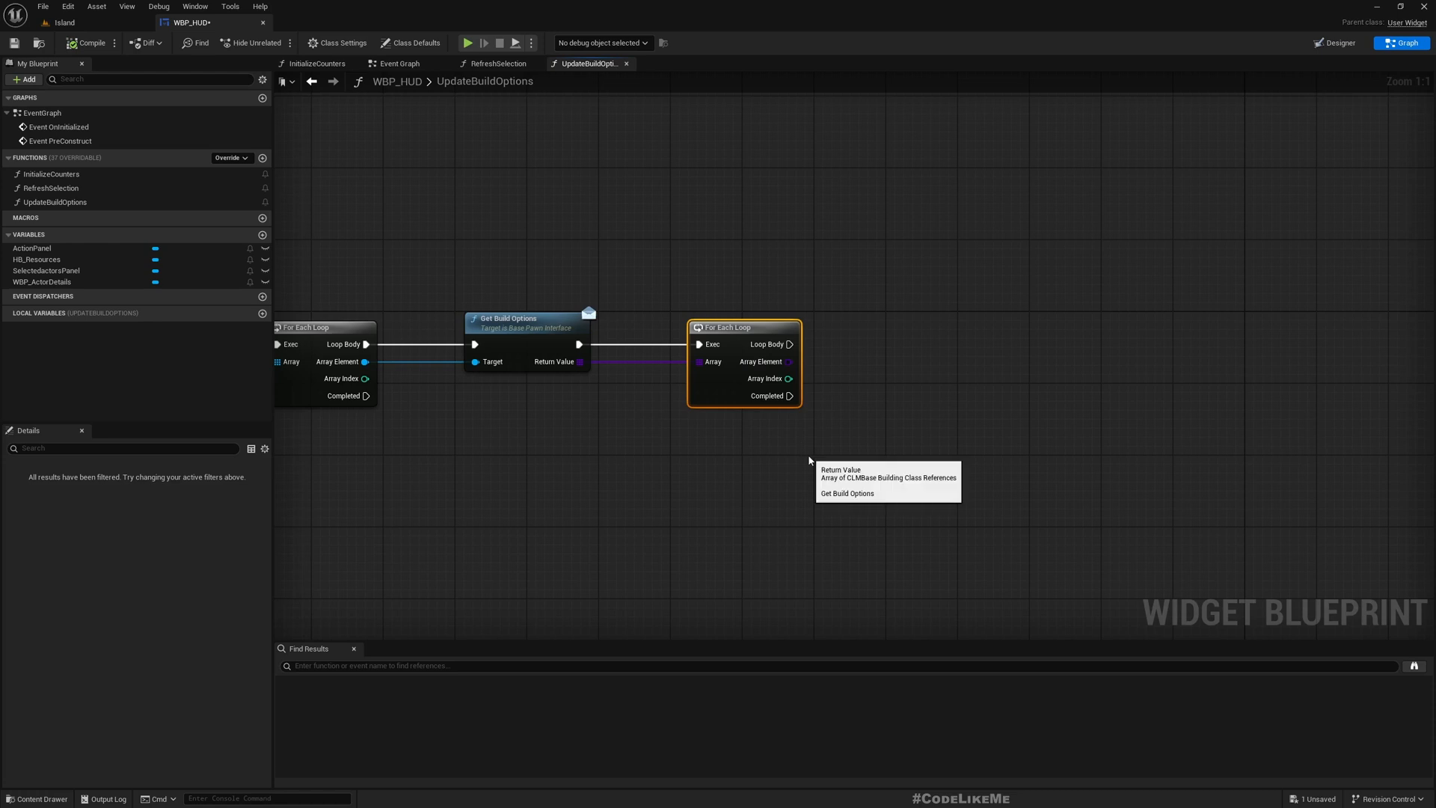
{"action": "right_click", "coordinate": [579, 360]}
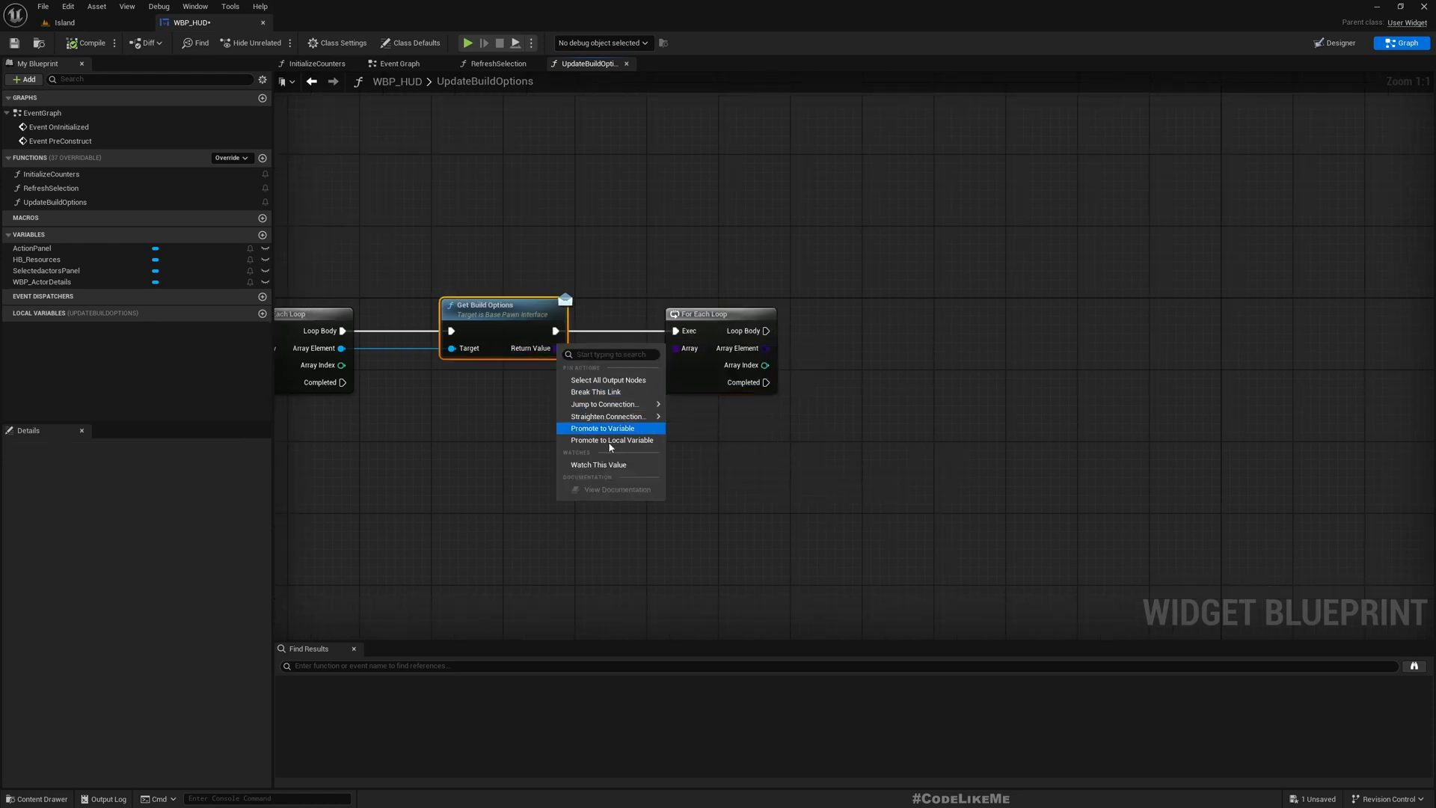
Step: Promote build options to a local AllBuildOptions array via AddUnique, looping it on Completed
{"action": "left_click", "coordinate": [611, 439]}
{"action": "type", "text": "AllBuildOptions"}
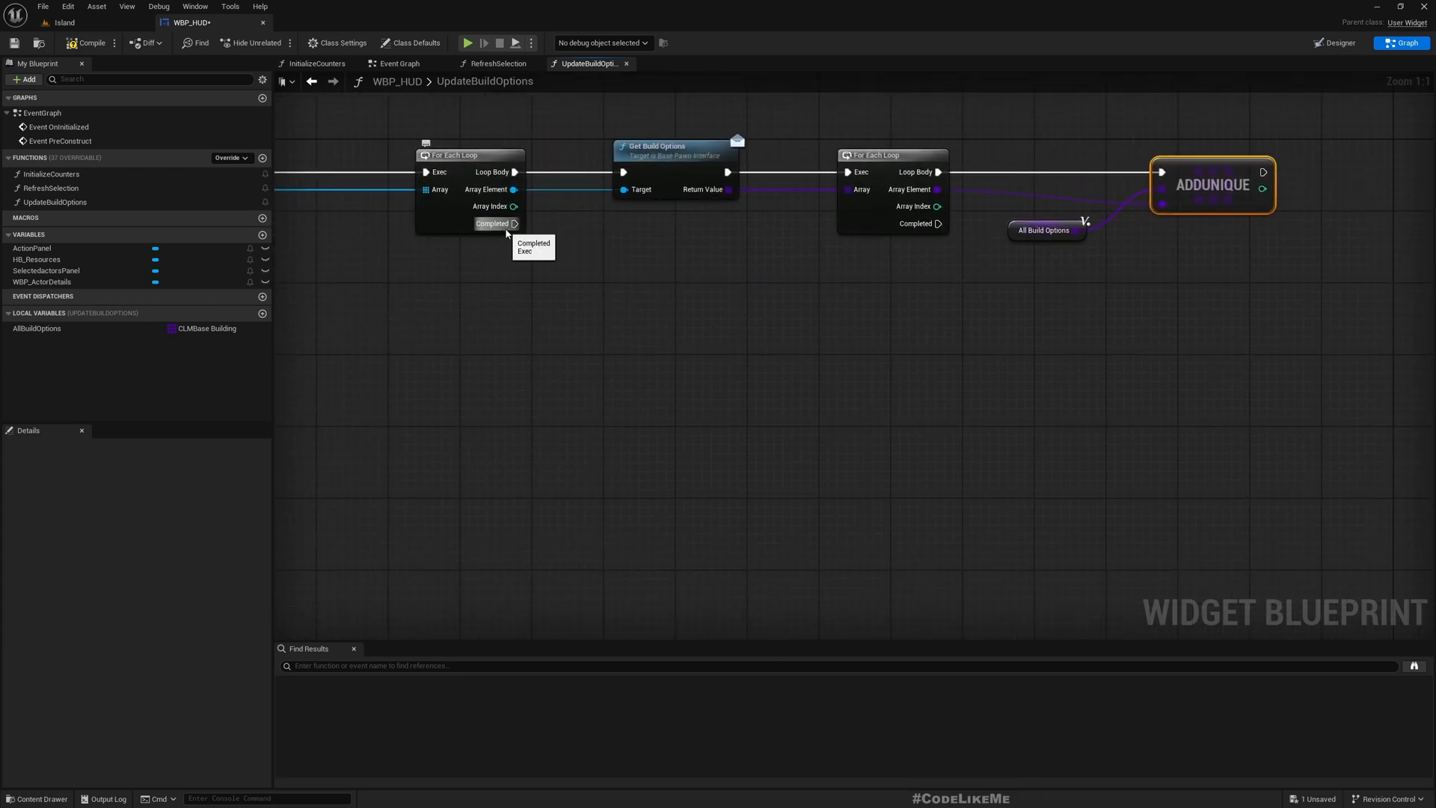
{"action": "left_click_drag", "start_coordinate": [516, 223], "coordinate": [572, 384]}
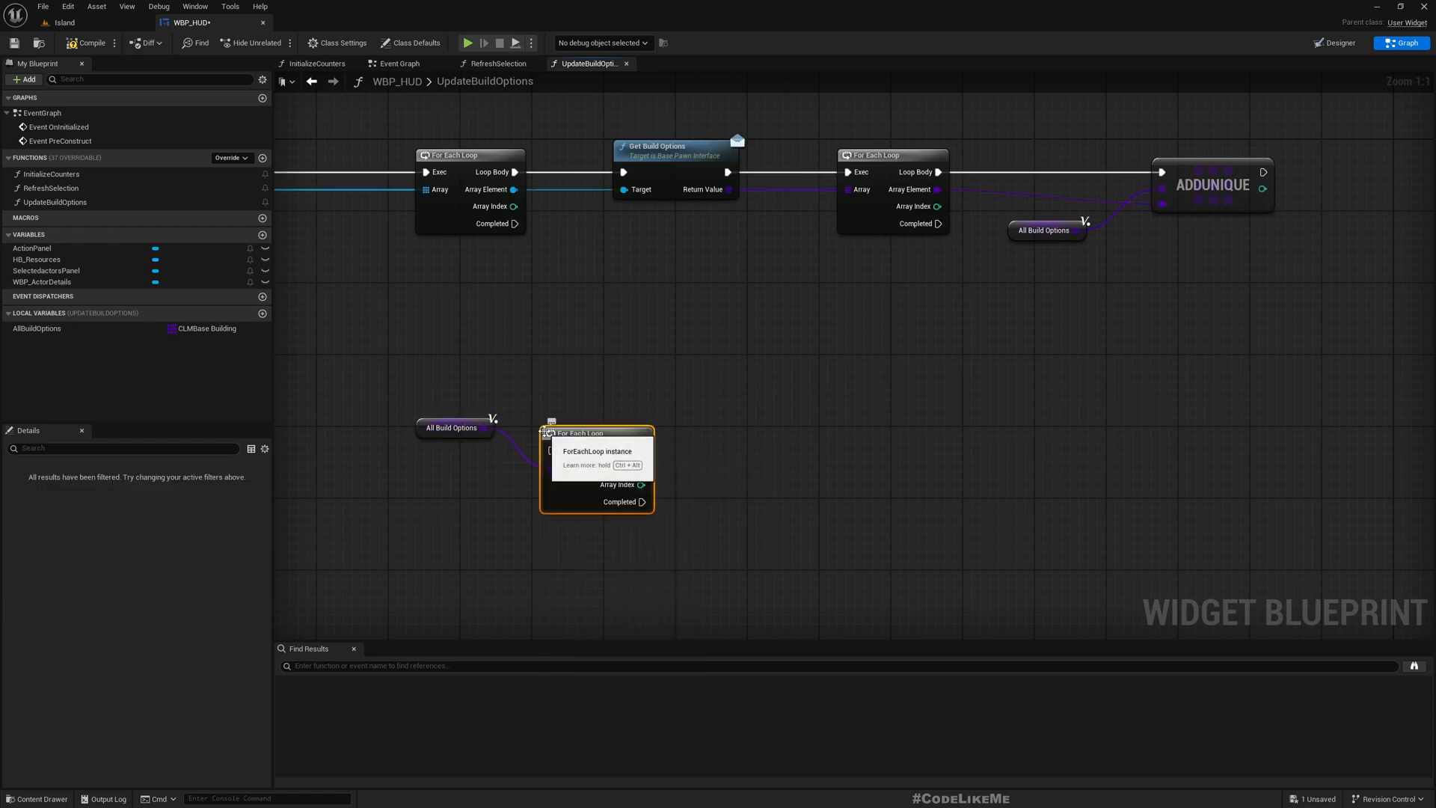
{"action": "left_click_drag", "start_coordinate": [521, 224], "coordinate": [551, 450]}
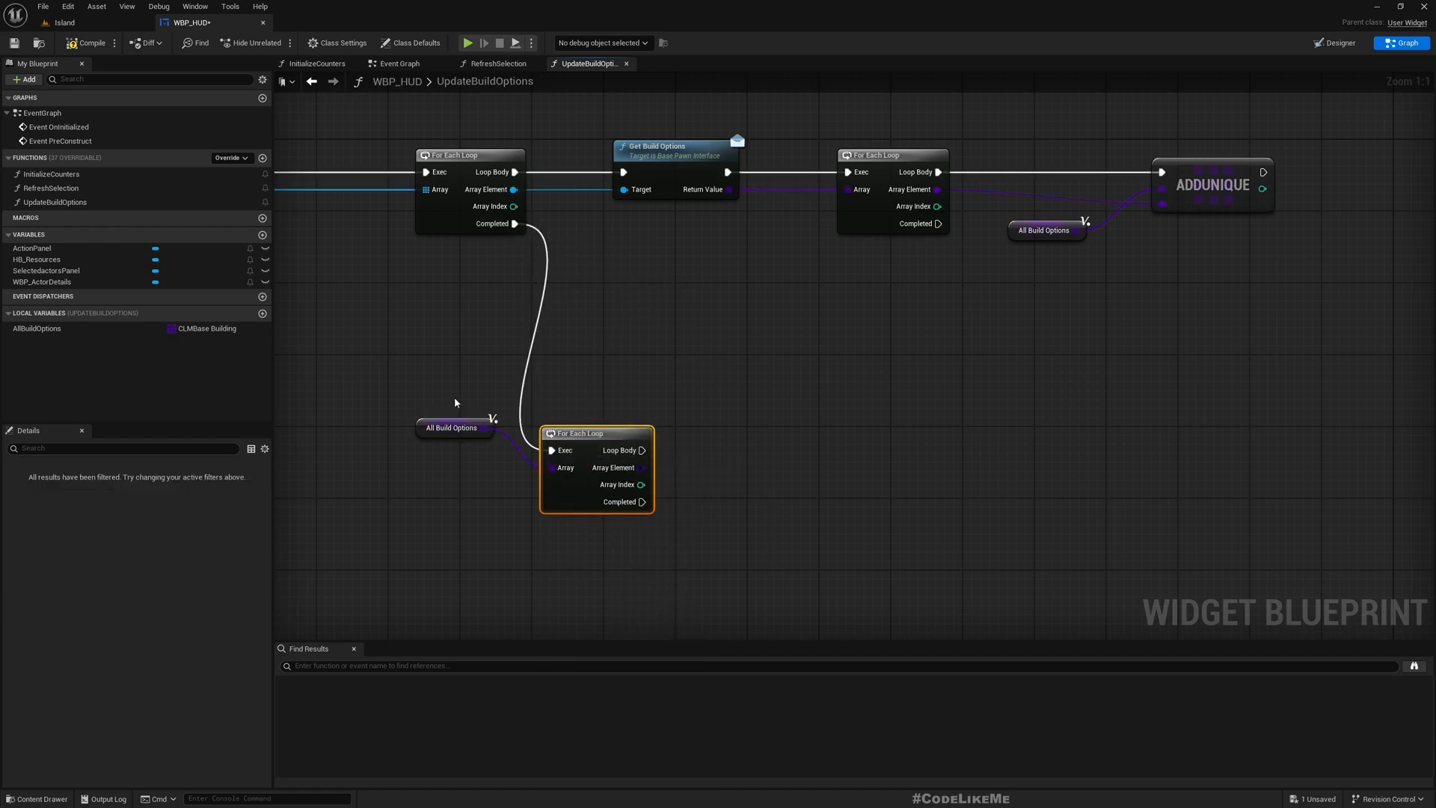
{"action": "left_click_drag", "start_coordinate": [595, 433], "coordinate": [669, 424]}
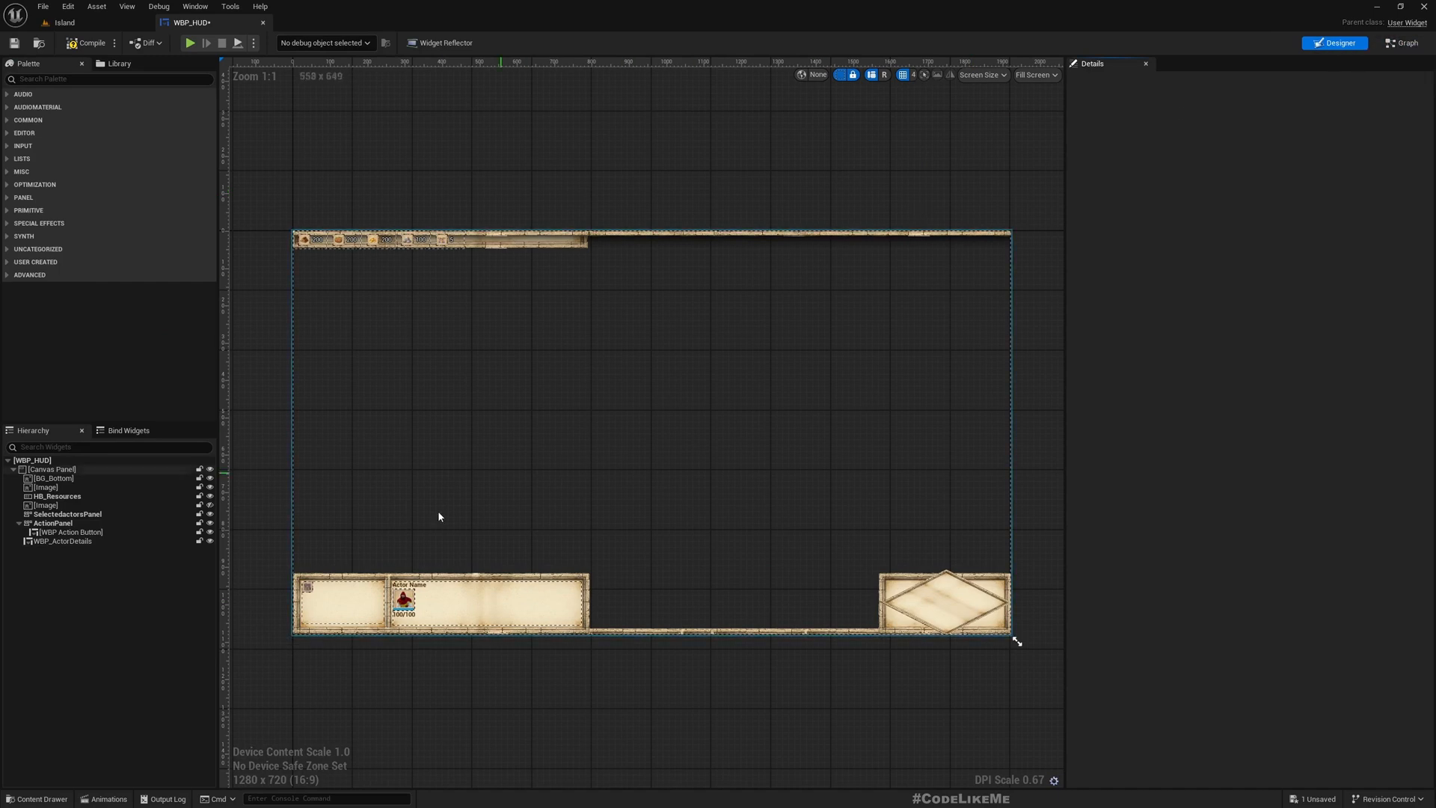
Step: Add a Create Widget node of class WBP_ActionButton to the AllBuildOptions loop body
{"action": "left_click", "coordinate": [70, 531]}
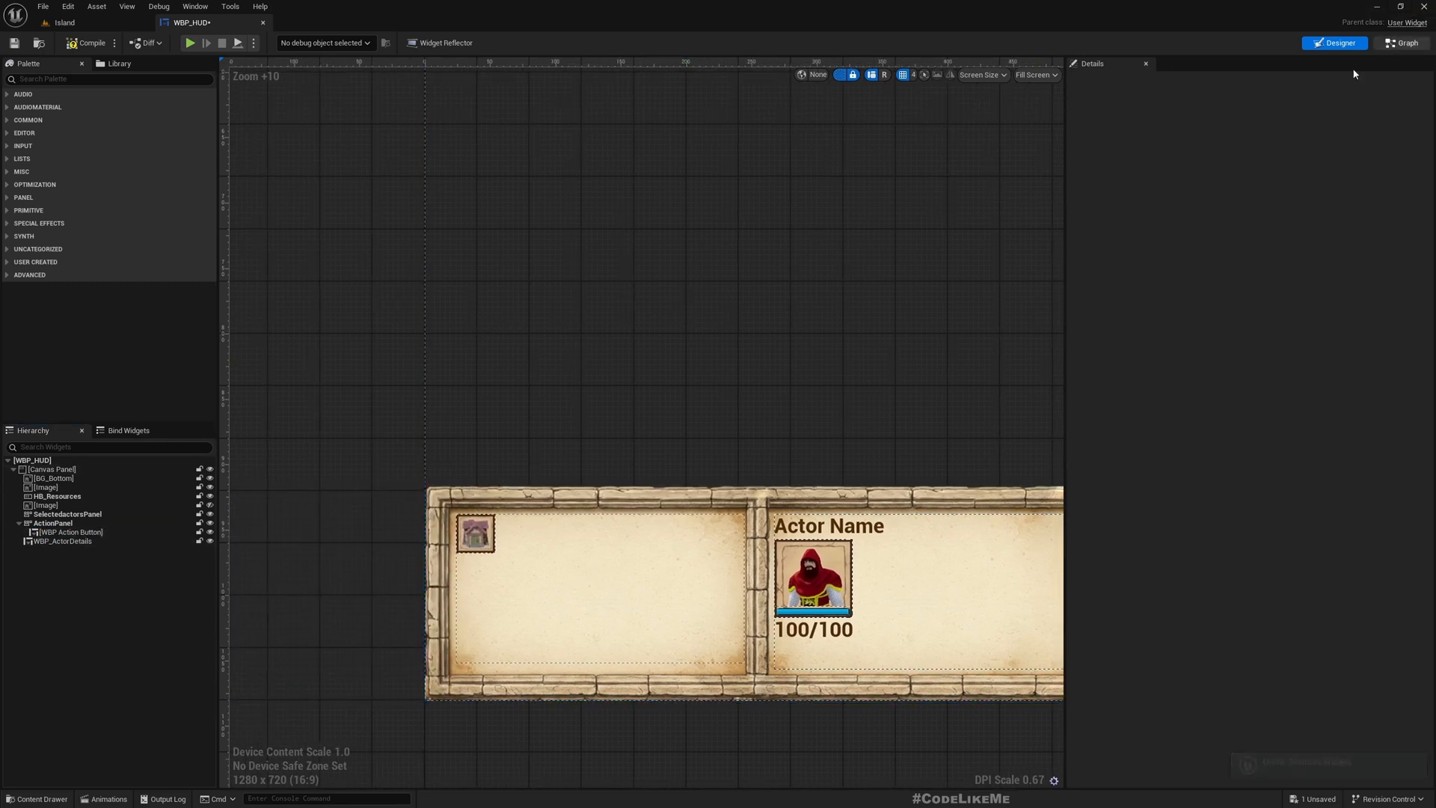
{"action": "left_click", "coordinate": [1399, 42]}
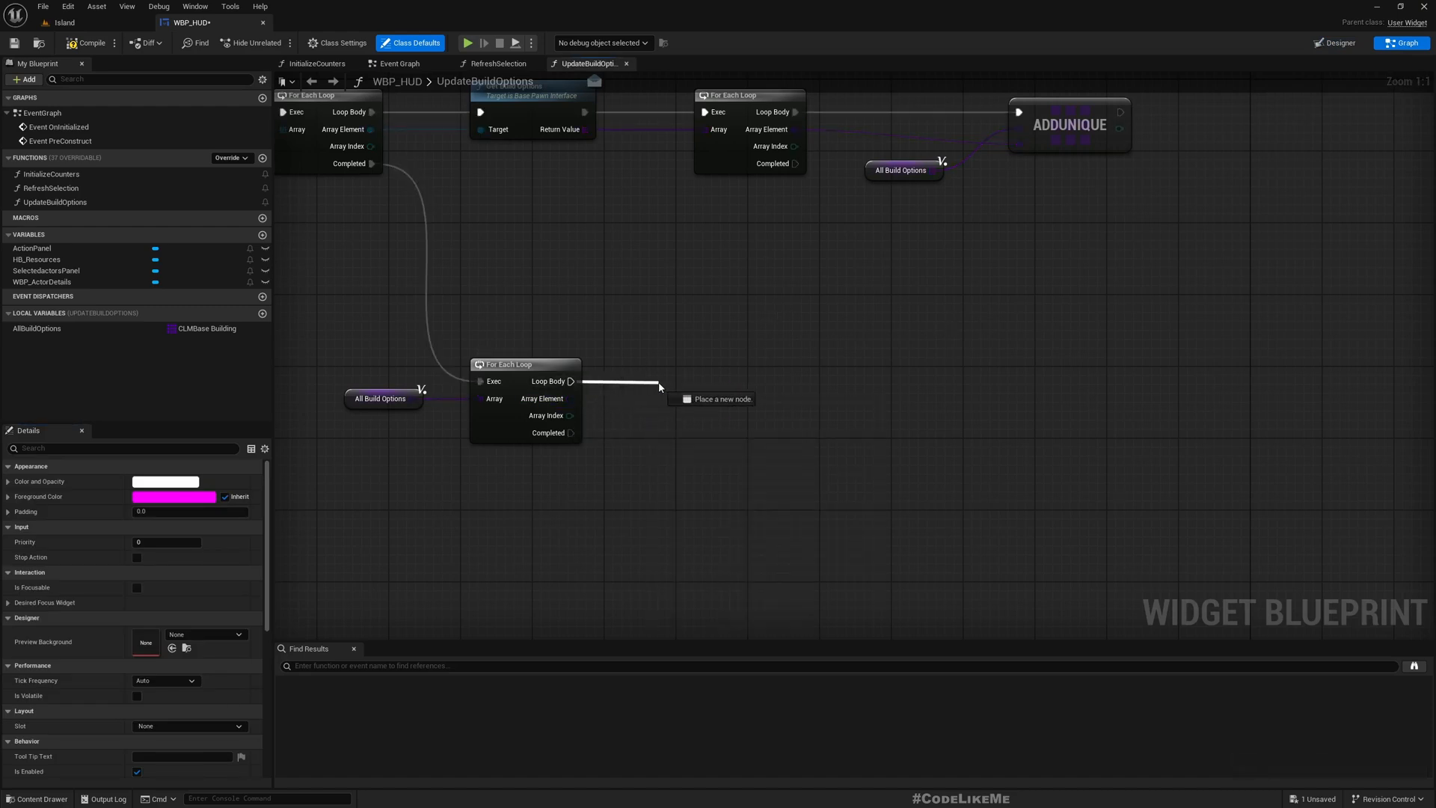
{"action": "left_click", "coordinate": [658, 386]}
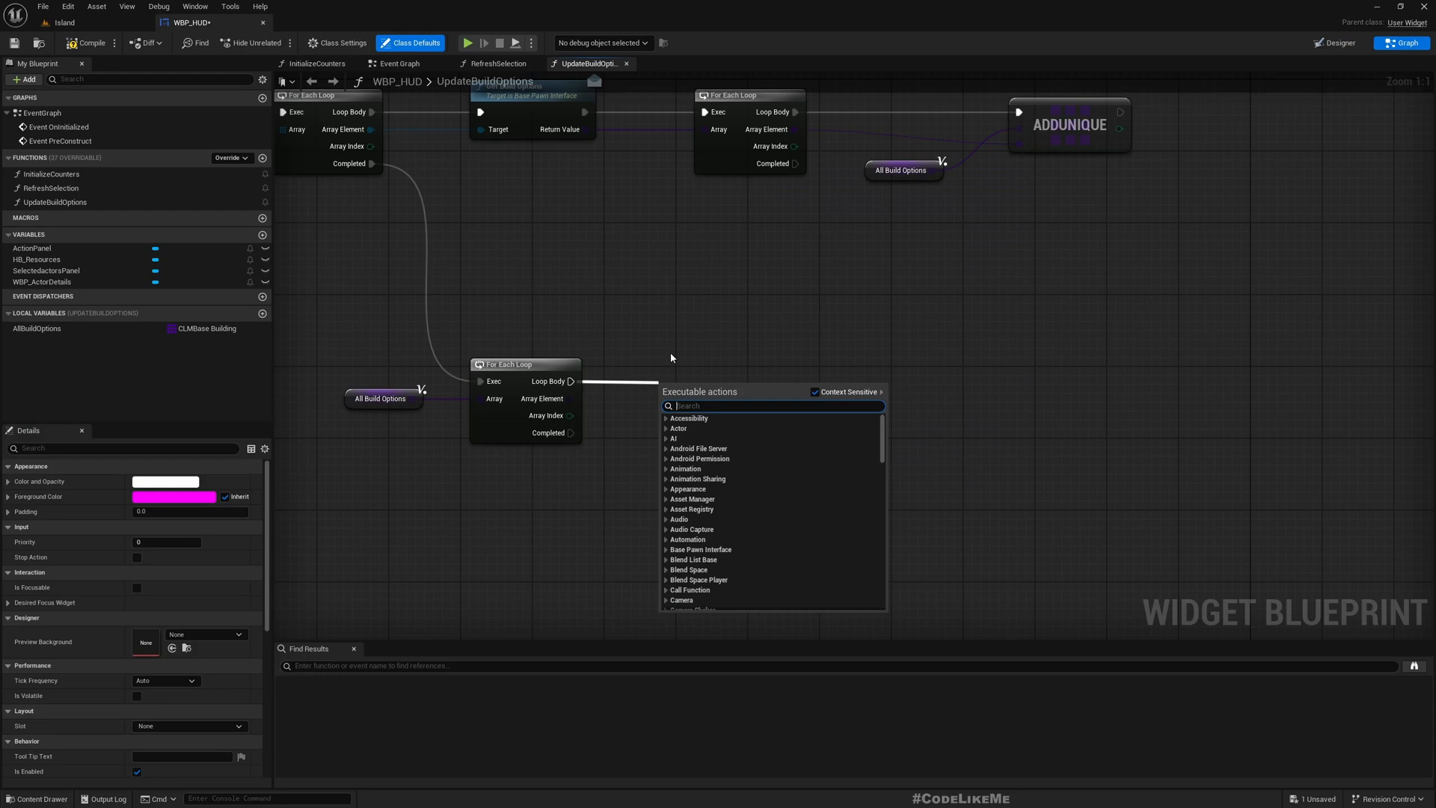
{"action": "type", "text": "create"}
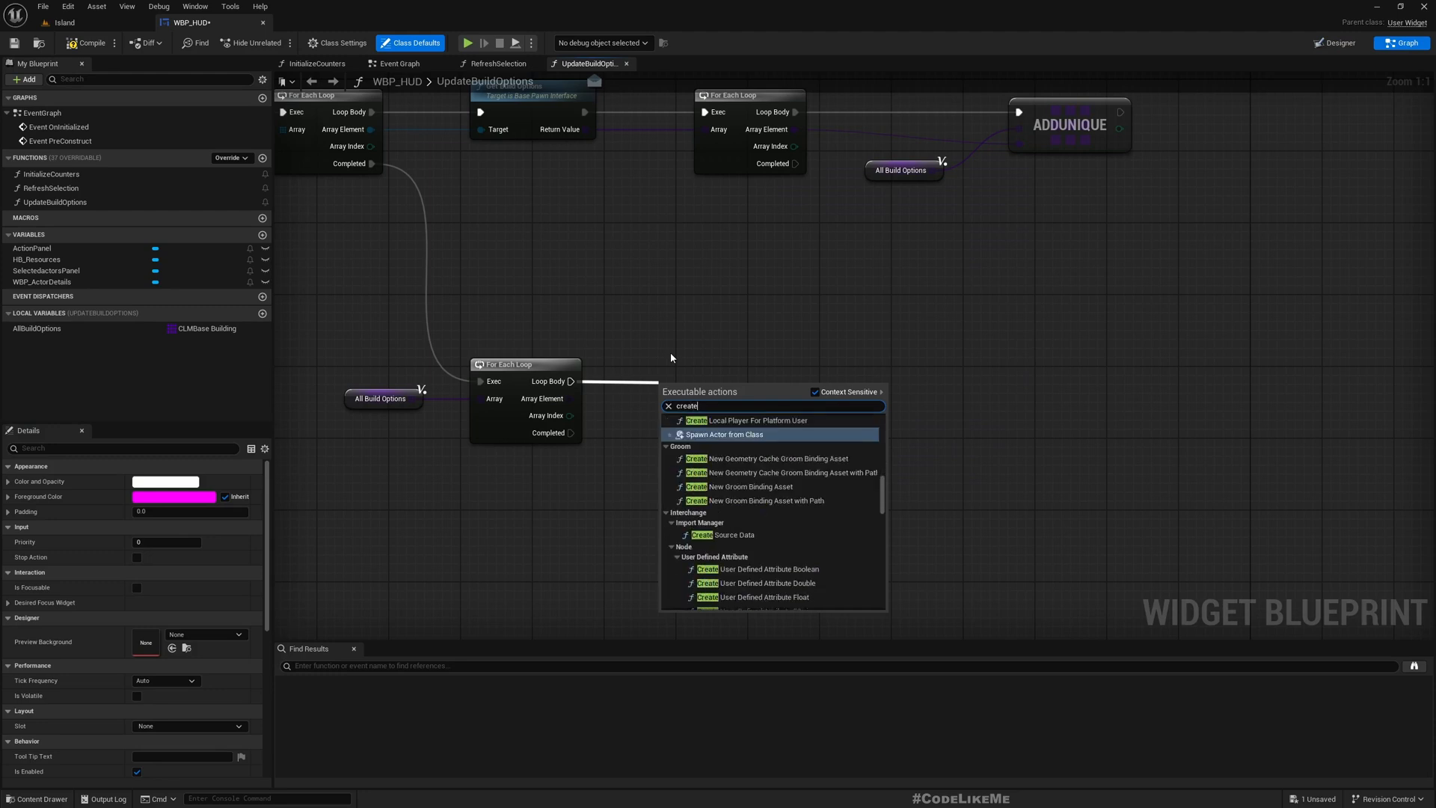
{"action": "mouse_move", "coordinate": [681, 356]}
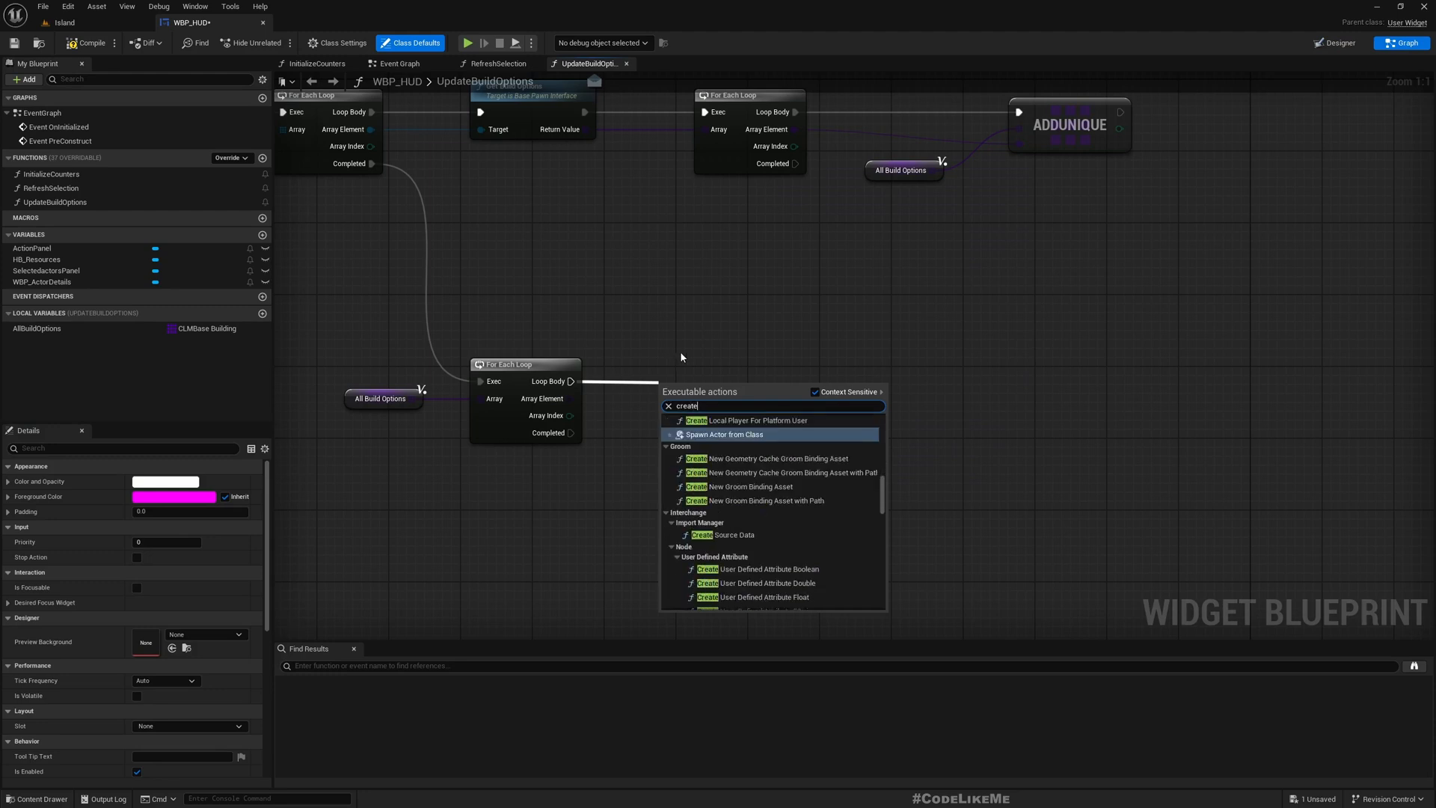
{"action": "left_click", "coordinate": [733, 433]}
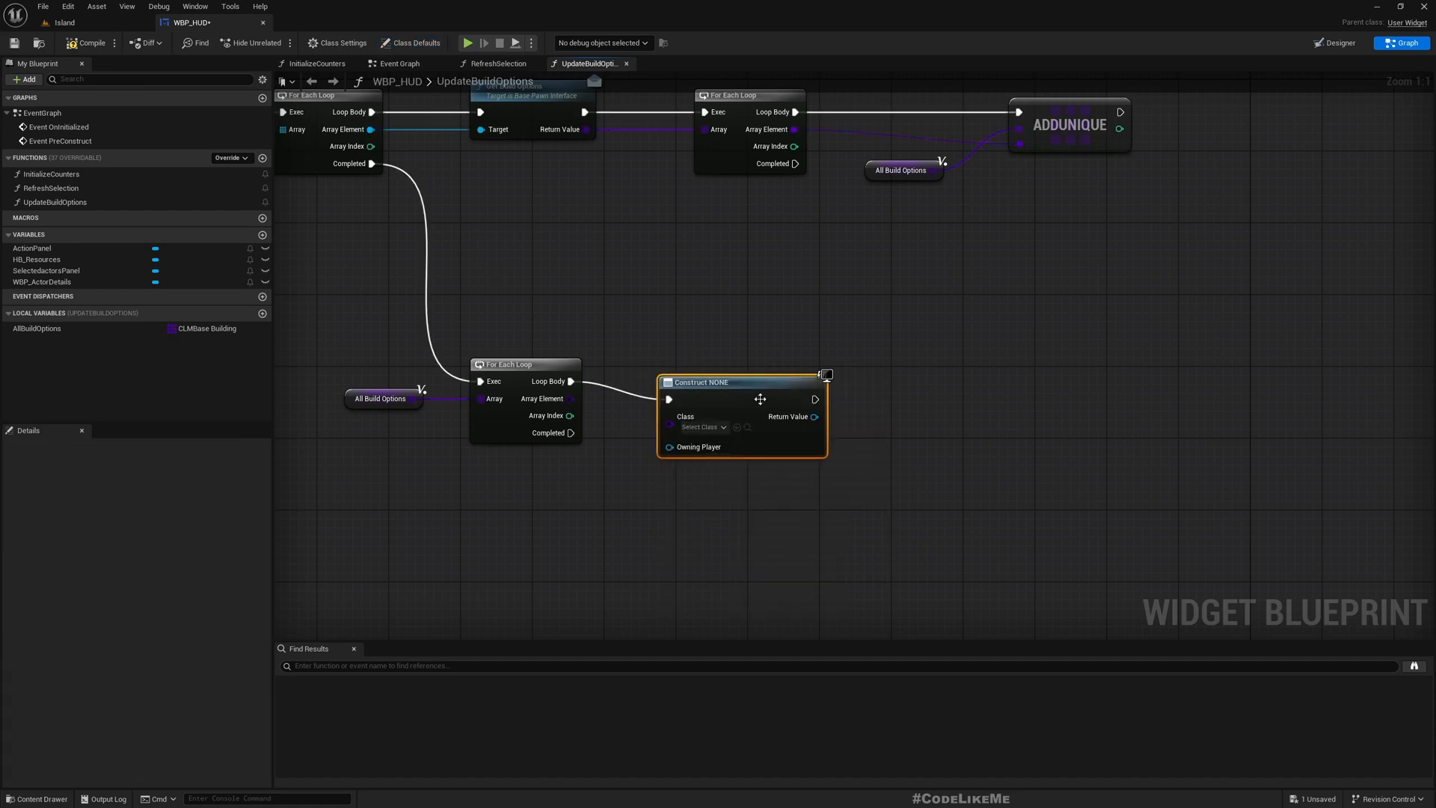
{"action": "left_click", "coordinate": [700, 408]}
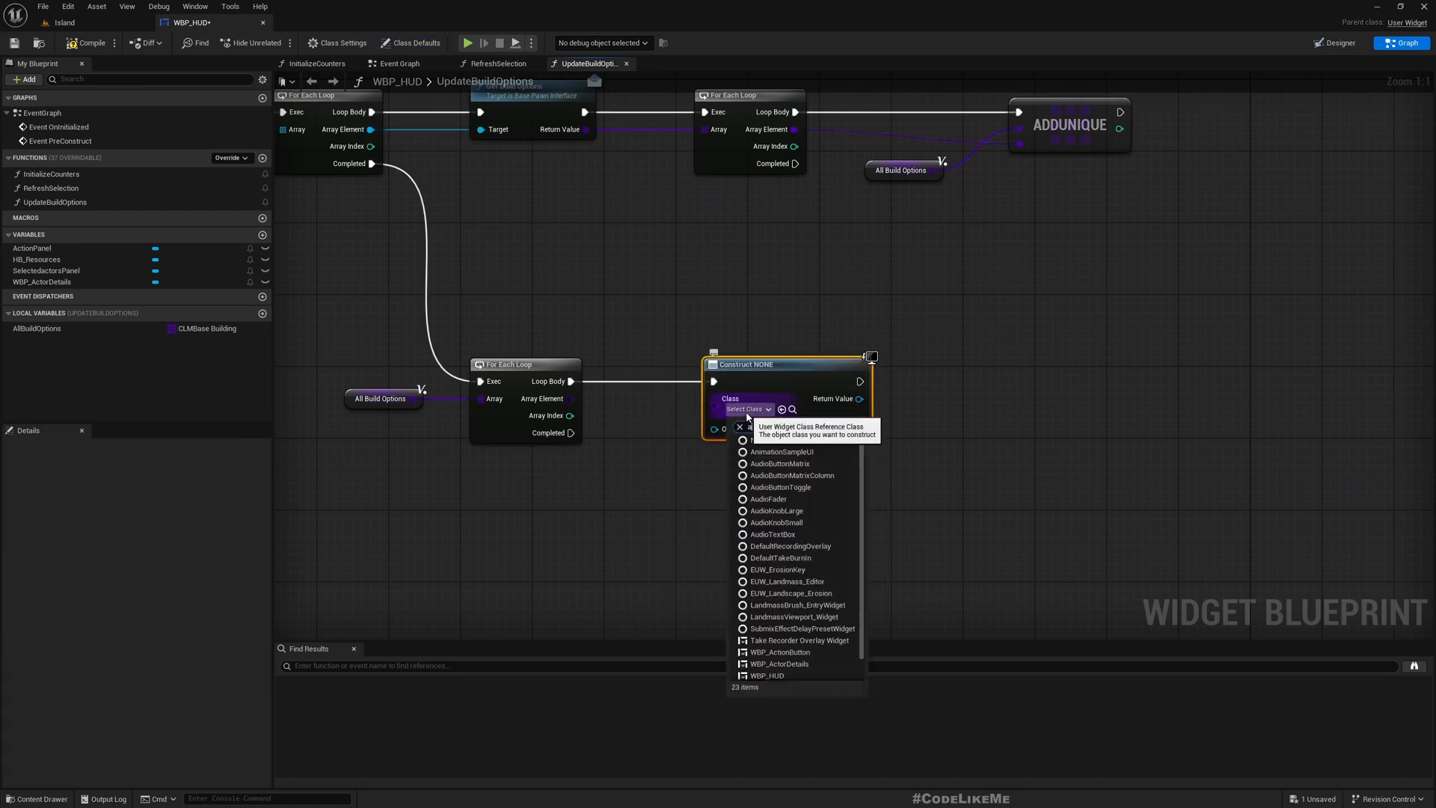
{"action": "type", "text": "acti"}
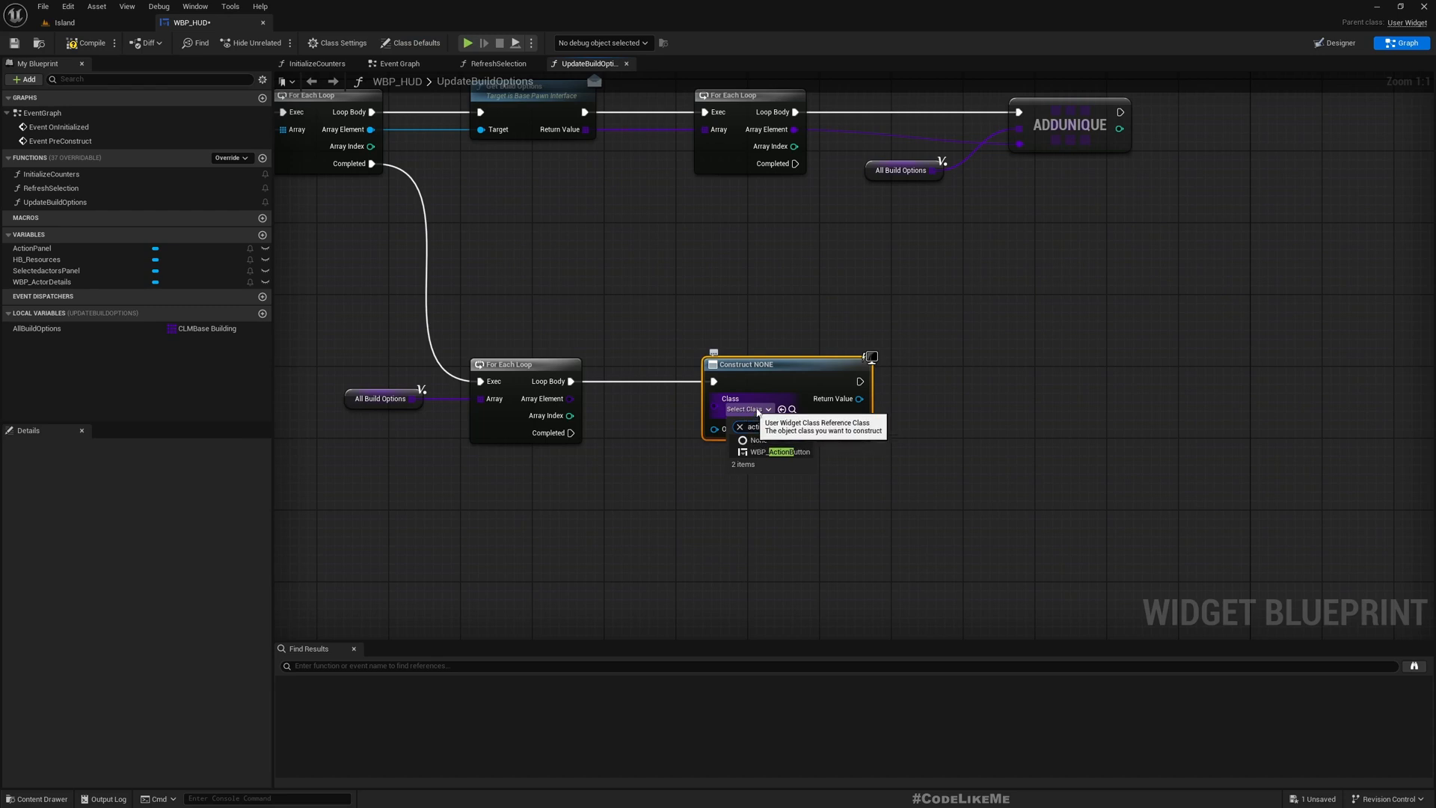
{"action": "left_click", "coordinate": [779, 451]}
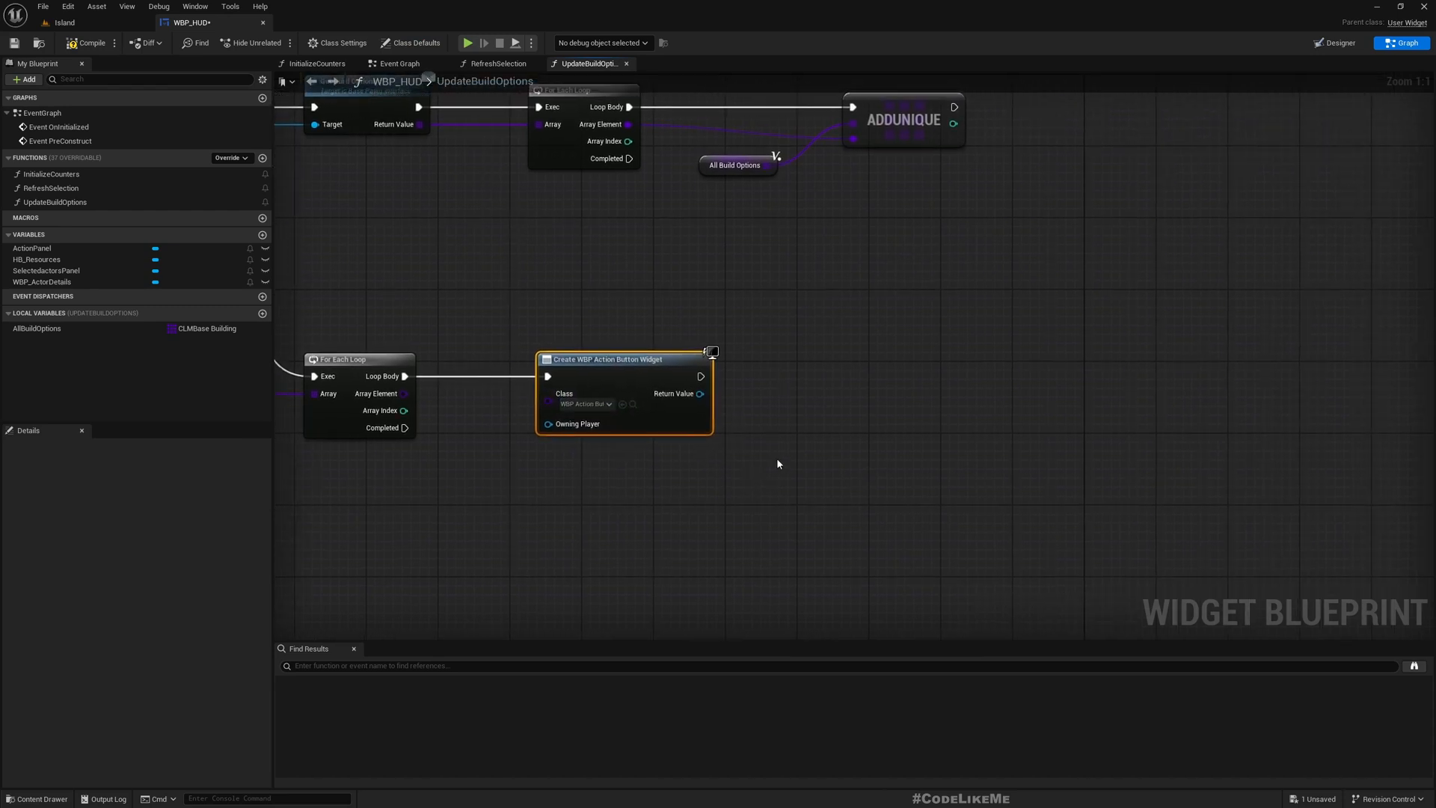
{"action": "left_click_drag", "start_coordinate": [701, 393], "coordinate": [786, 403]}
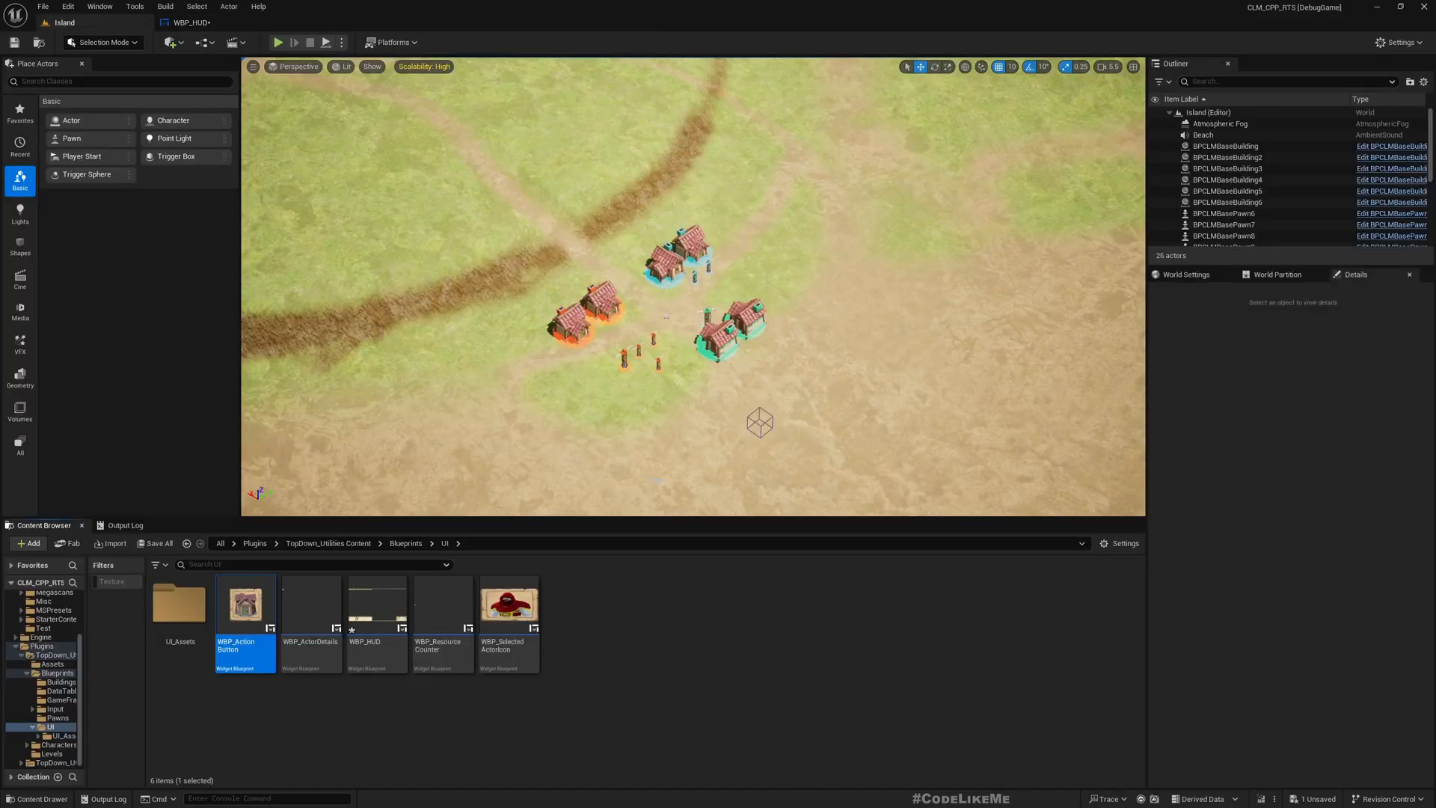
Step: Open WBP_ActionButton's blueprint graph and add a function named InitializeAction
{"action": "double_click", "coordinate": [244, 603]}
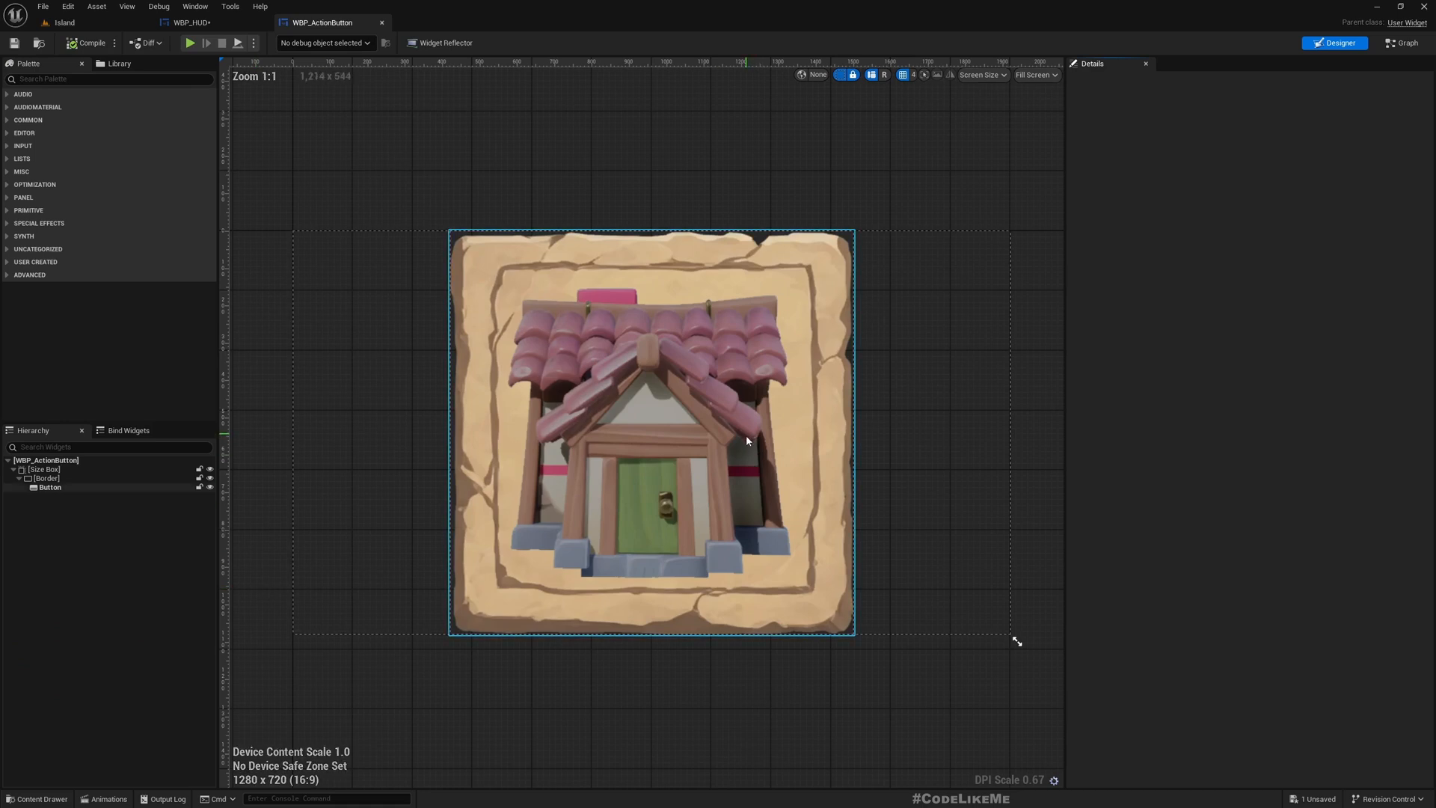
{"action": "left_click", "coordinate": [46, 478]}
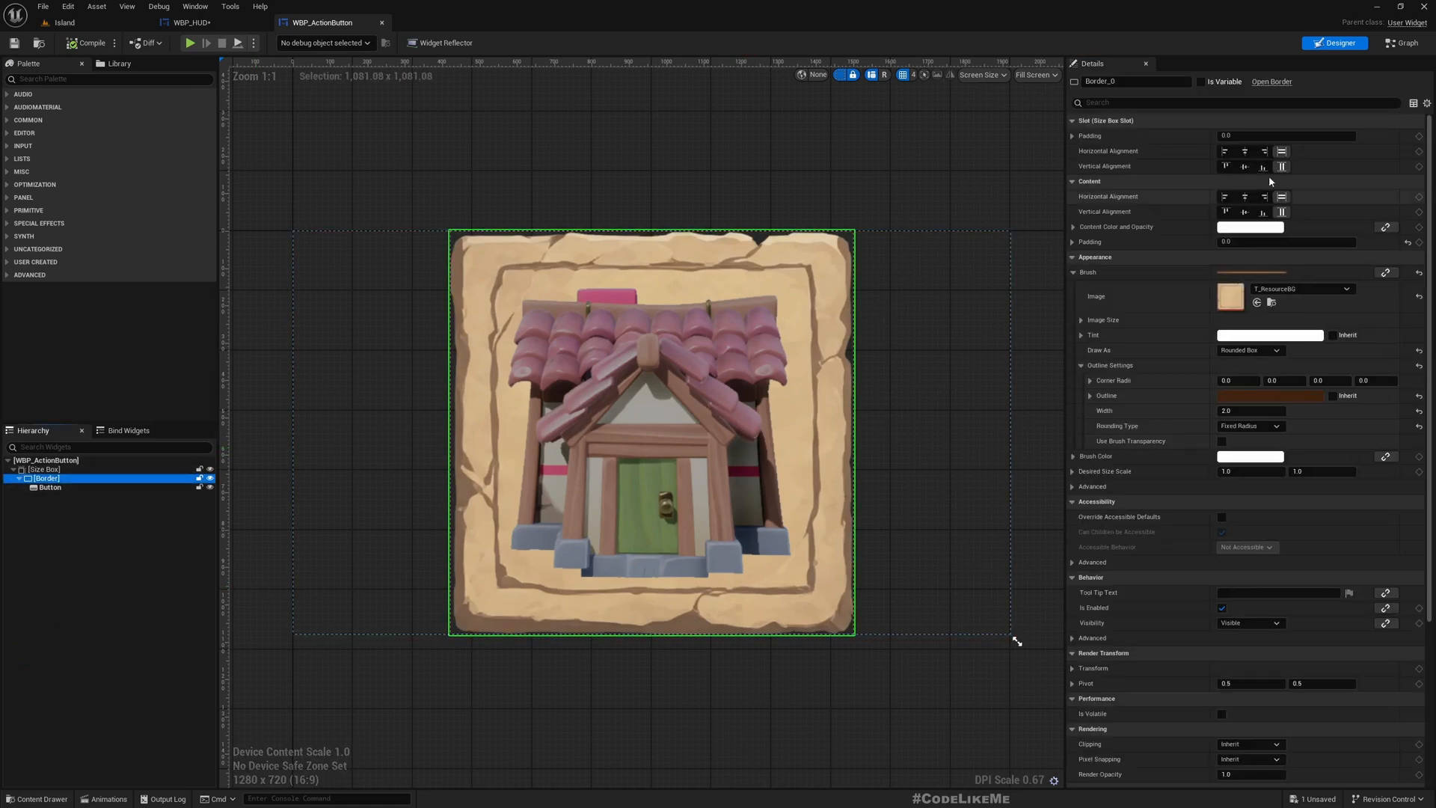
{"action": "left_click", "coordinate": [1399, 42]}
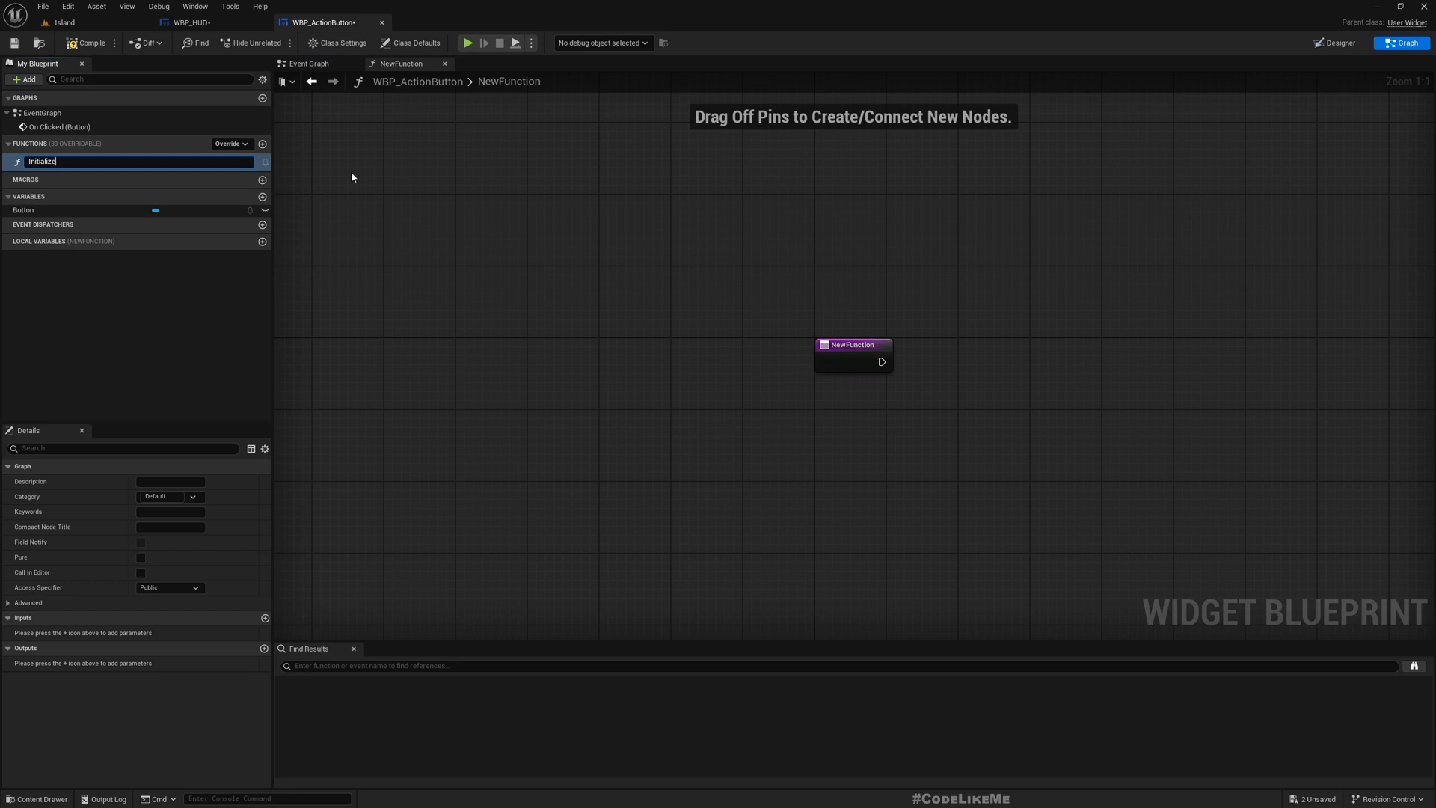
{"action": "type", "text": "InitializeAction"}
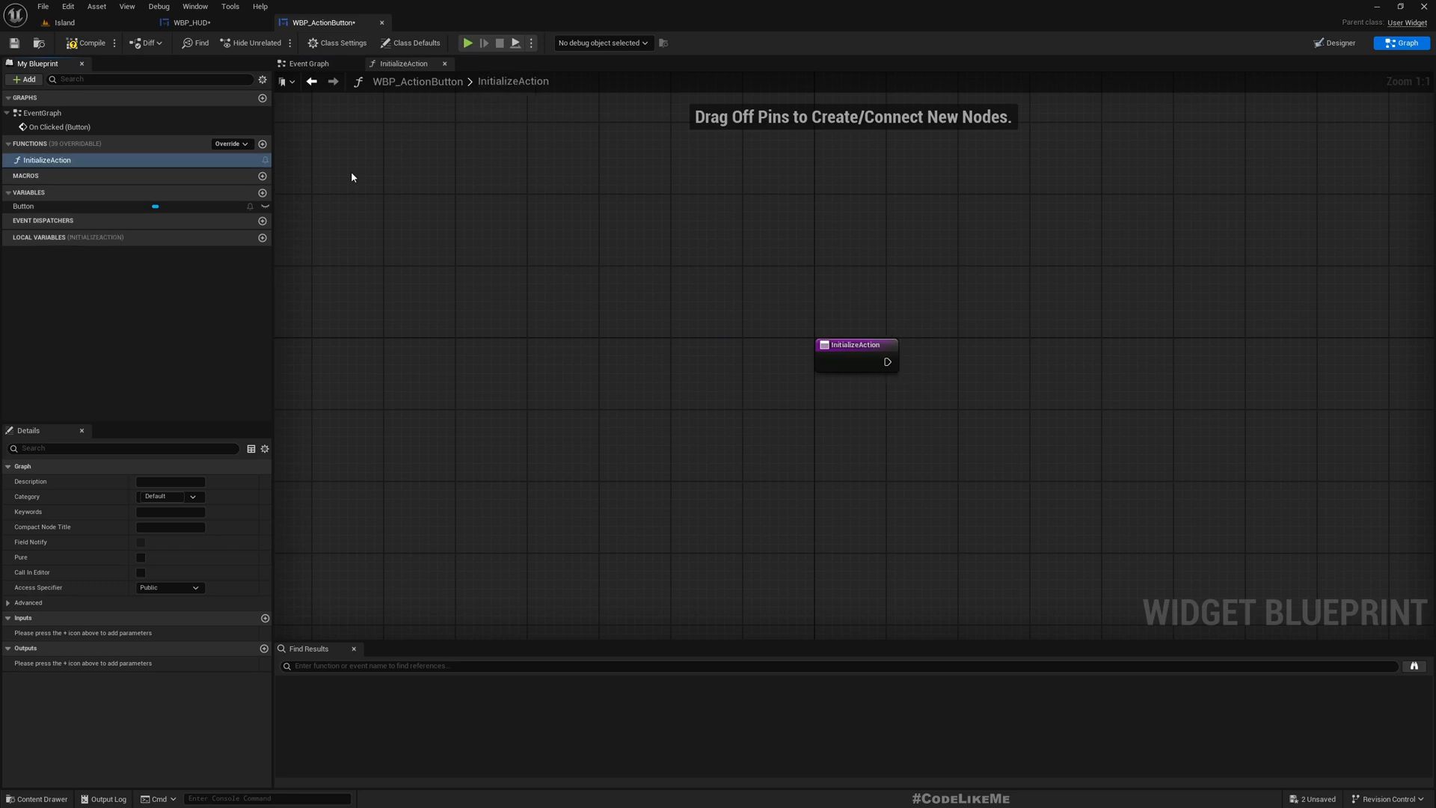
{"action": "left_click_drag", "start_coordinate": [854, 348], "coordinate": [660, 318]}
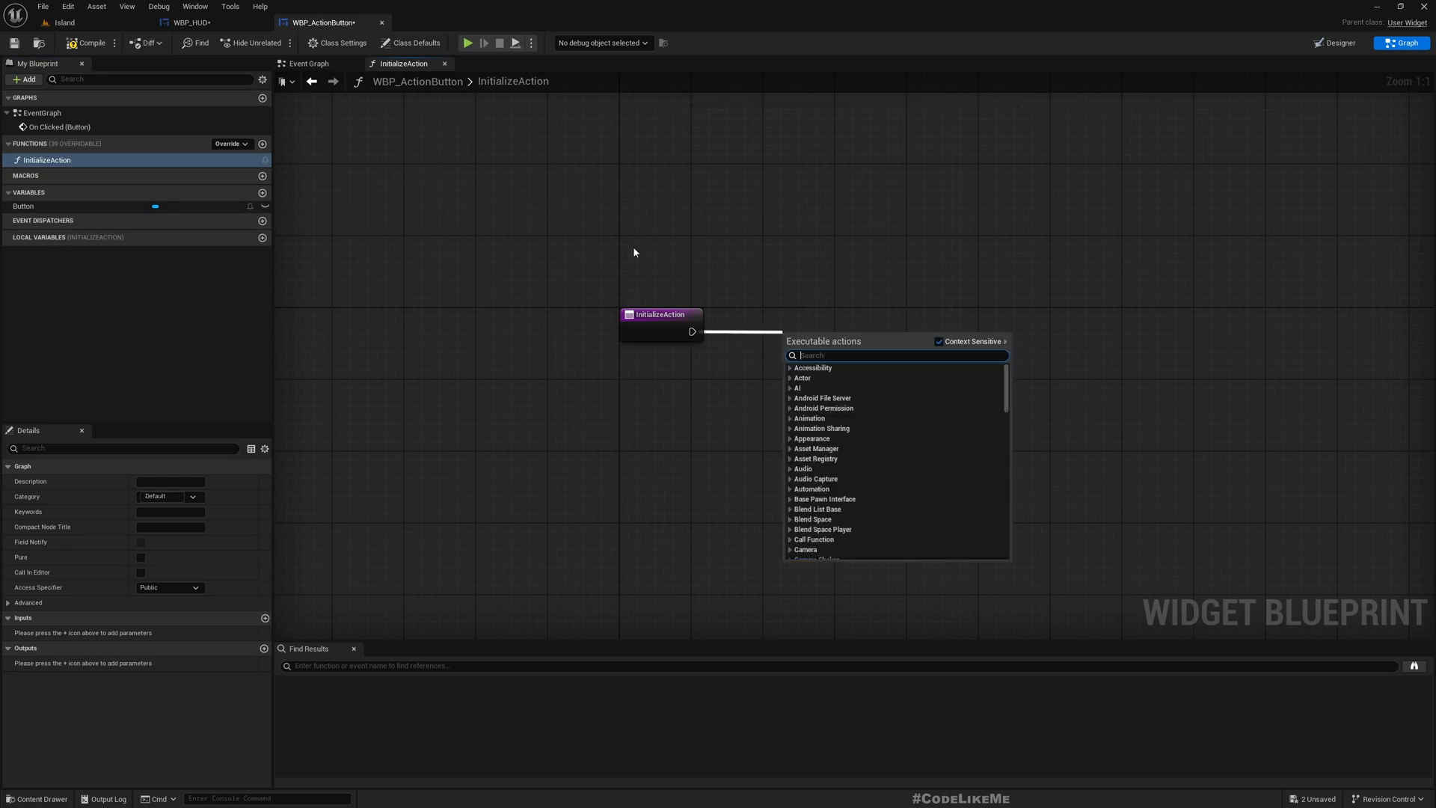
{"action": "left_click", "coordinate": [309, 63]}
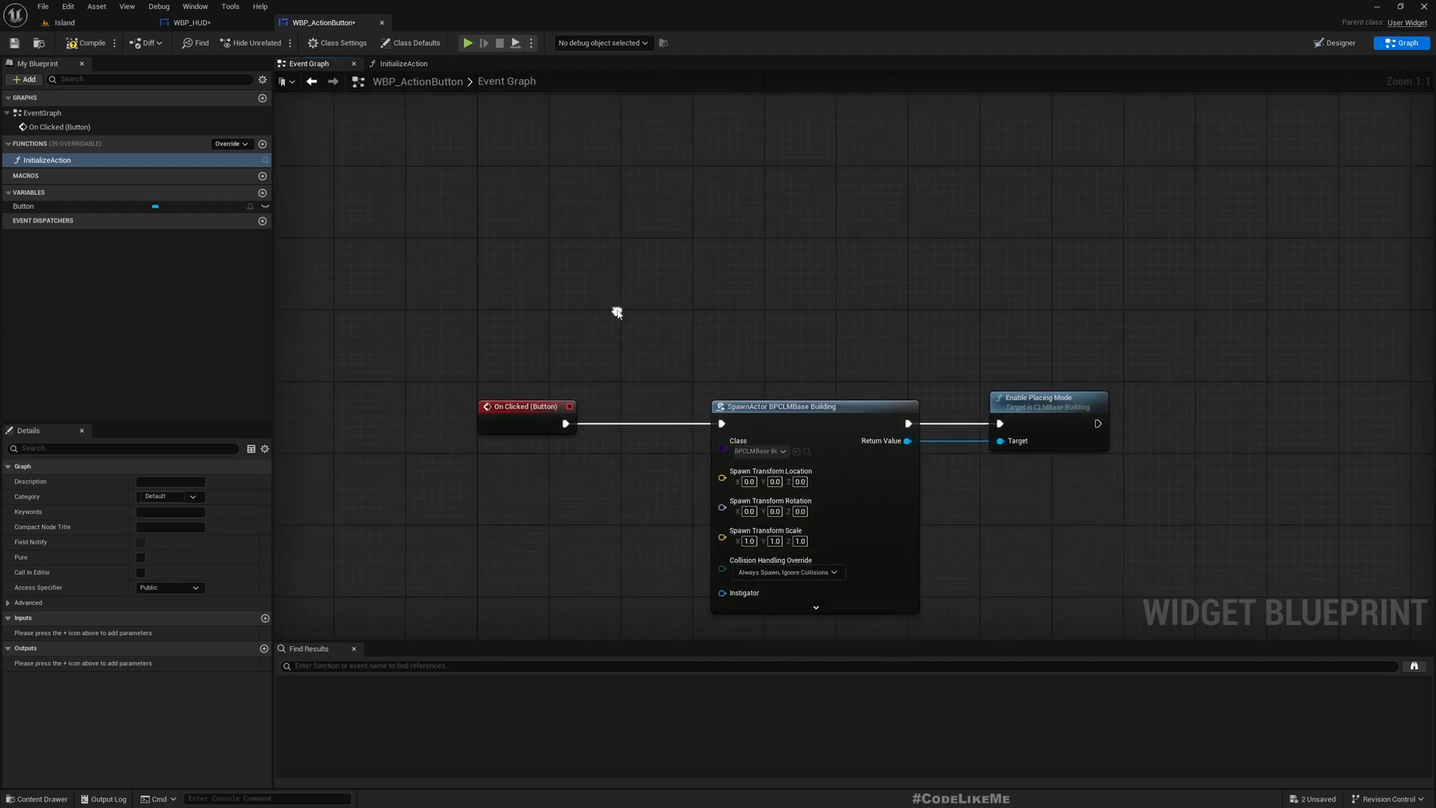
Step: Promote the SpawnActor Class pin to a BuildOption variable and compile WBP_ActionButton
{"action": "right_click", "coordinate": [756, 450]}
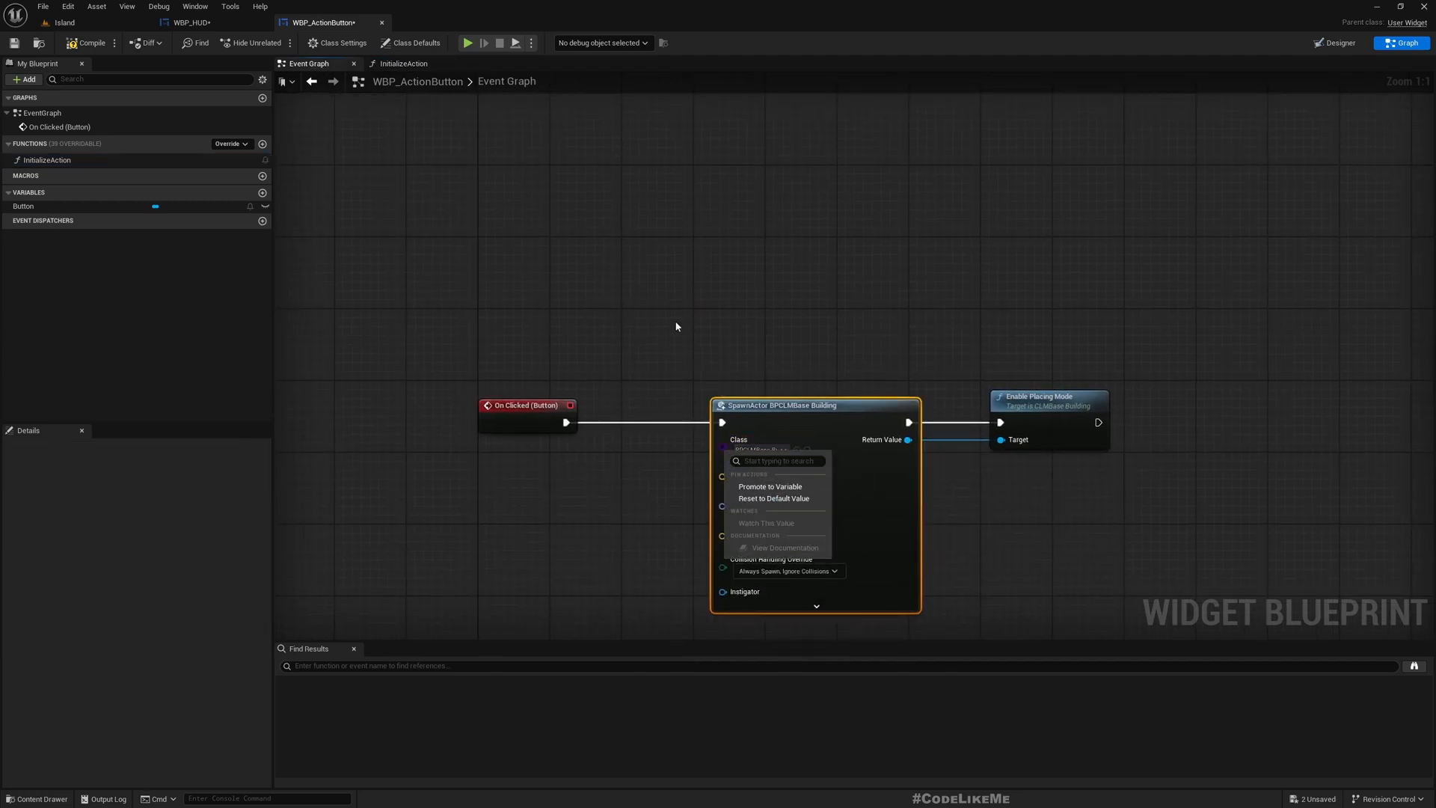
{"action": "mouse_move", "coordinate": [769, 486]}
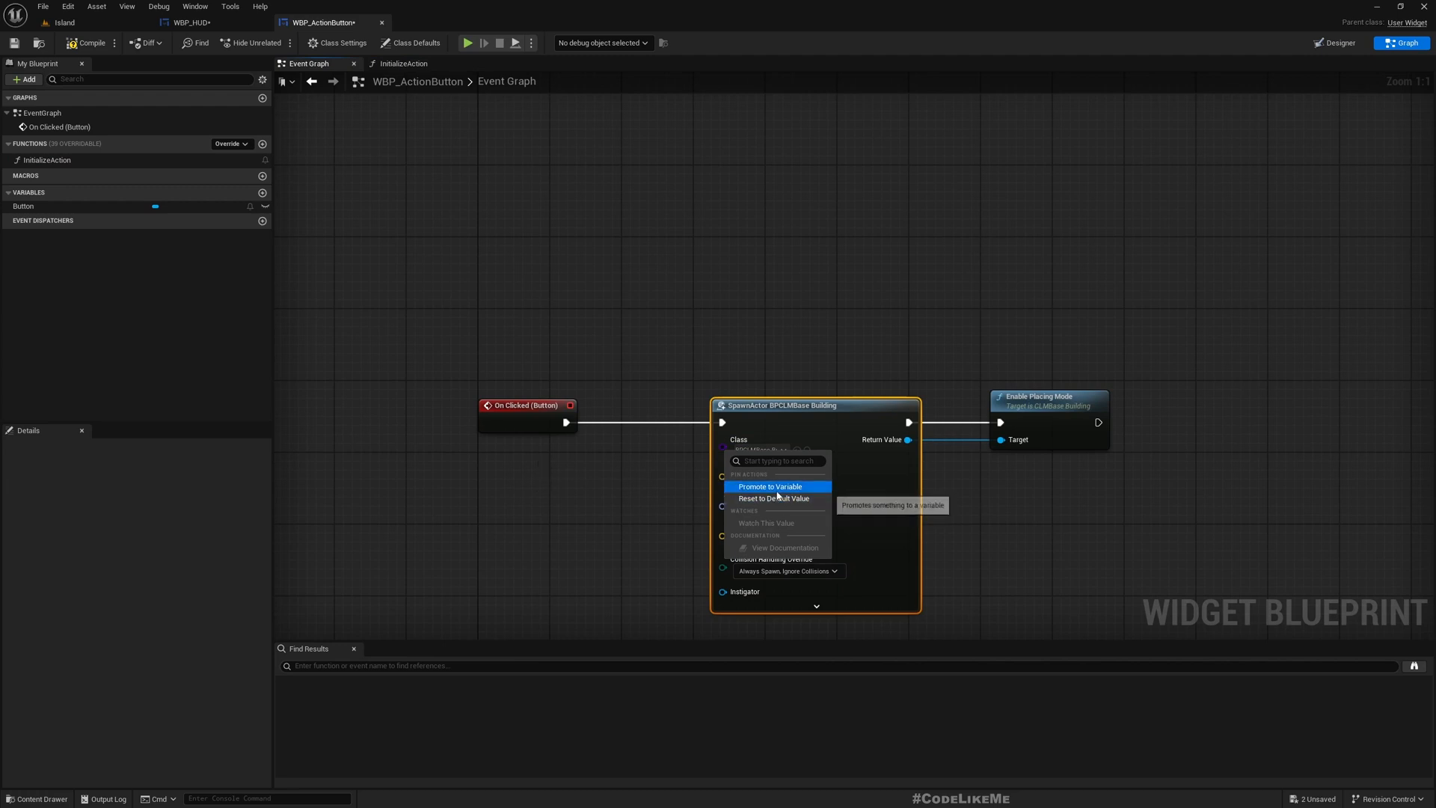
{"action": "left_click", "coordinate": [769, 486]}
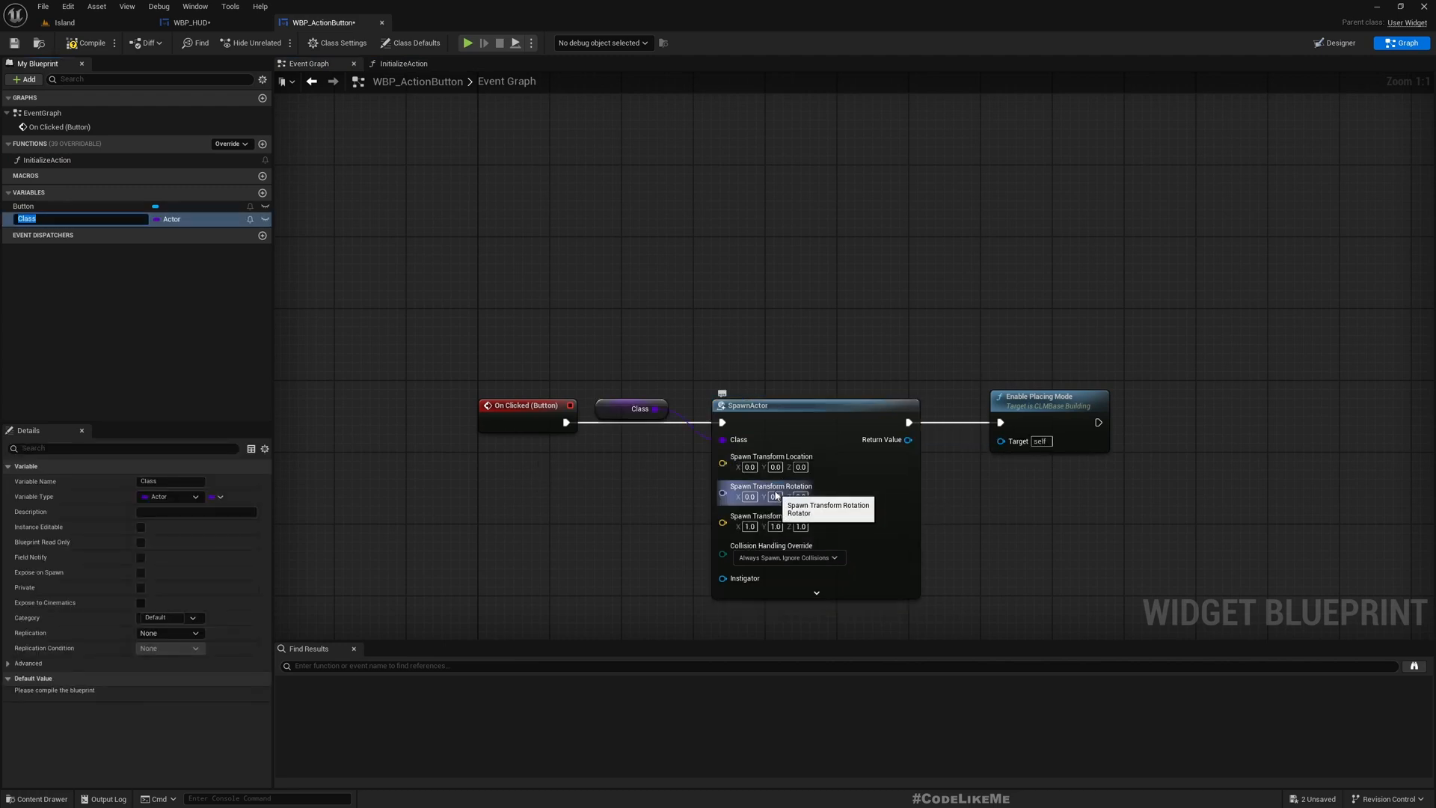
{"action": "type", "text": "BuildOption"}
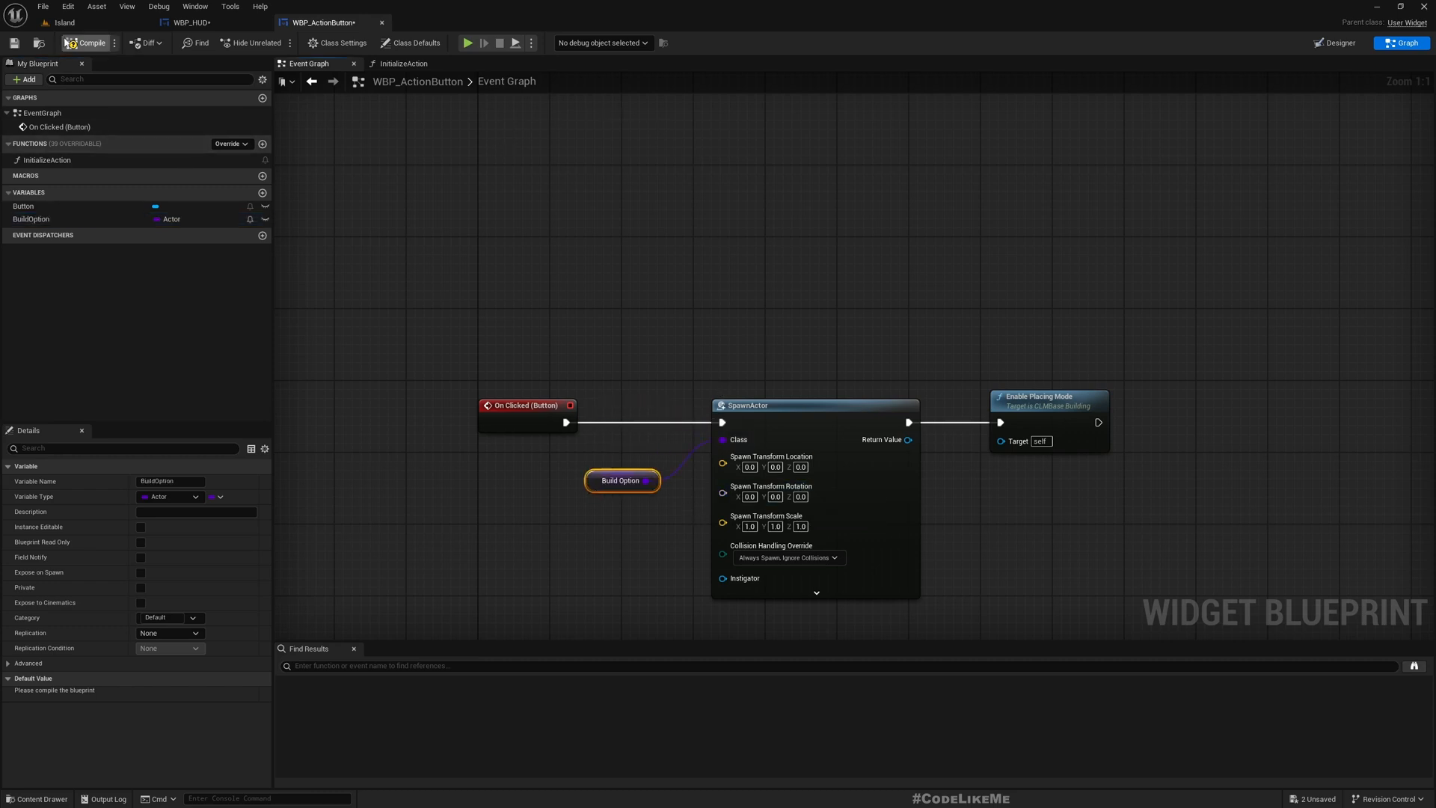
{"action": "left_click", "coordinate": [86, 42]}
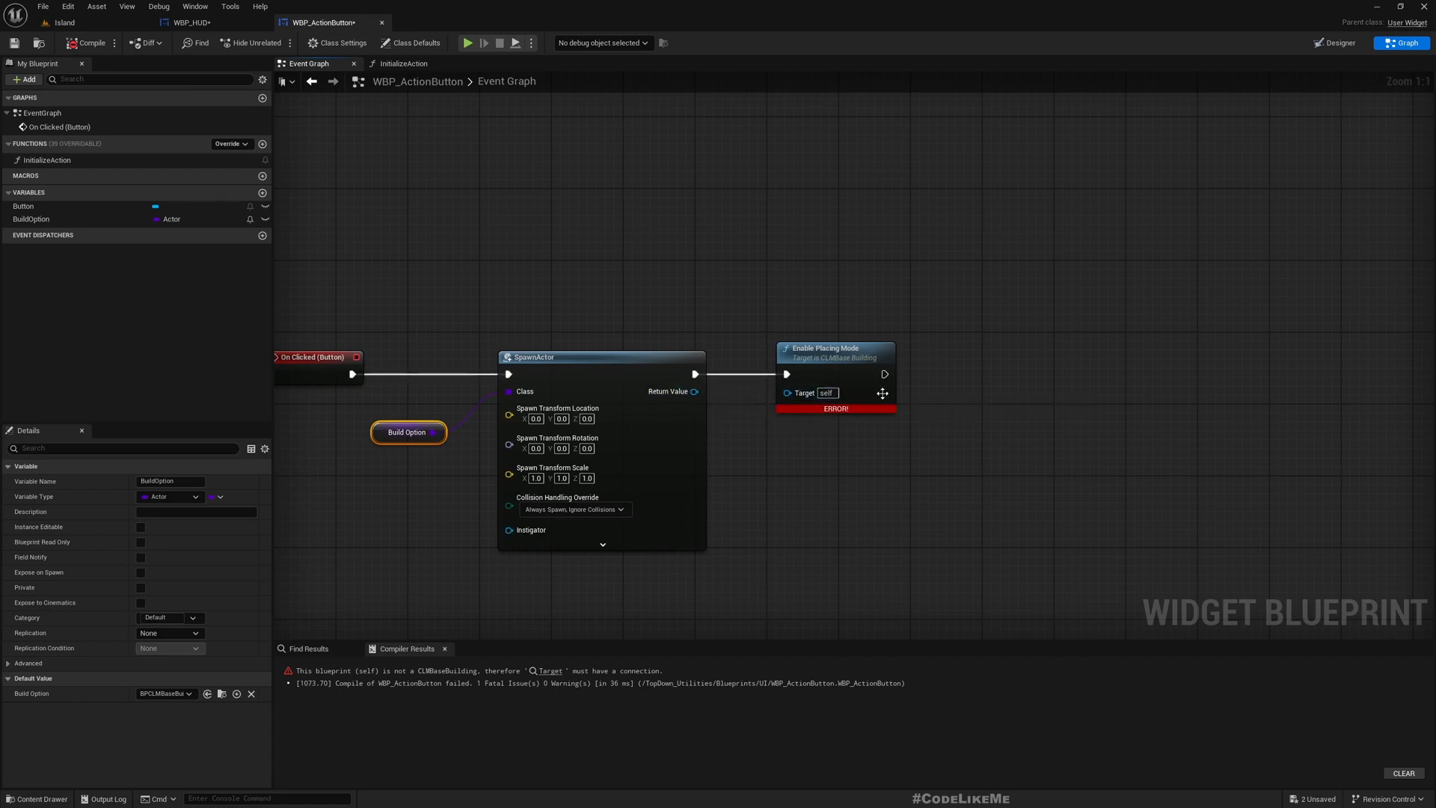
{"action": "mouse_move", "coordinate": [740, 383]}
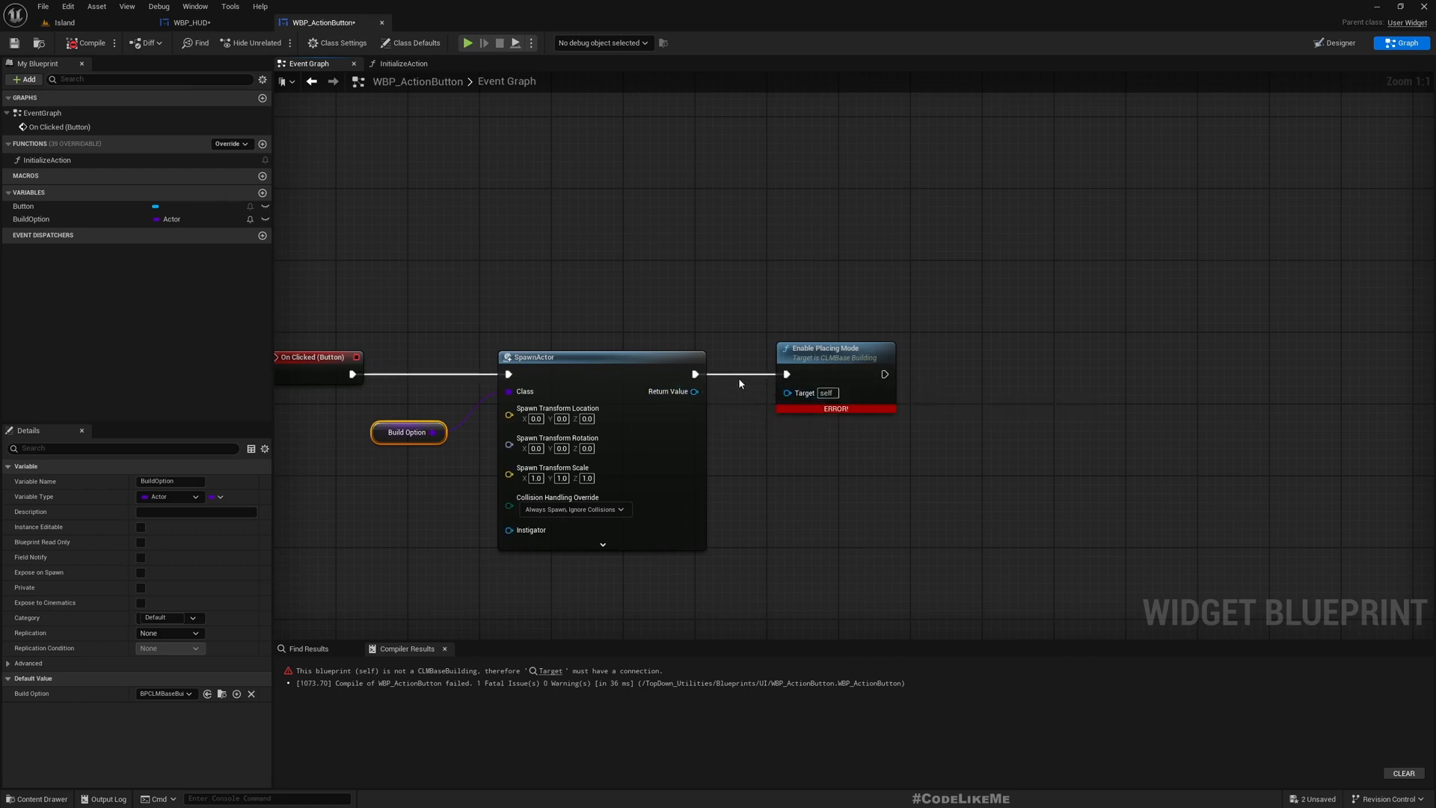
{"action": "mouse_move", "coordinate": [178, 501]}
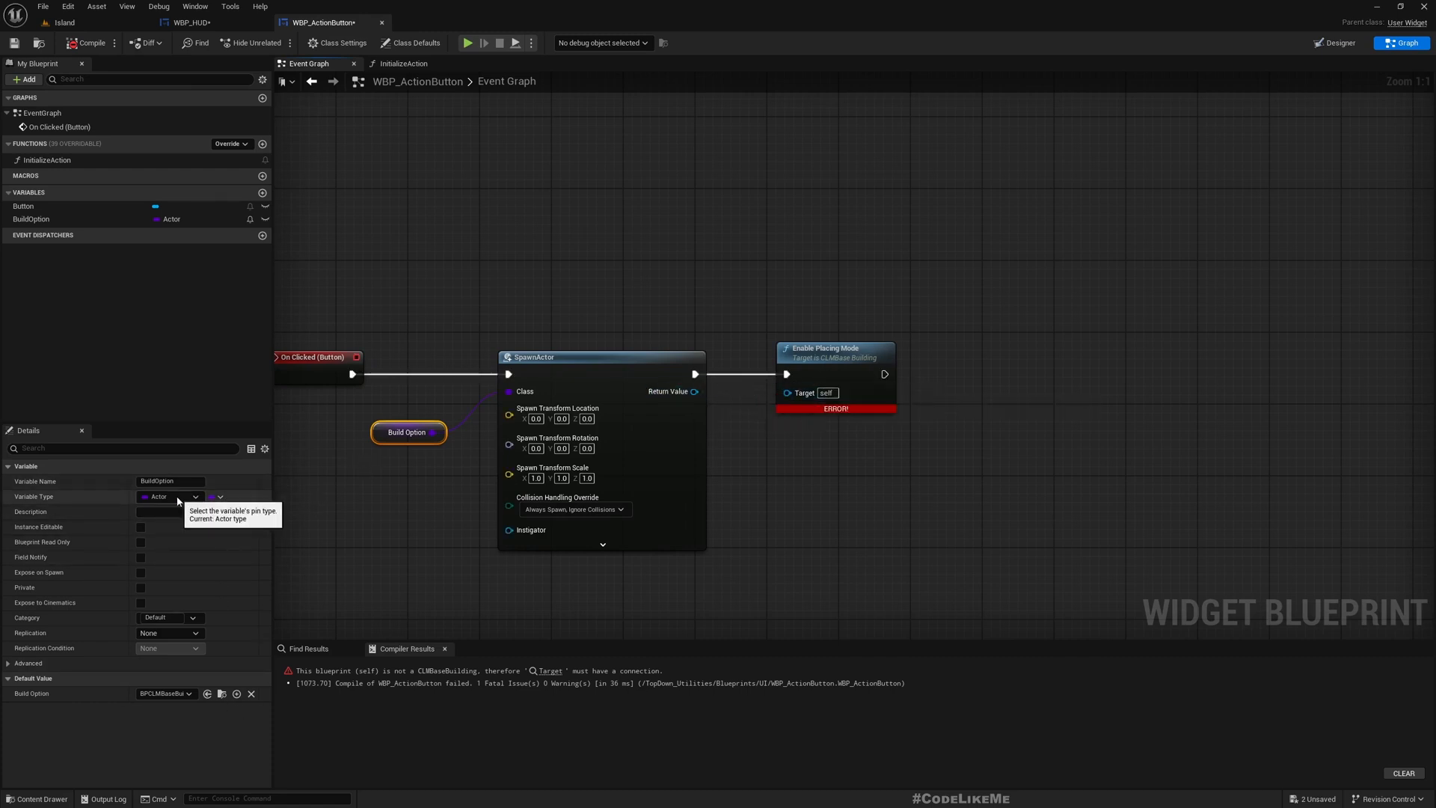
Step: Set BuildOption's variable type to a CLMBase Building class reference and confirm the change
{"action": "left_click", "coordinate": [192, 497]}
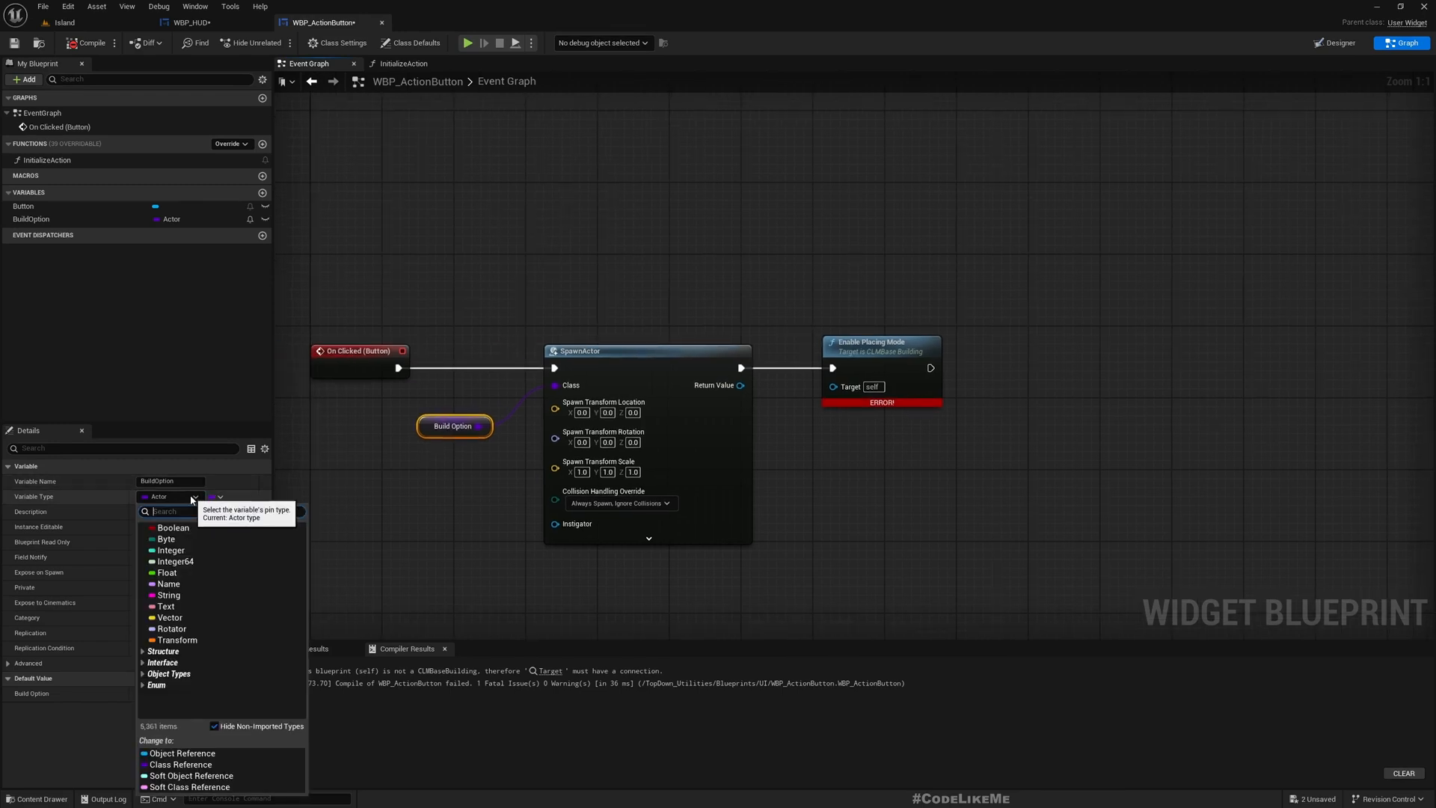
{"action": "type", "text": "ACLM"}
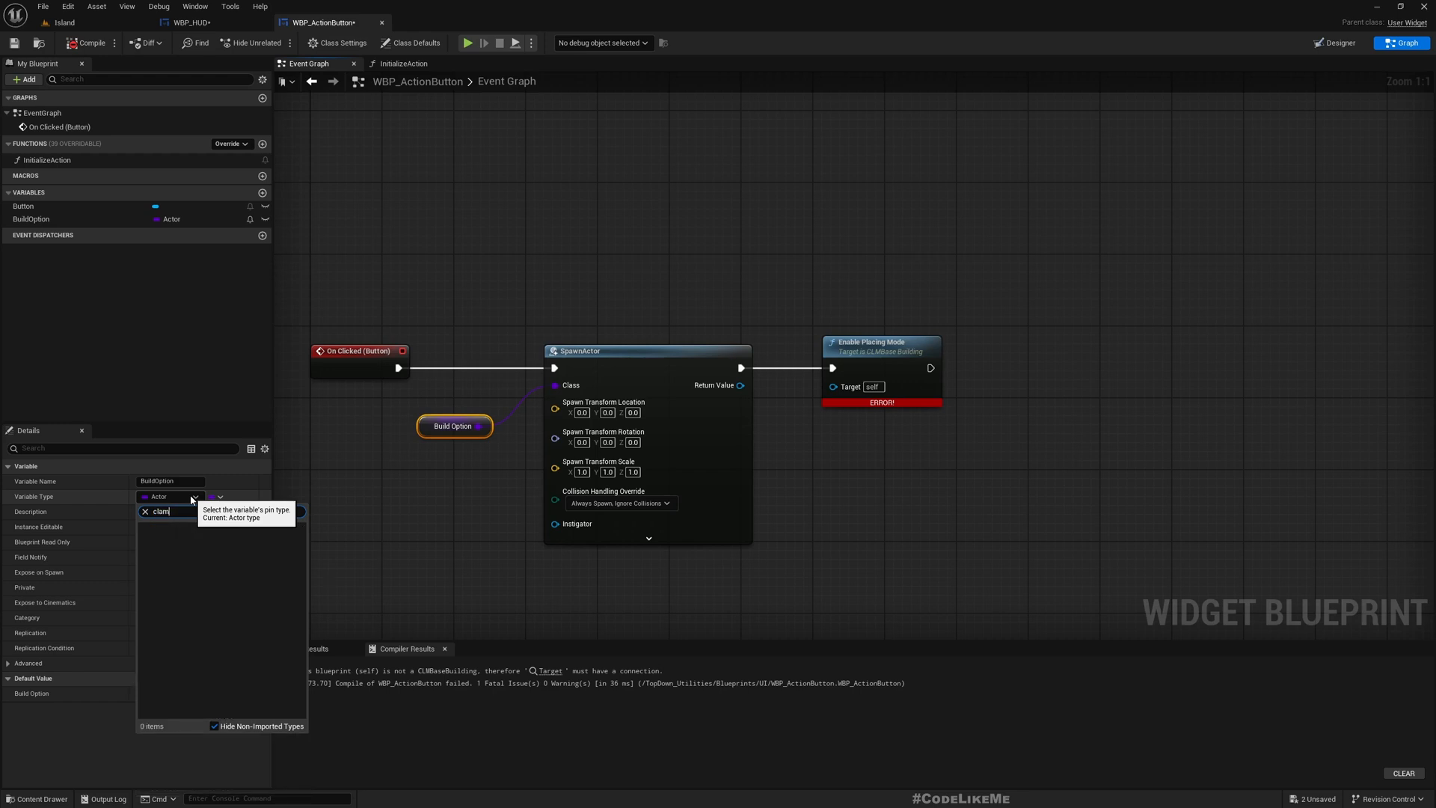
{"action": "type", "text": "clmba"}
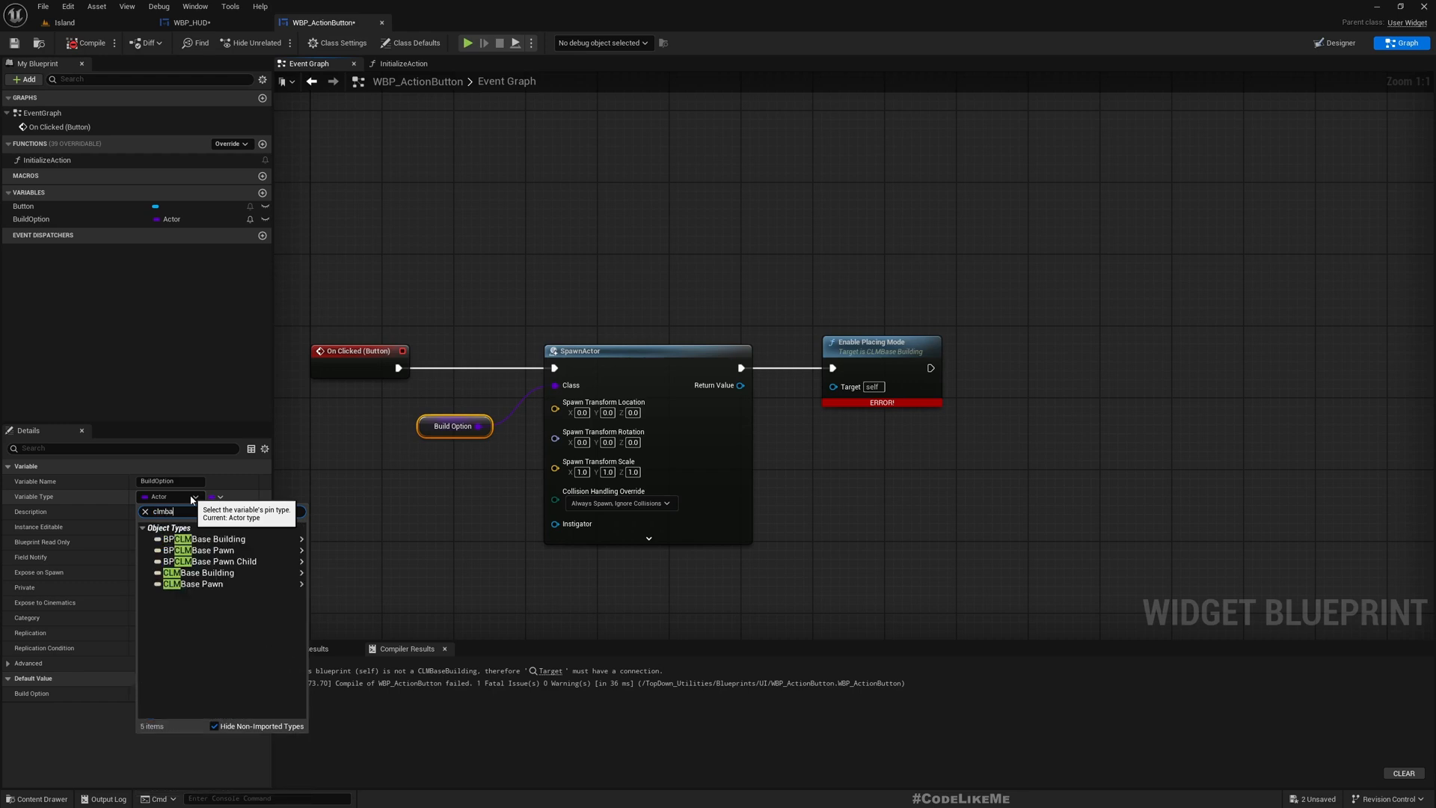
{"action": "mouse_move", "coordinate": [197, 572]}
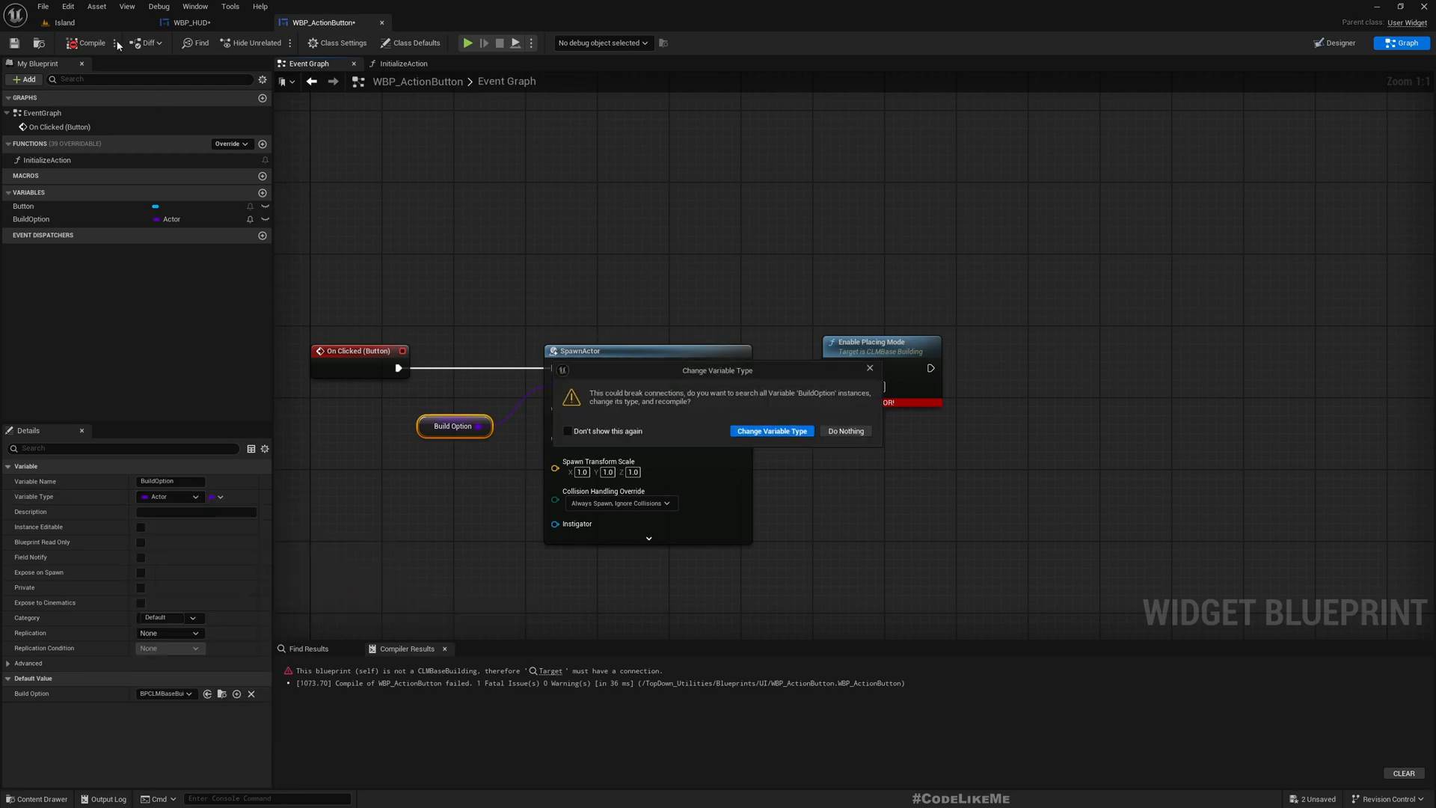
{"action": "left_click", "coordinate": [770, 431]}
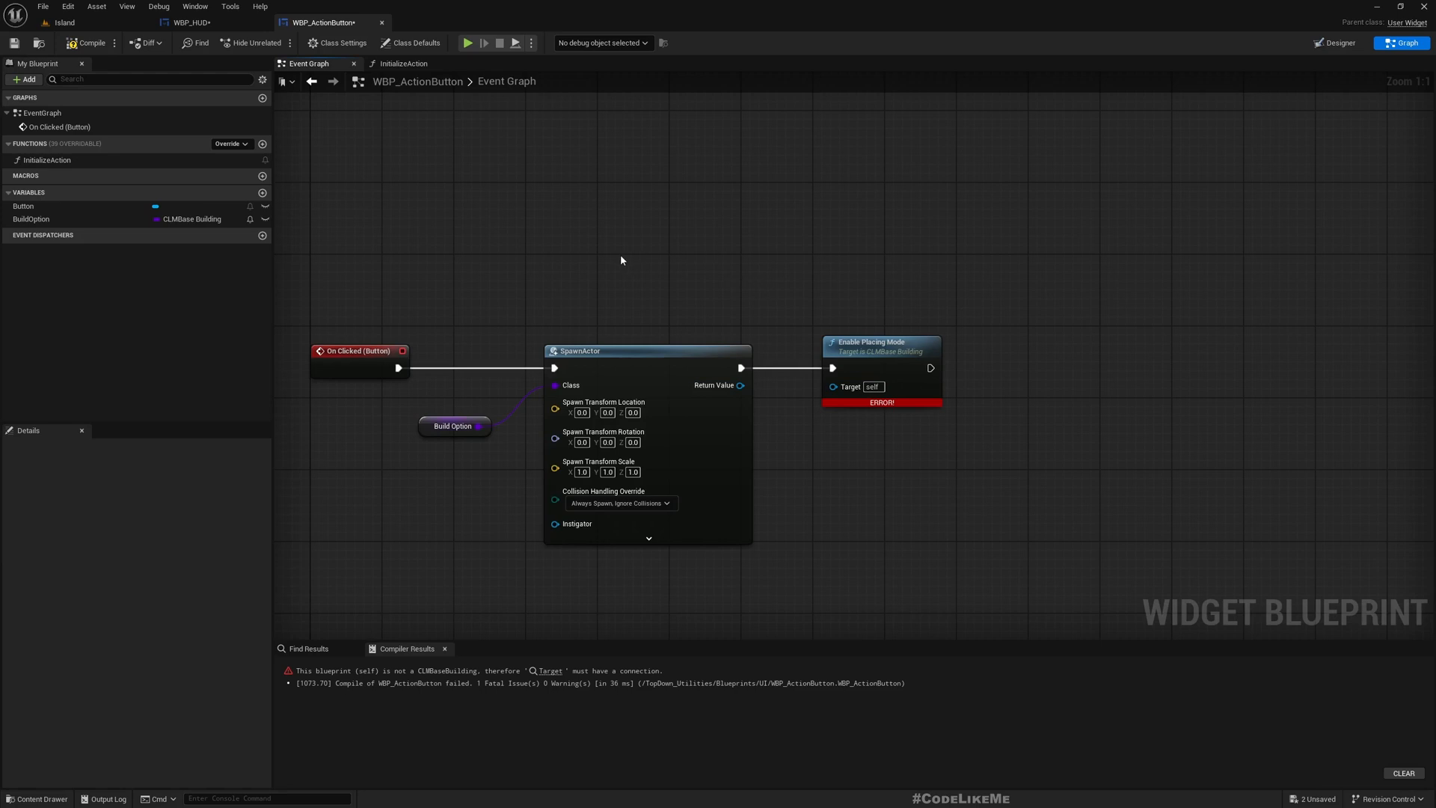
{"action": "mouse_move", "coordinate": [740, 385]}
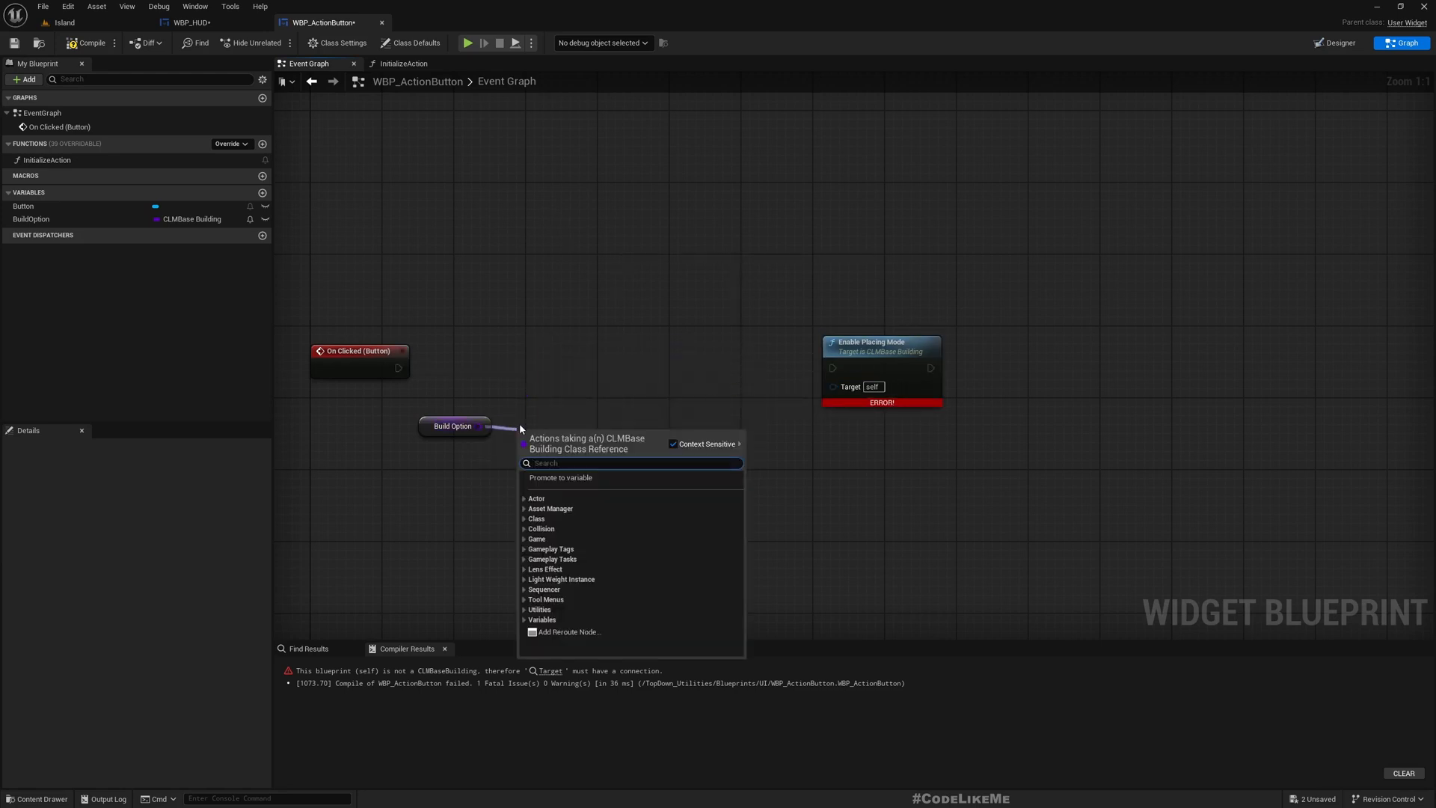
Step: Add Spawn Actor from Class using BuildOption, wired between On Clicked and Enable Placing Mode
{"action": "type", "text": "spawn"}
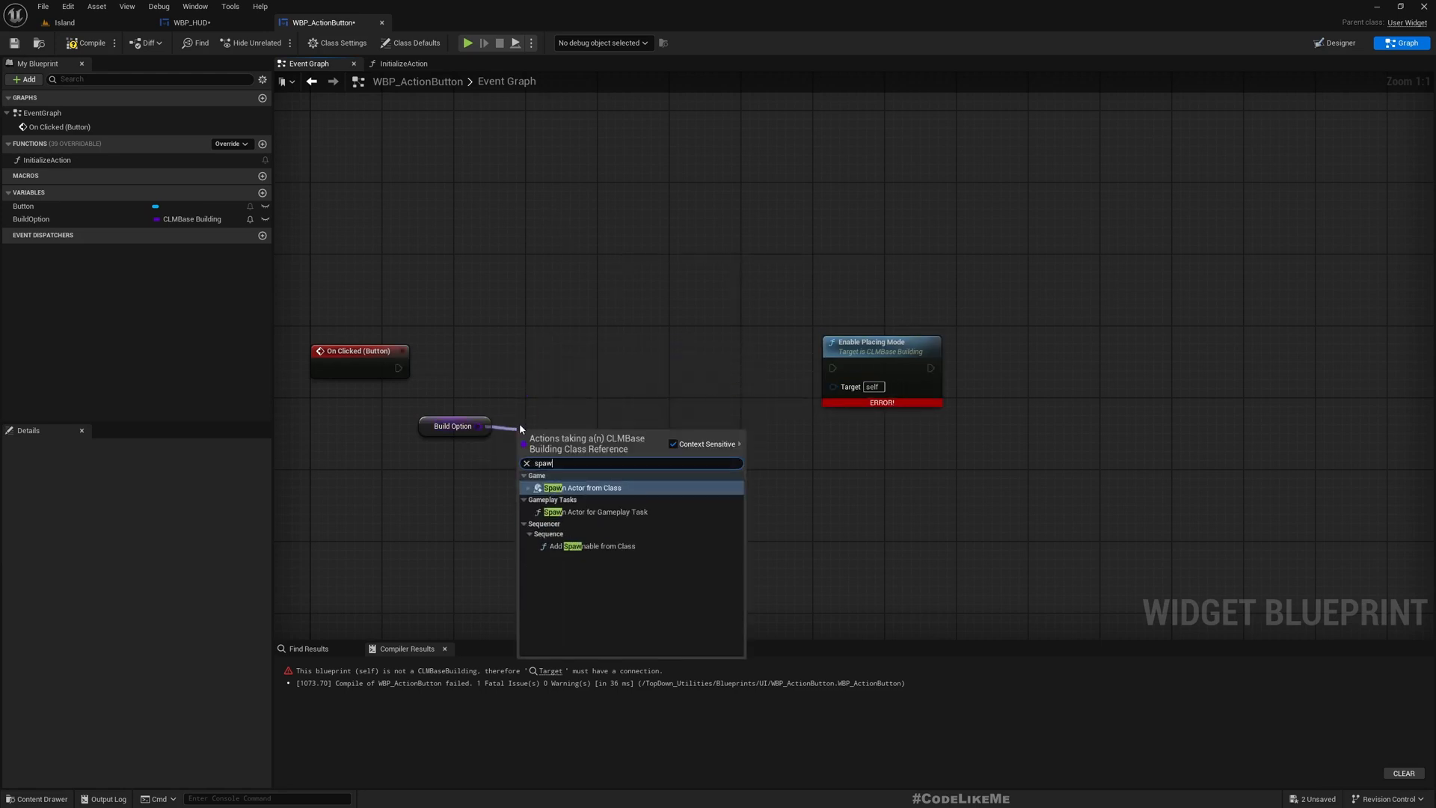
{"action": "left_click", "coordinate": [582, 487]}
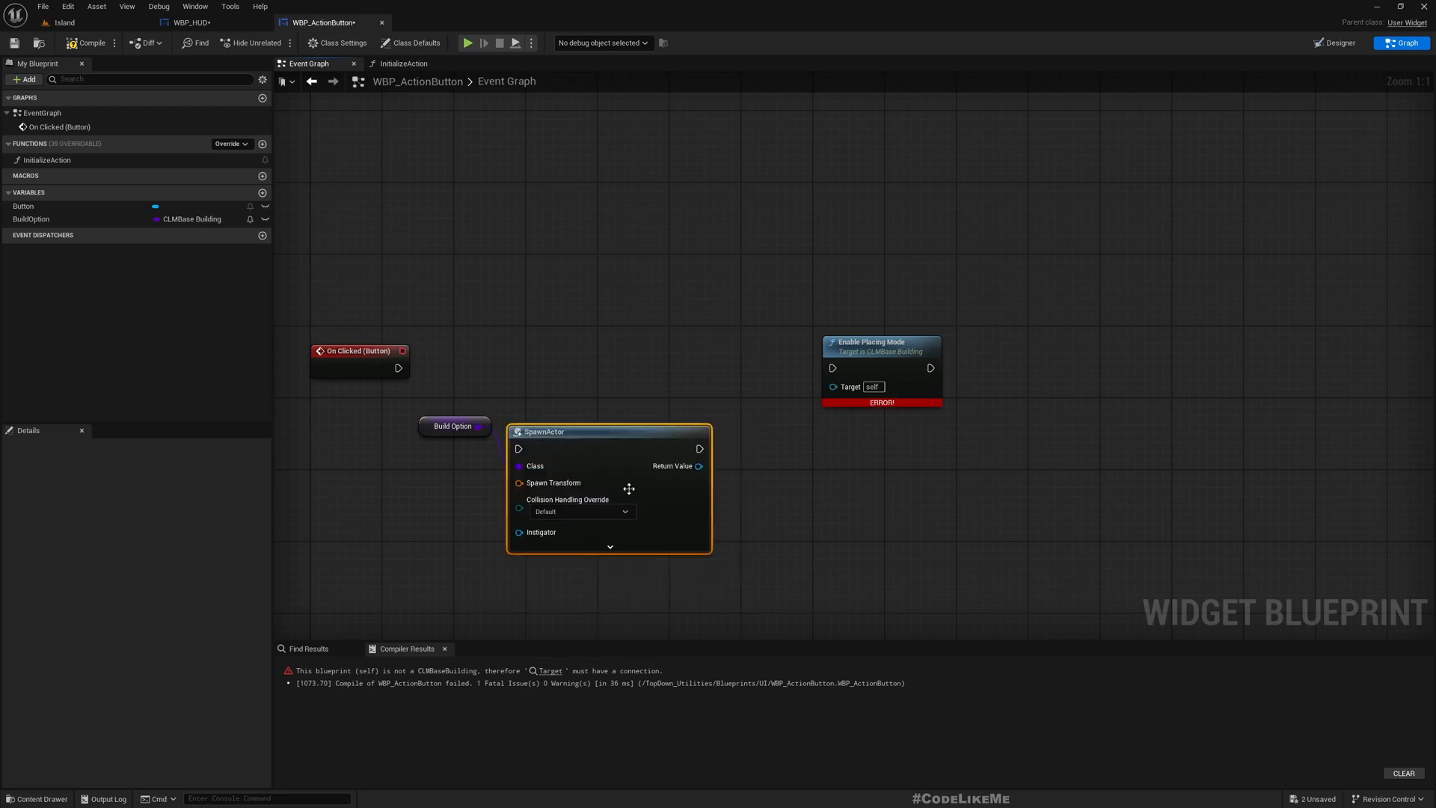
{"action": "left_click_drag", "start_coordinate": [698, 465], "coordinate": [824, 396]}
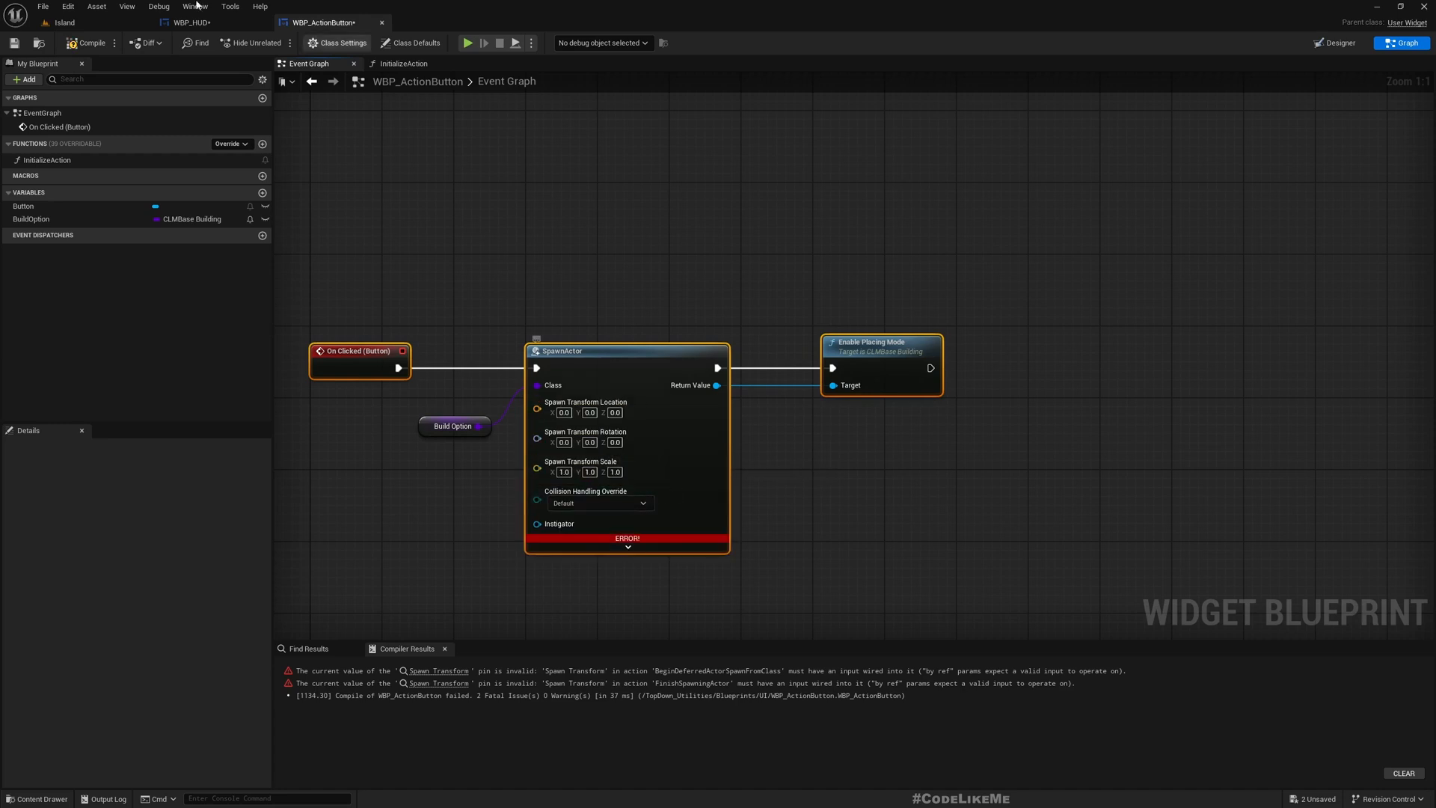
{"action": "left_click", "coordinate": [89, 42]}
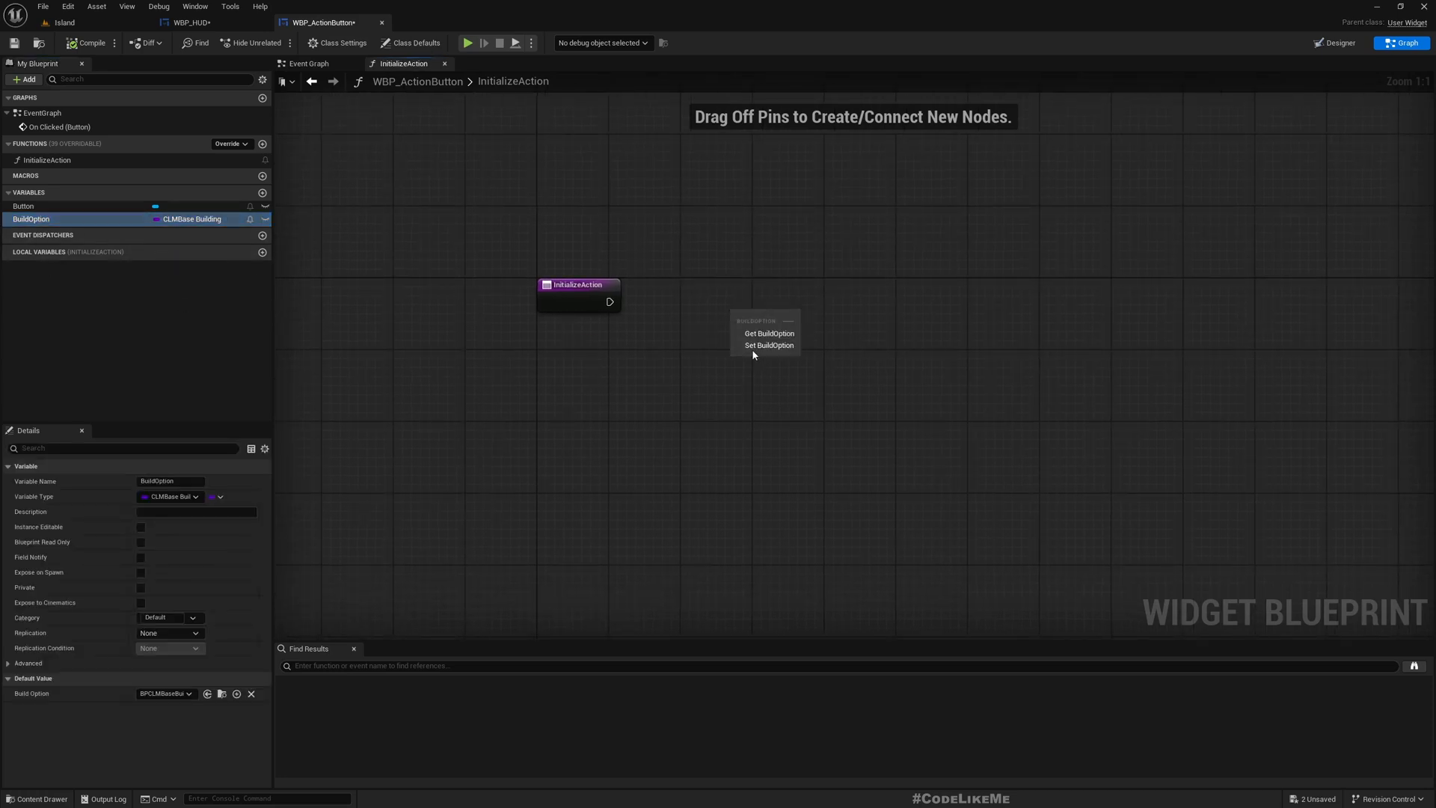
Step: Add a BuildOption setter in InitializeAction, fed by the function's Build Option input
{"action": "left_click", "coordinate": [768, 345]}
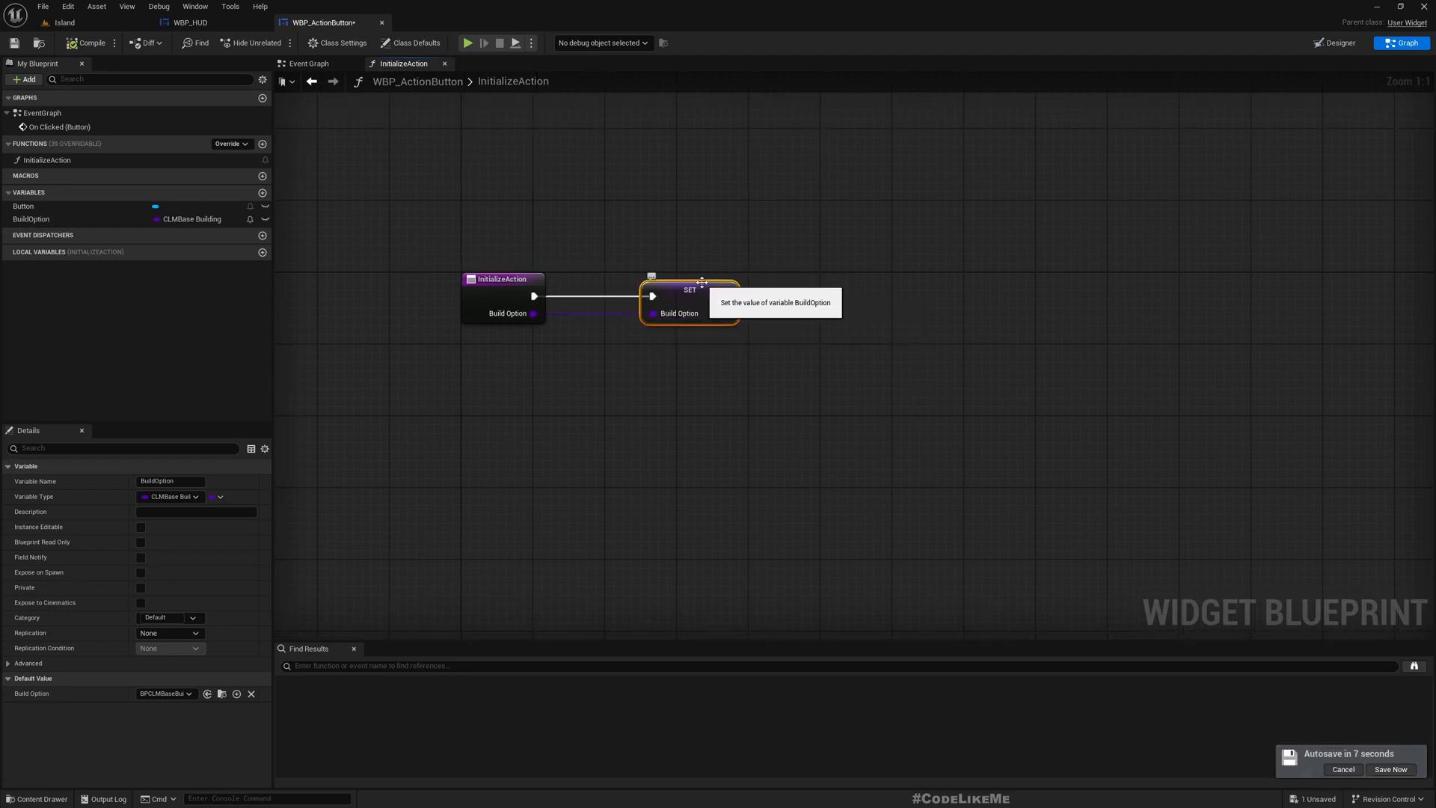
{"action": "left_click", "coordinate": [190, 21]}
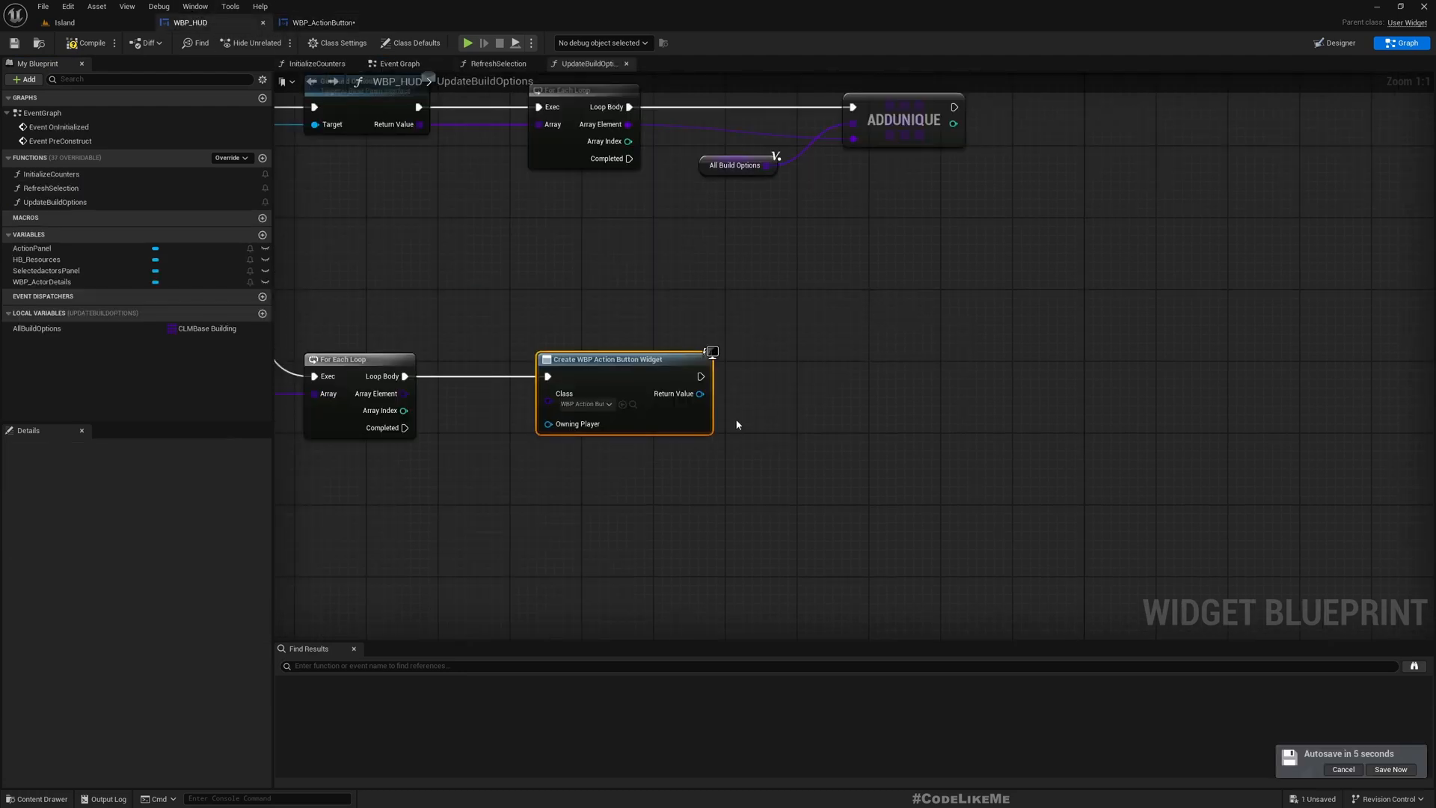
Step: Call Initialize Action on each created button with its element, then add it to Action Panel
{"action": "left_click_drag", "start_coordinate": [701, 393], "coordinate": [797, 392]}
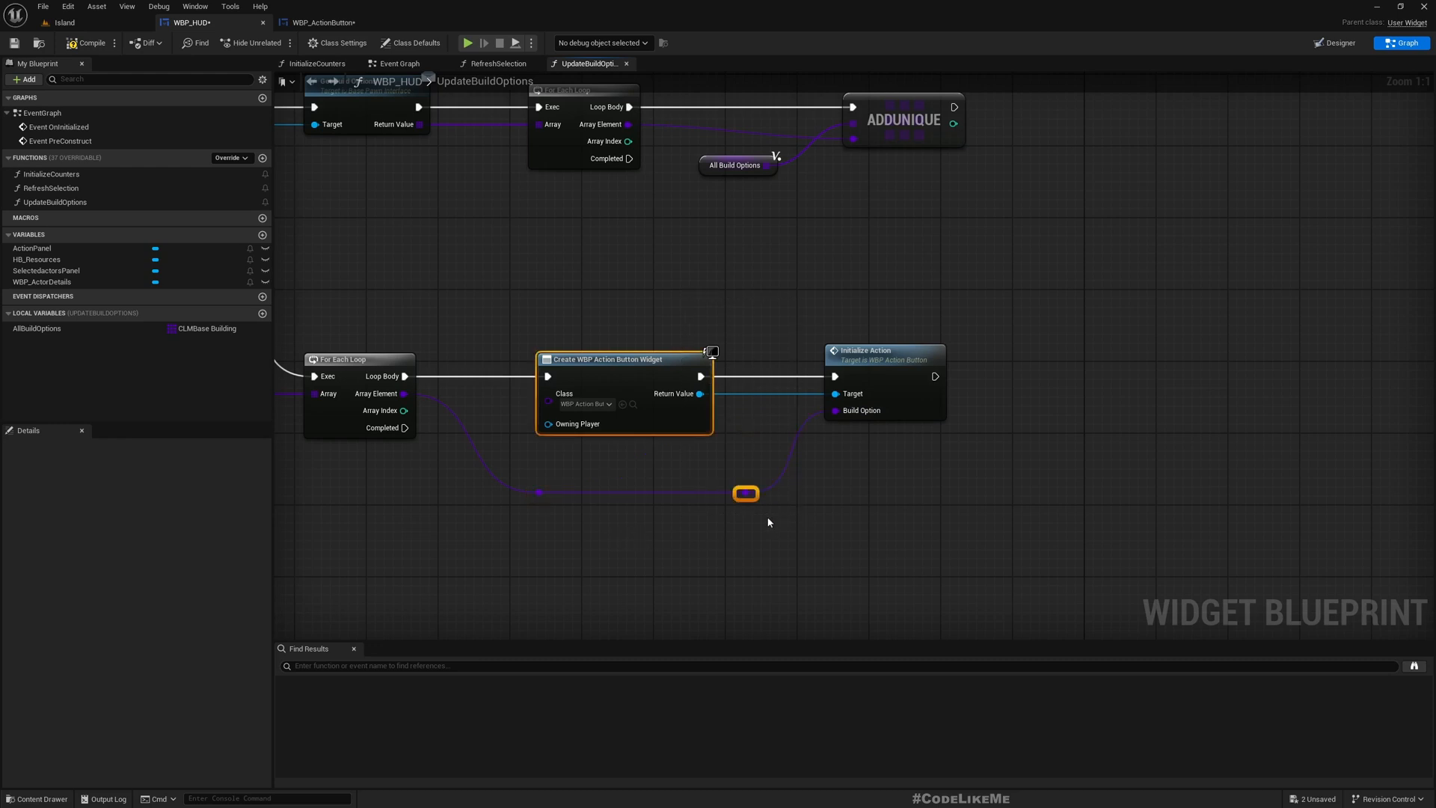
{"action": "mouse_move", "coordinate": [783, 515]}
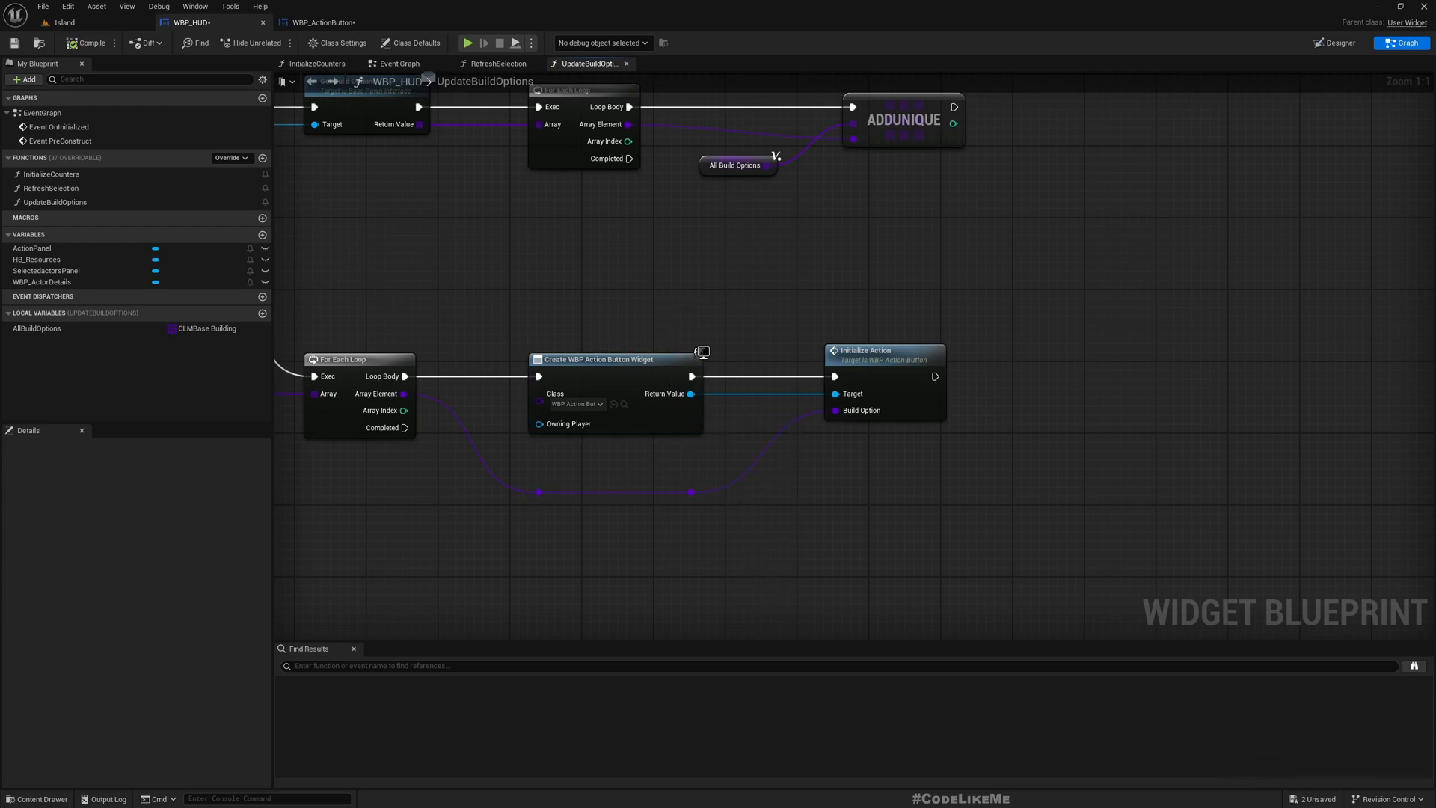
{"action": "mouse_move", "coordinate": [45, 281]}
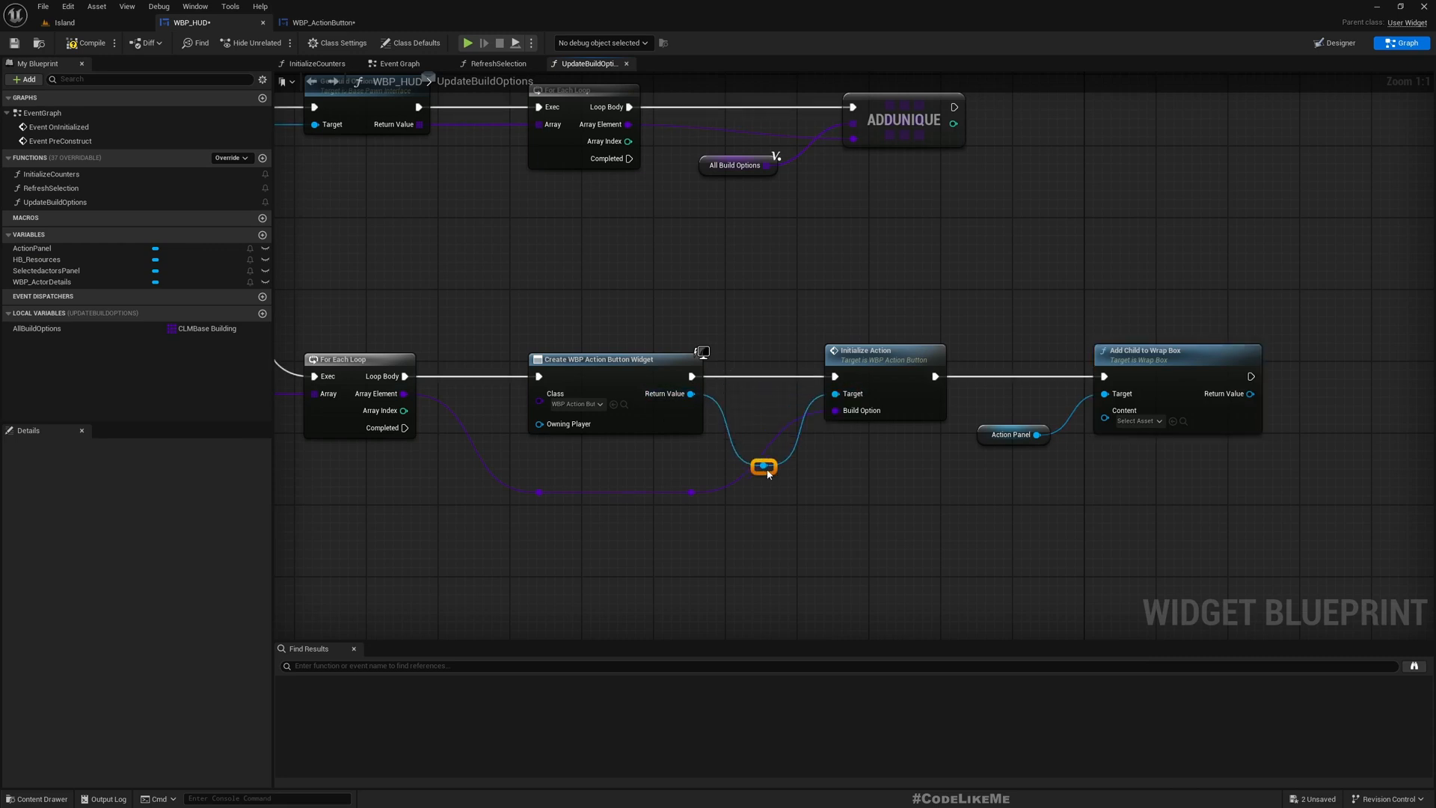
{"action": "left_click", "coordinate": [763, 466]}
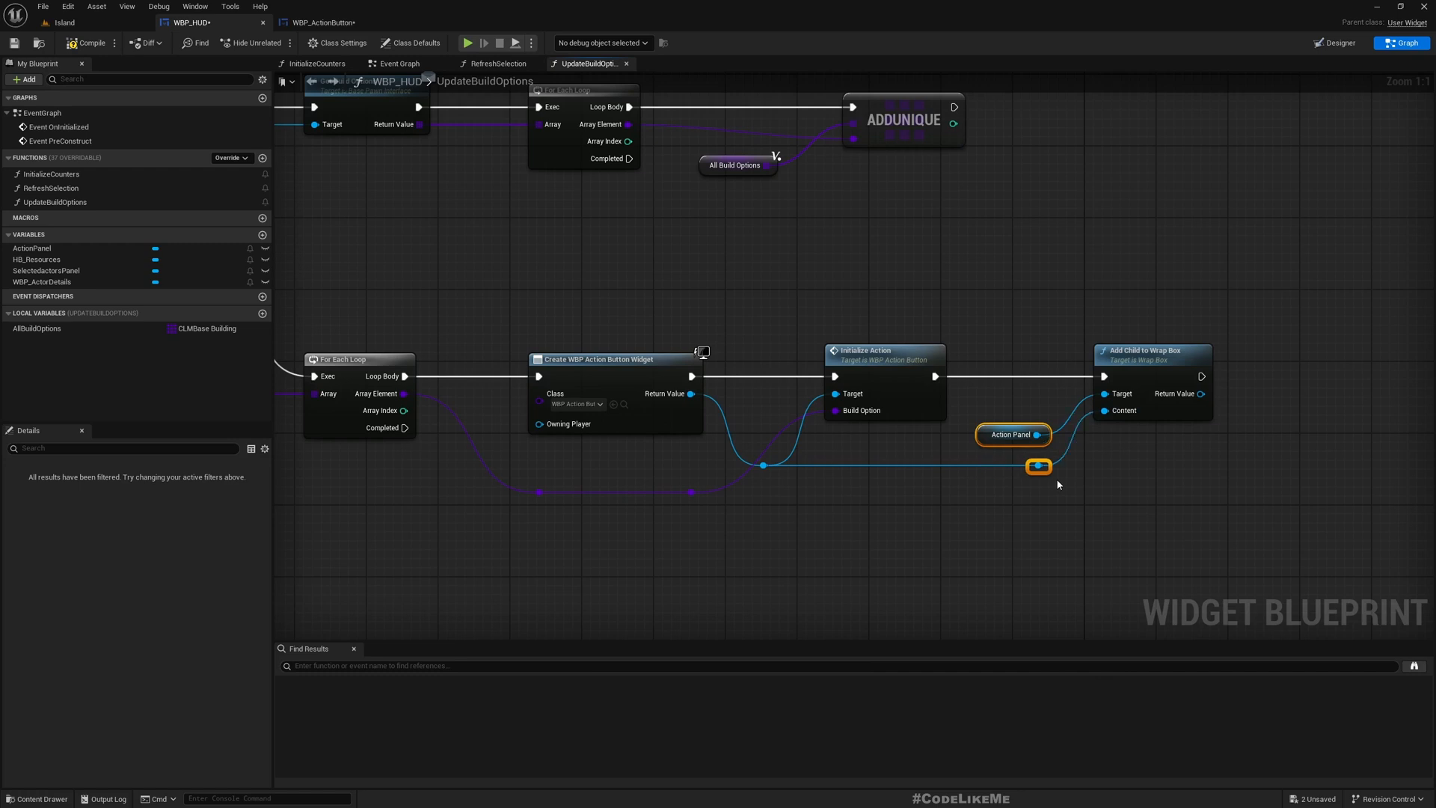
{"action": "mouse_move", "coordinate": [870, 575]}
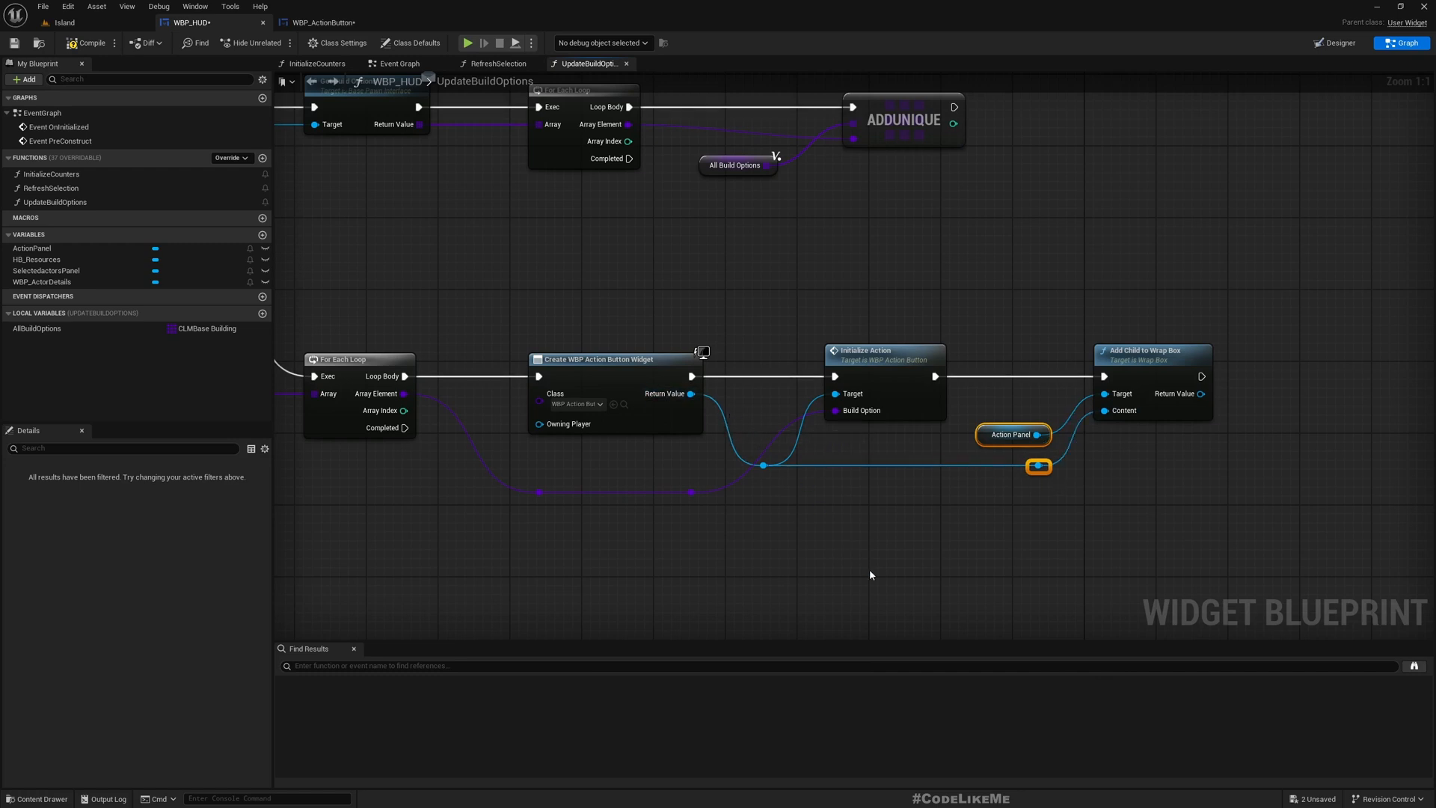
{"action": "mouse_move", "coordinate": [1175, 583]}
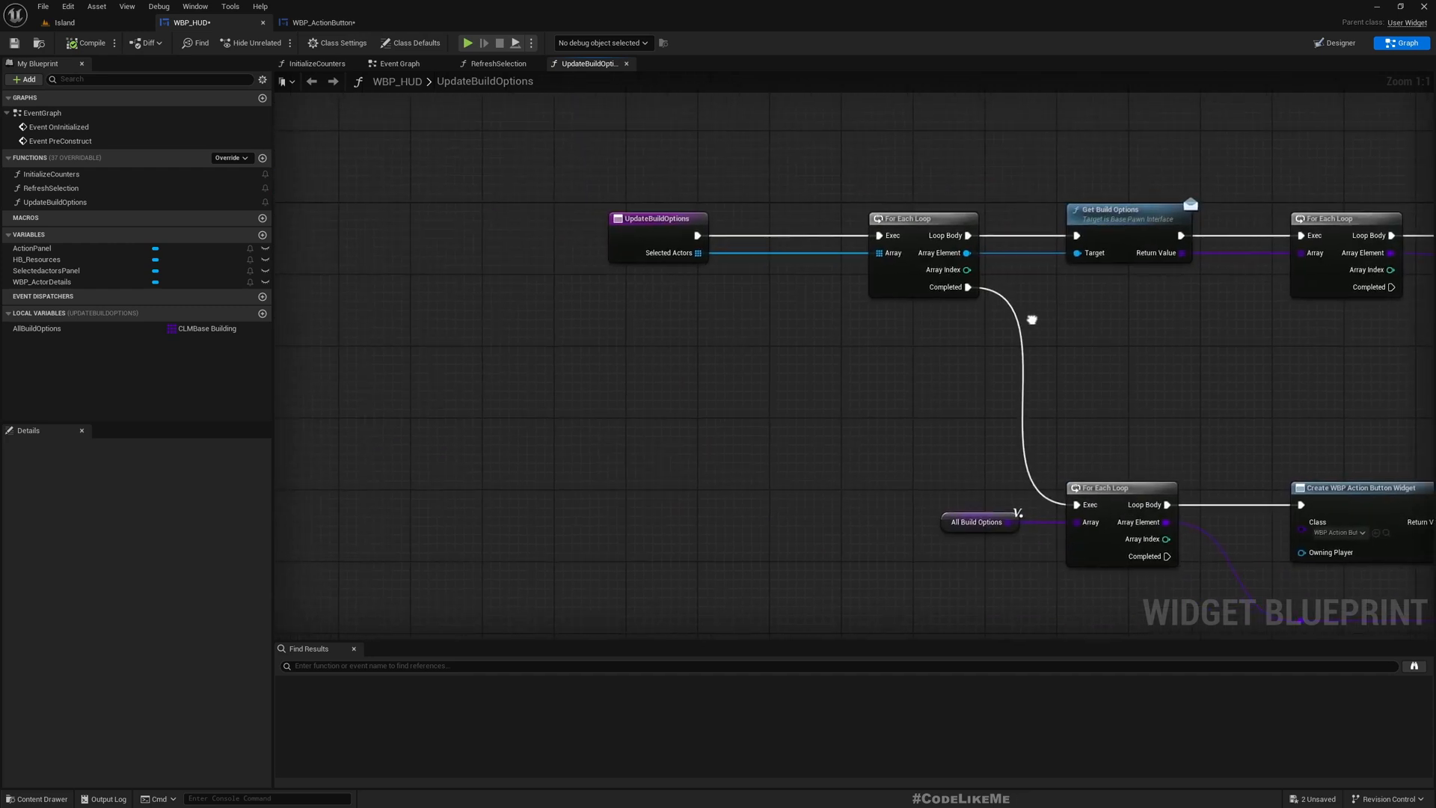
Step: Insert Clear Children on ActionPanel between the UpdateBuildOptions entry and the For Each Loop
{"action": "left_click", "coordinate": [656, 217]}
{"action": "type", "text": "clear"}
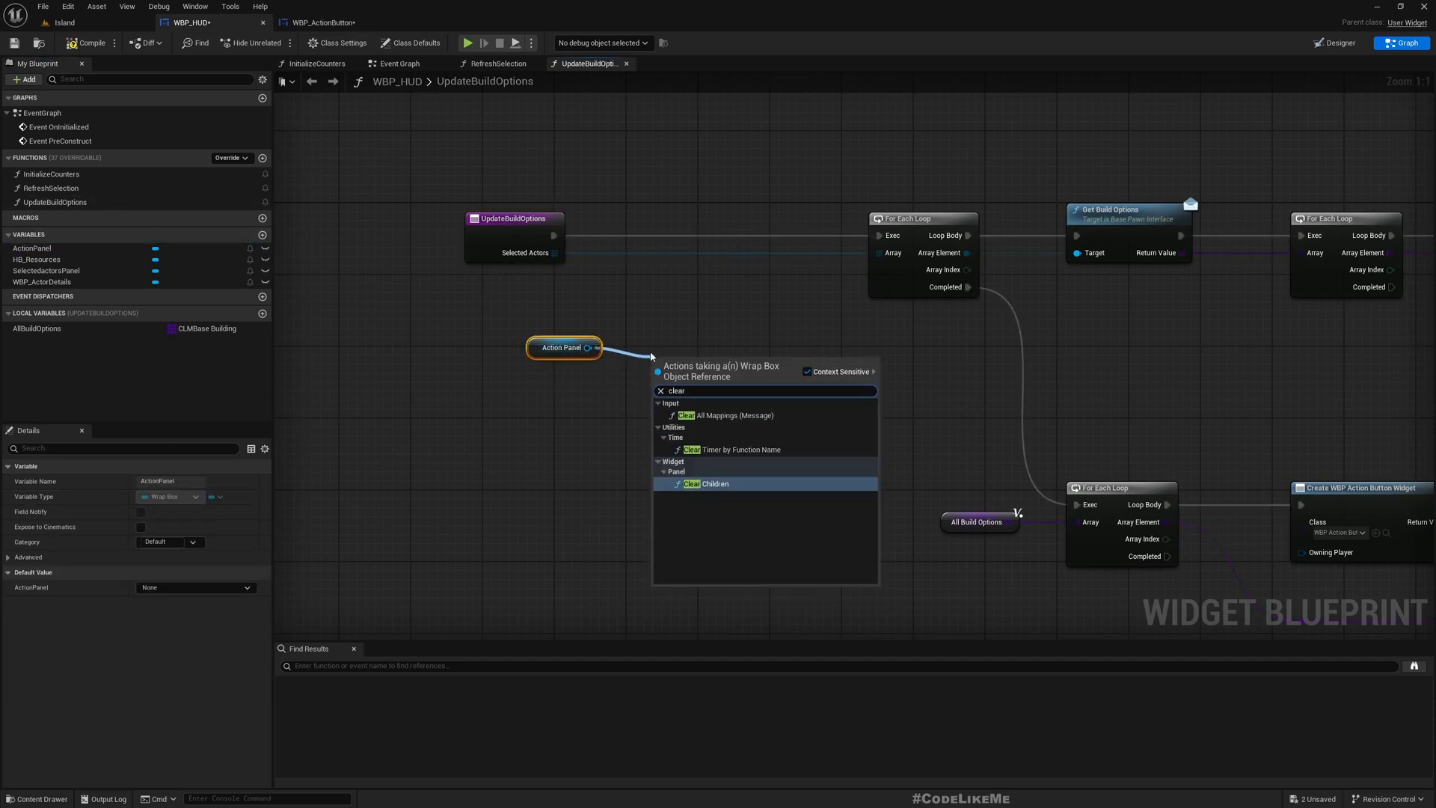
{"action": "left_click", "coordinate": [714, 484]}
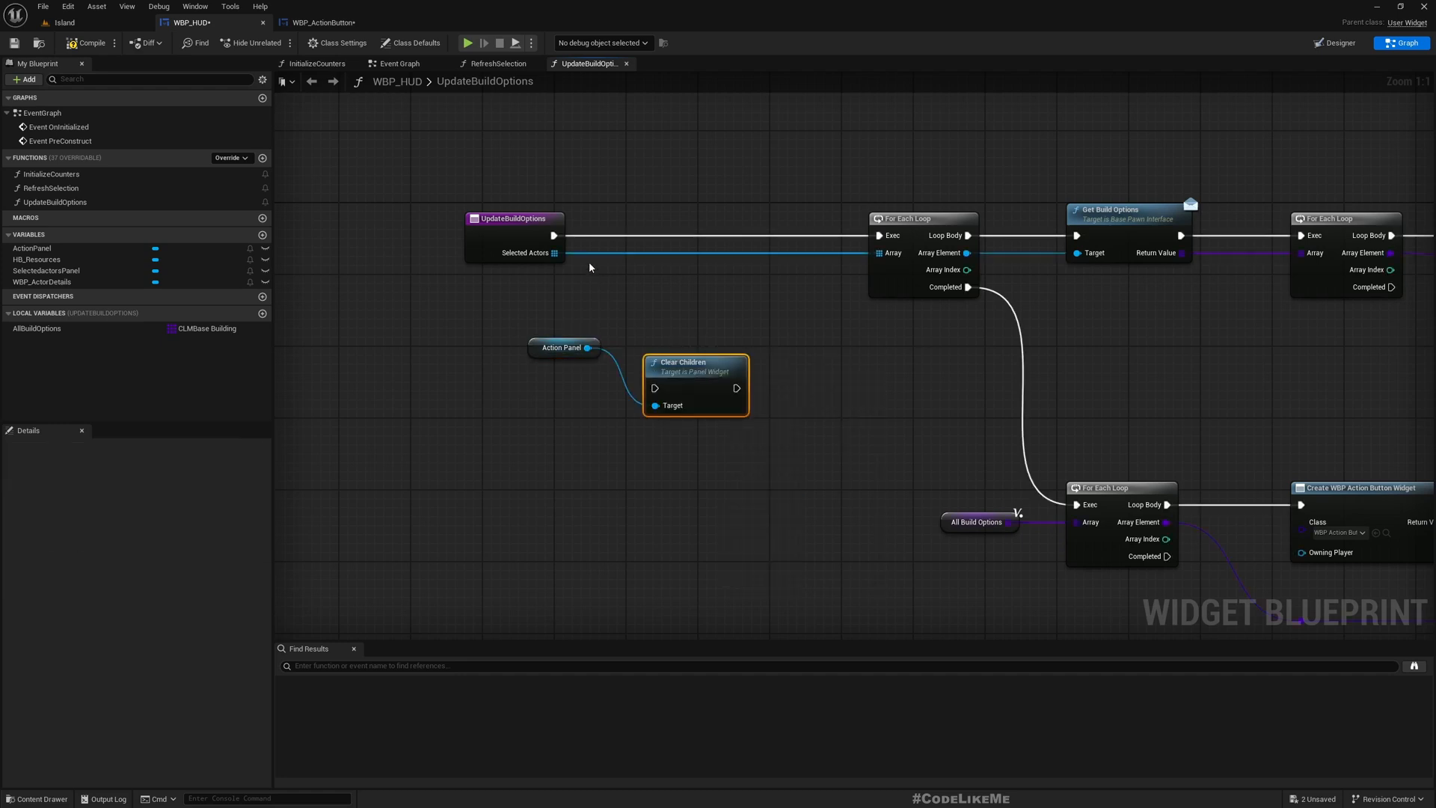
{"action": "left_click_drag", "start_coordinate": [694, 362], "coordinate": [683, 218]}
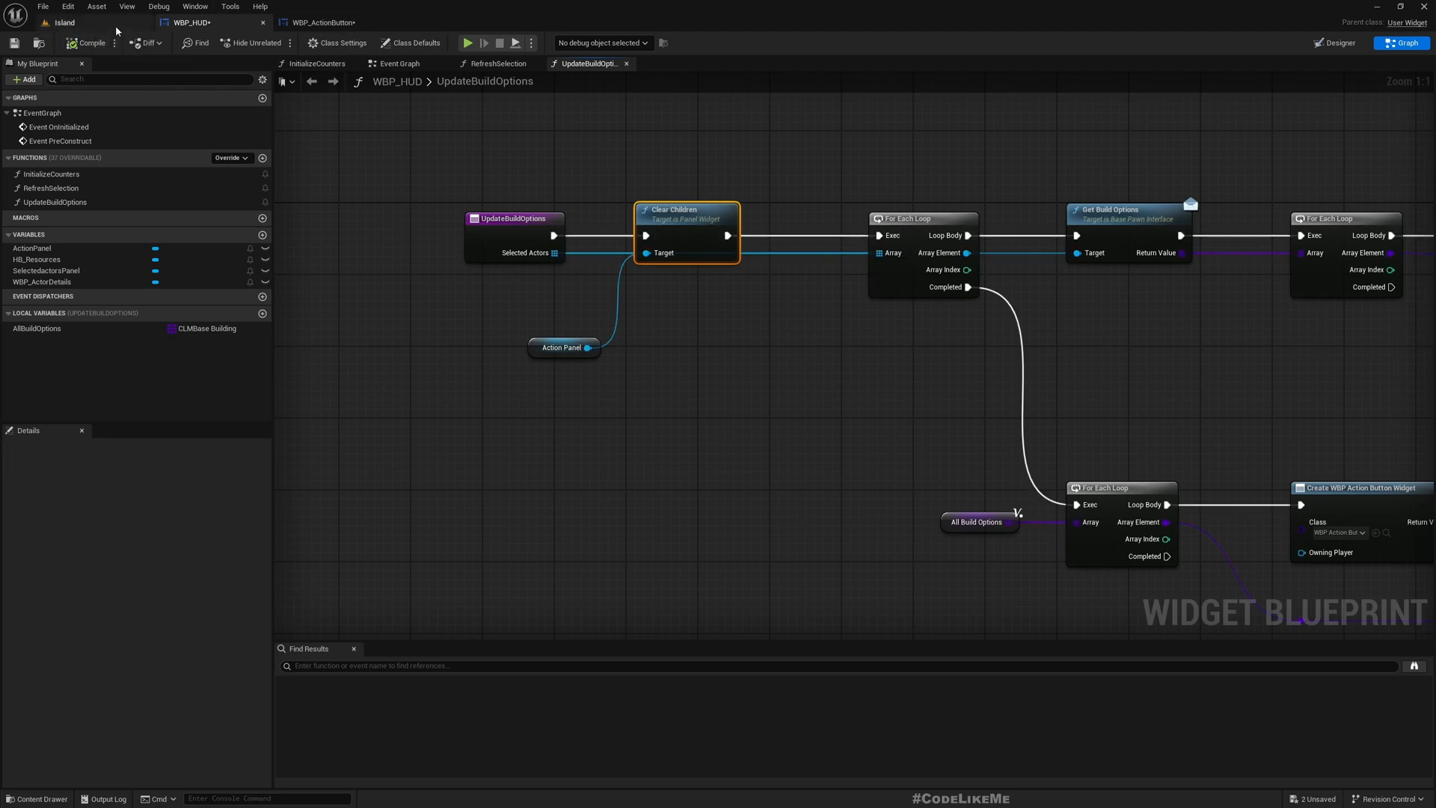
{"action": "left_click", "coordinate": [498, 63]}
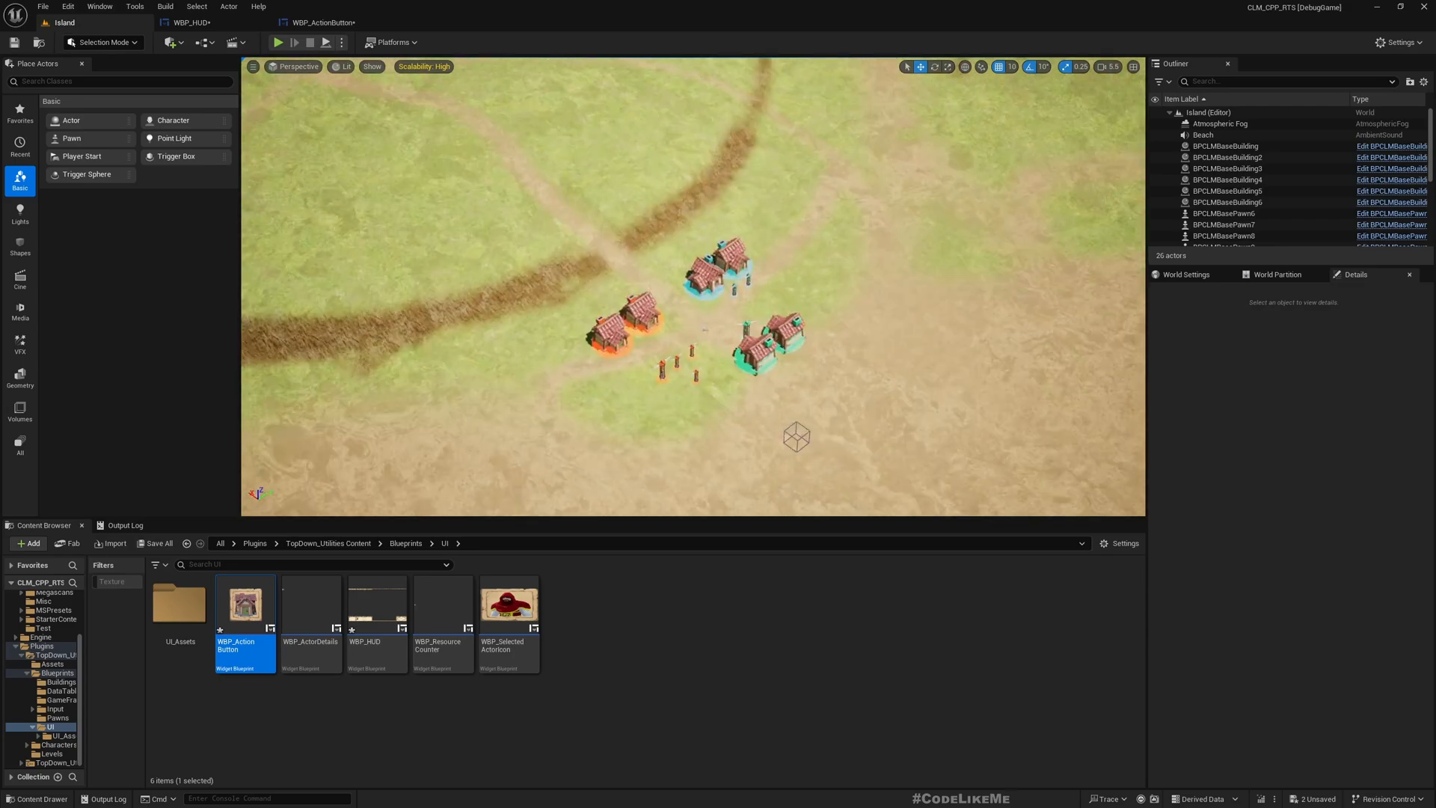
{"action": "left_click", "coordinate": [293, 42]}
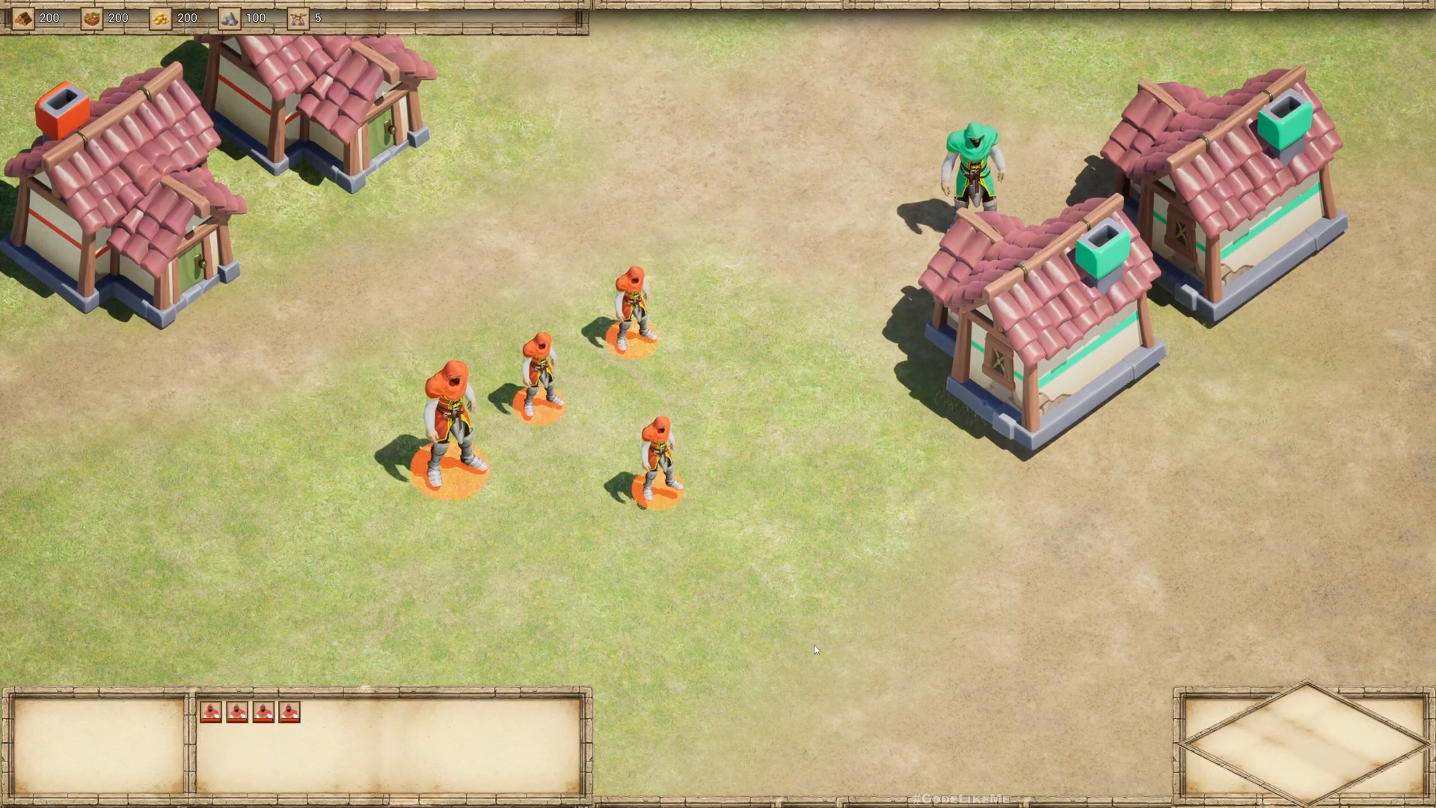
{"action": "mouse_move", "coordinate": [766, 546]}
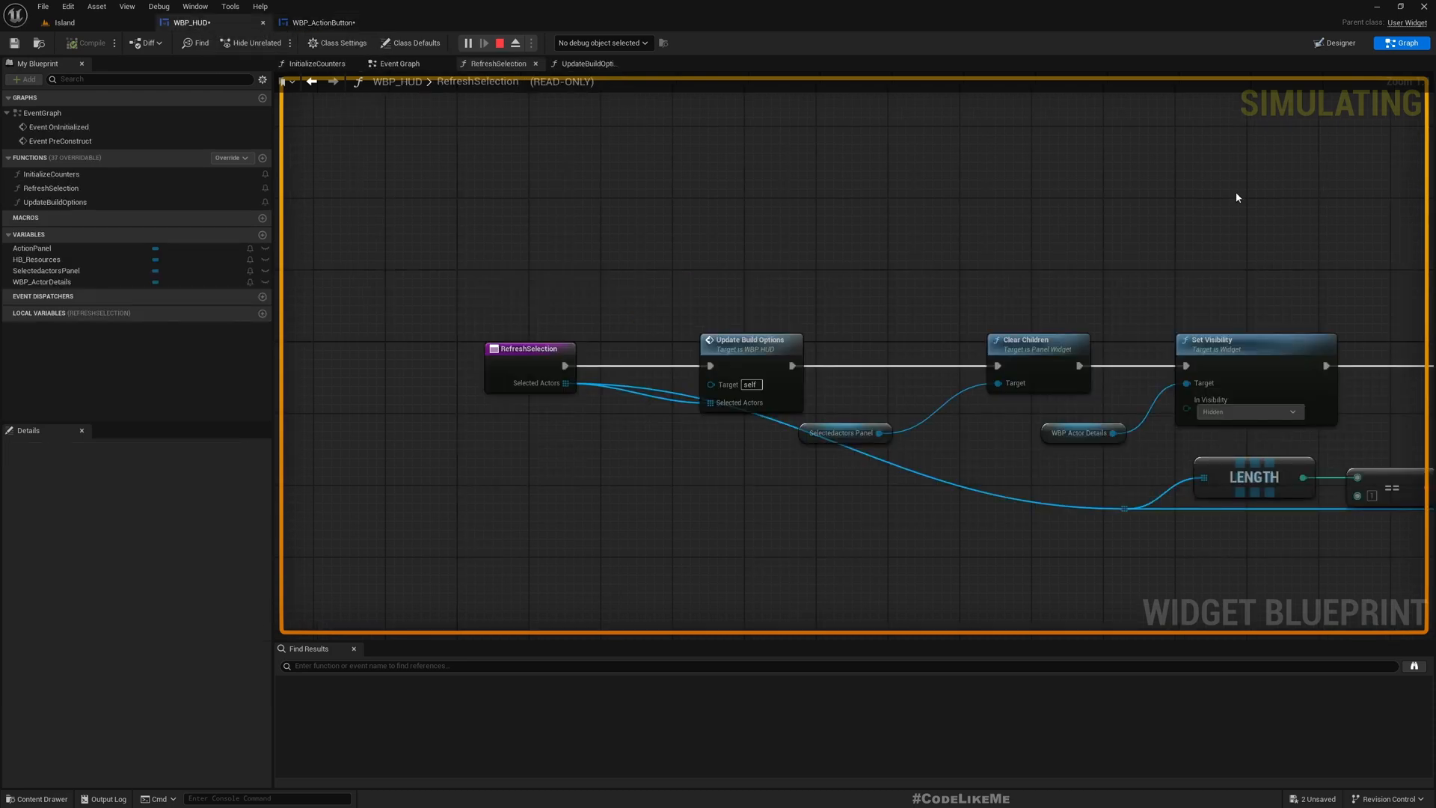
{"action": "left_click", "coordinate": [1334, 44]}
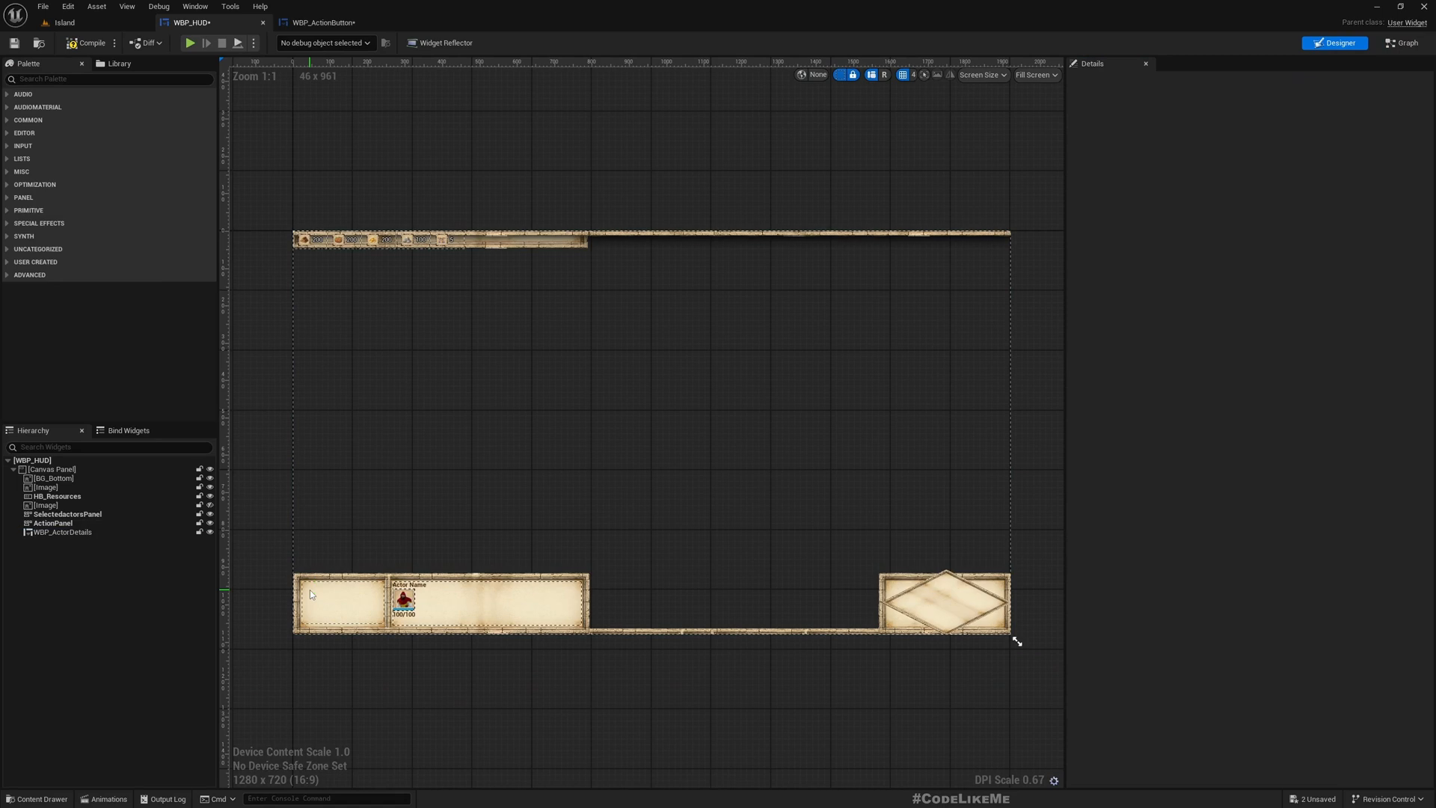
{"action": "mouse_move", "coordinate": [88, 42]}
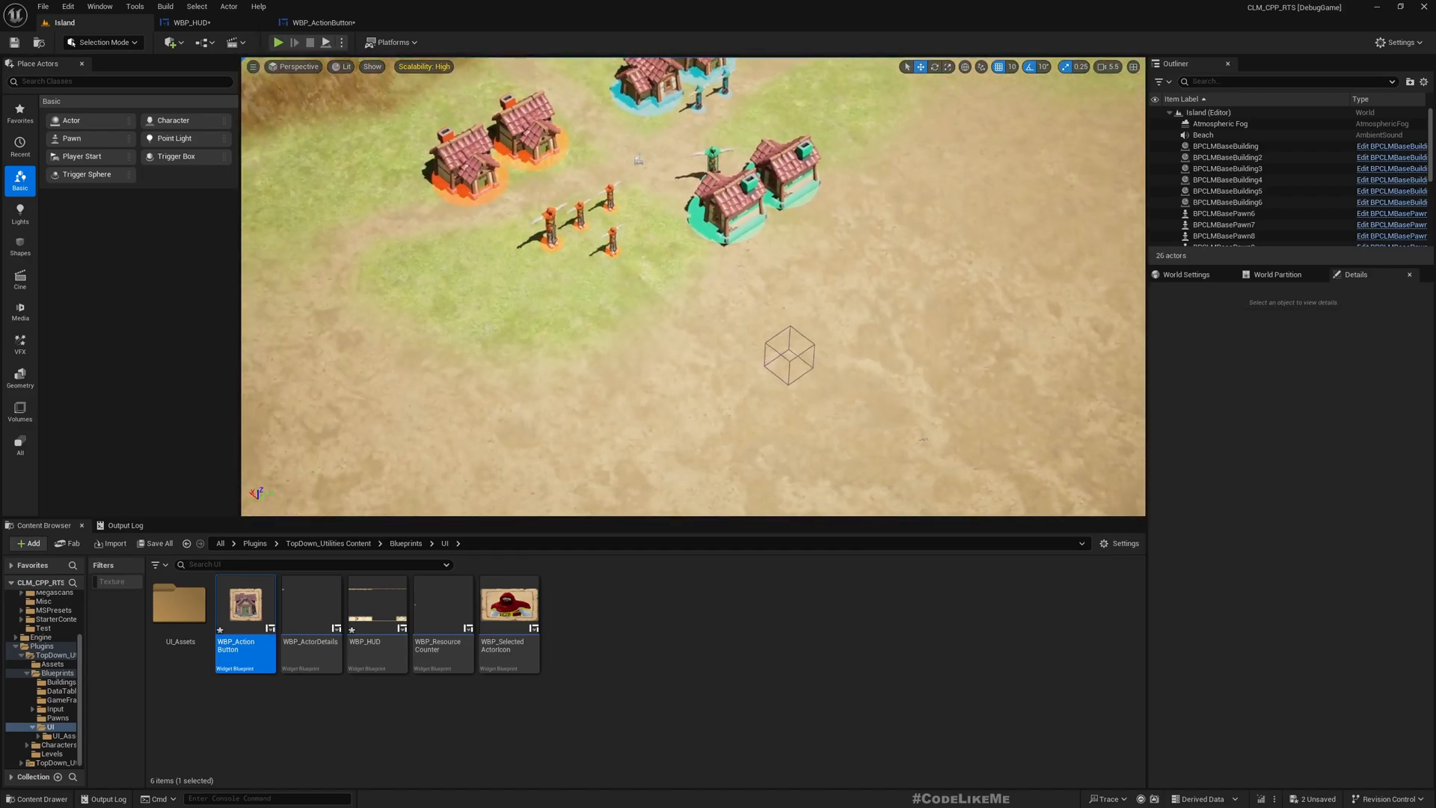
{"action": "left_click", "coordinate": [1226, 225]}
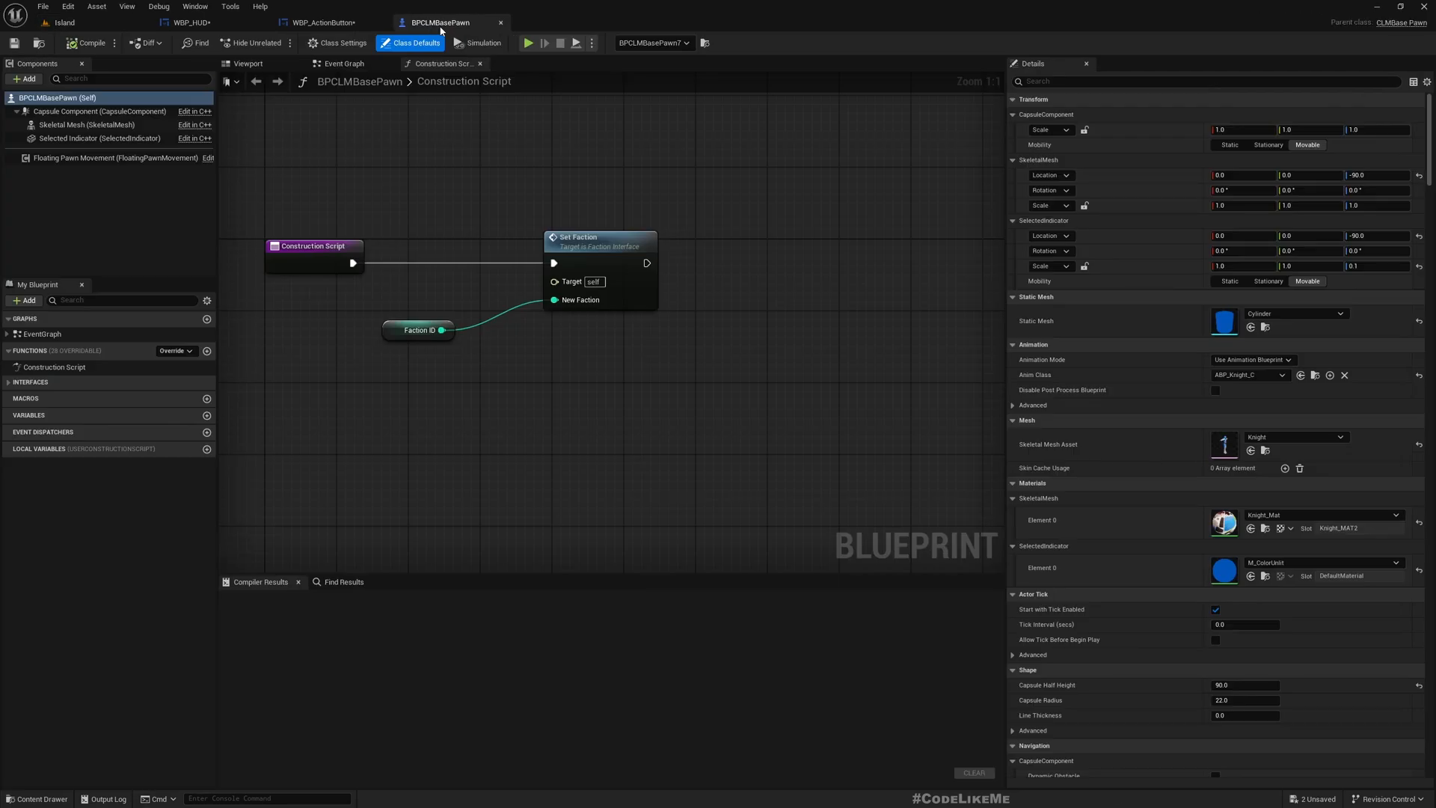
Step: Add BPCLMBaseBuilding as Build Options Index[0] on BPCLMBasePawn, then start a play session
{"action": "left_click", "coordinate": [1191, 81]}
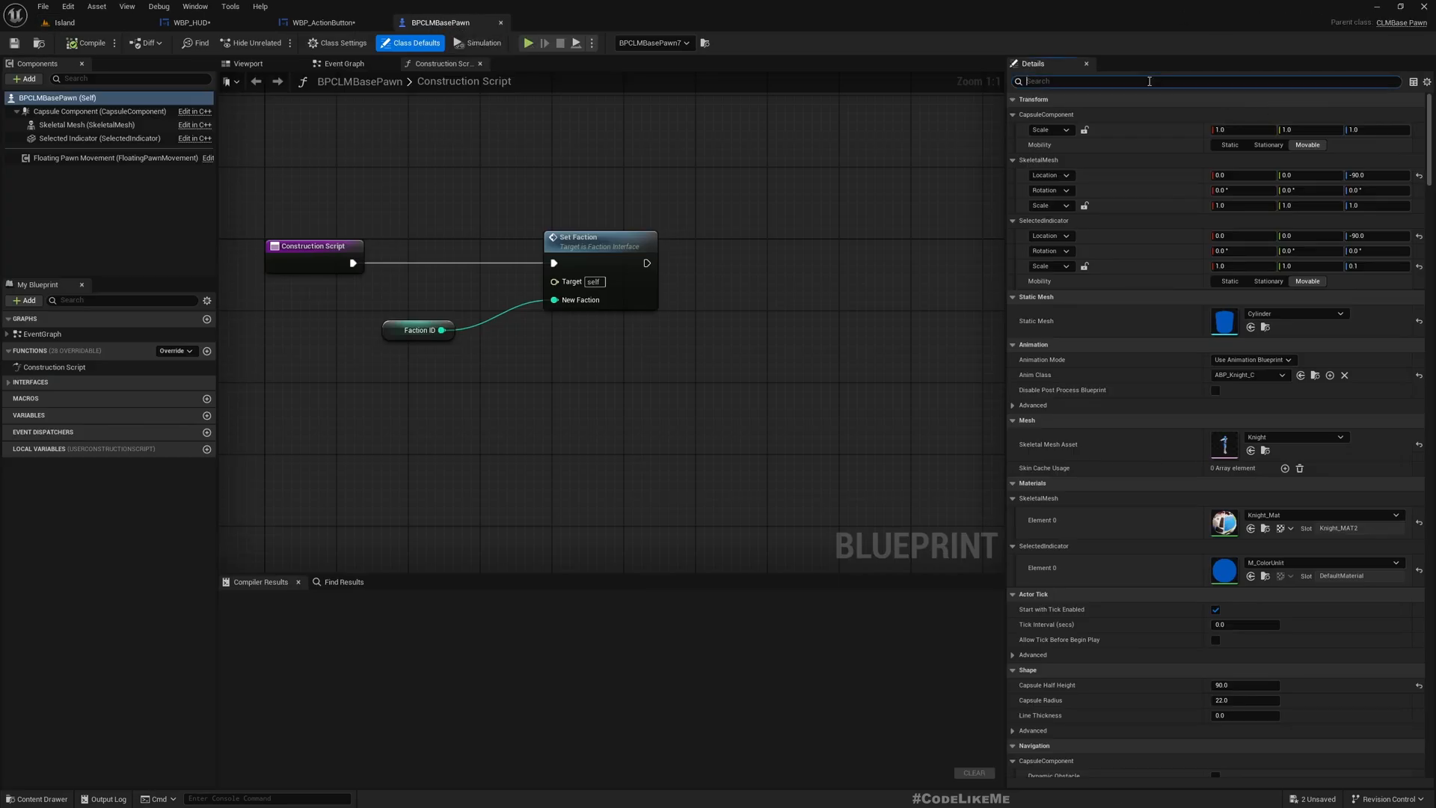
{"action": "type", "text": "build"}
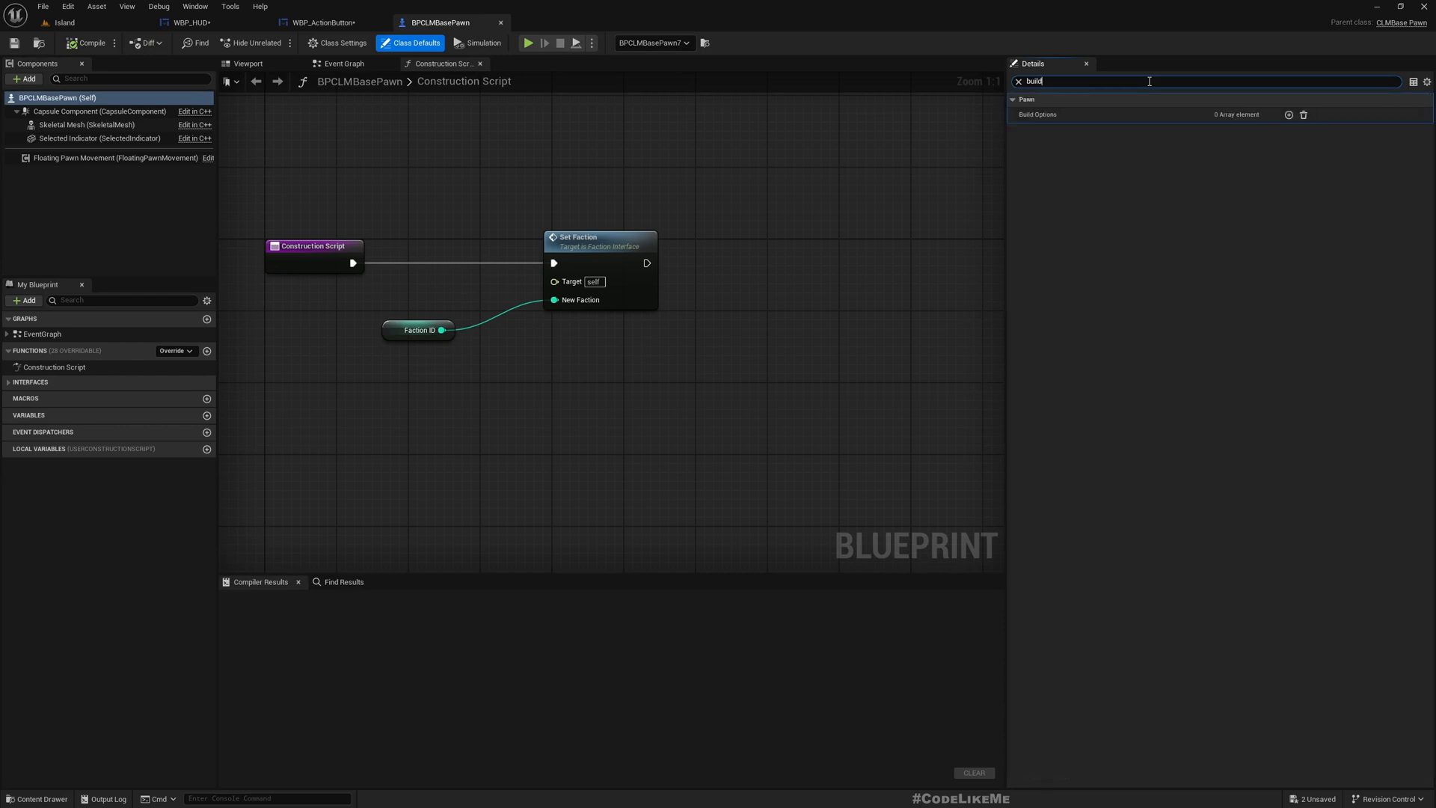
{"action": "left_click", "coordinate": [1288, 114]}
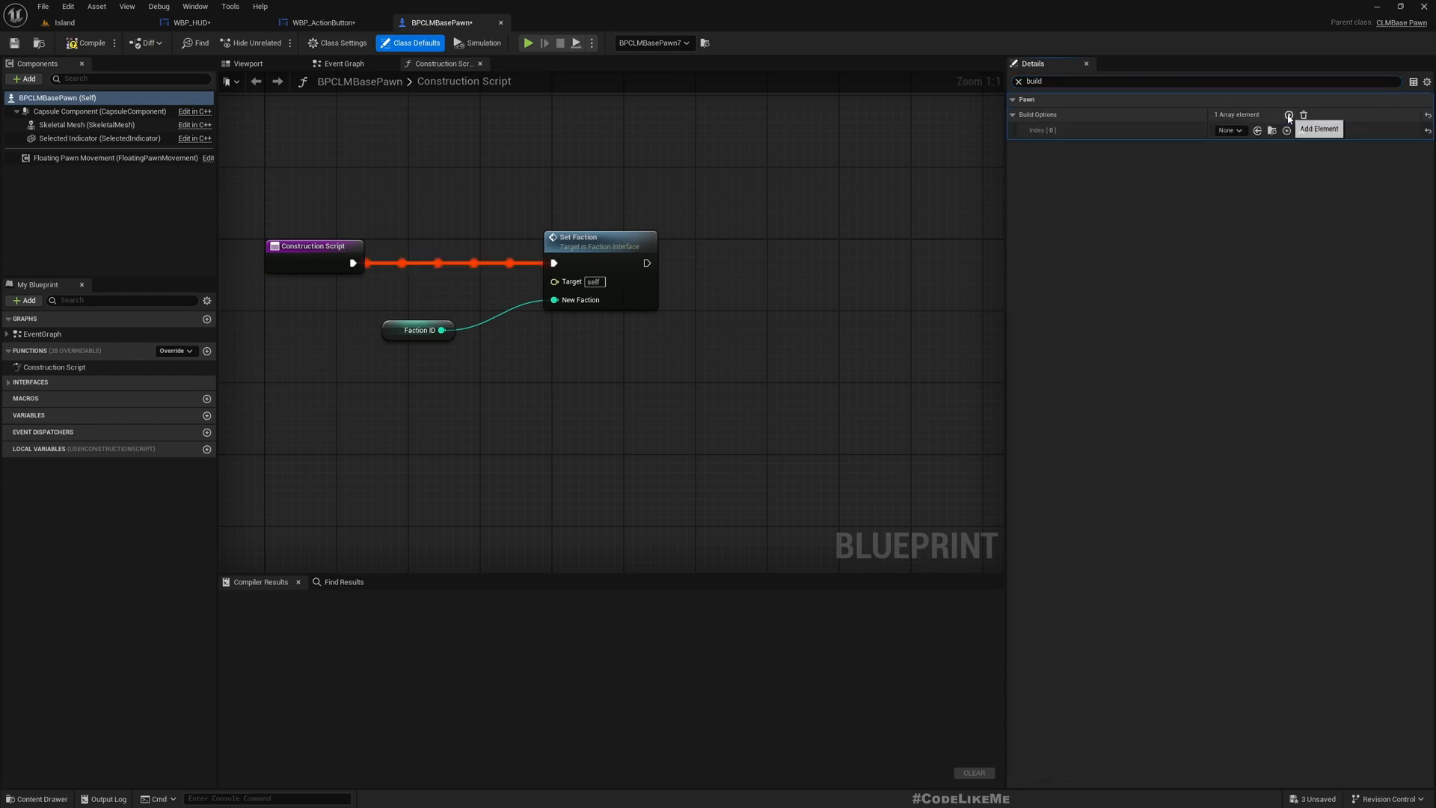
{"action": "left_click", "coordinate": [1228, 130]}
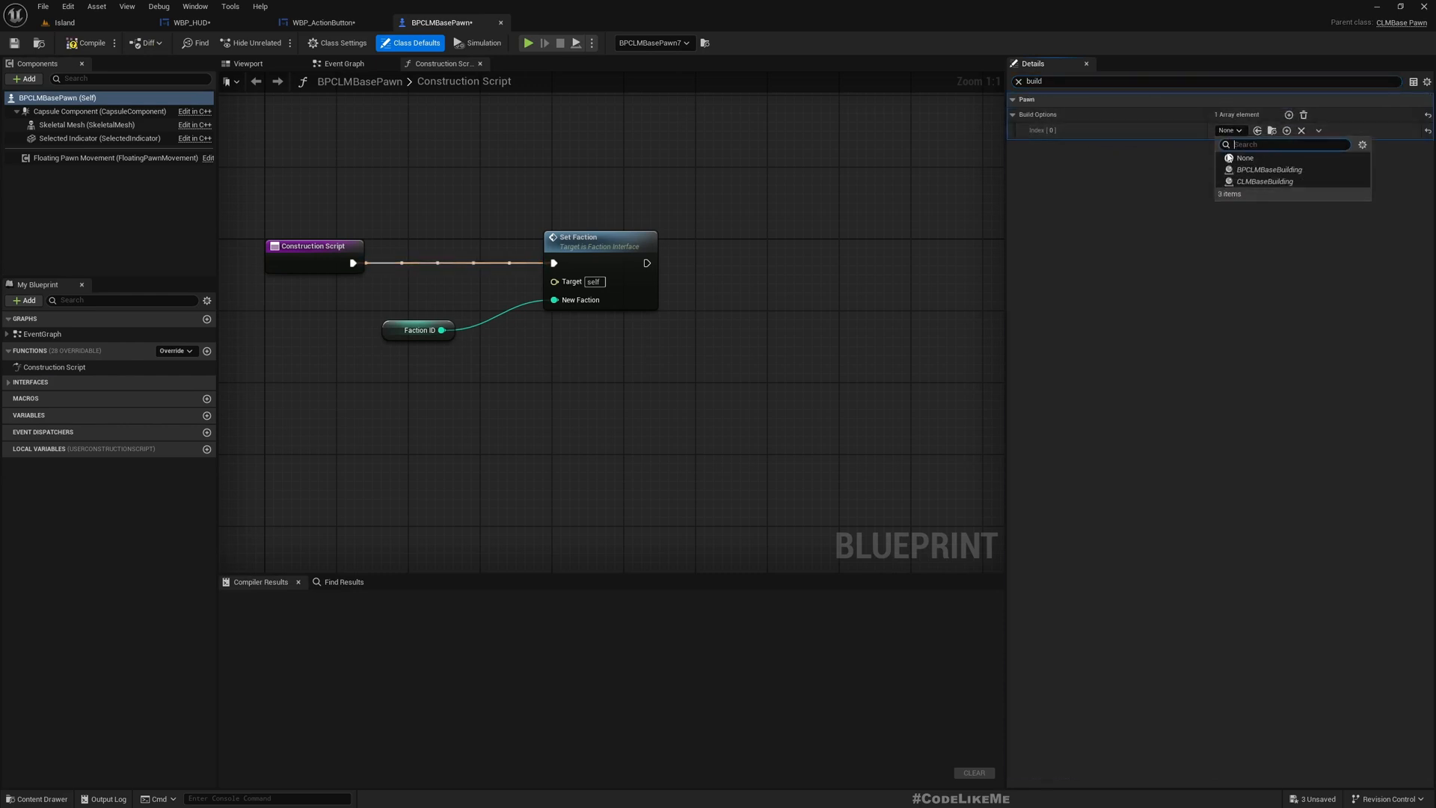
{"action": "mouse_move", "coordinate": [1269, 169]}
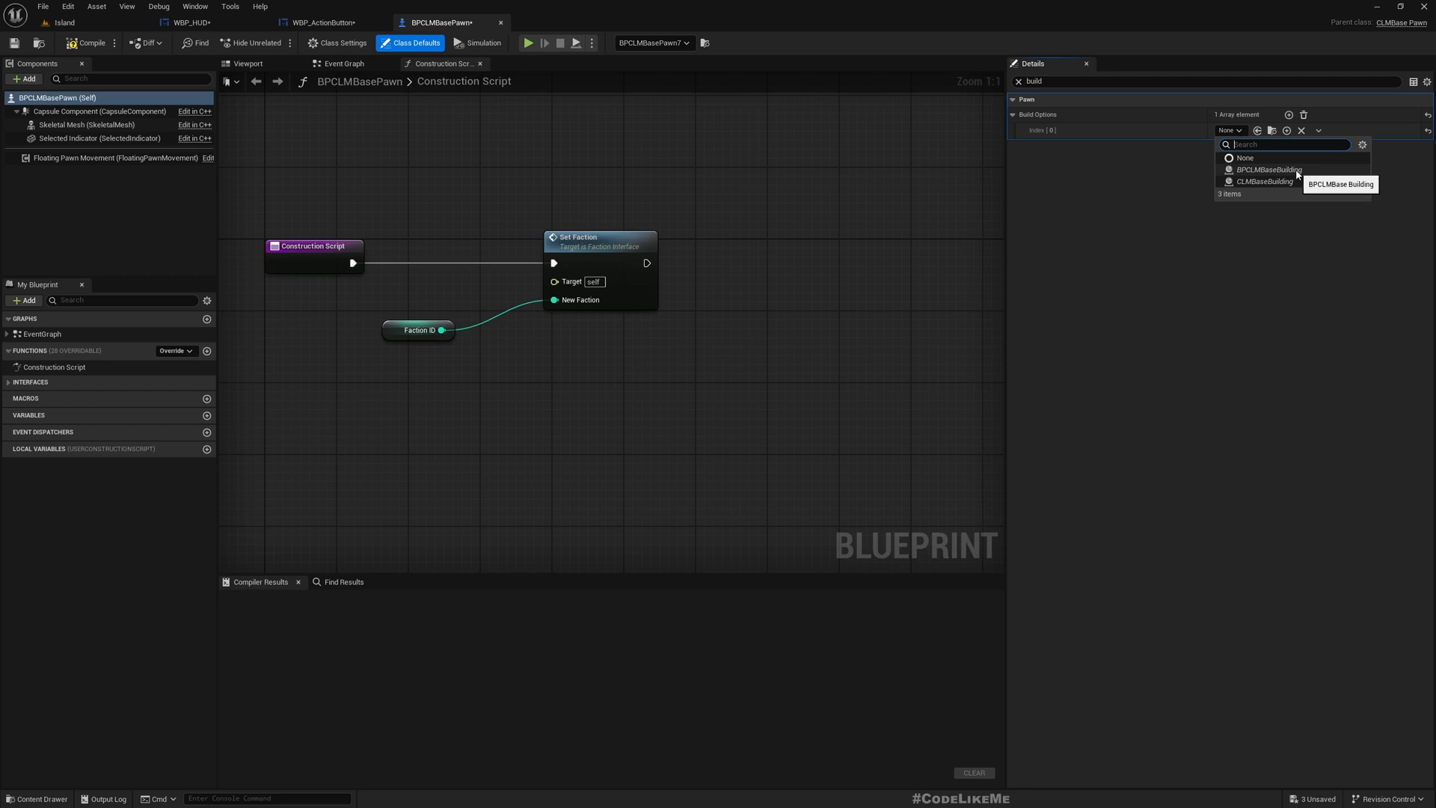
{"action": "left_click", "coordinate": [1266, 169]}
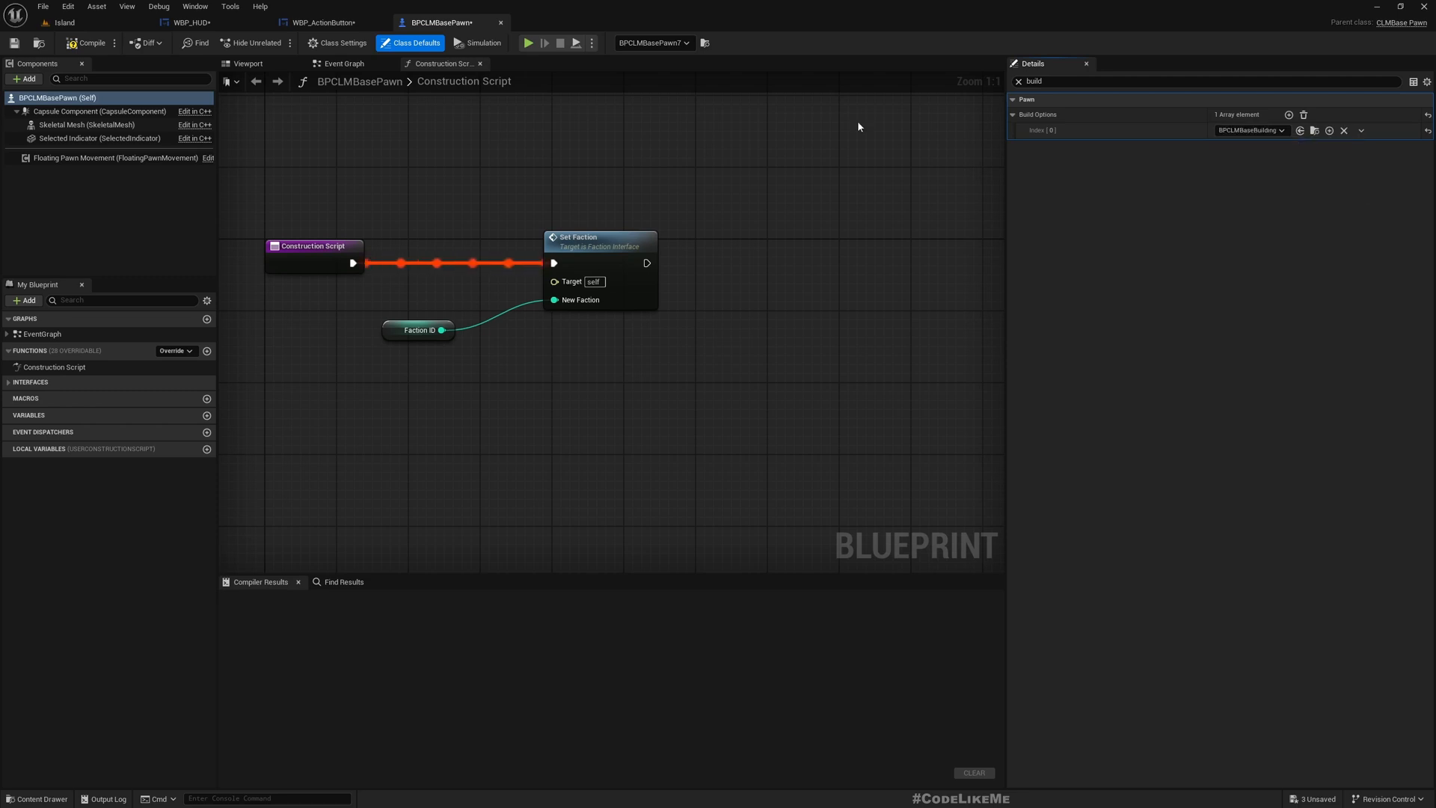
{"action": "left_click", "coordinate": [65, 22]}
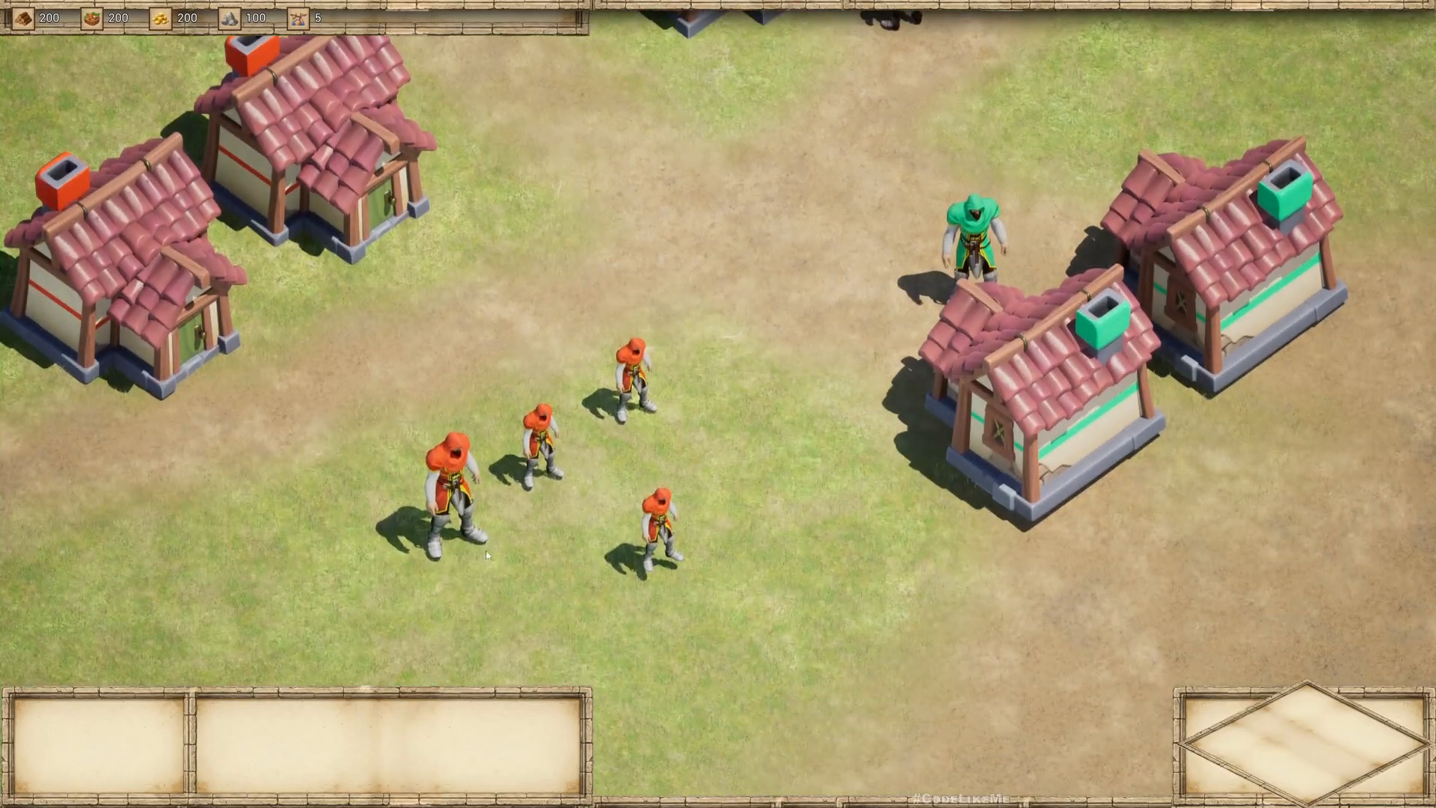
{"action": "left_click", "coordinate": [653, 509]}
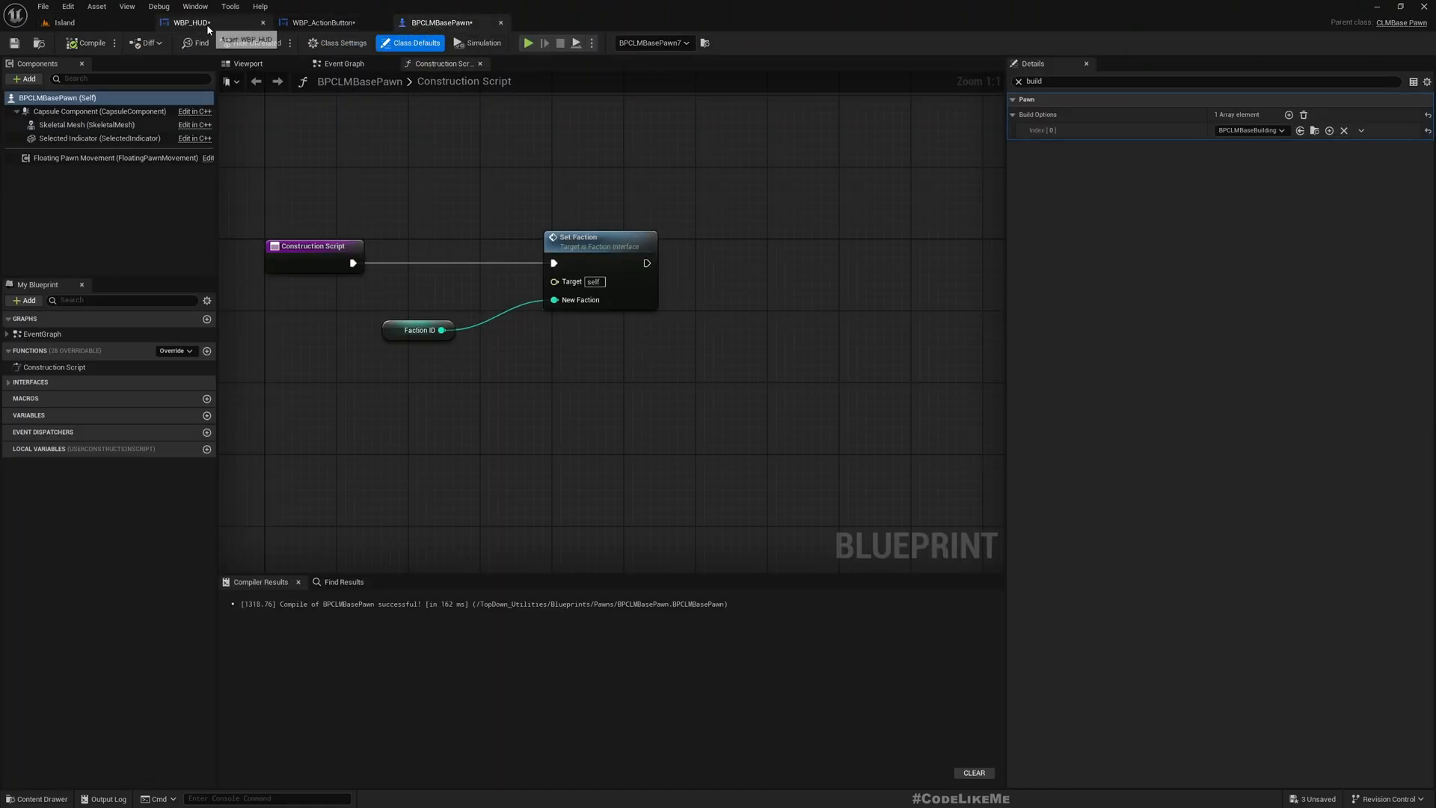
Step: Review WBP_ActionButton's InitializeAction graph via the WBP_HUD tab, then return to BPCLMBasePawn
{"action": "left_click", "coordinate": [321, 22]}
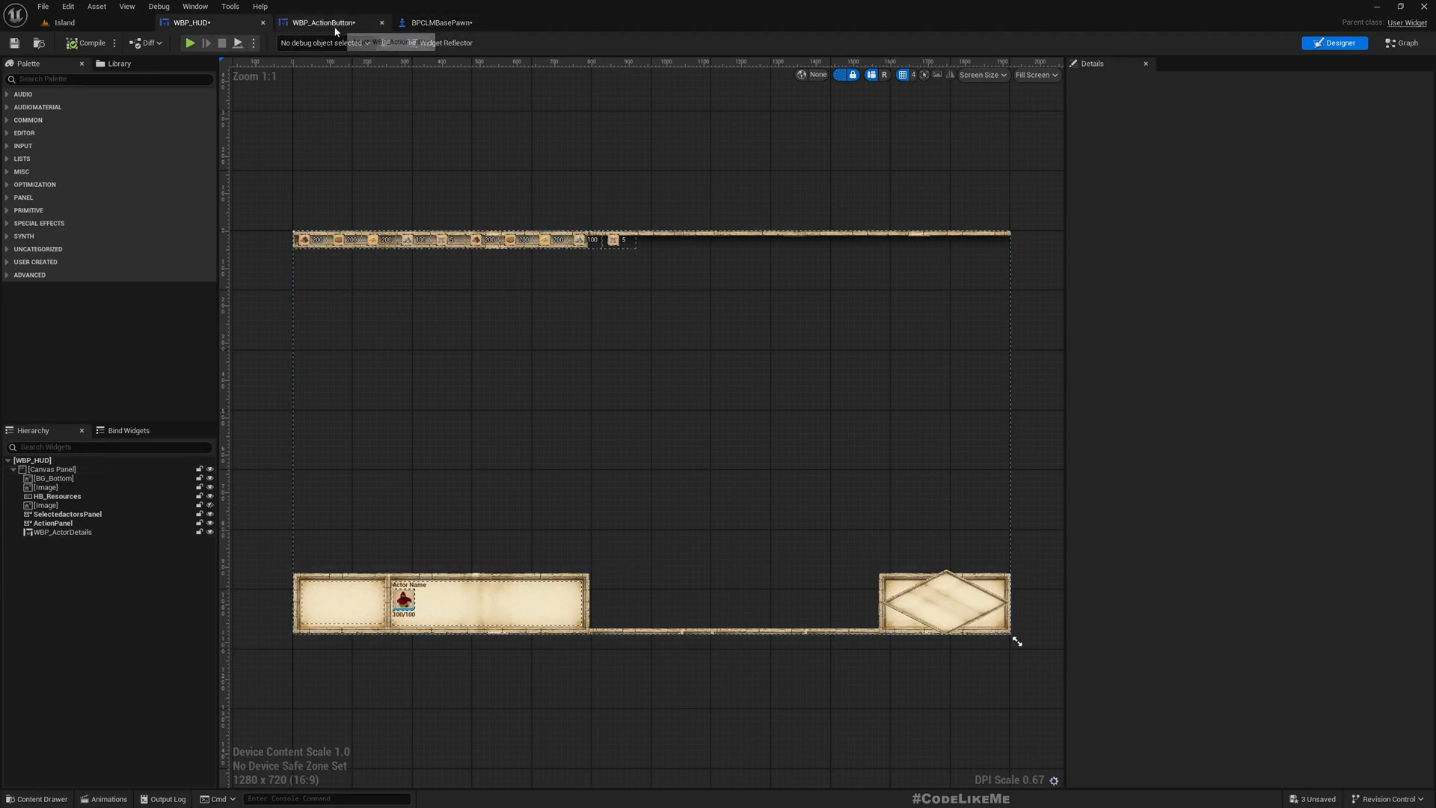
{"action": "left_click", "coordinate": [442, 21]}
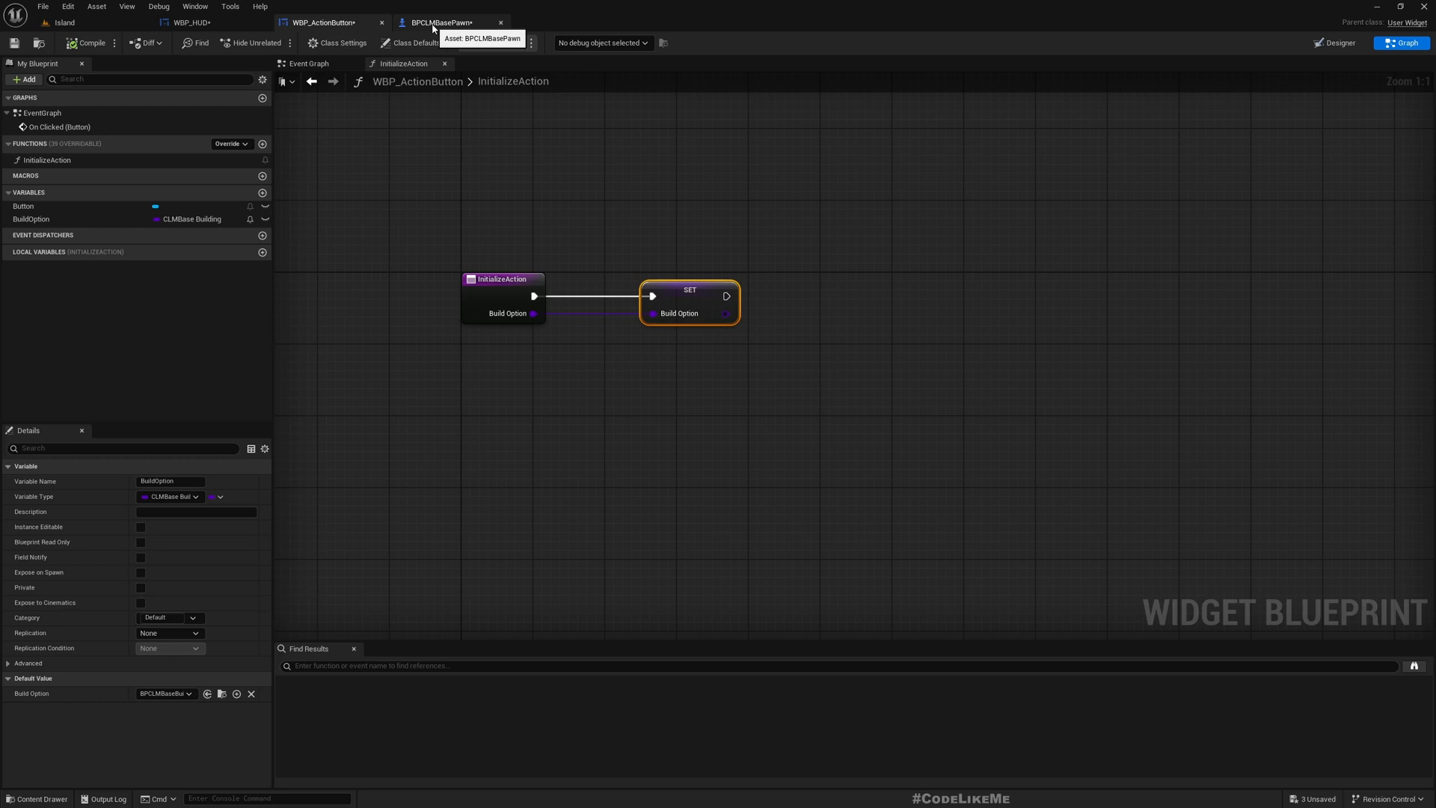
{"action": "left_click", "coordinate": [57, 22]}
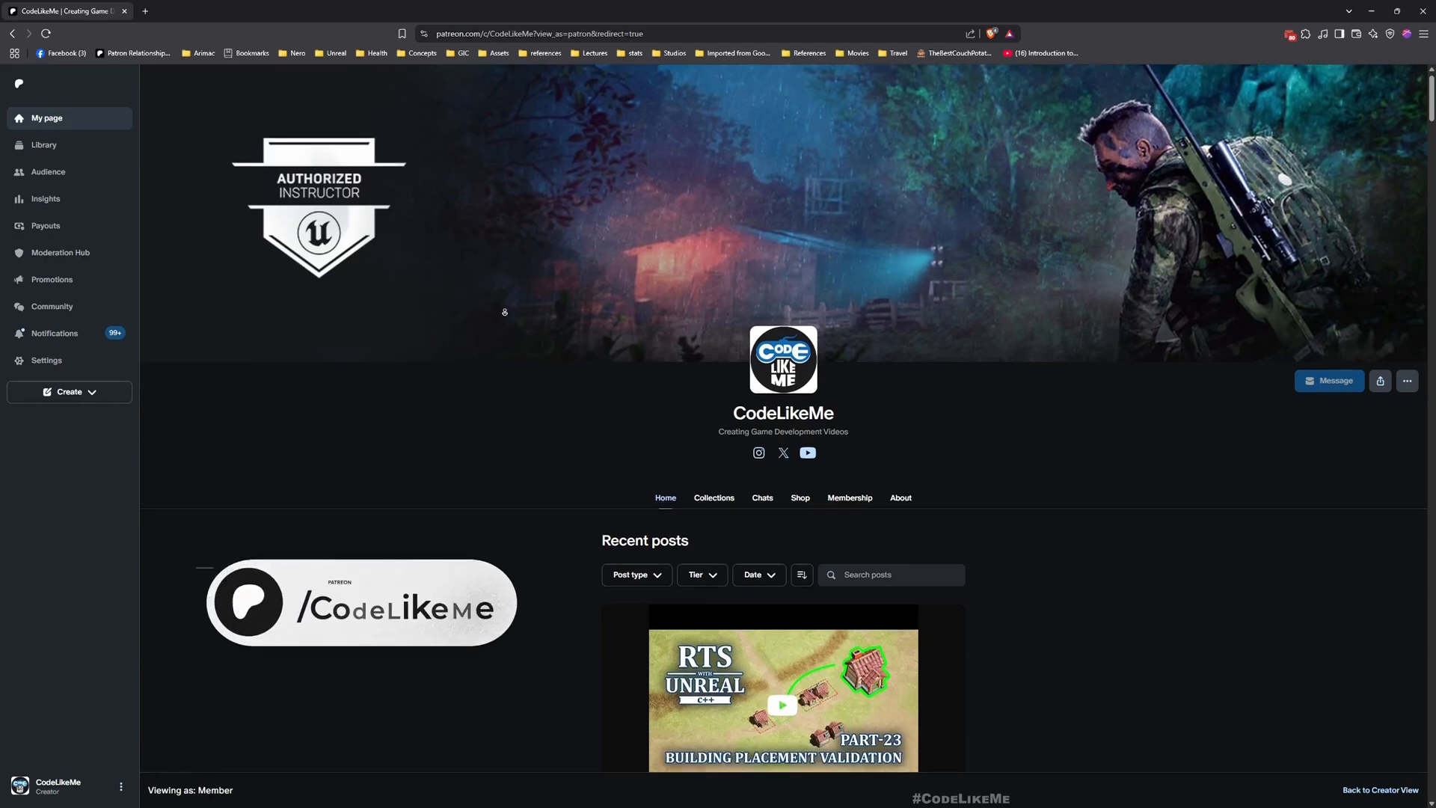
Step: Scroll CodeLikeMe's Patreon feed past RTS Parts 22–24 to the Action RPG skill tree posts
{"action": "scroll", "scroll_direction": "down", "scroll_amount": 3}
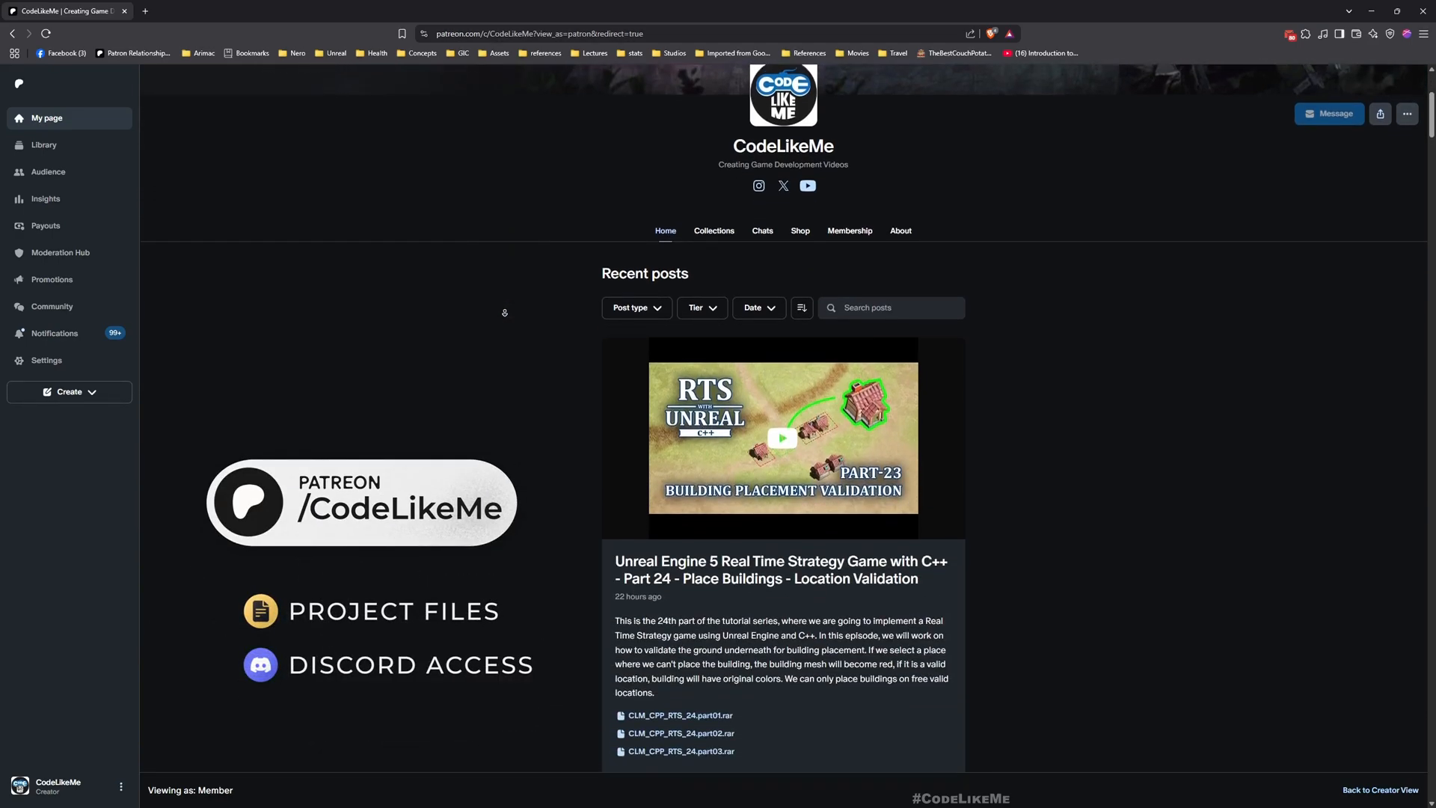
{"action": "scroll", "scroll_direction": "down", "scroll_amount": 3}
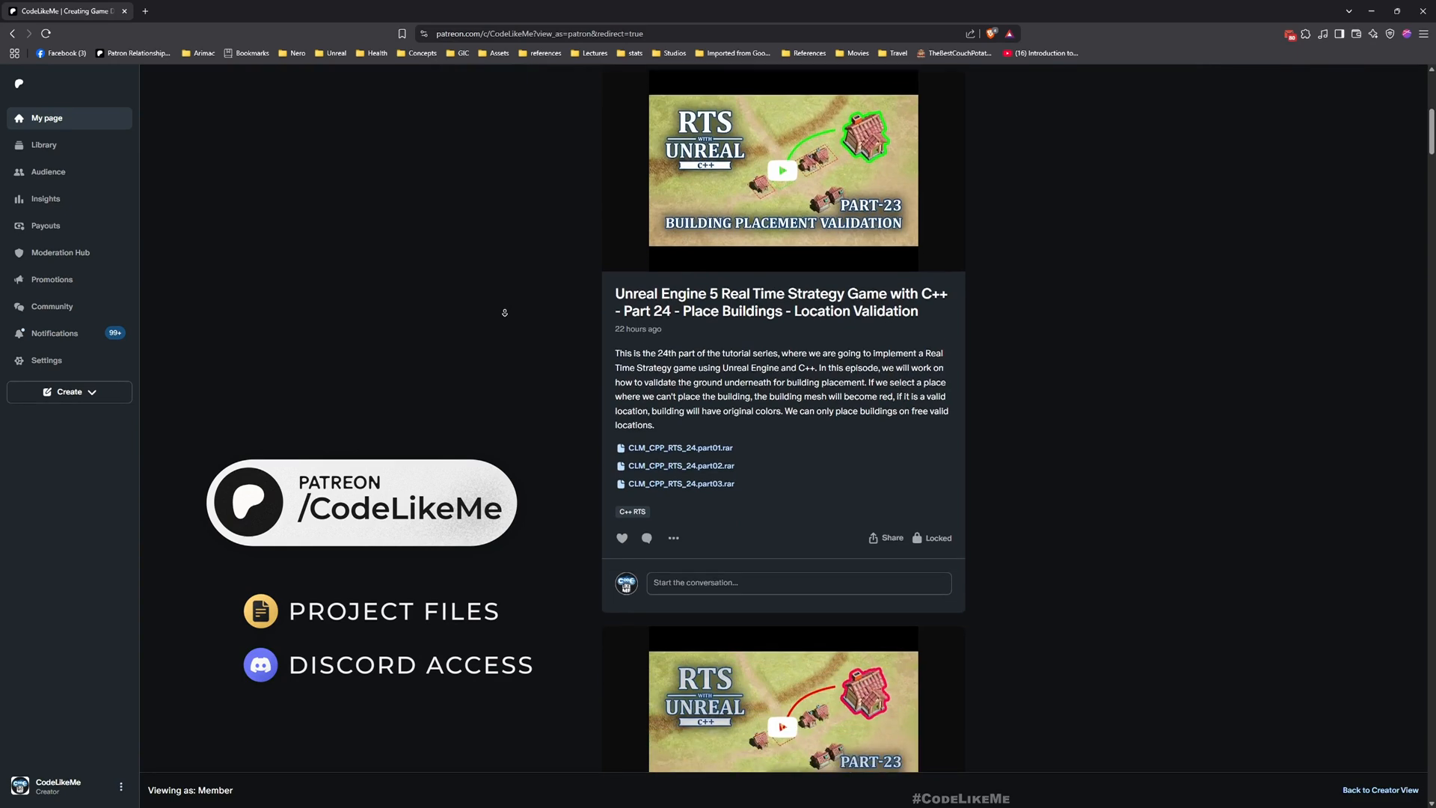
{"action": "scroll", "scroll_direction": "down", "scroll_amount": 3}
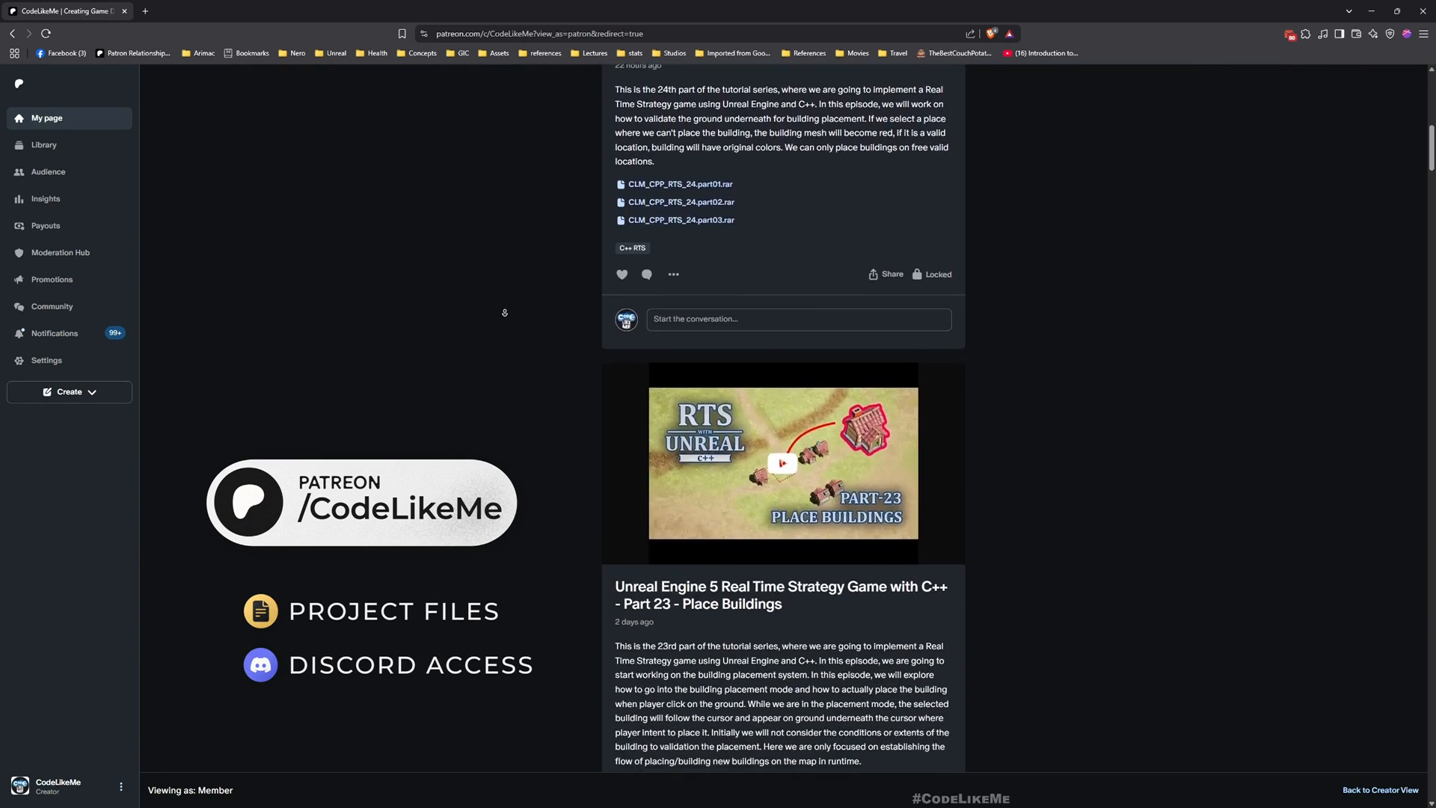
{"action": "scroll", "scroll_direction": "down", "scroll_amount": 3}
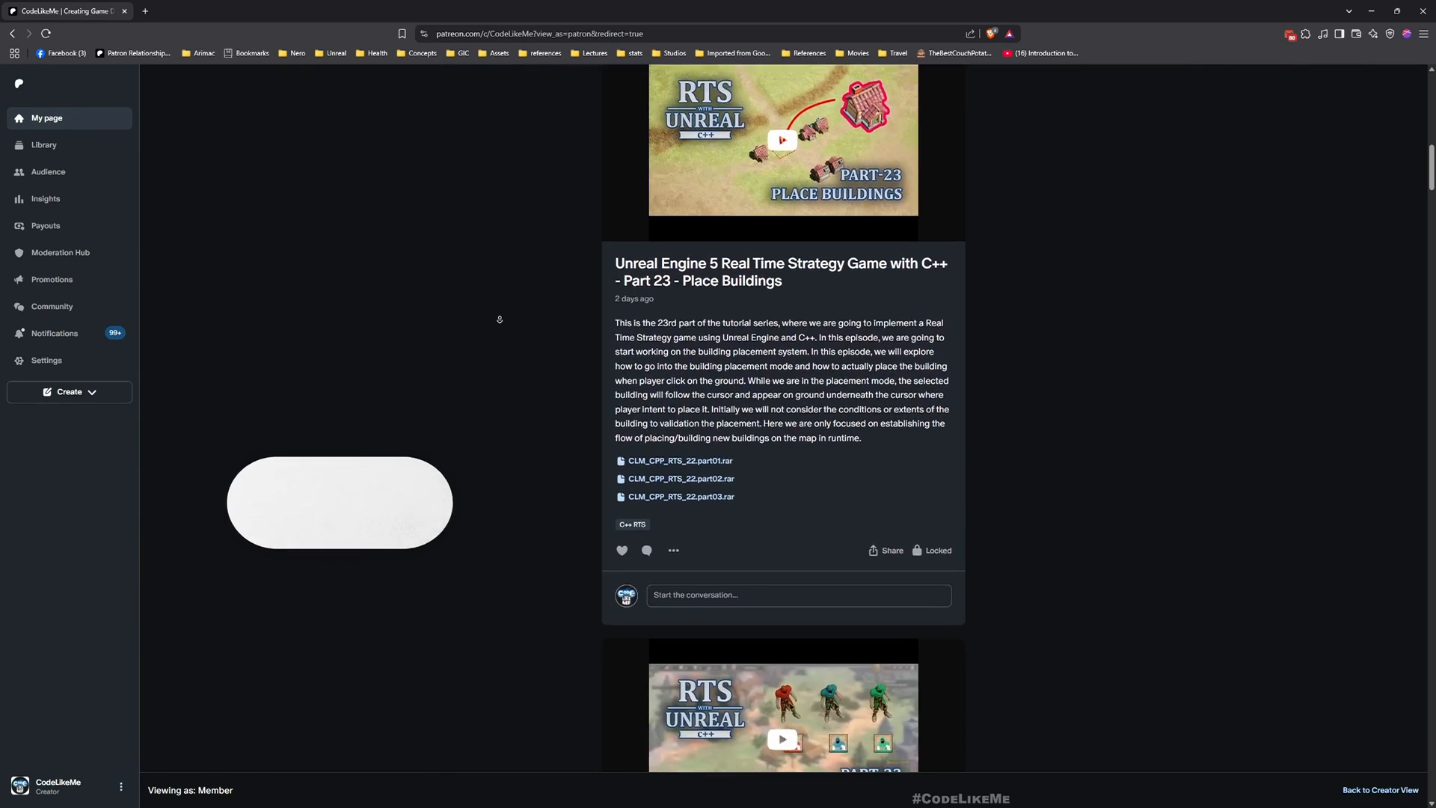
{"action": "scroll", "scroll_direction": "down", "scroll_amount": 3}
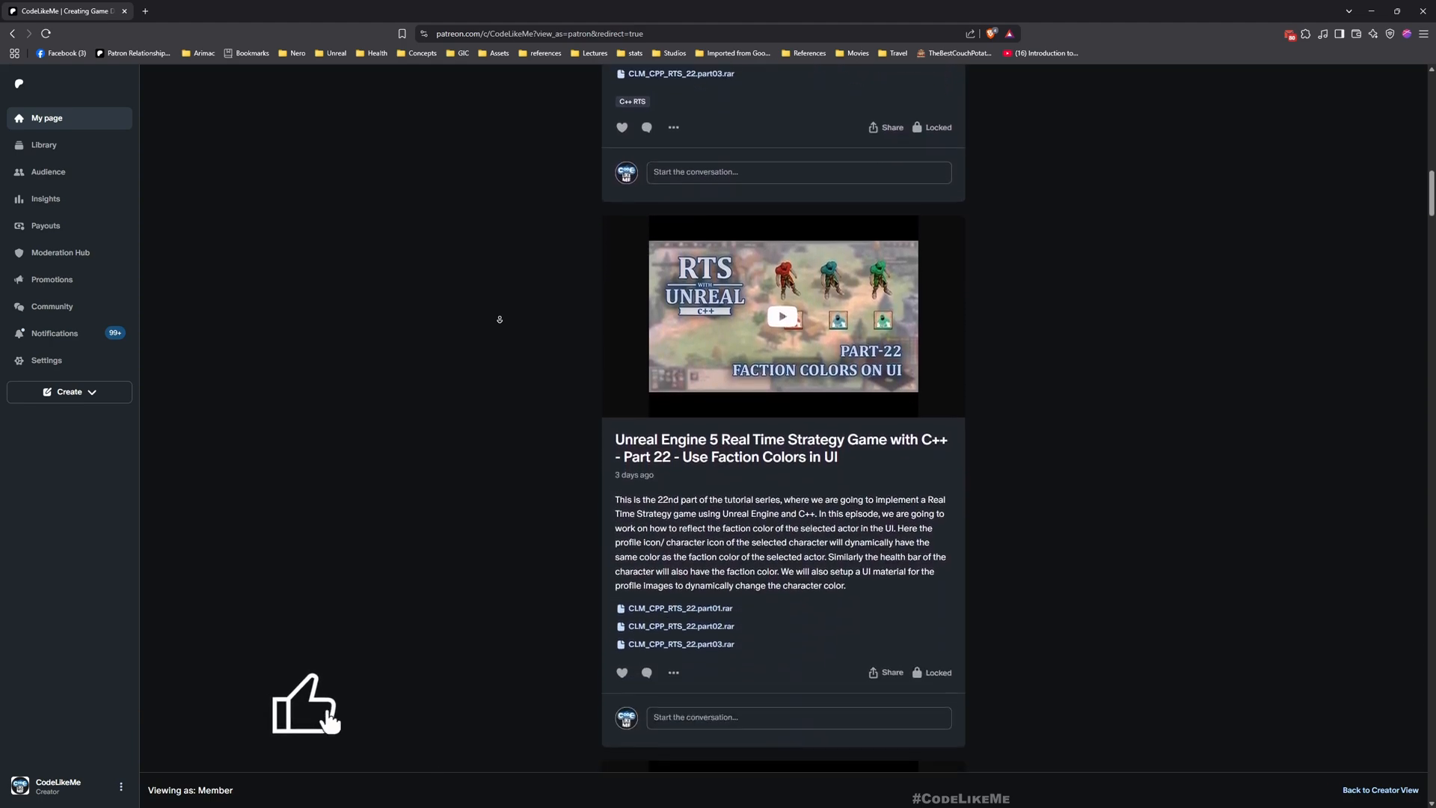
{"action": "scroll", "scroll_direction": "down", "scroll_amount": 3}
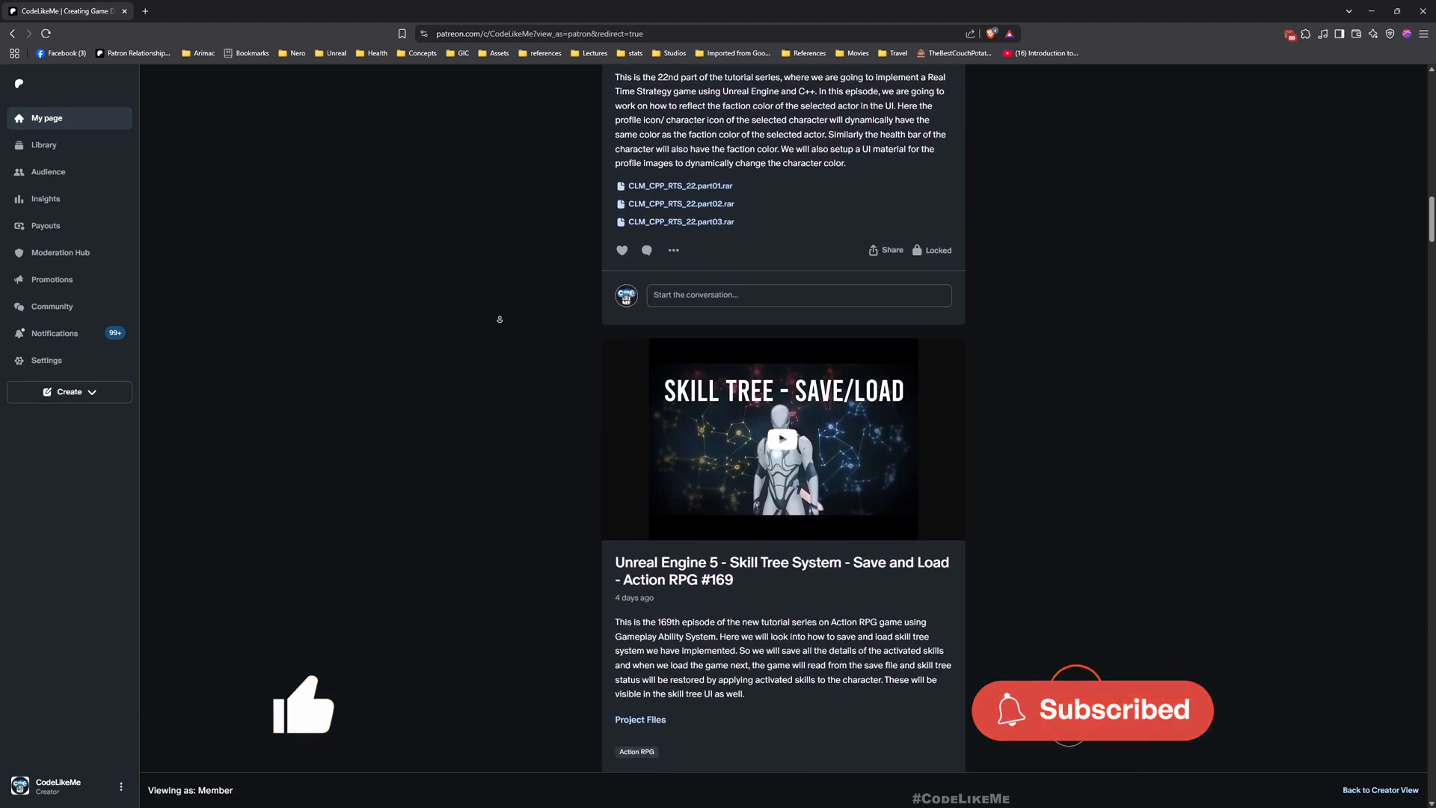
{"action": "scroll", "scroll_direction": "down", "scroll_amount": 3}
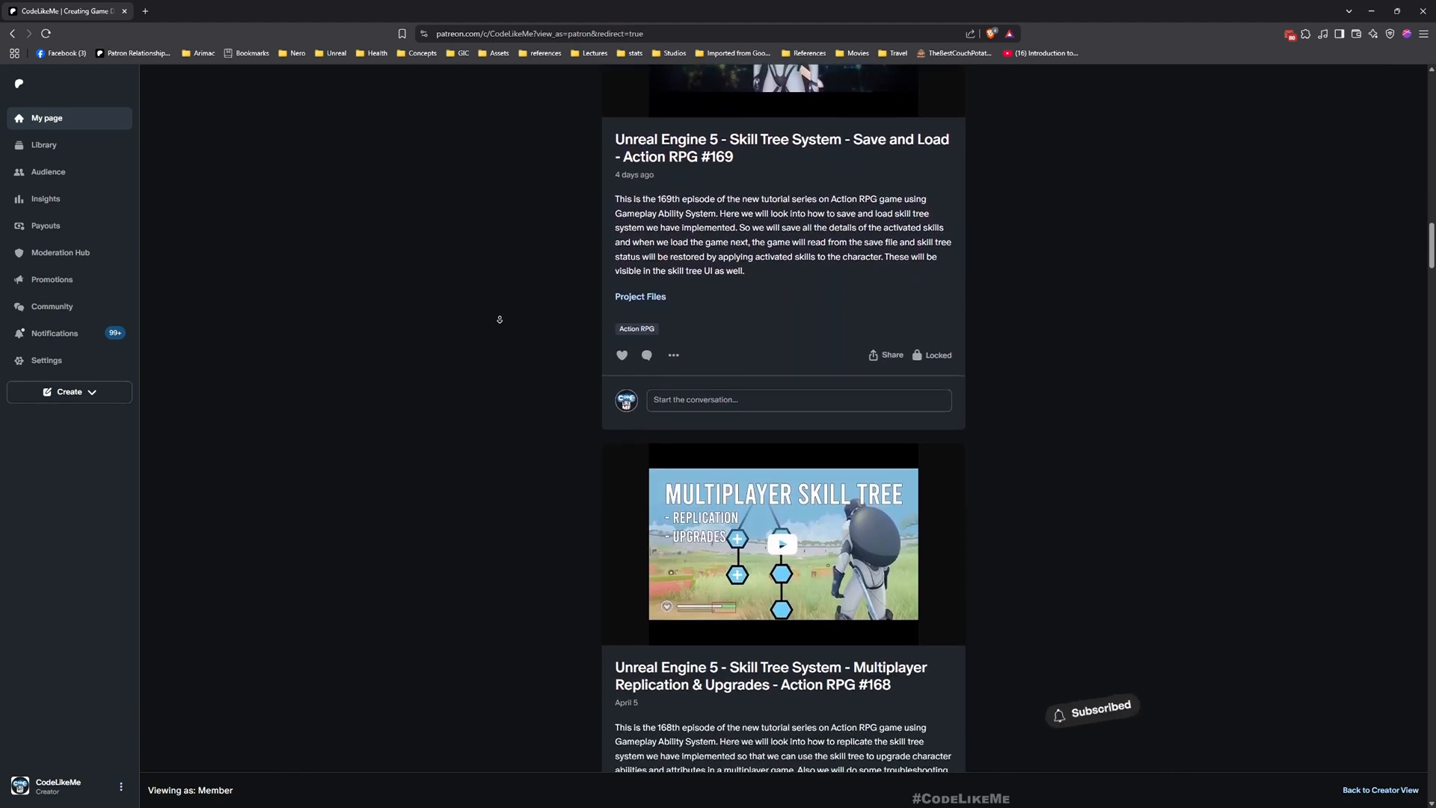